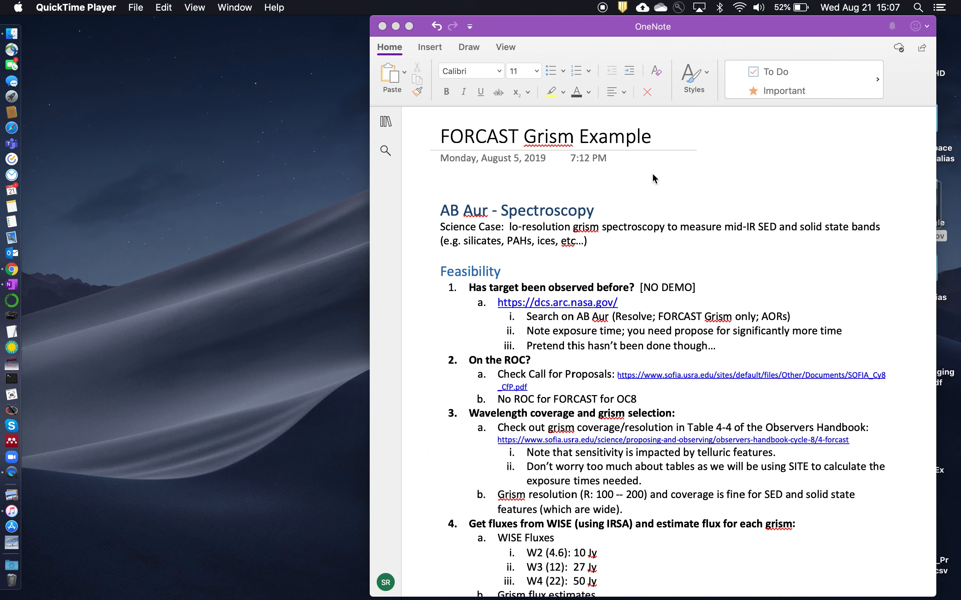
# Scroll down the FORCAST Grism Example notes toward the handbook link and integration-time estimates
pyautogui.scroll(-3)
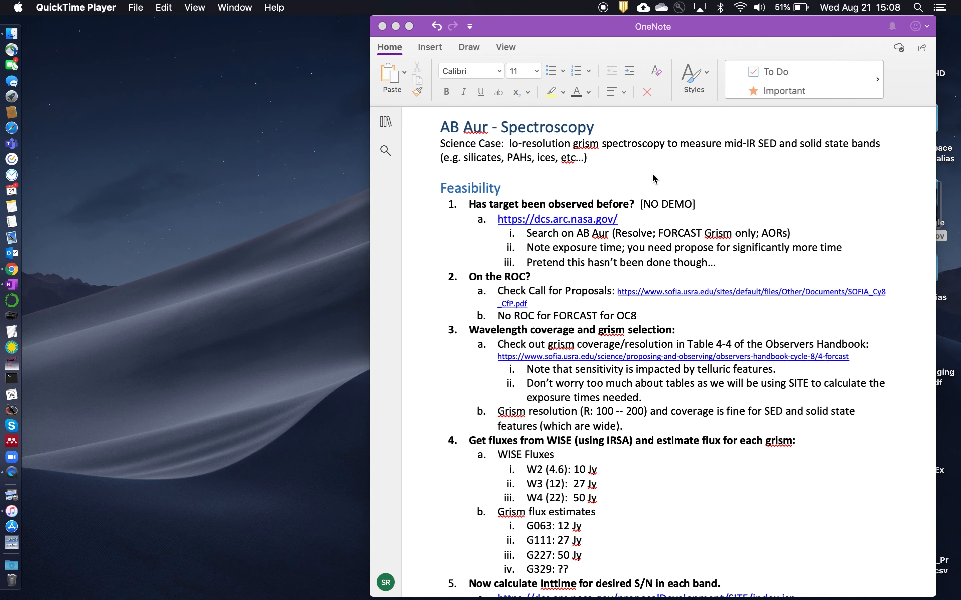
pyautogui.moveTo(643, 236)
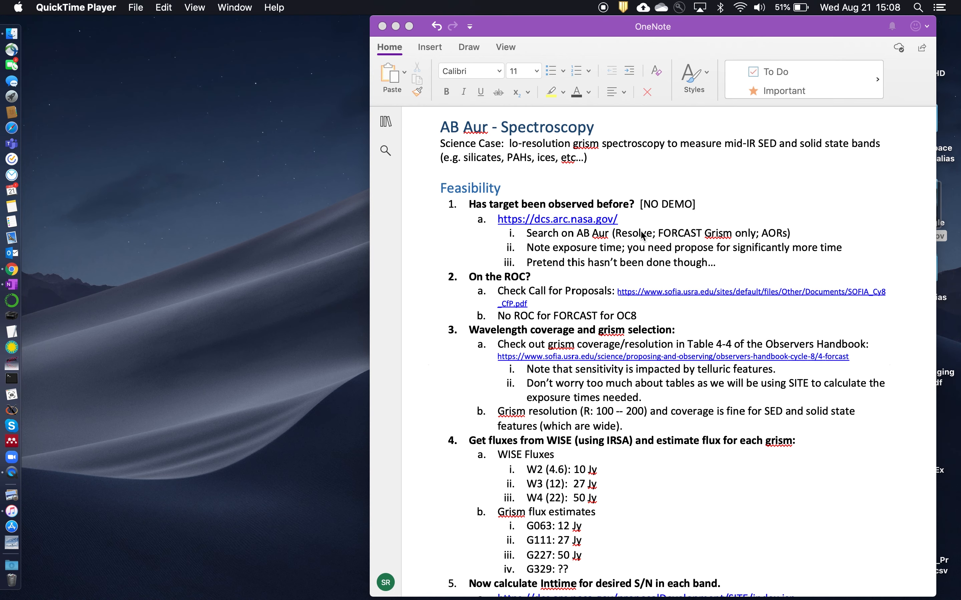
pyautogui.scroll(-3)
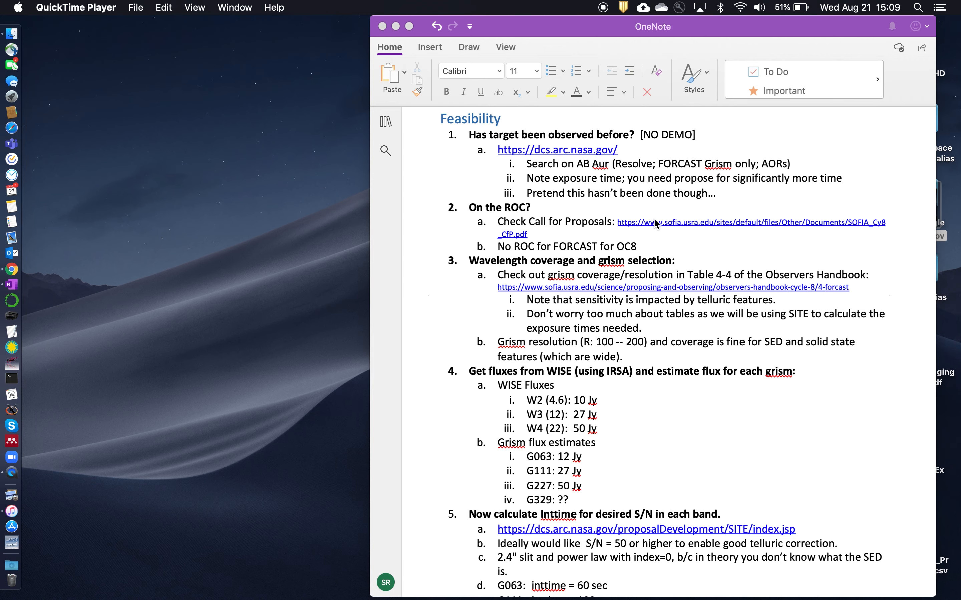
pyautogui.moveTo(824, 236)
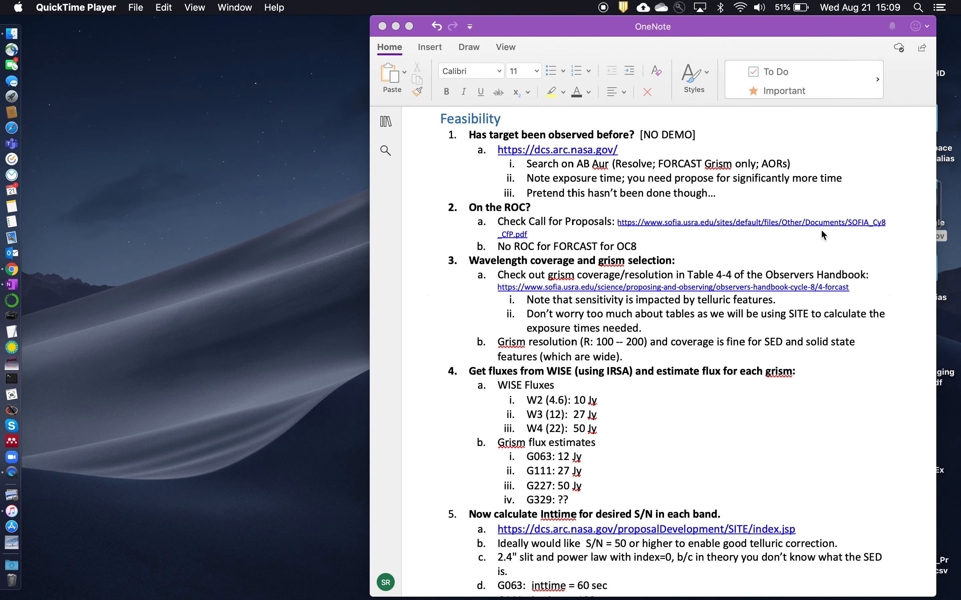
pyautogui.scroll(-3)
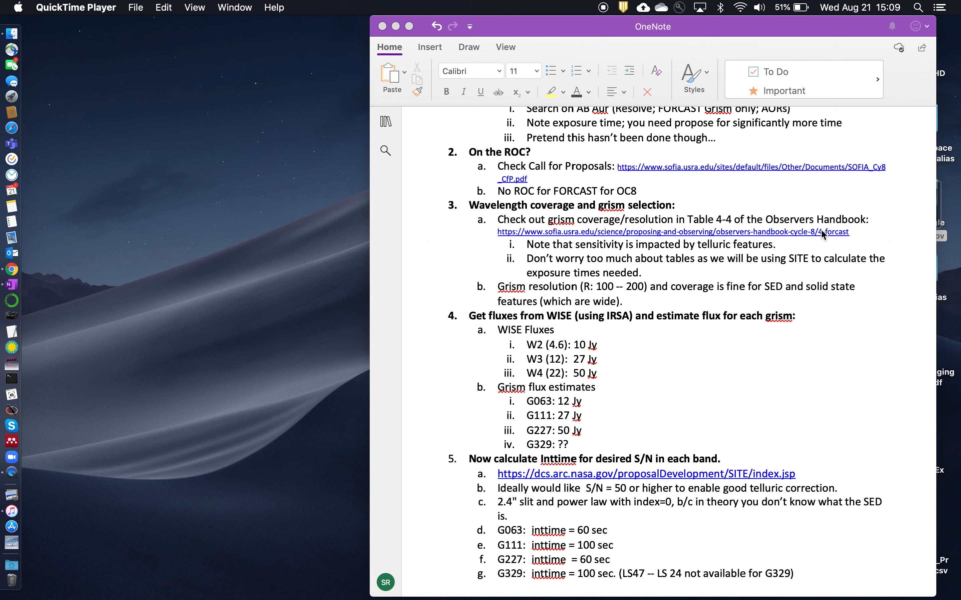
pyautogui.moveTo(735, 239)
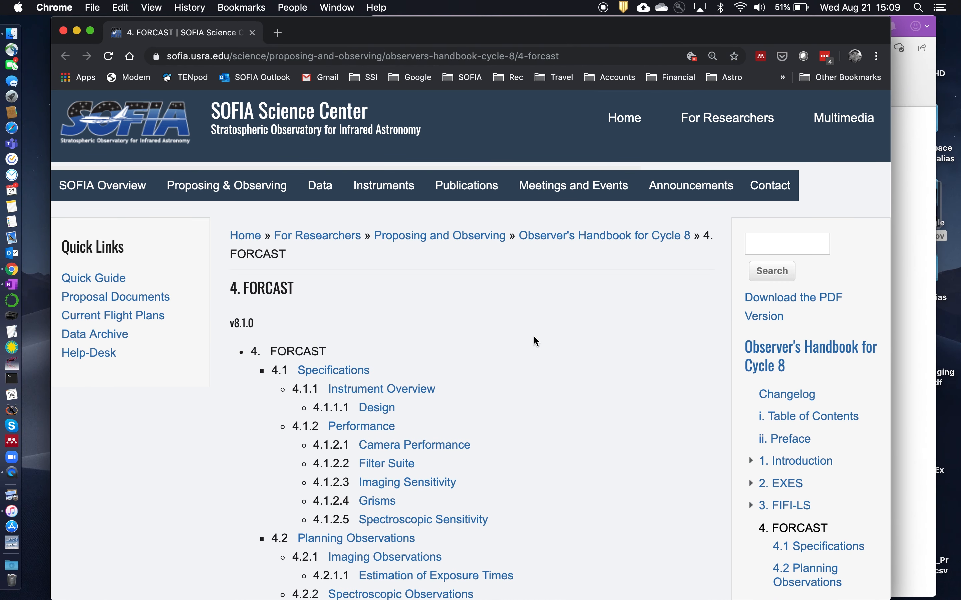
# Go to the 4.1.2.4 Grisms section and bring Table 4-4 Grism Characteristics into view
pyautogui.scroll(-3)
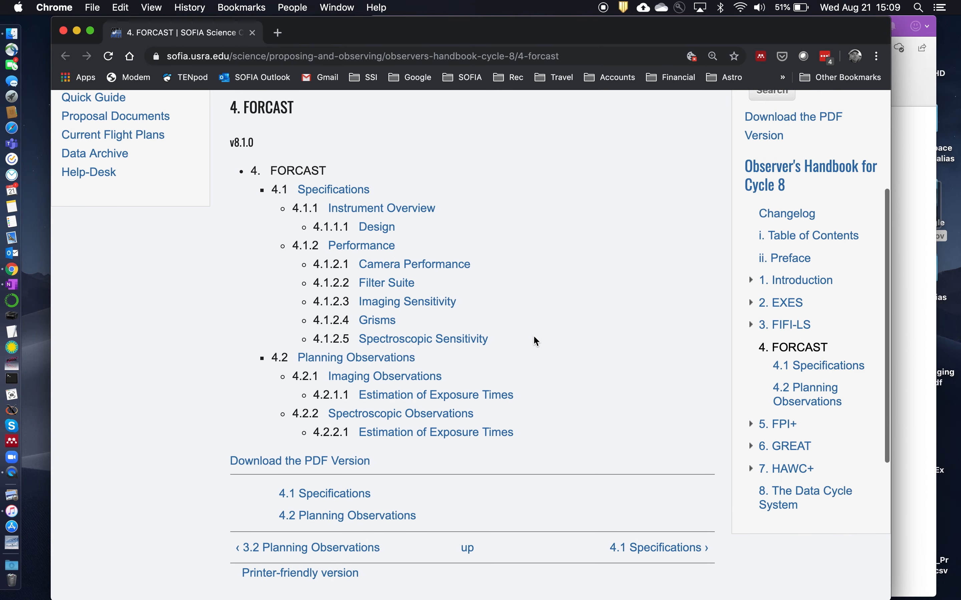
pyautogui.moveTo(377, 320)
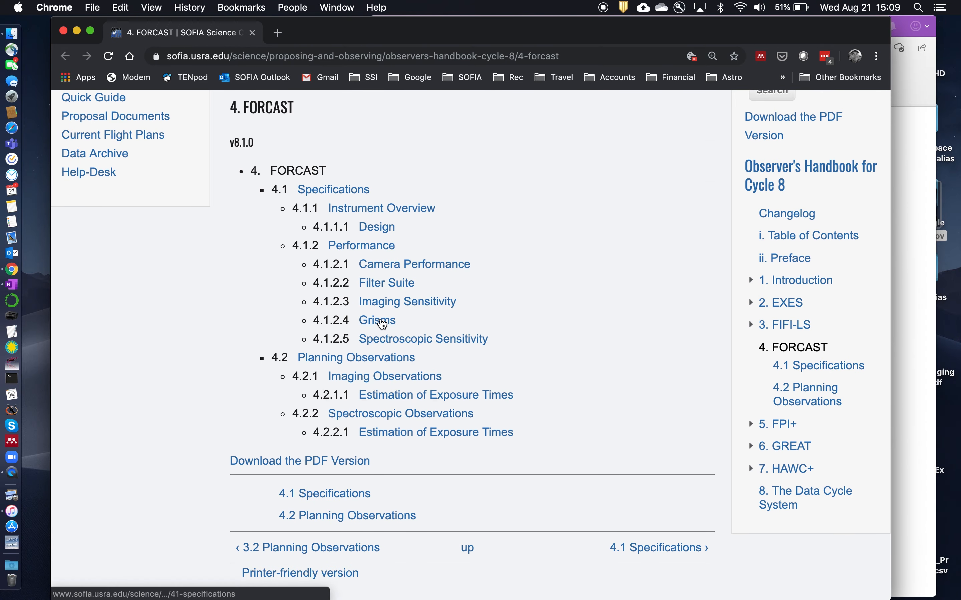
pyautogui.click(376, 321)
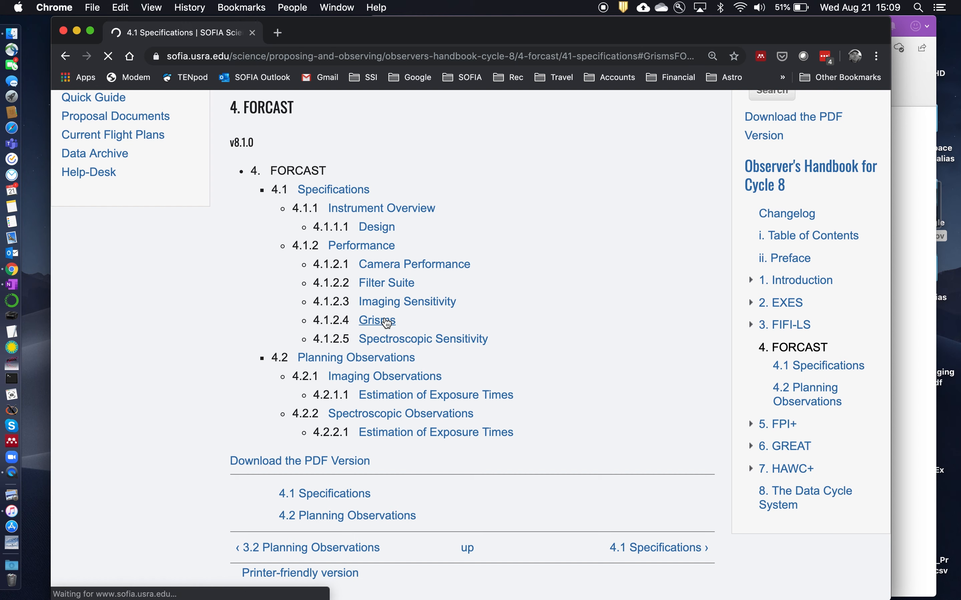
pyautogui.click(377, 319)
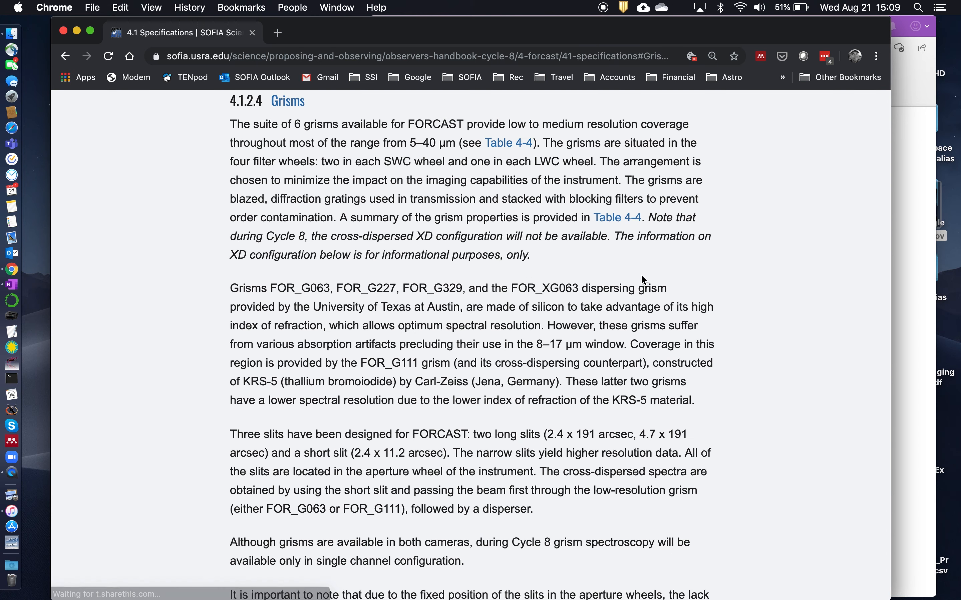
pyautogui.moveTo(689, 267)
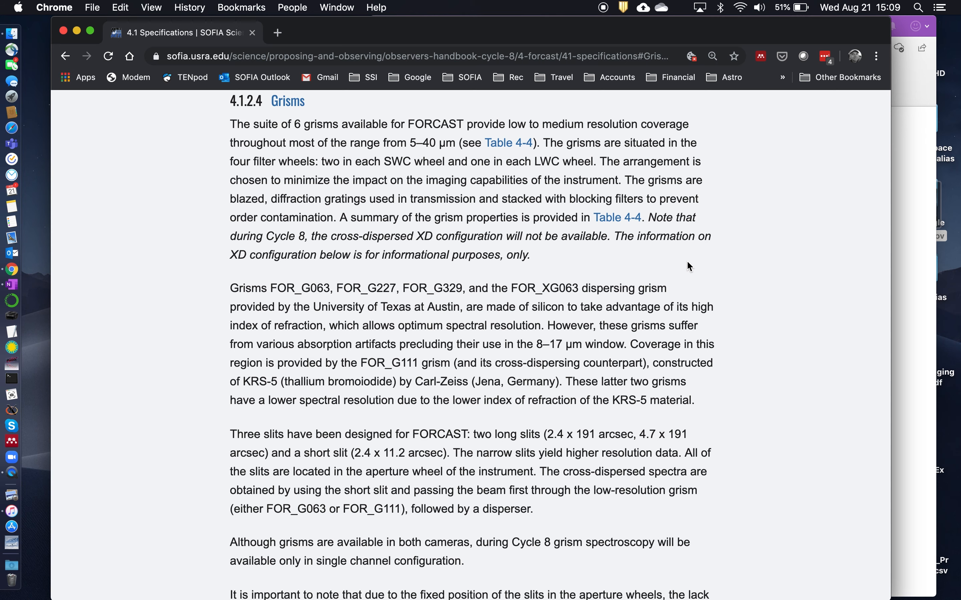
pyautogui.moveTo(701, 266)
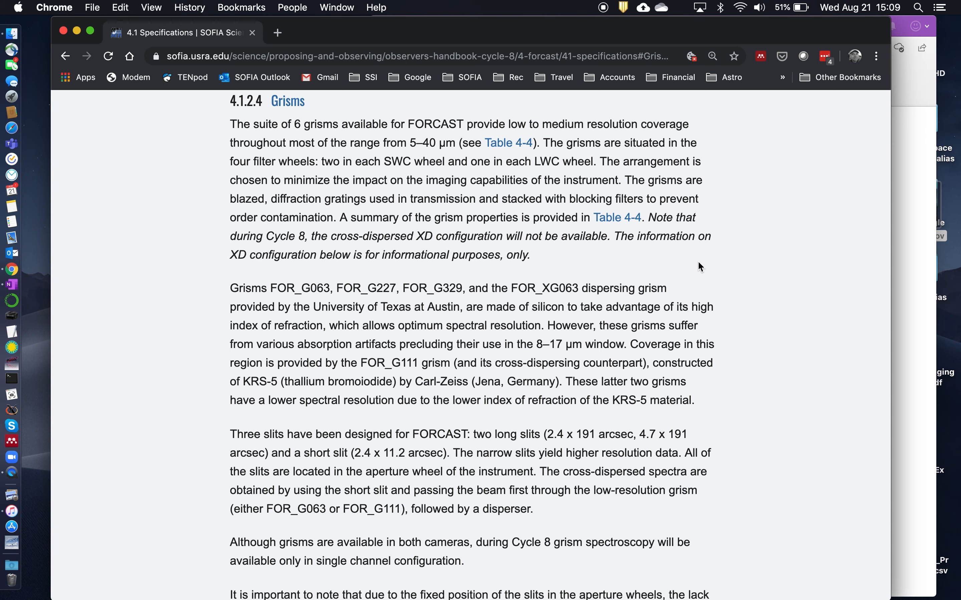
pyautogui.scroll(-3)
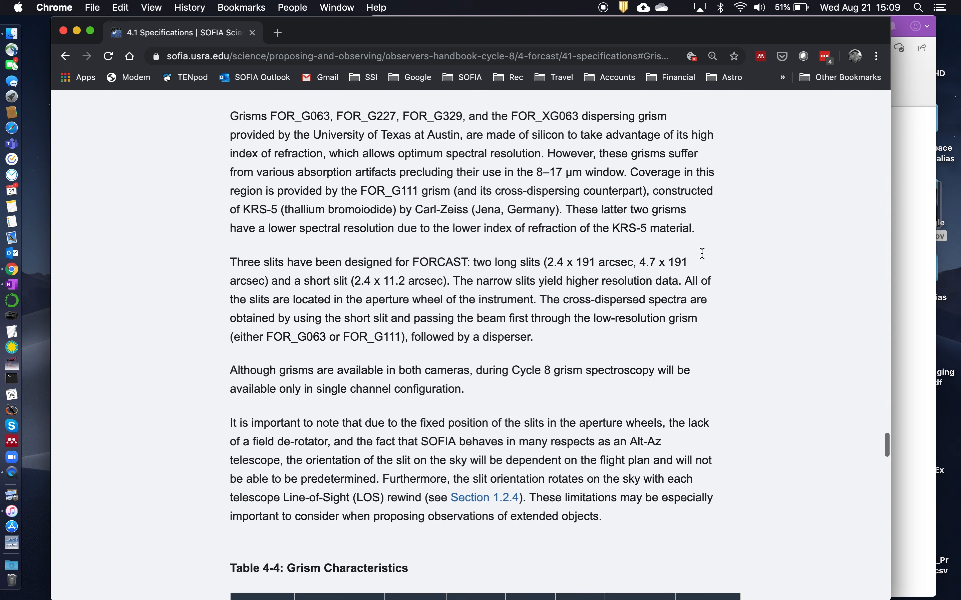
pyautogui.scroll(-3)
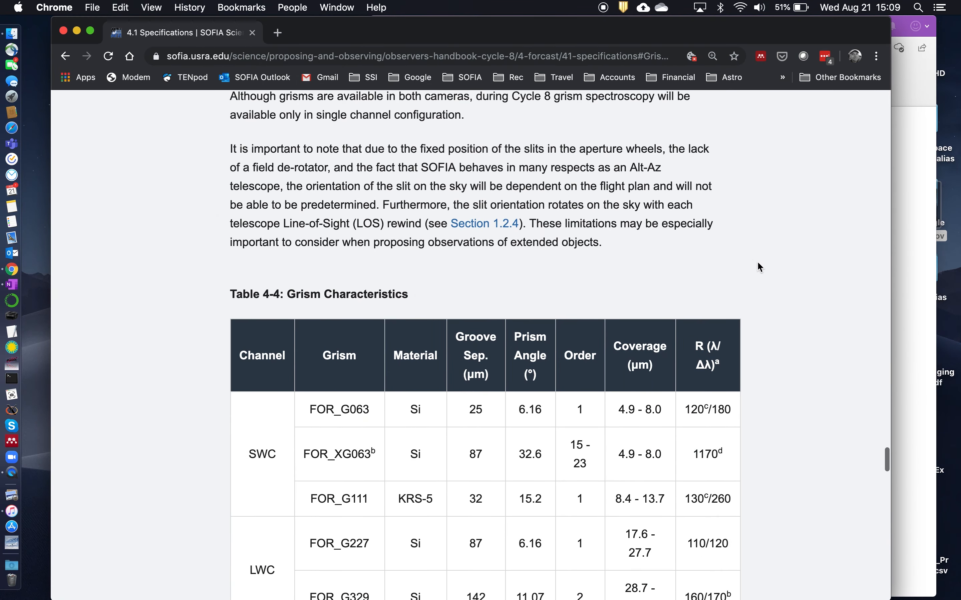
pyautogui.scroll(-3)
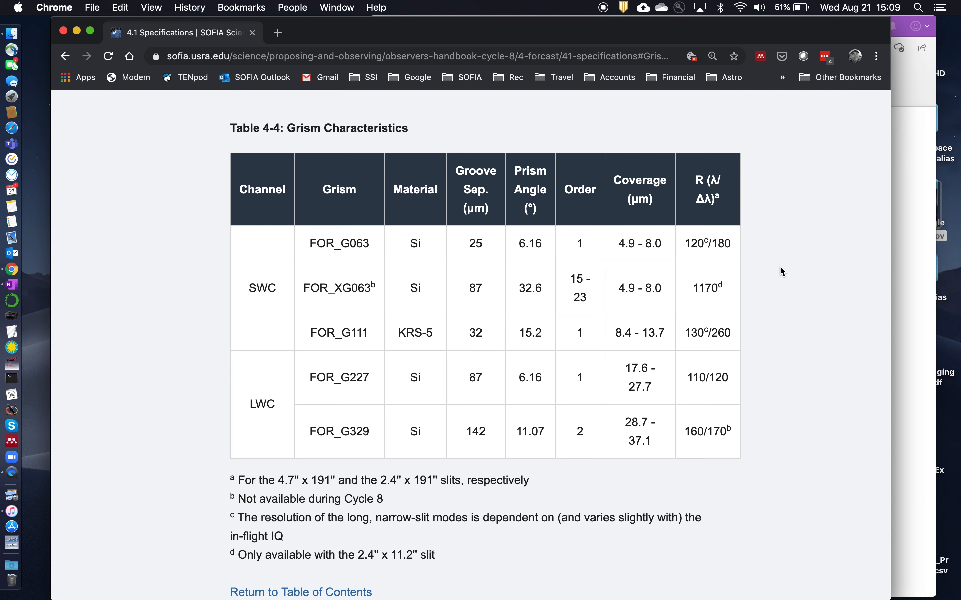
pyautogui.moveTo(629, 263)
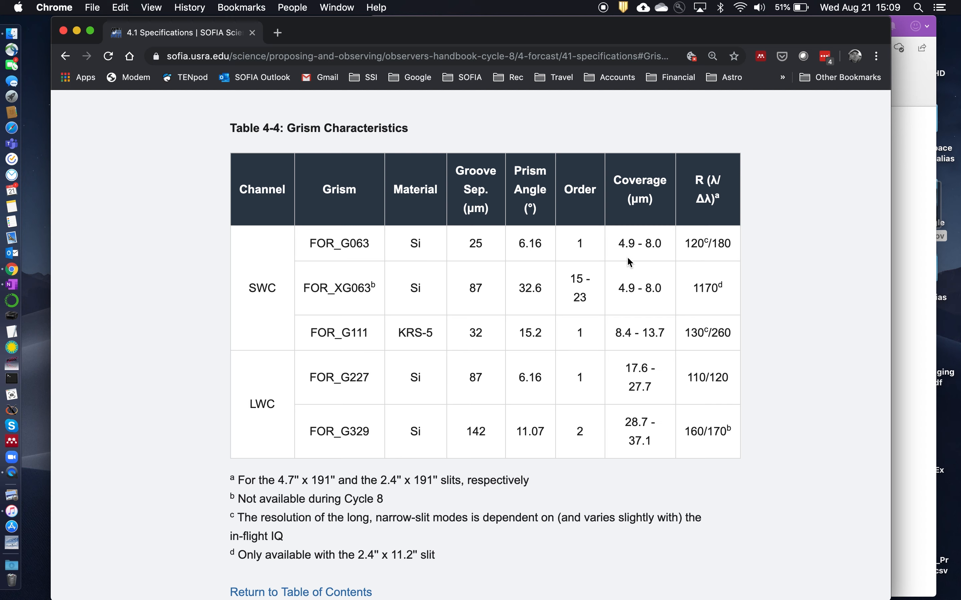
pyautogui.moveTo(660, 257)
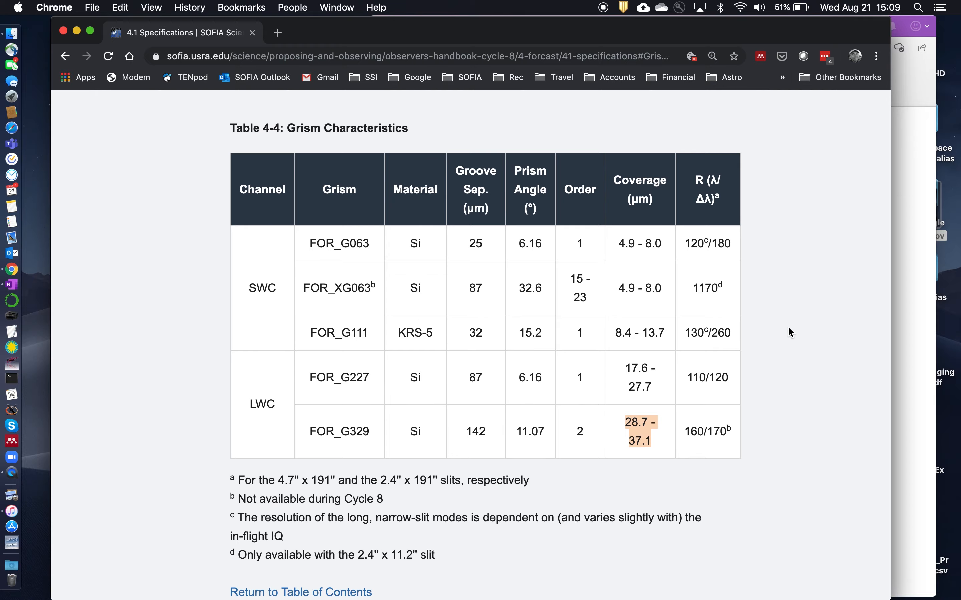
# Scroll the handbook down to Figure 4-5, the FORCAST grism point-source sensitivity plot
pyautogui.scroll(-3)
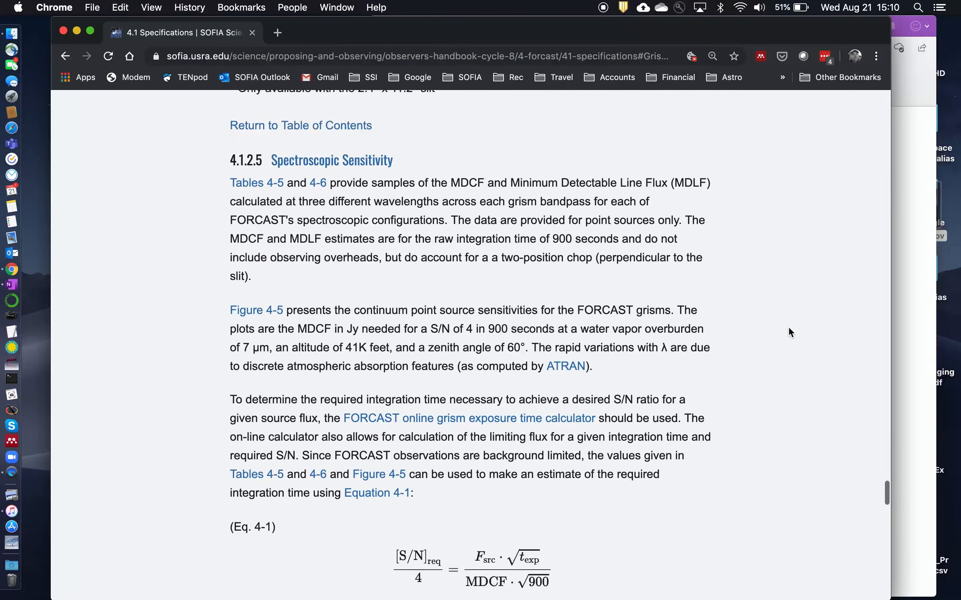
pyautogui.scroll(-3)
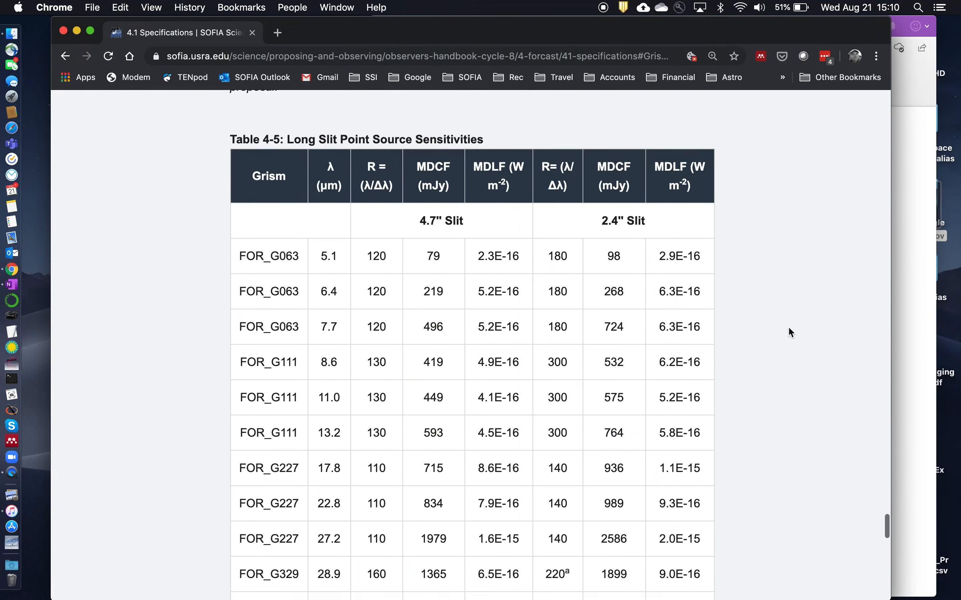
pyautogui.scroll(-3)
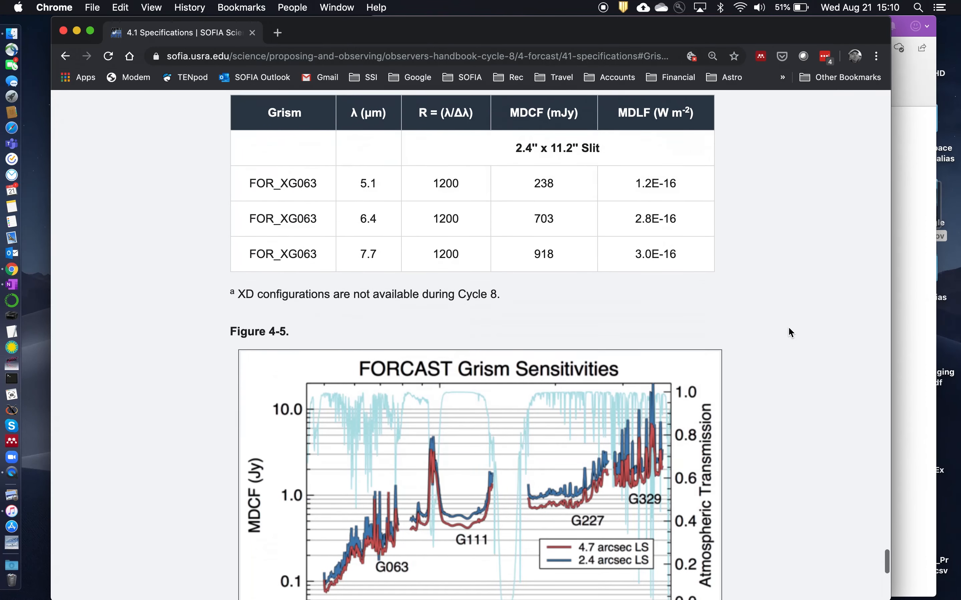
pyautogui.scroll(-3)
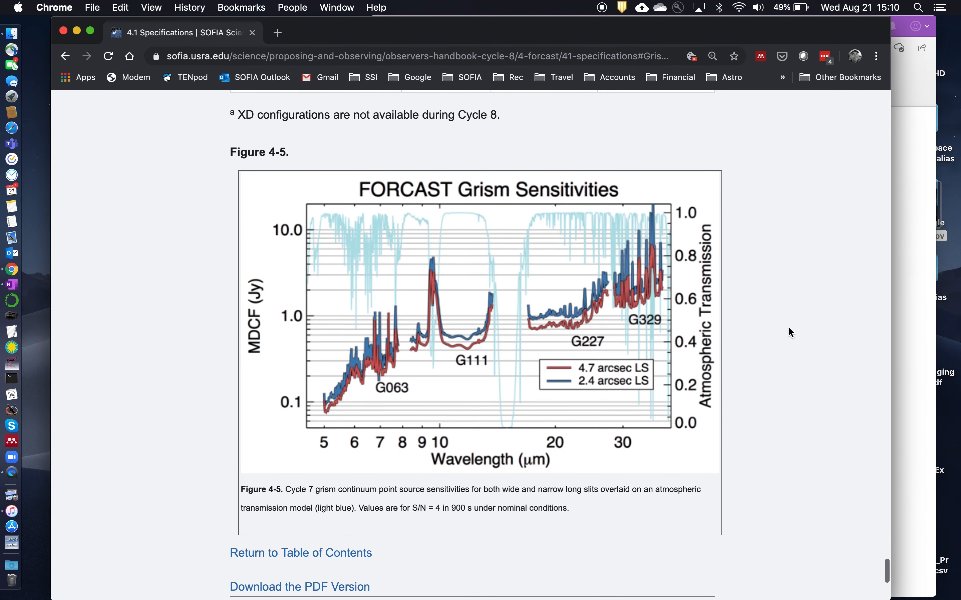
pyautogui.scroll(-3)
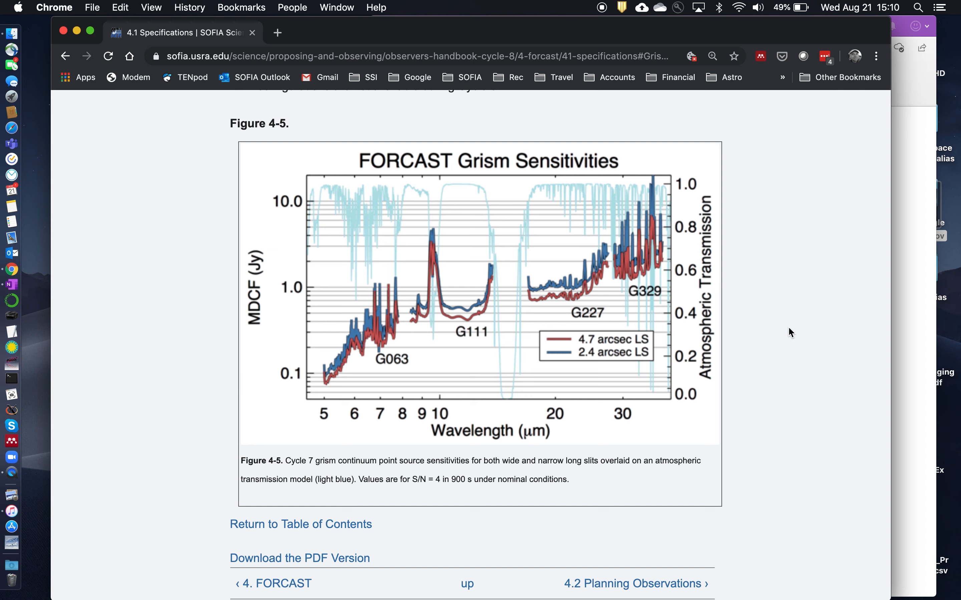
pyautogui.moveTo(461, 262)
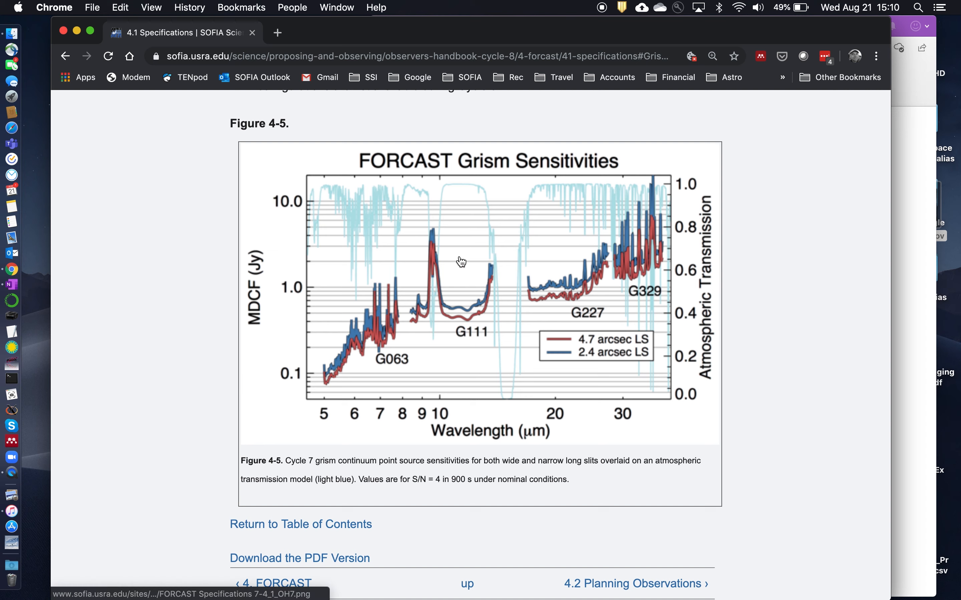
pyautogui.moveTo(461, 229)
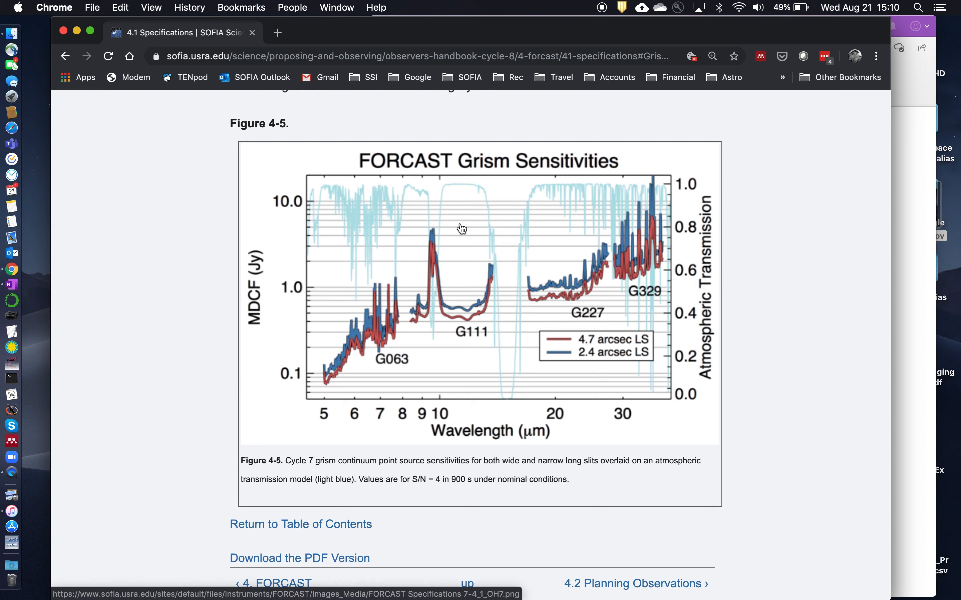
pyautogui.moveTo(446, 191)
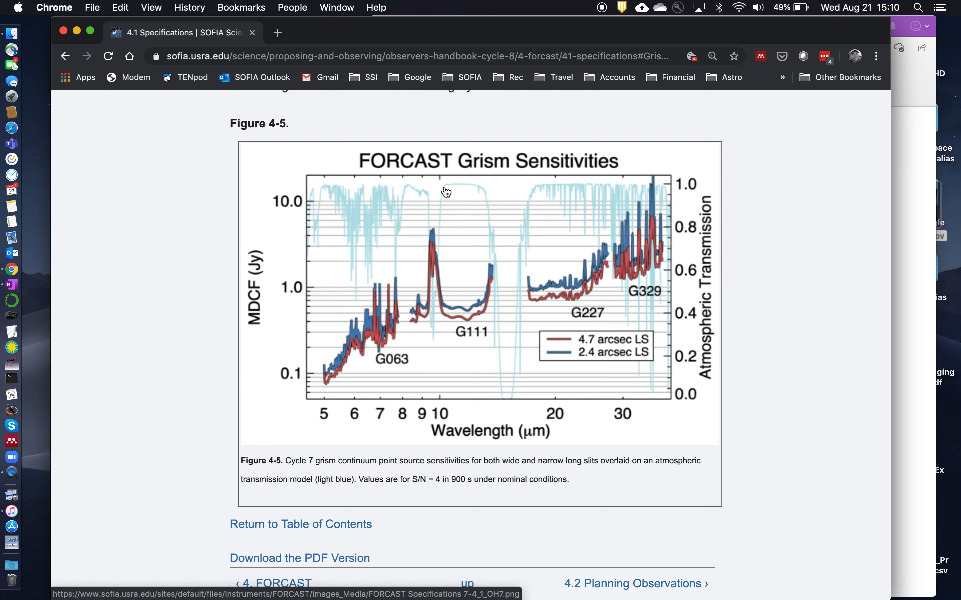
pyautogui.moveTo(479, 195)
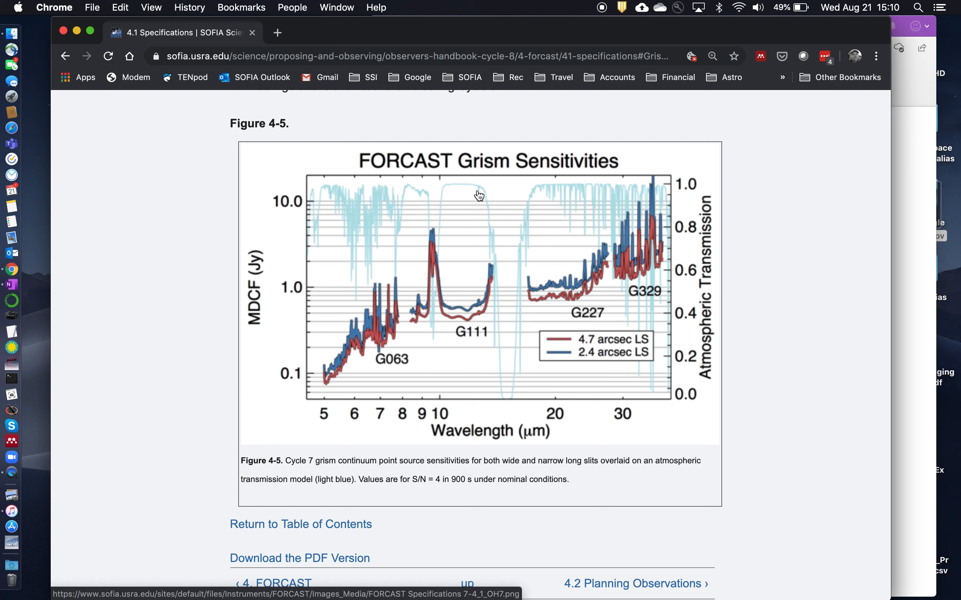
pyautogui.moveTo(472, 232)
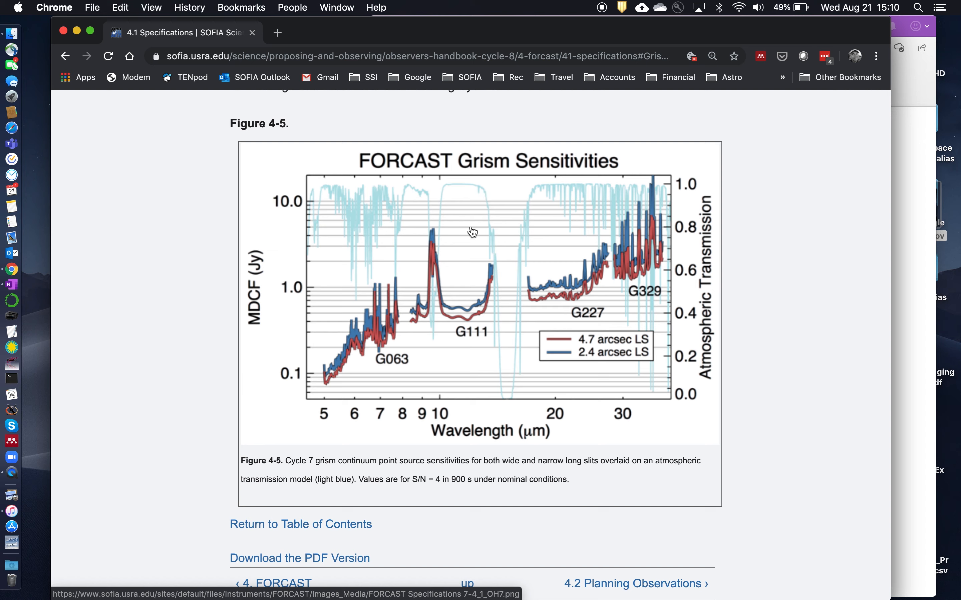
pyautogui.moveTo(658, 194)
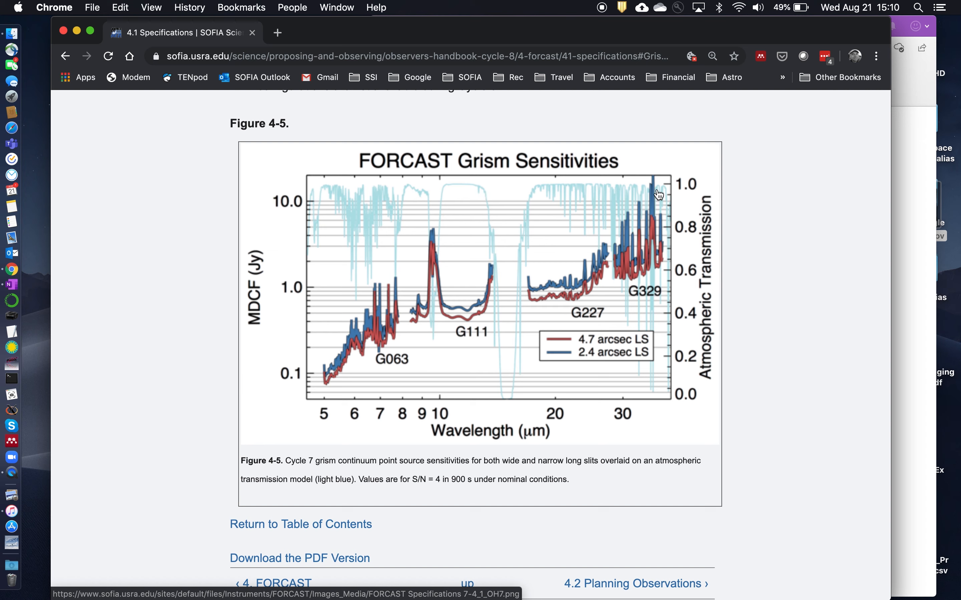
pyautogui.moveTo(661, 202)
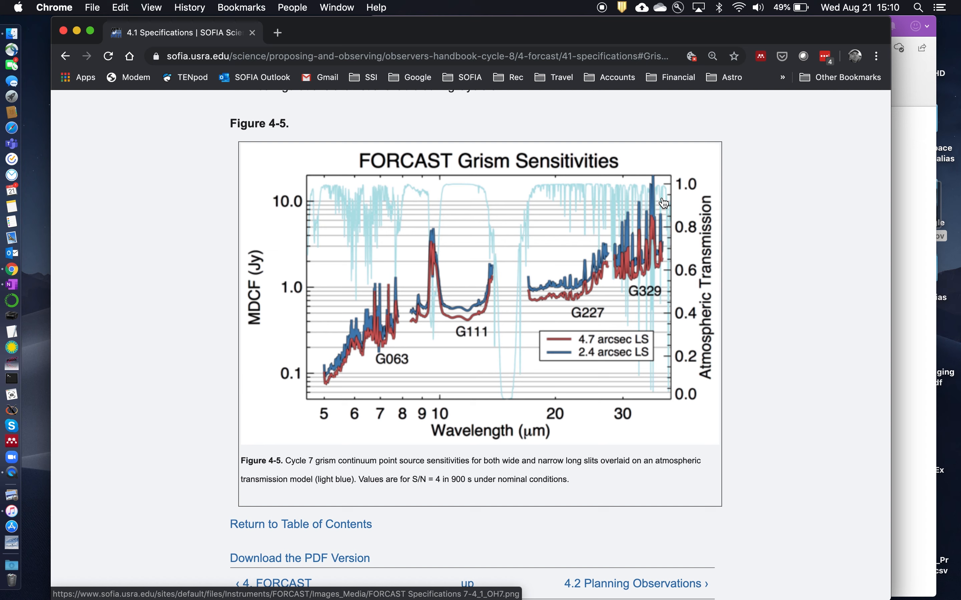
pyautogui.moveTo(618, 205)
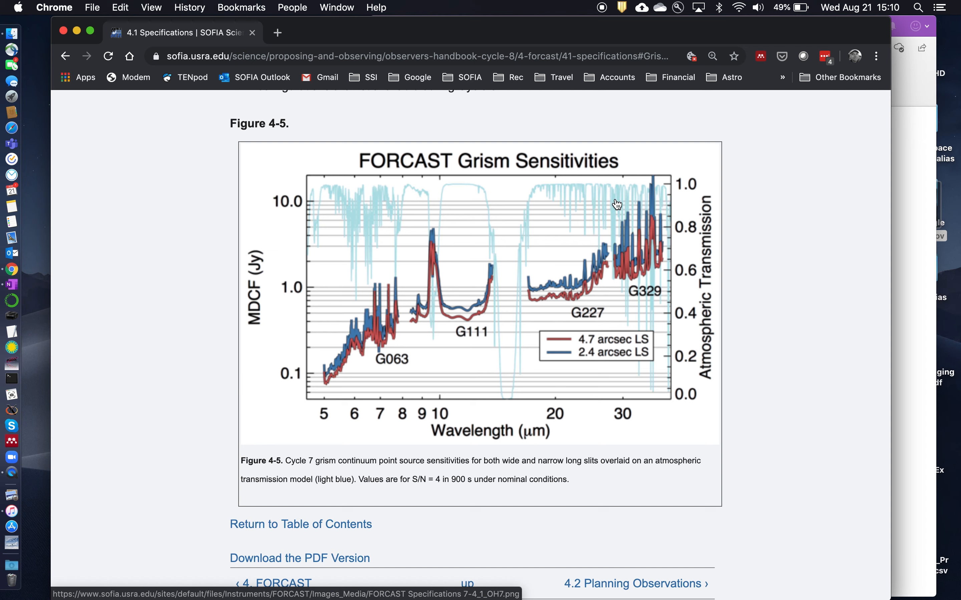
pyautogui.moveTo(663, 205)
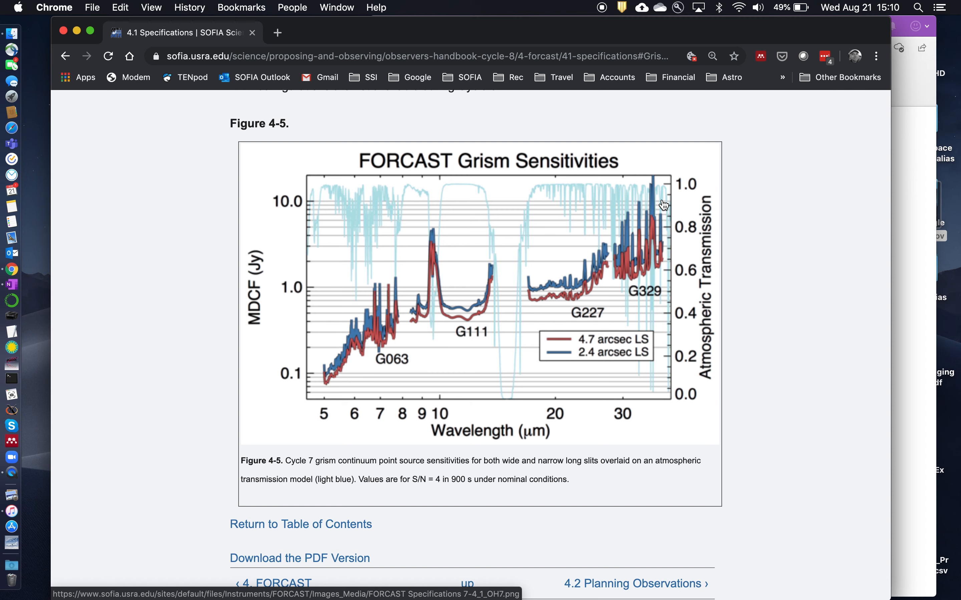
pyautogui.moveTo(760, 314)
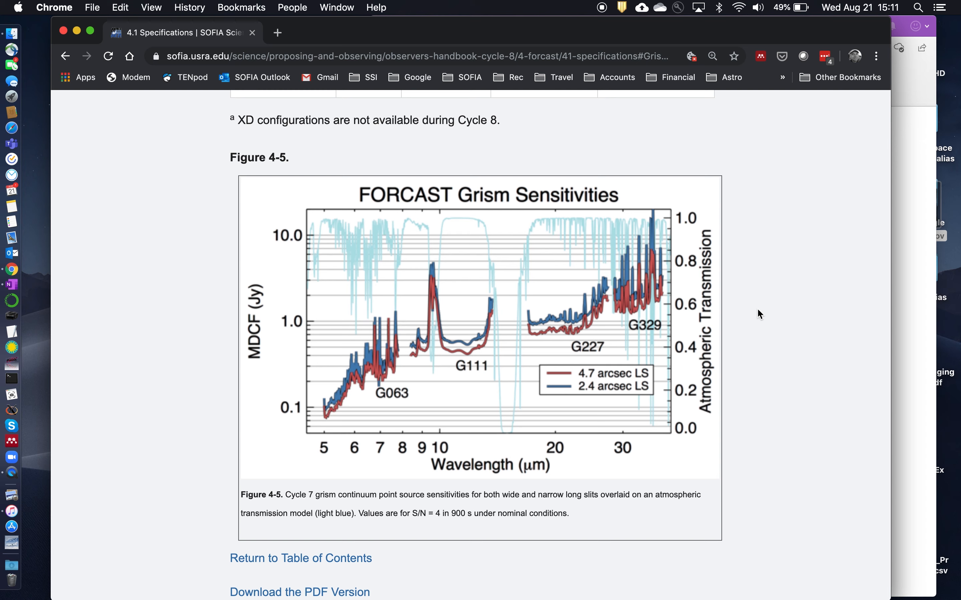
pyautogui.moveTo(731, 341)
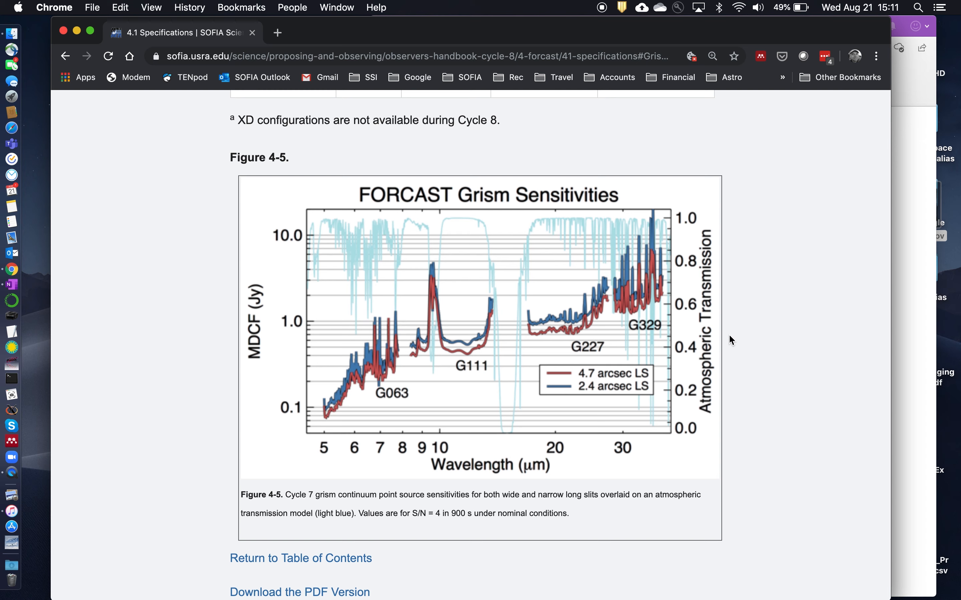
pyautogui.moveTo(385, 408)
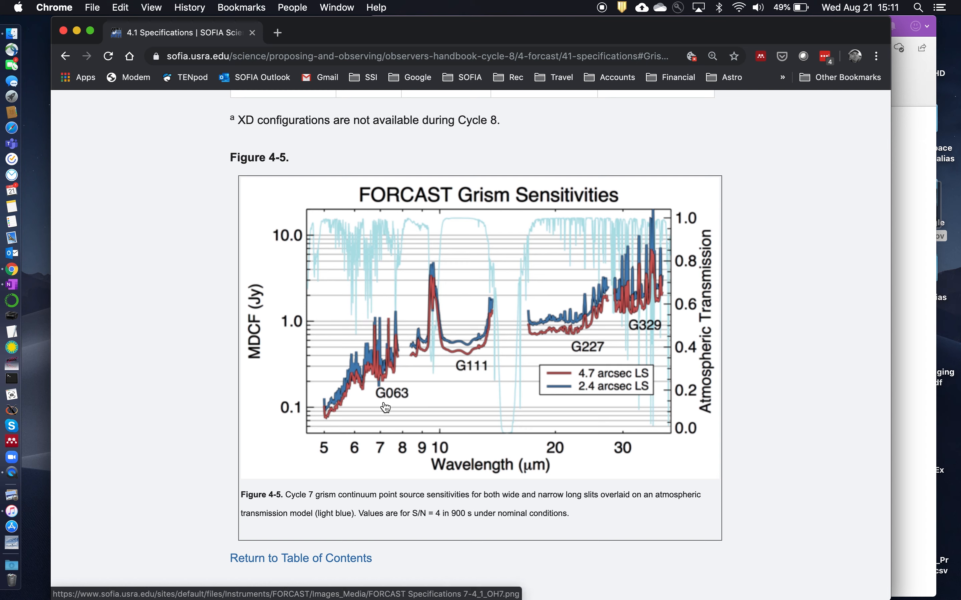
pyautogui.moveTo(590, 338)
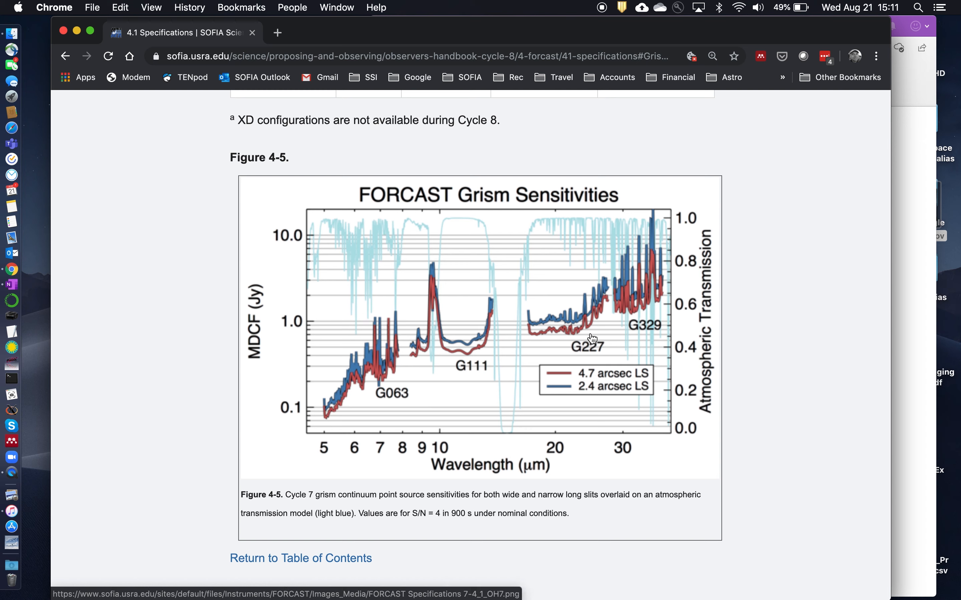
pyautogui.moveTo(649, 324)
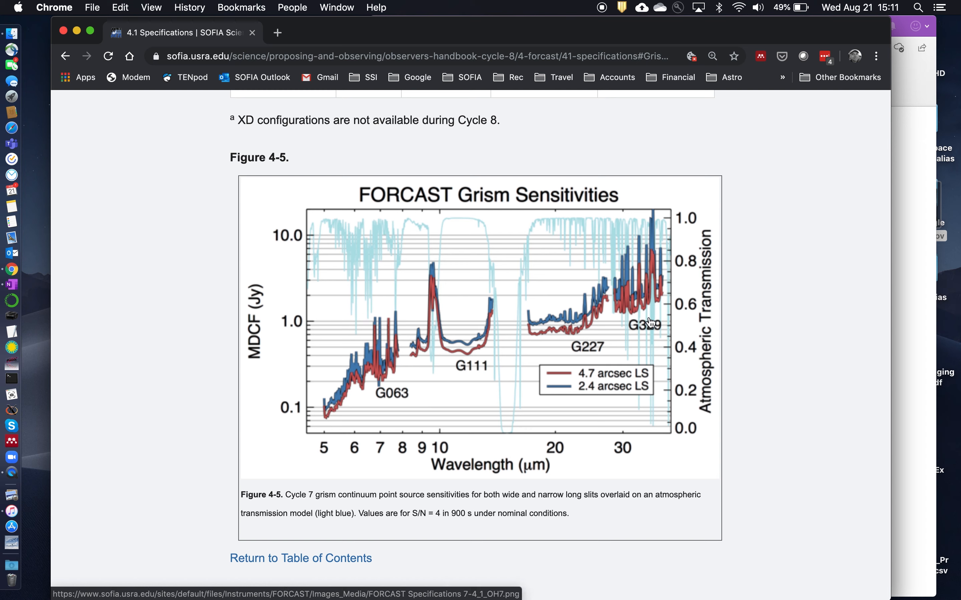
pyautogui.moveTo(373, 443)
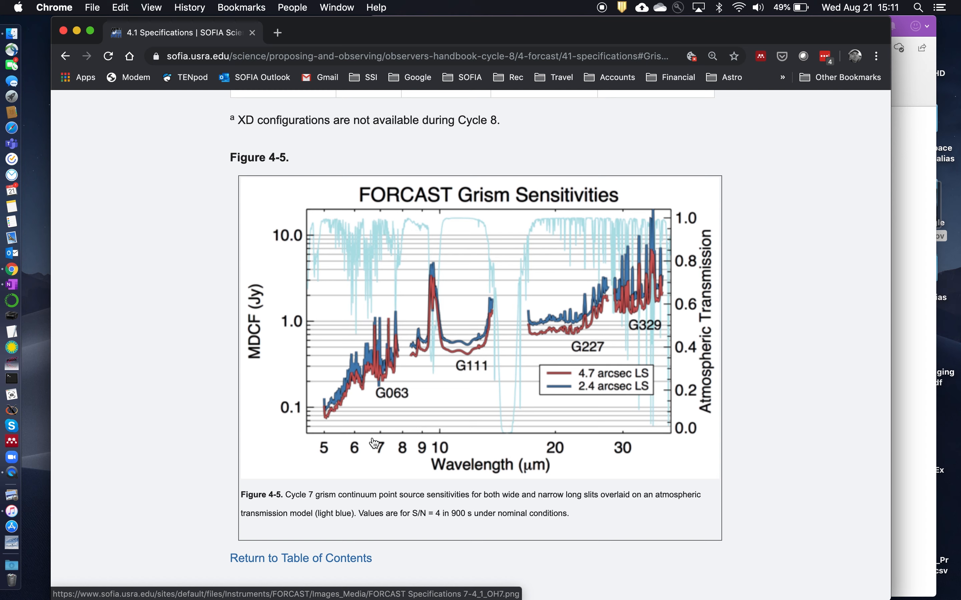
pyautogui.moveTo(326, 434)
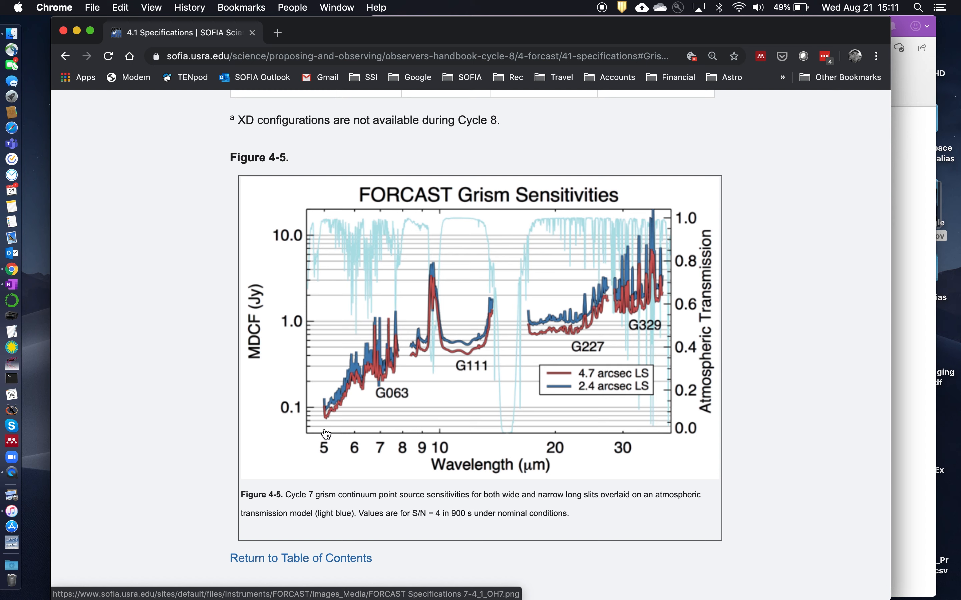
pyautogui.moveTo(650, 417)
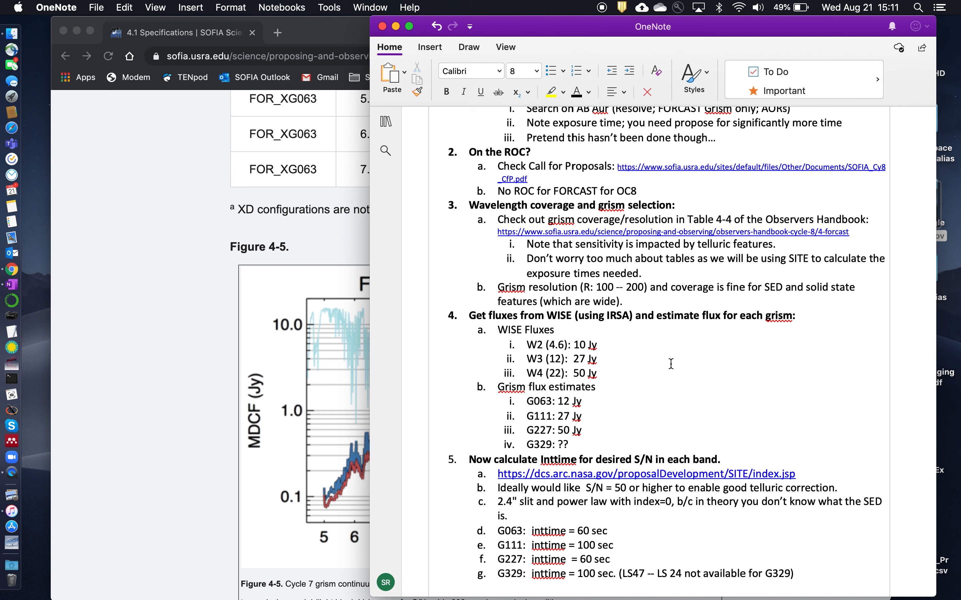
pyautogui.moveTo(345, 256)
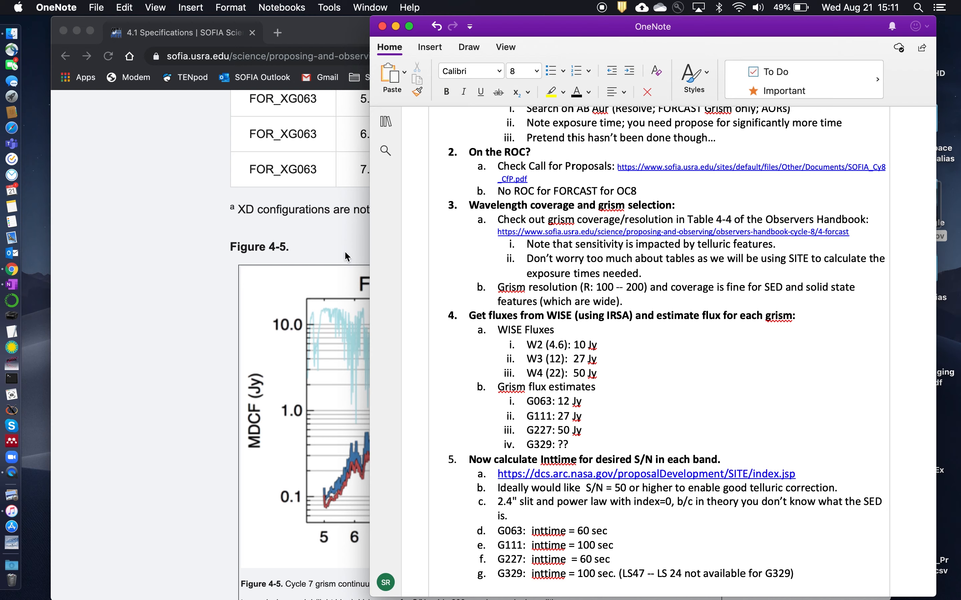
pyautogui.moveTo(331, 252)
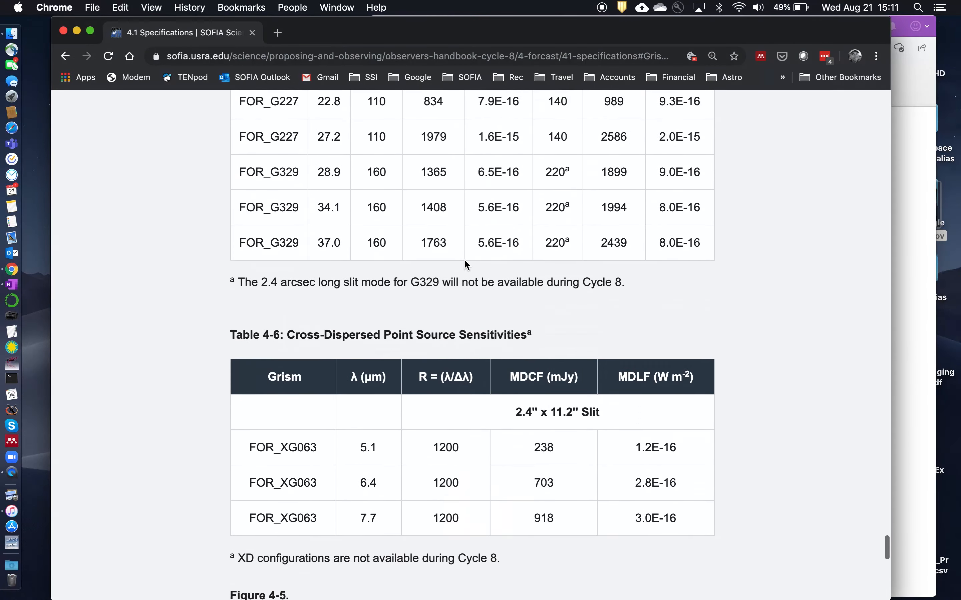
# Replace the G329 grism flux placeholder in the notes with 50 Jy
pyautogui.scroll(-3)
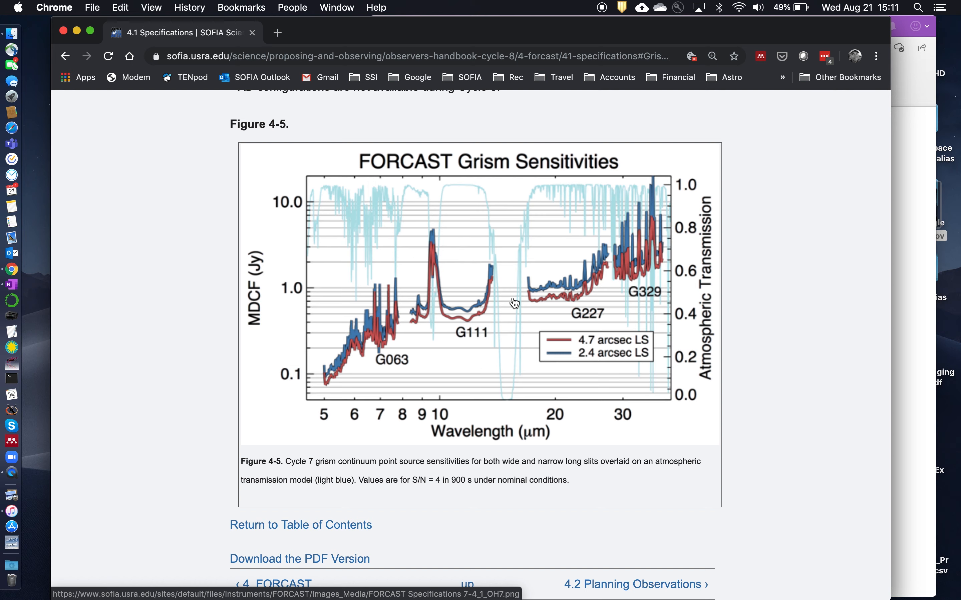
pyautogui.moveTo(738, 338)
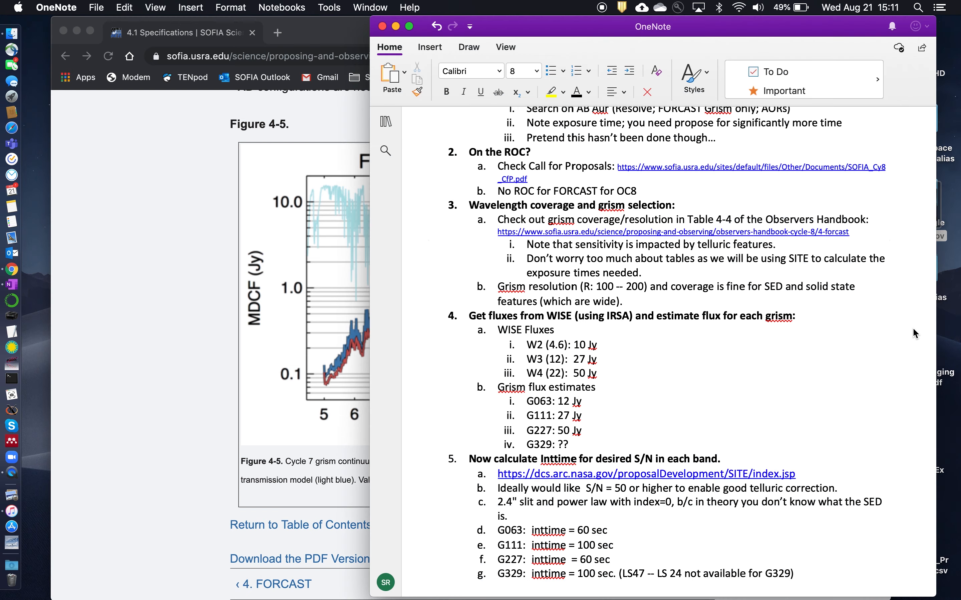
pyautogui.moveTo(799, 371)
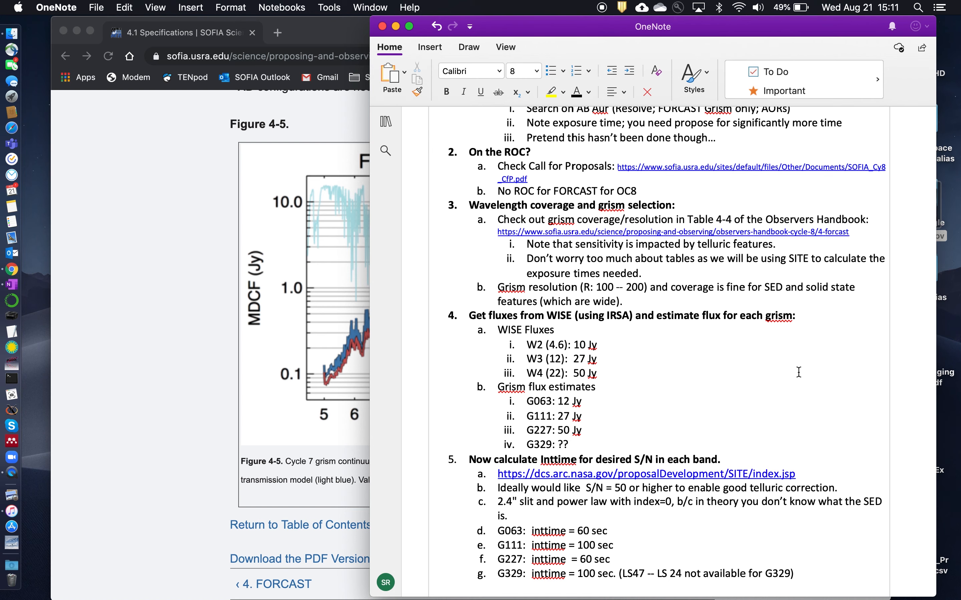
pyautogui.scroll(-3)
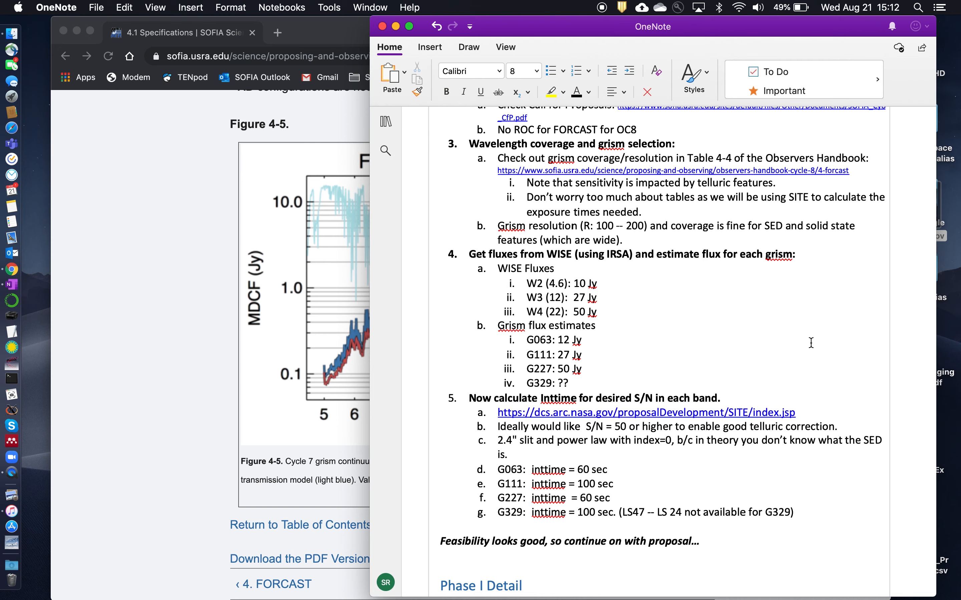
pyautogui.scroll(-3)
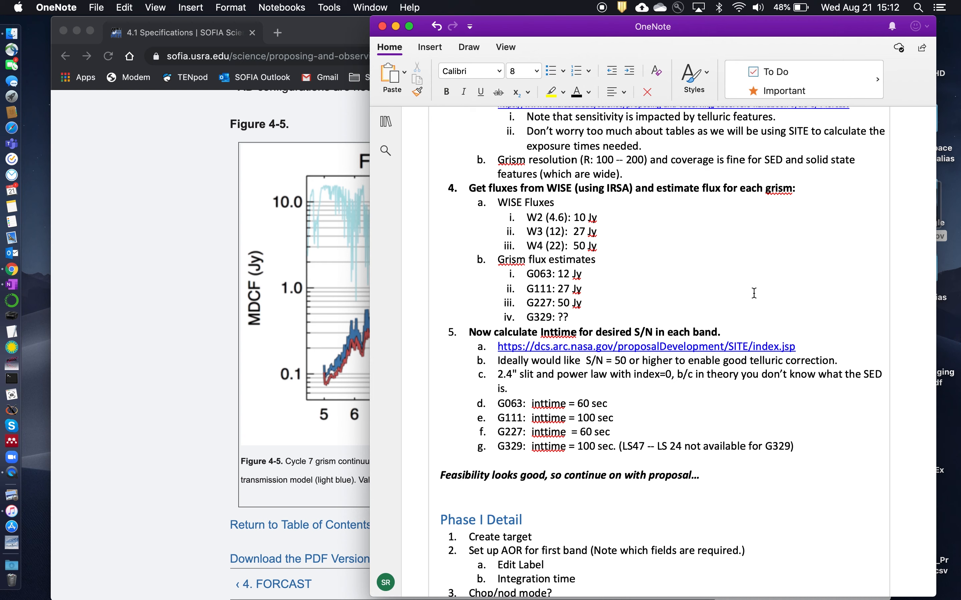
pyautogui.moveTo(523, 228)
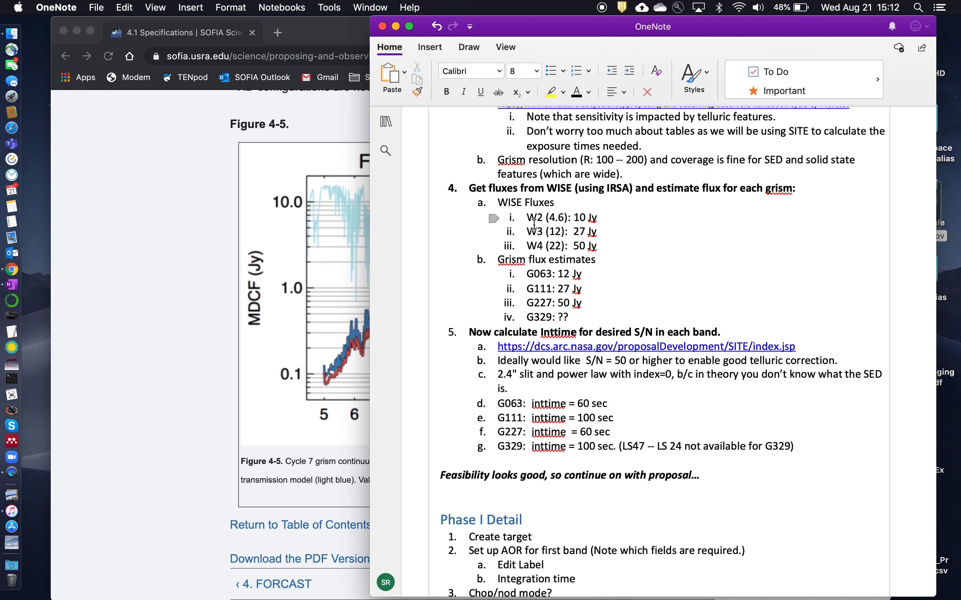
pyautogui.moveTo(577, 221)
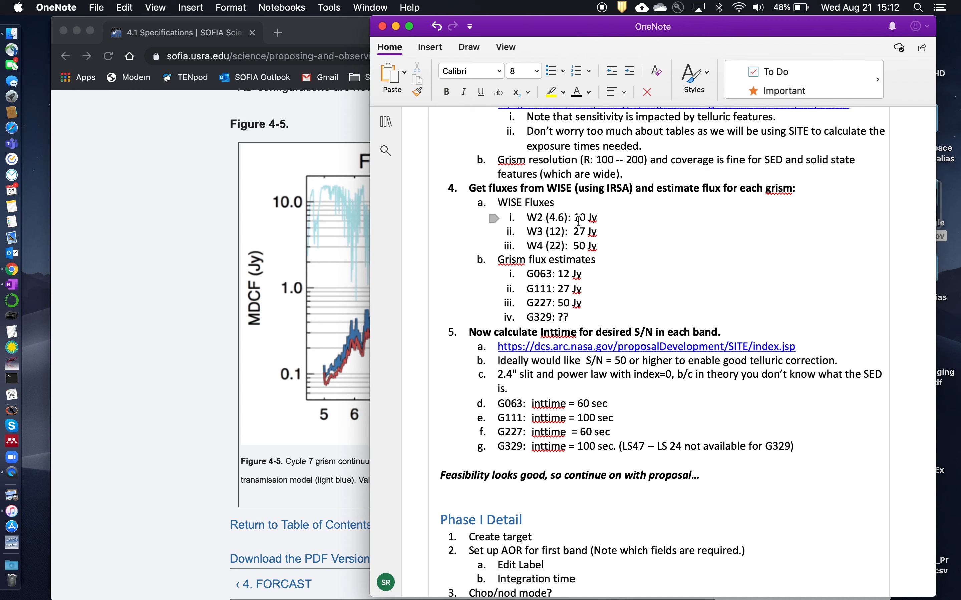
pyautogui.moveTo(527, 218)
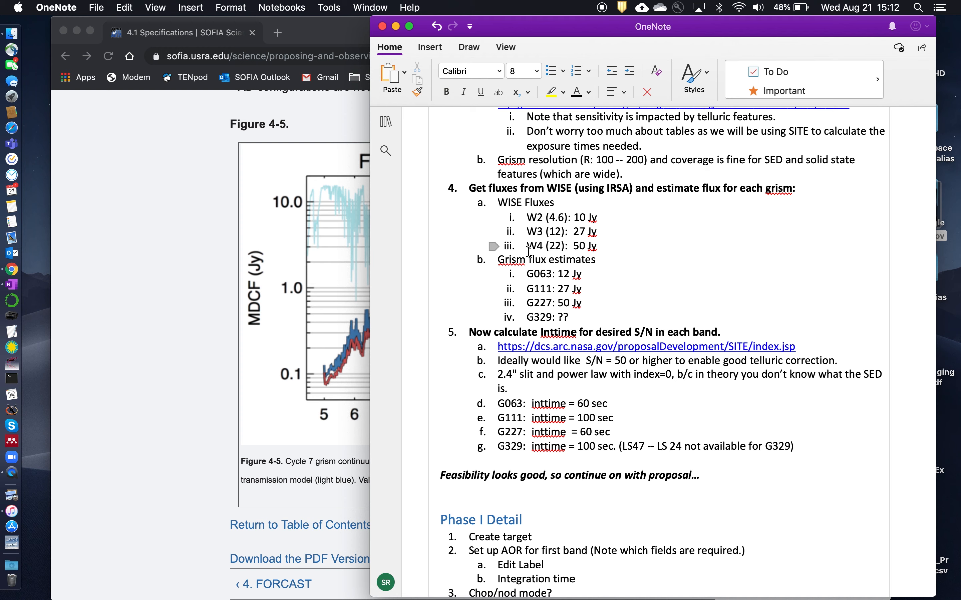
pyautogui.moveTo(522, 249)
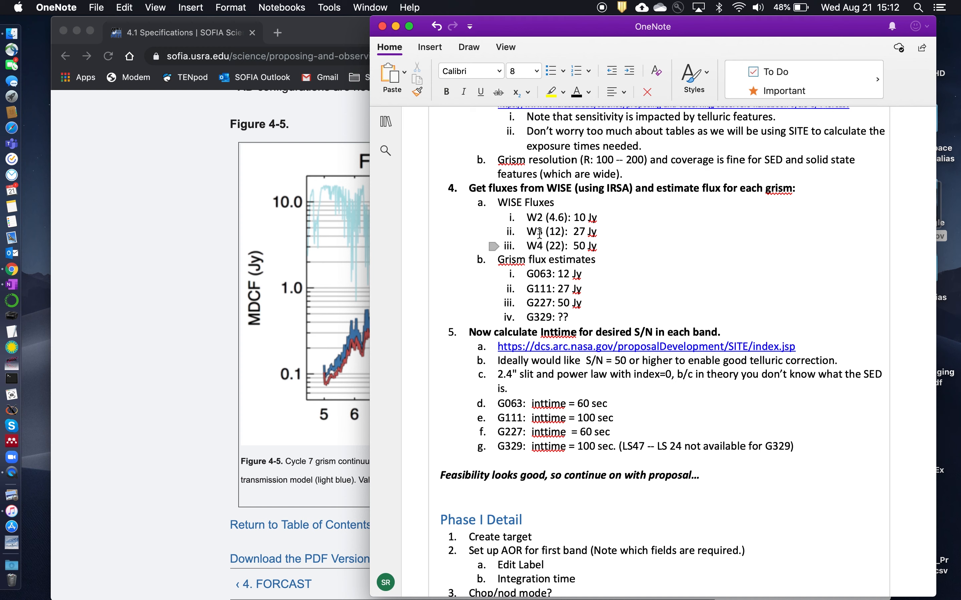
pyautogui.moveTo(539, 281)
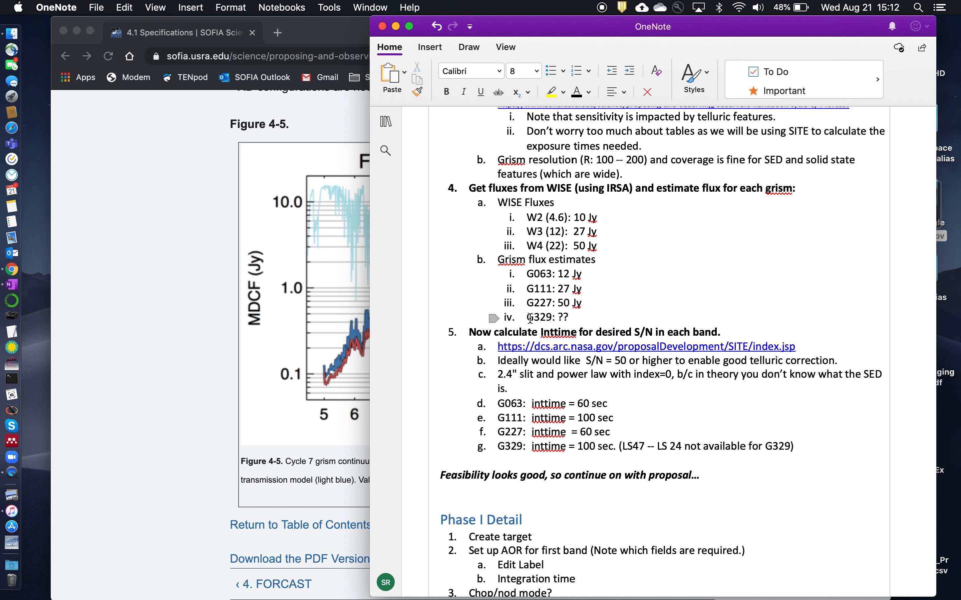
pyautogui.doubleClick(540, 317)
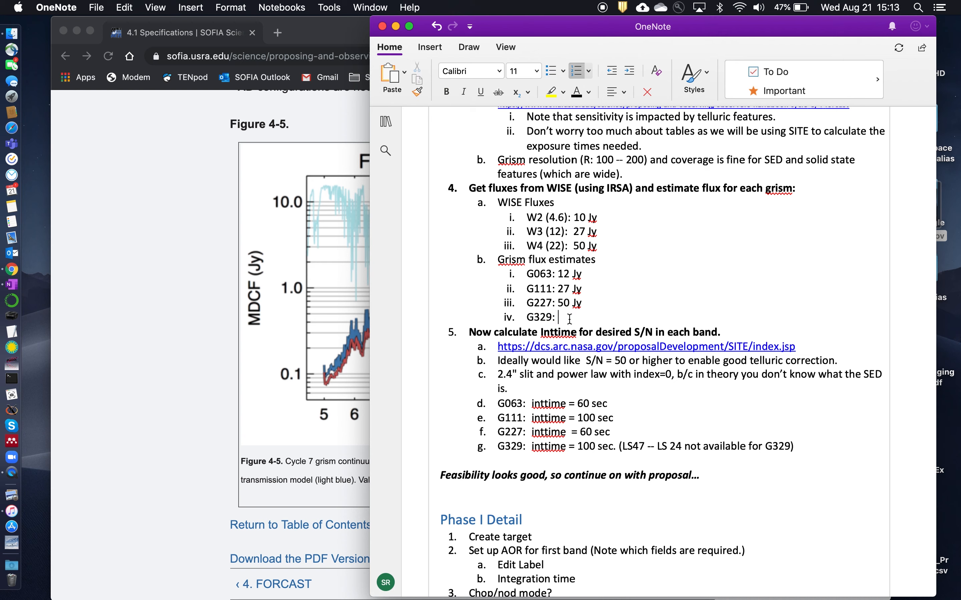
pyautogui.write('50 Jy')
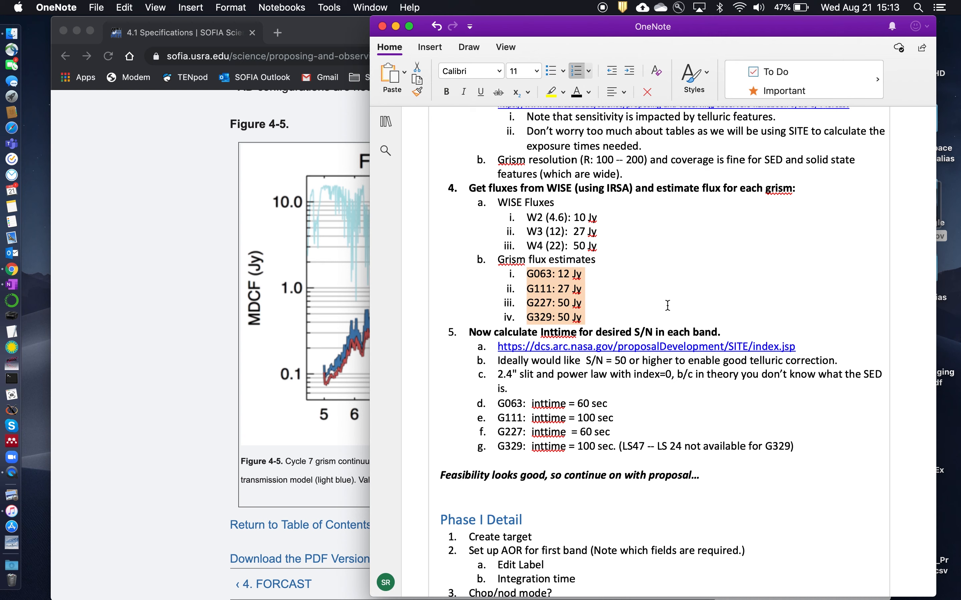
pyautogui.moveTo(705, 298)
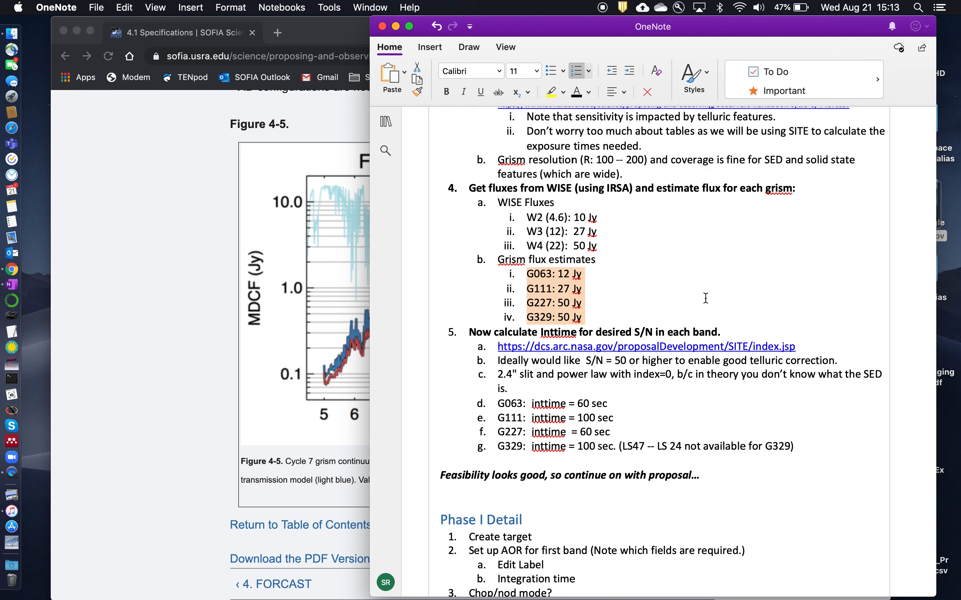
pyautogui.moveTo(694, 298)
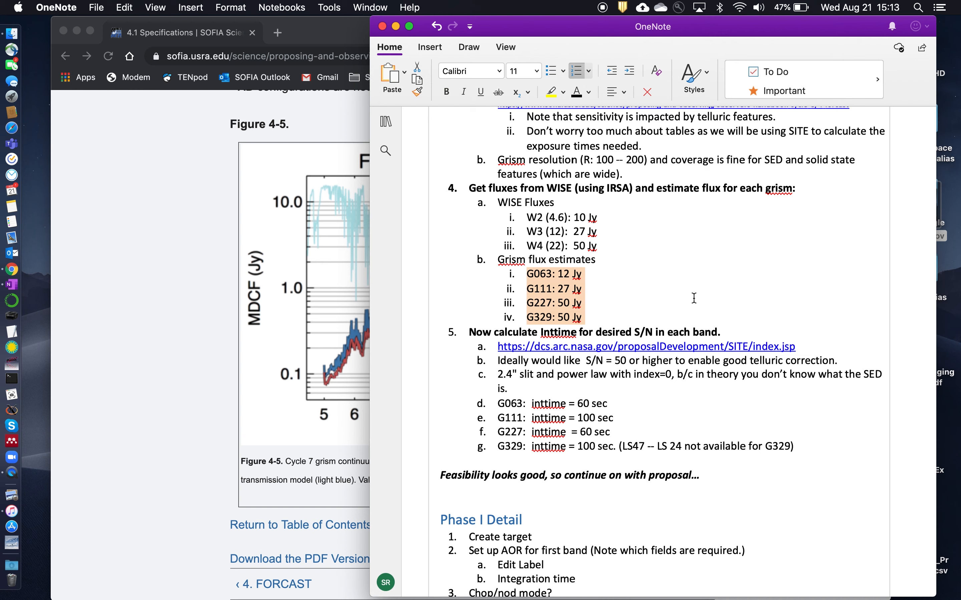
pyautogui.moveTo(677, 318)
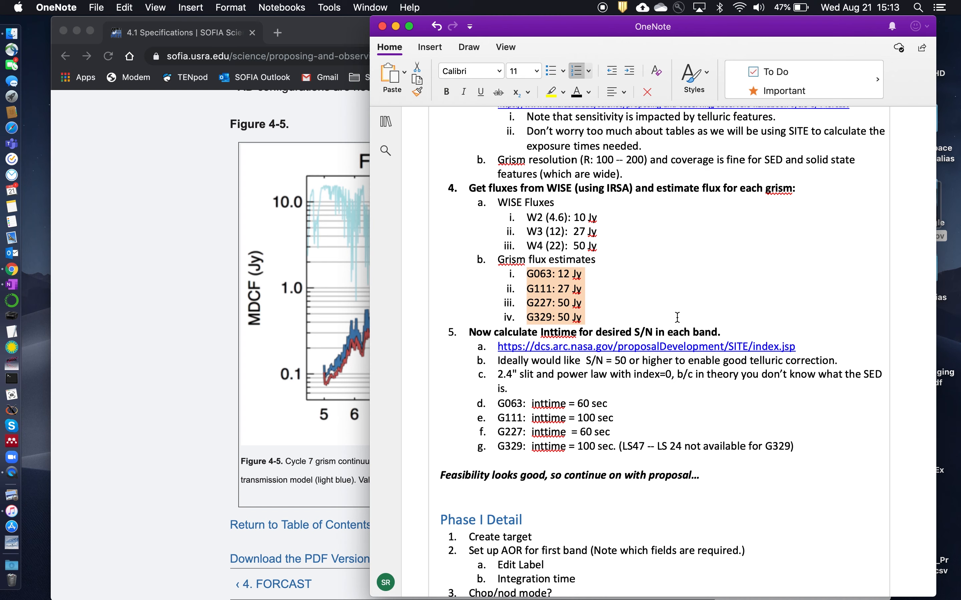
pyautogui.moveTo(643, 348)
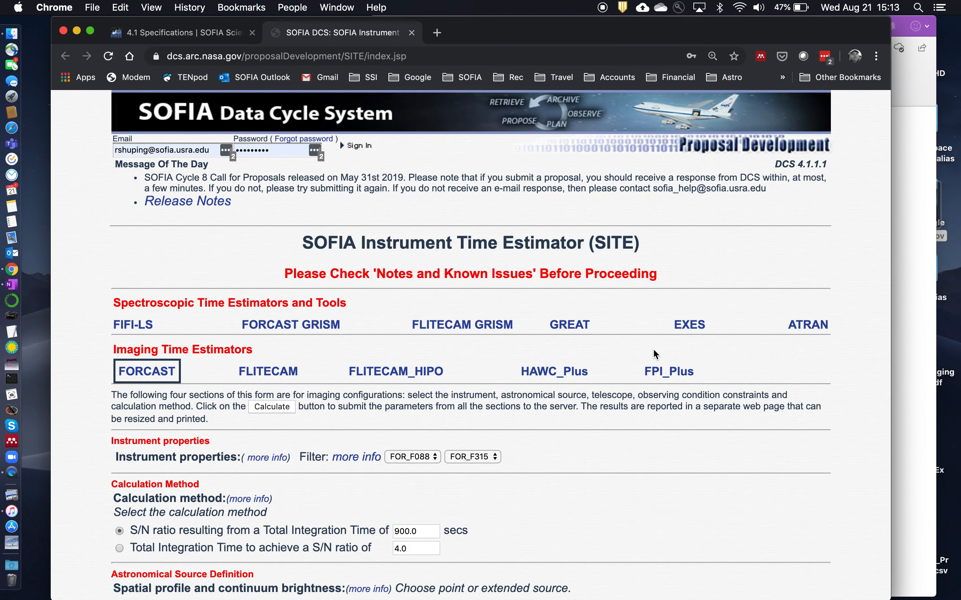
pyautogui.moveTo(291, 325)
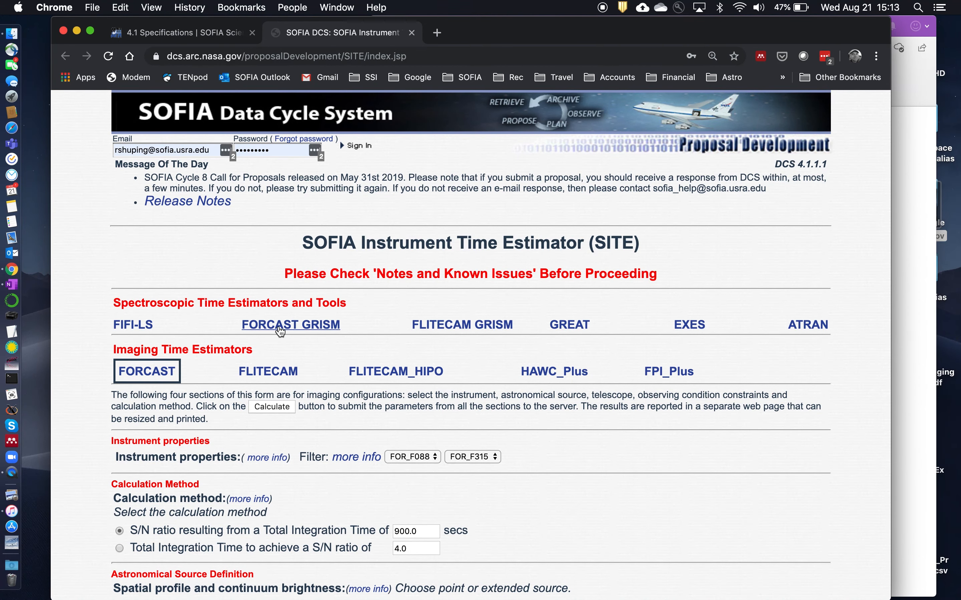
pyautogui.moveTo(290, 325)
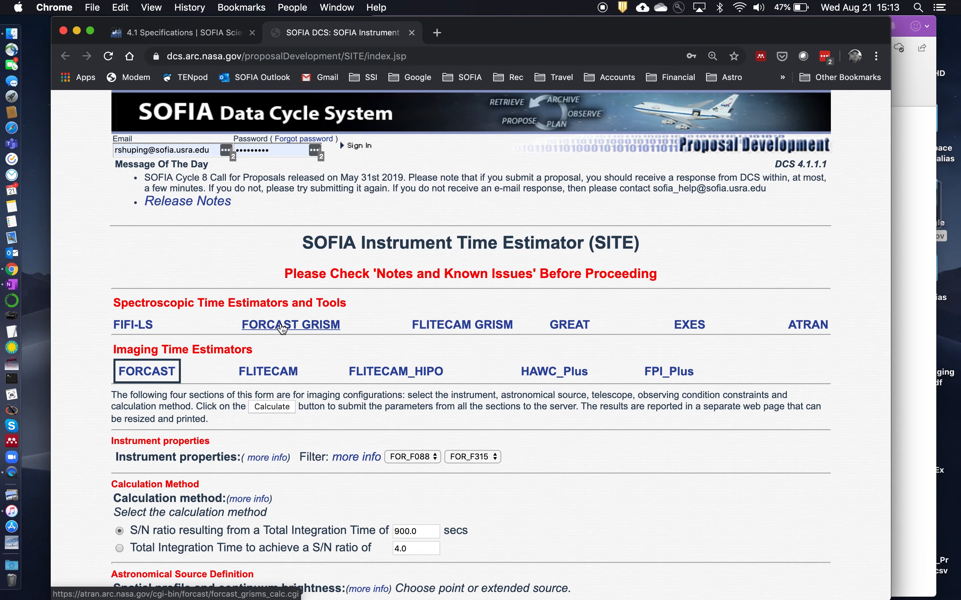
# Load the FORCAST grism exposure time calculator to its Input Observing Parameters, then return to the notes
pyautogui.click(290, 326)
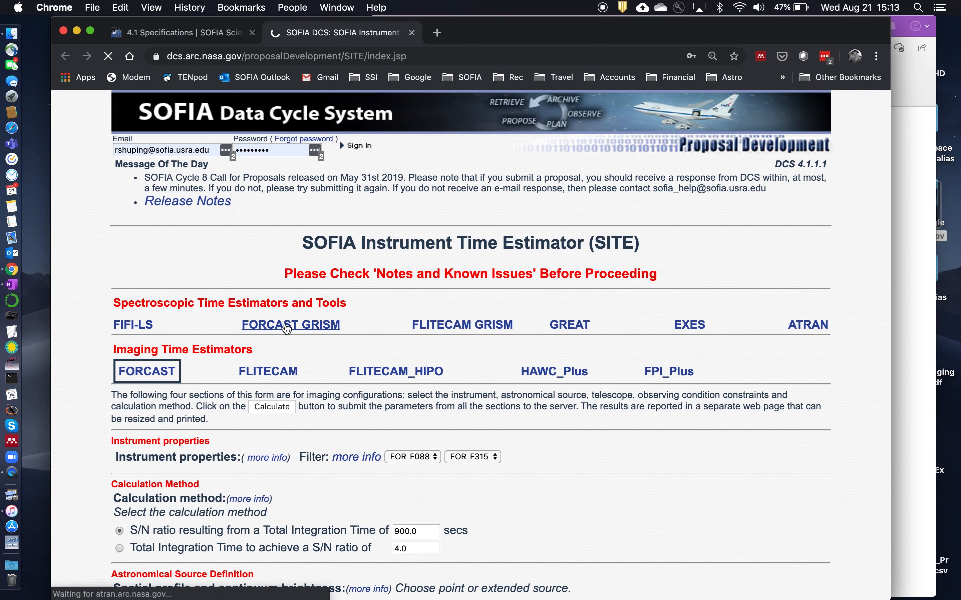
pyautogui.click(290, 325)
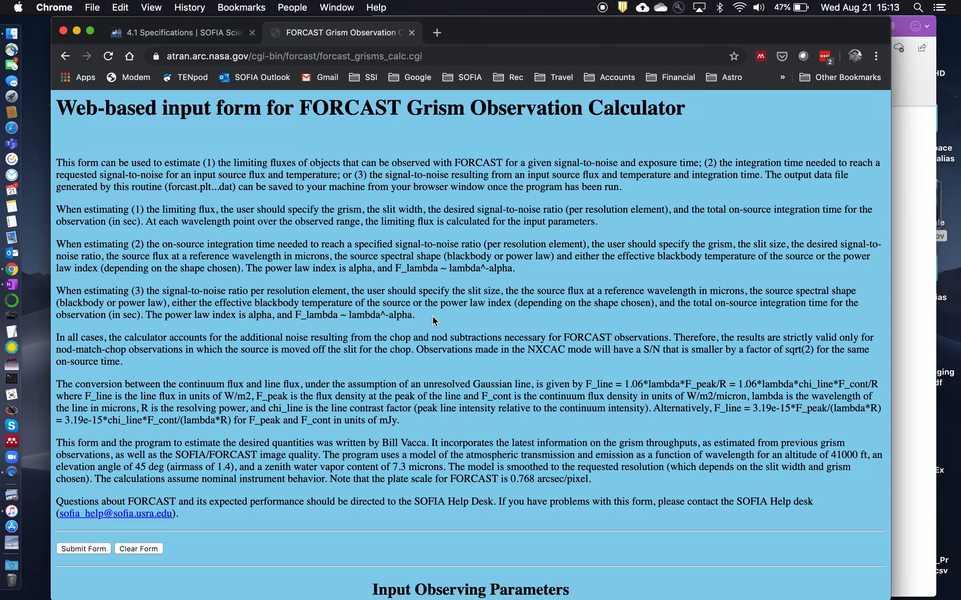
pyautogui.moveTo(136, 242)
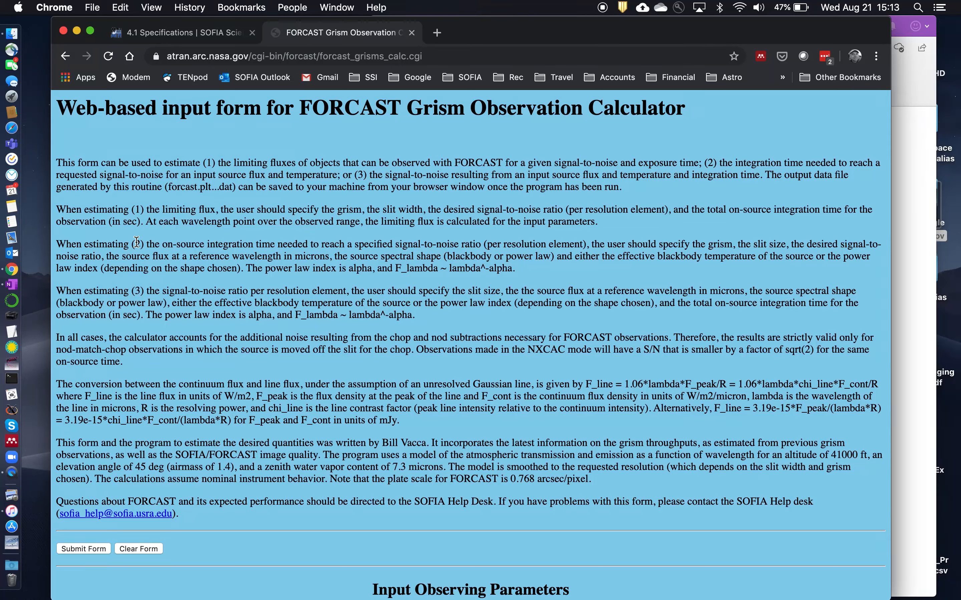
pyautogui.moveTo(414, 397)
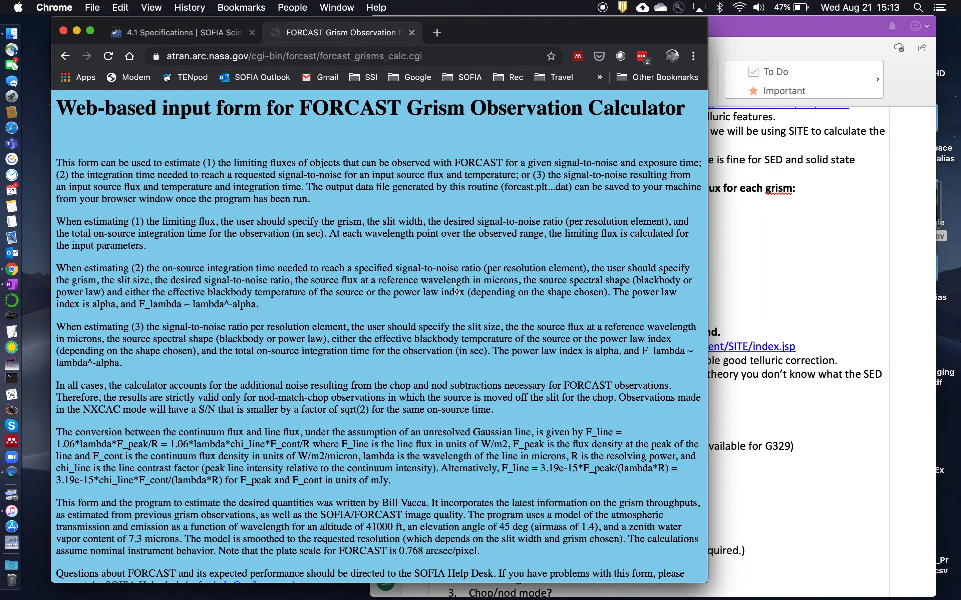
pyautogui.scroll(-3)
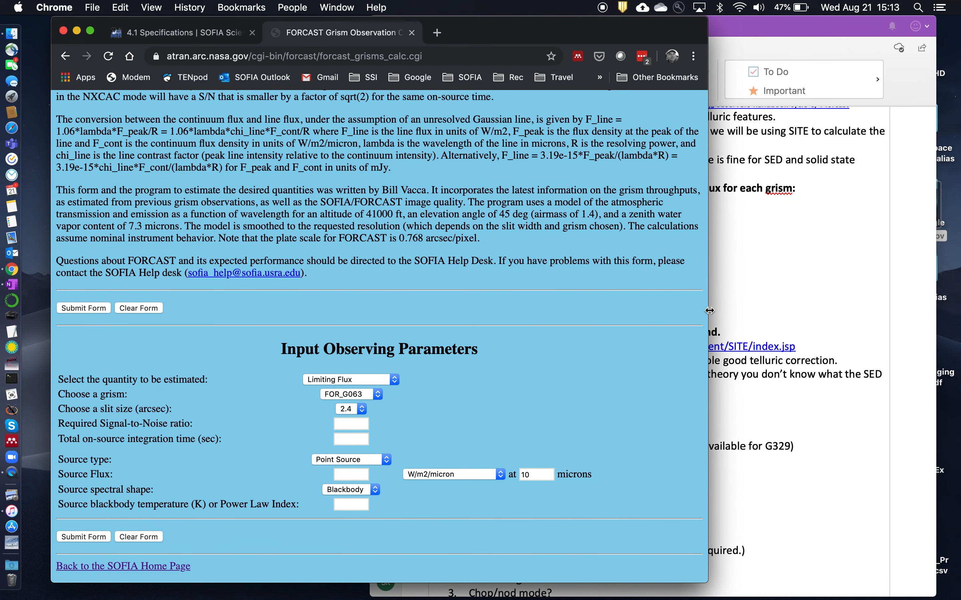
pyautogui.click(652, 27)
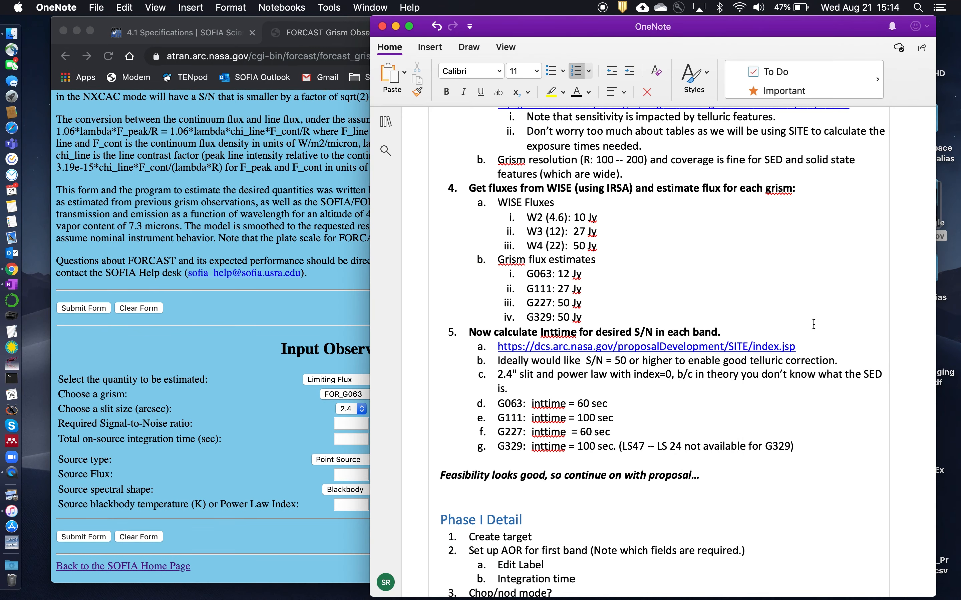
# Scroll the notes down to the Phase I Detail steps for target and AOR setup
pyautogui.scroll(-3)
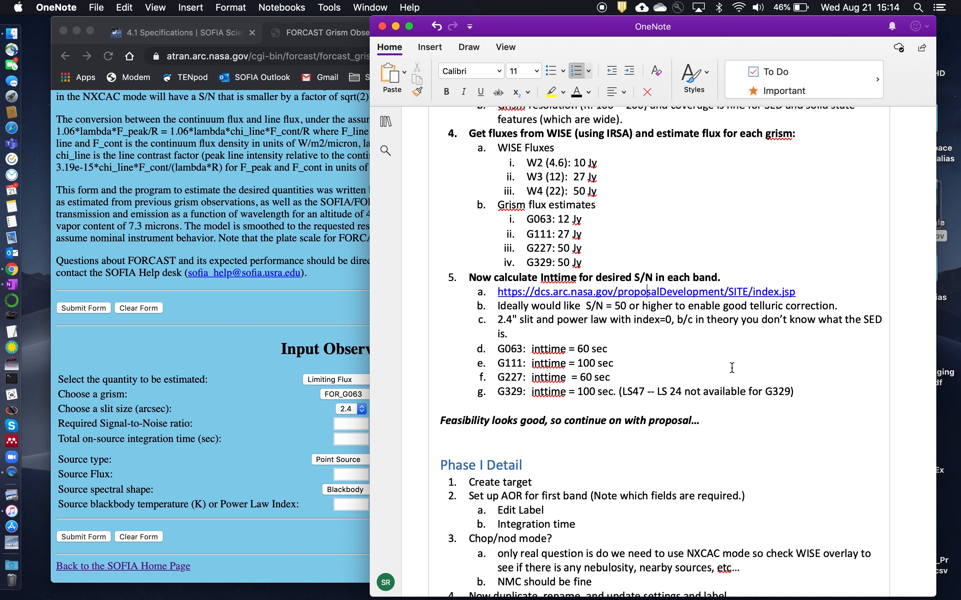
pyautogui.moveTo(468, 307)
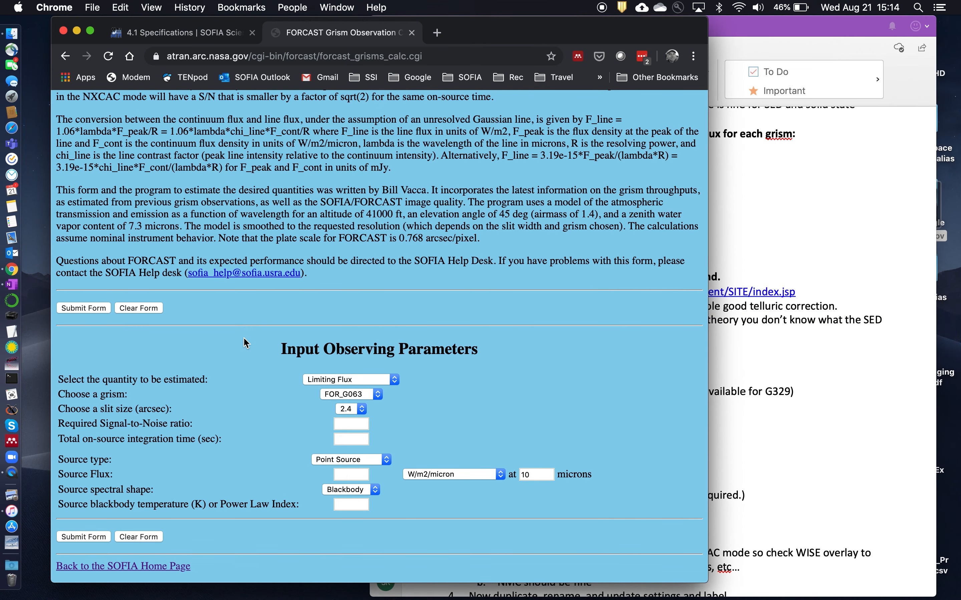
pyautogui.moveTo(432, 365)
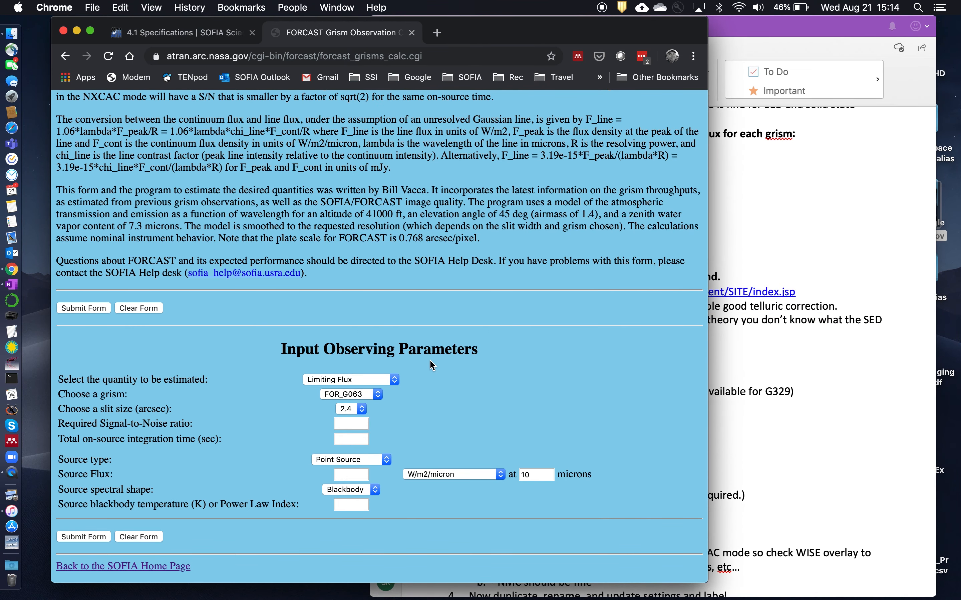
pyautogui.moveTo(397, 394)
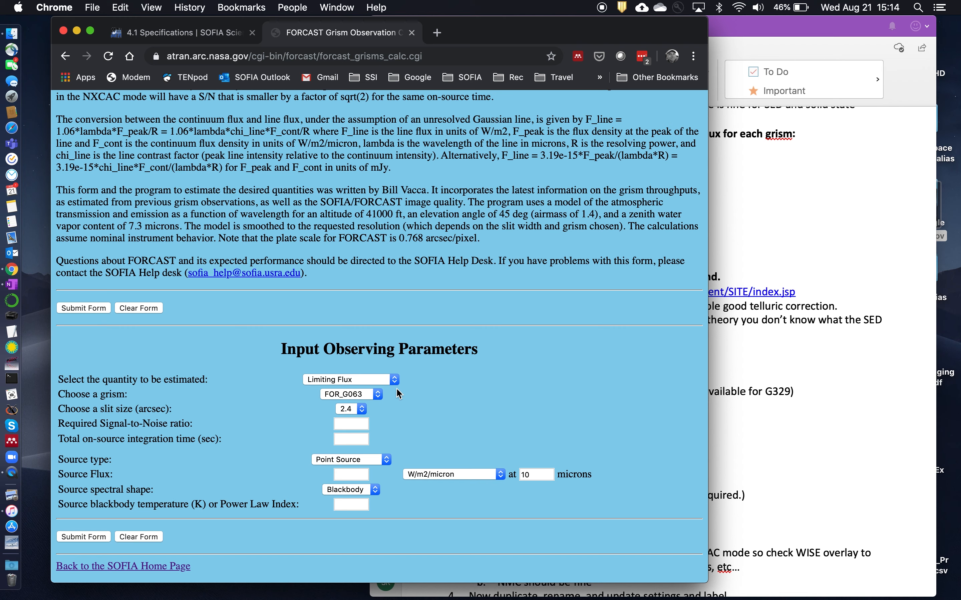
# Set the calculator to estimate total integration time with grism FOR_G063 at S/N 50
pyautogui.click(351, 395)
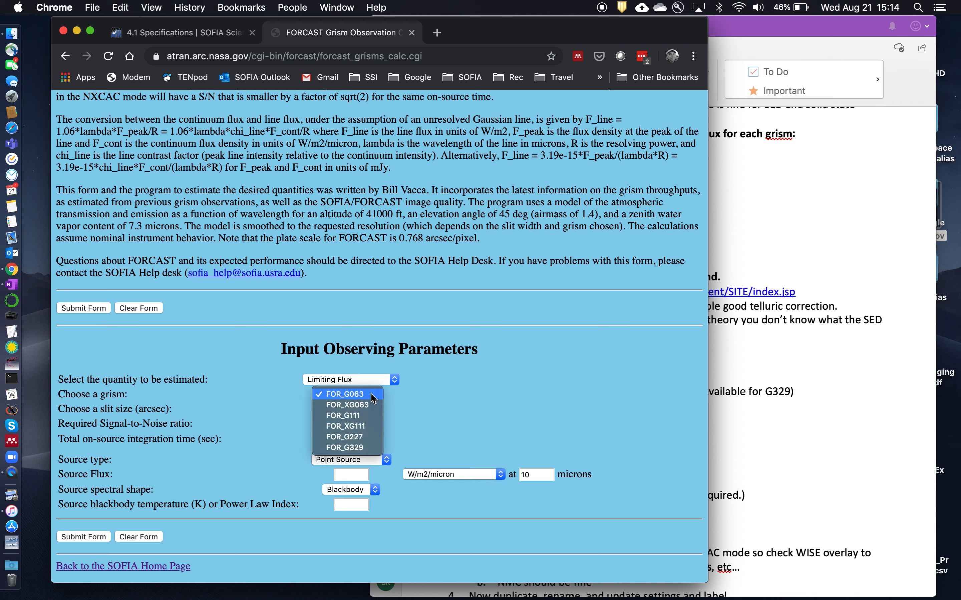
pyautogui.click(348, 395)
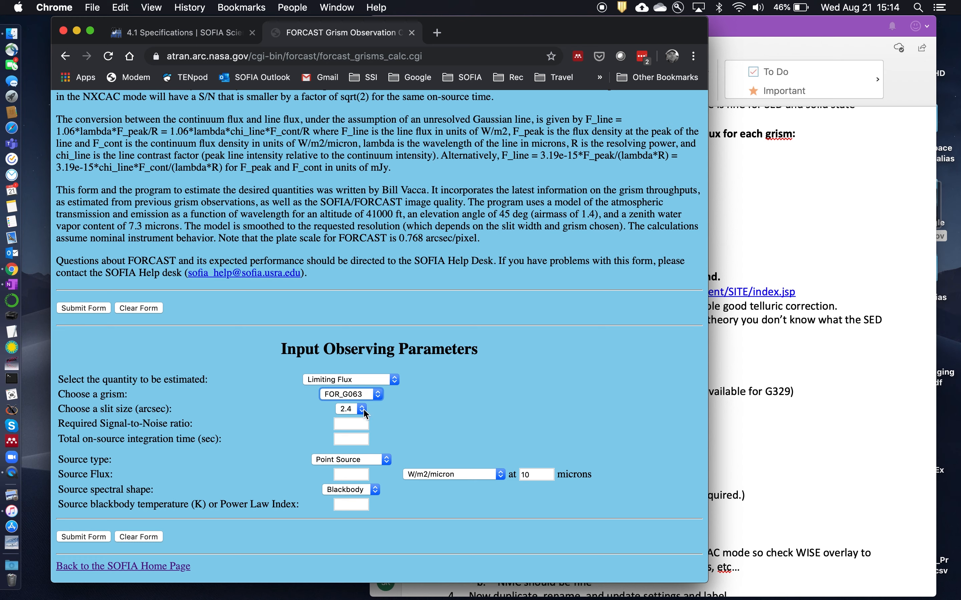
pyautogui.moveTo(393, 384)
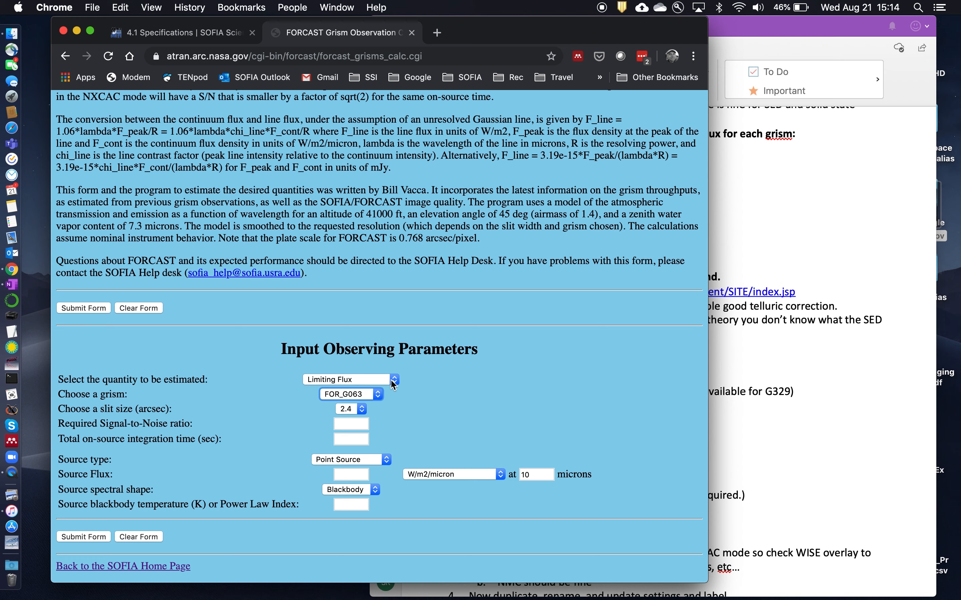
pyautogui.moveTo(453, 382)
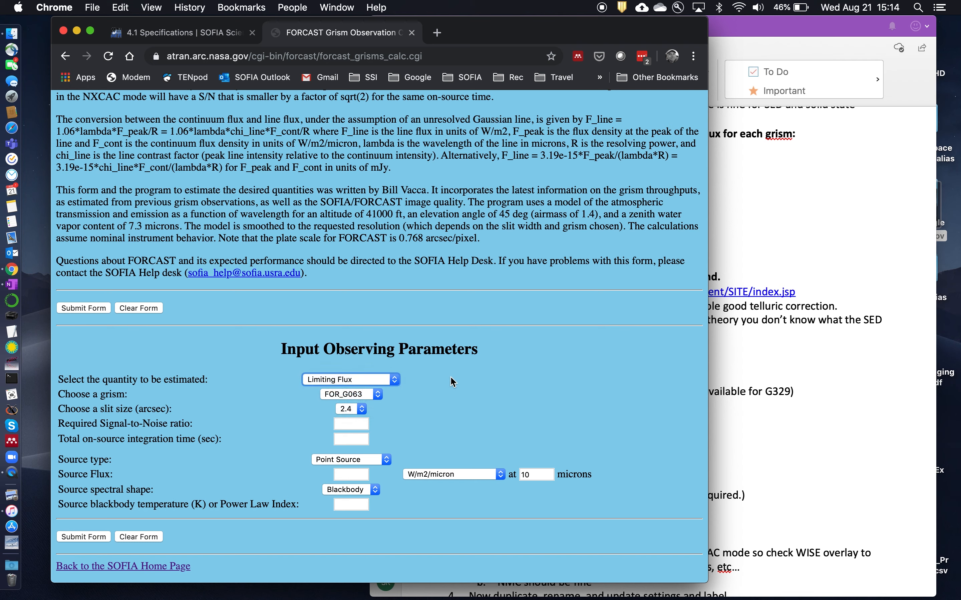
pyautogui.click(350, 378)
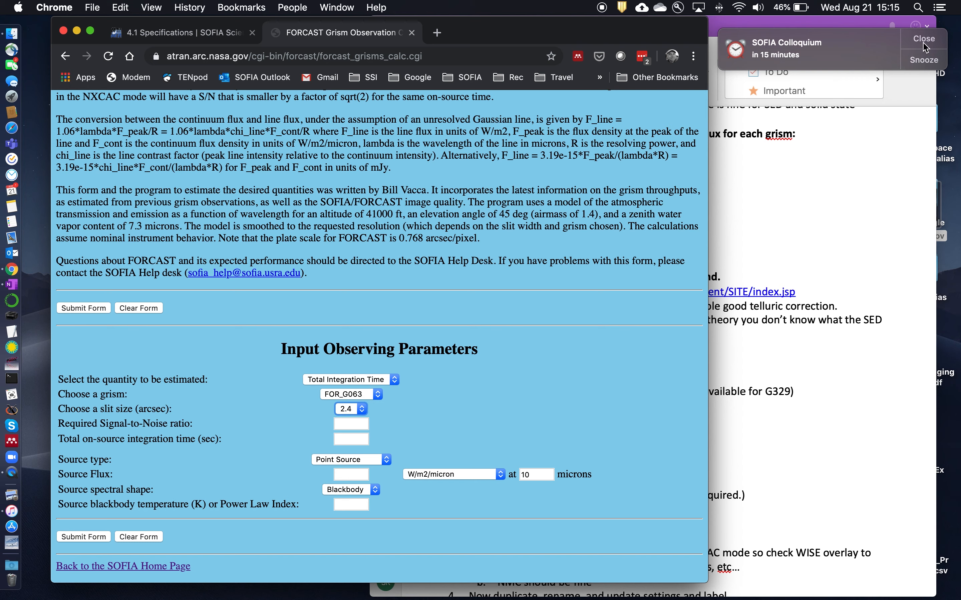
pyautogui.click(924, 39)
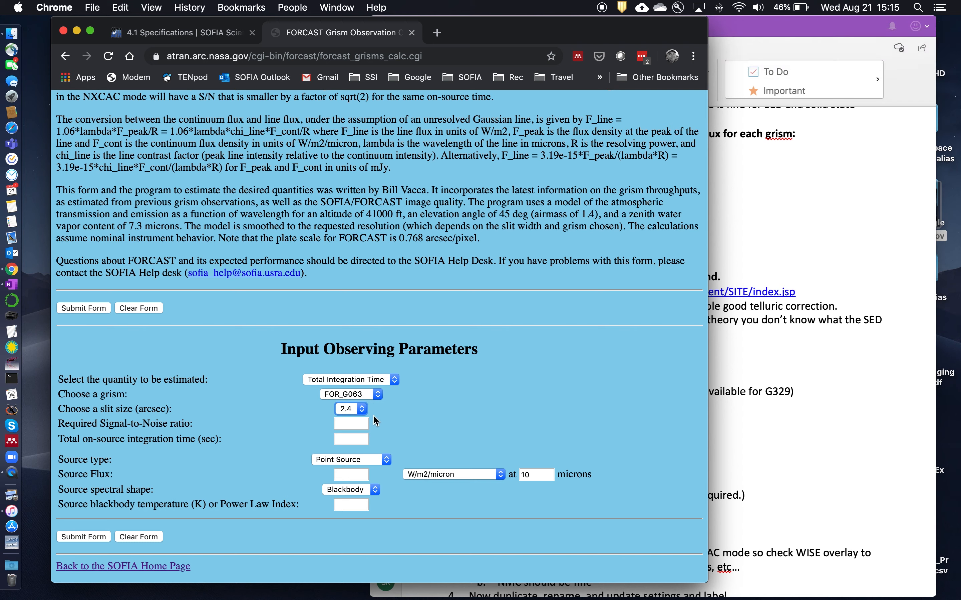
pyautogui.click(350, 424)
pyautogui.write('50')
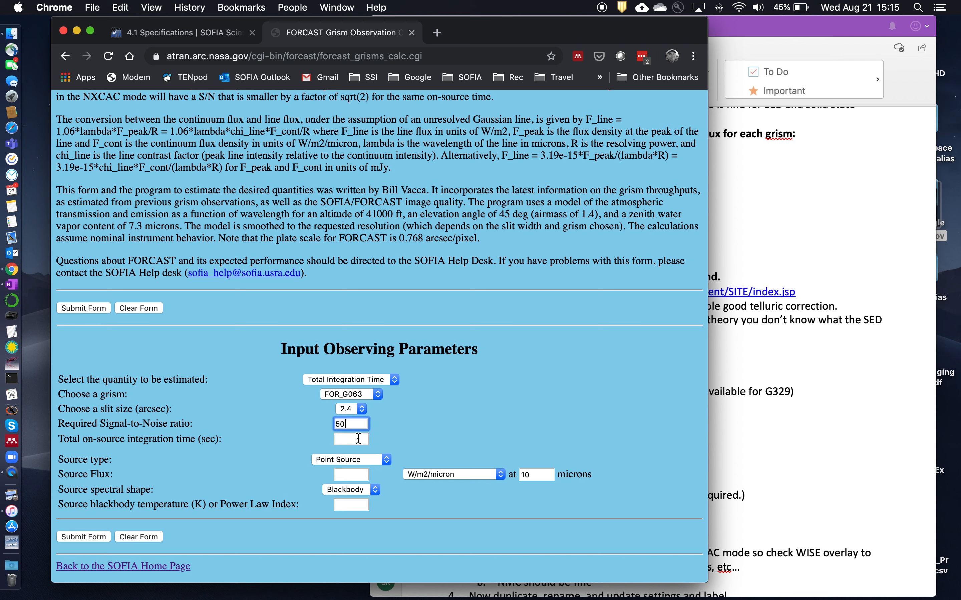
pyautogui.click(349, 439)
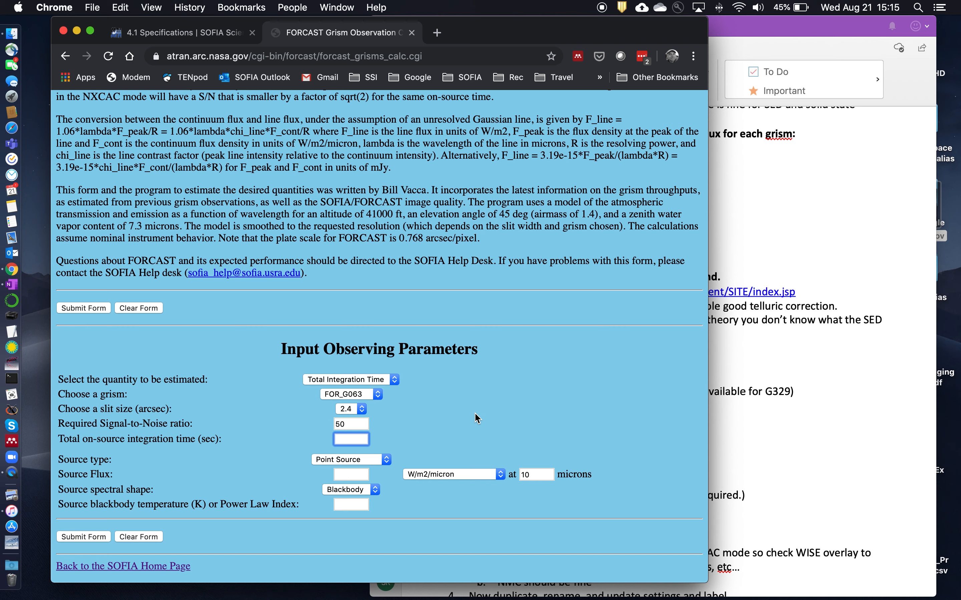
pyautogui.moveTo(385, 464)
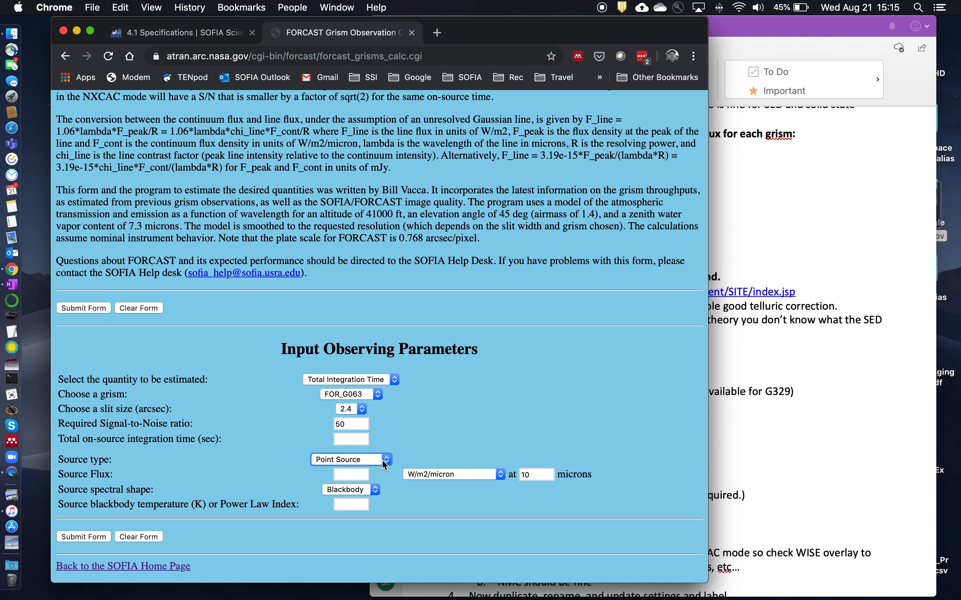
pyautogui.moveTo(469, 477)
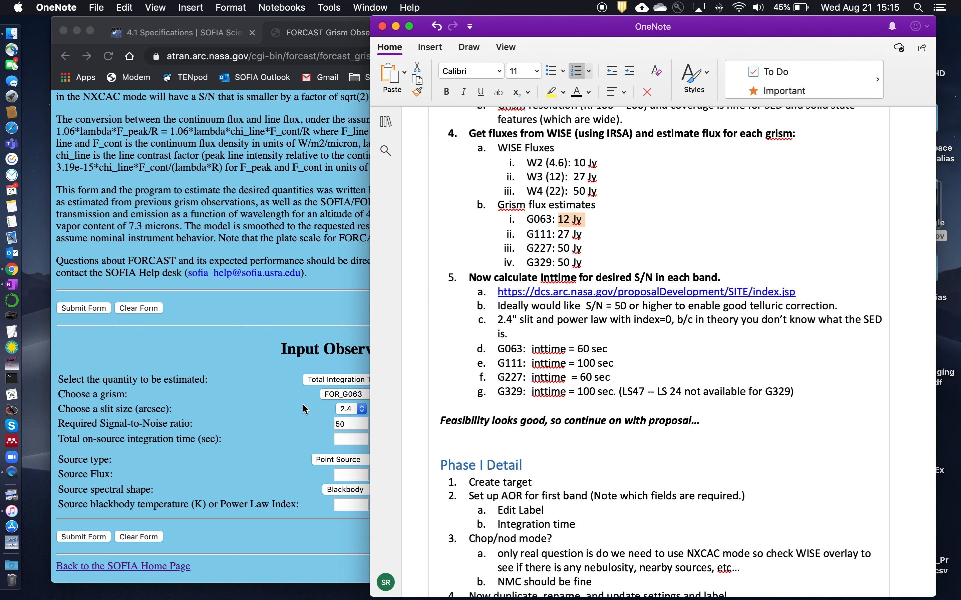
# Enter a 12 Jy source flux at 6.3 microns with a power-law spectral shape of index 0
pyautogui.click(350, 475)
pyautogui.write('12')
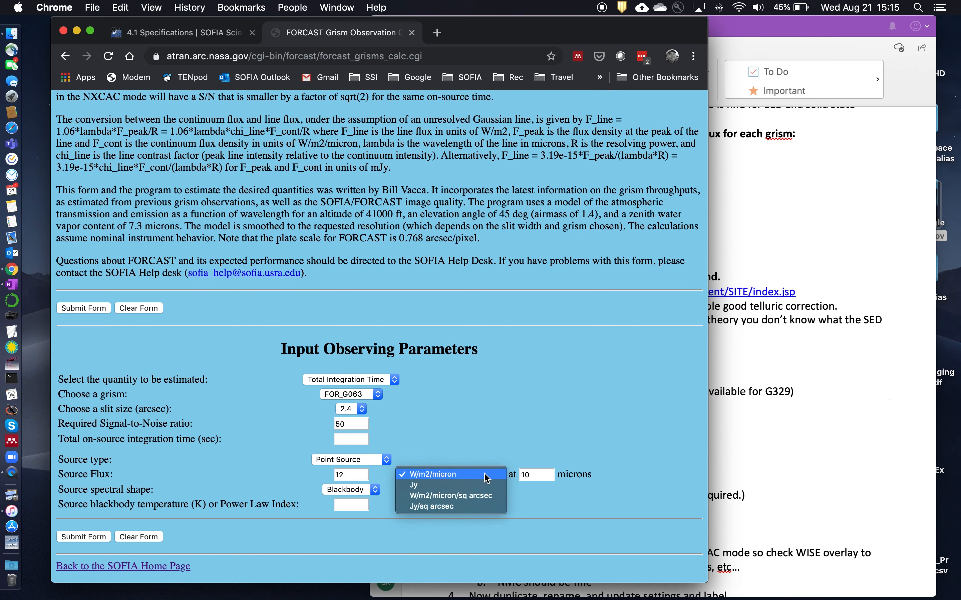
pyautogui.click(413, 484)
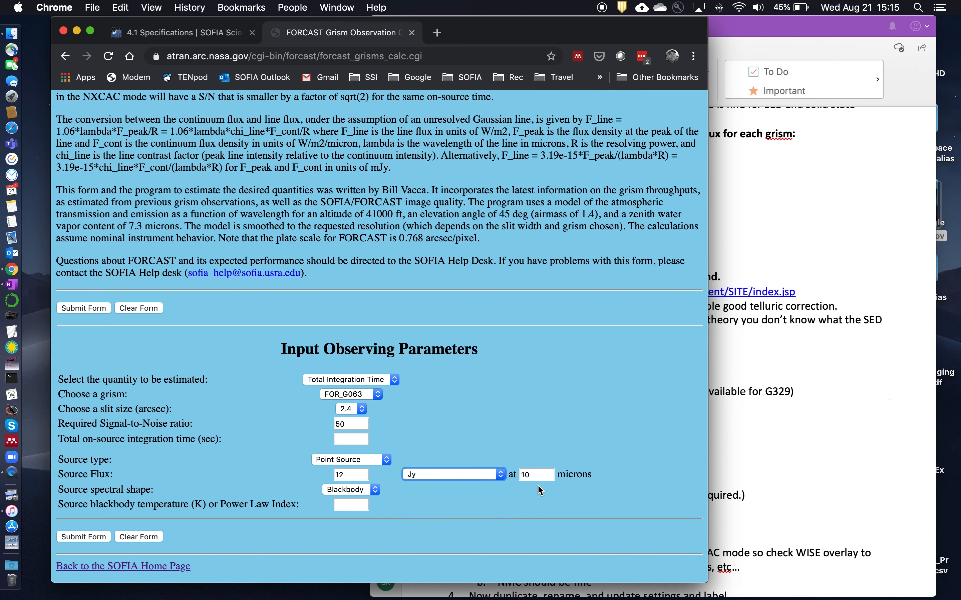
pyautogui.click(652, 26)
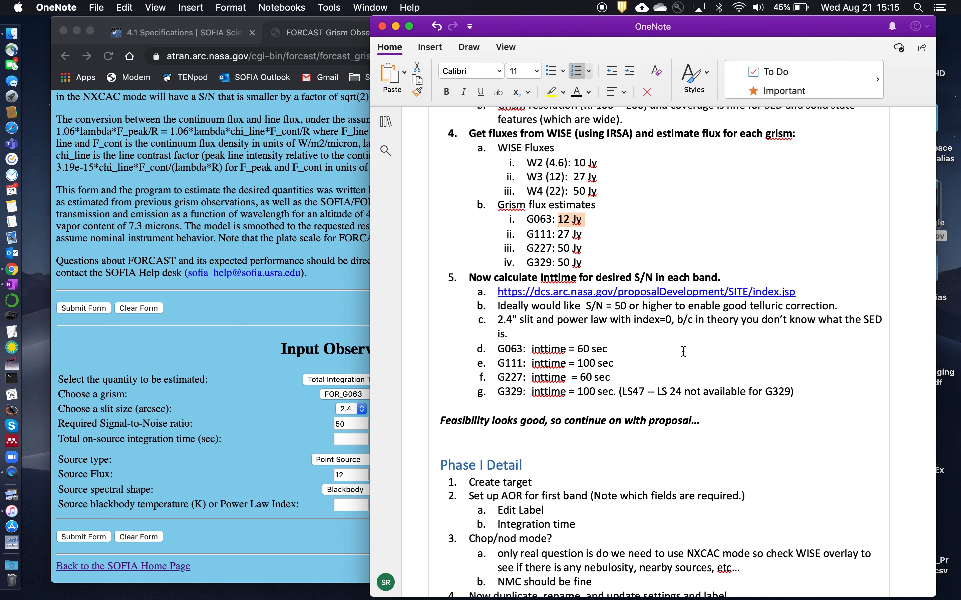
pyautogui.moveTo(601, 222)
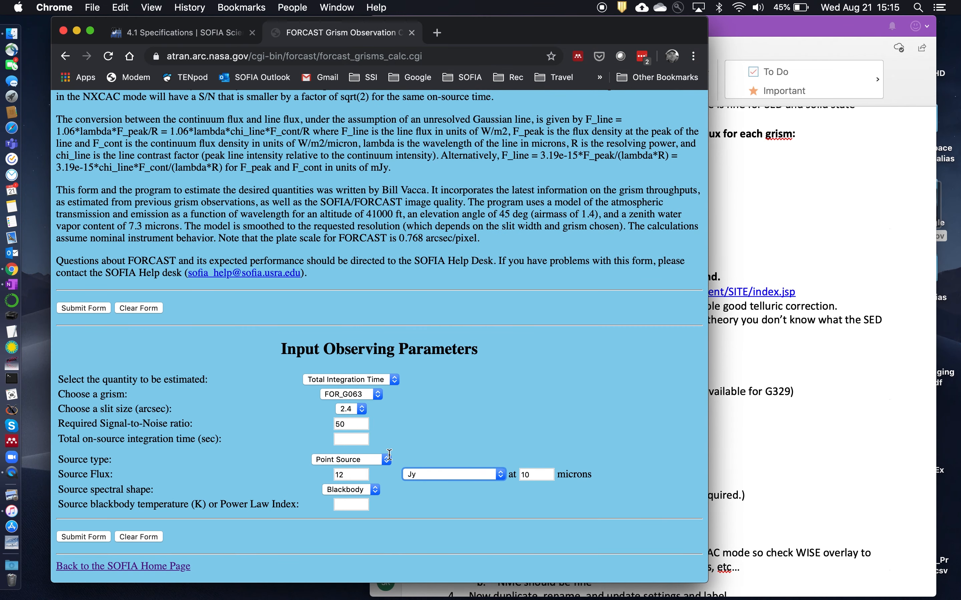
pyautogui.click(535, 475)
pyautogui.write('6.3')
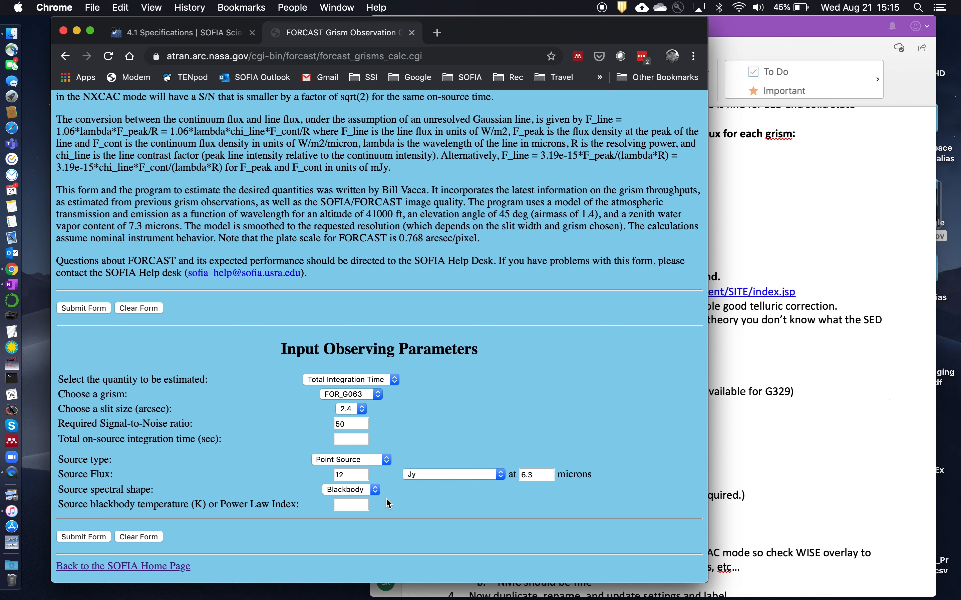
pyautogui.moveTo(366, 497)
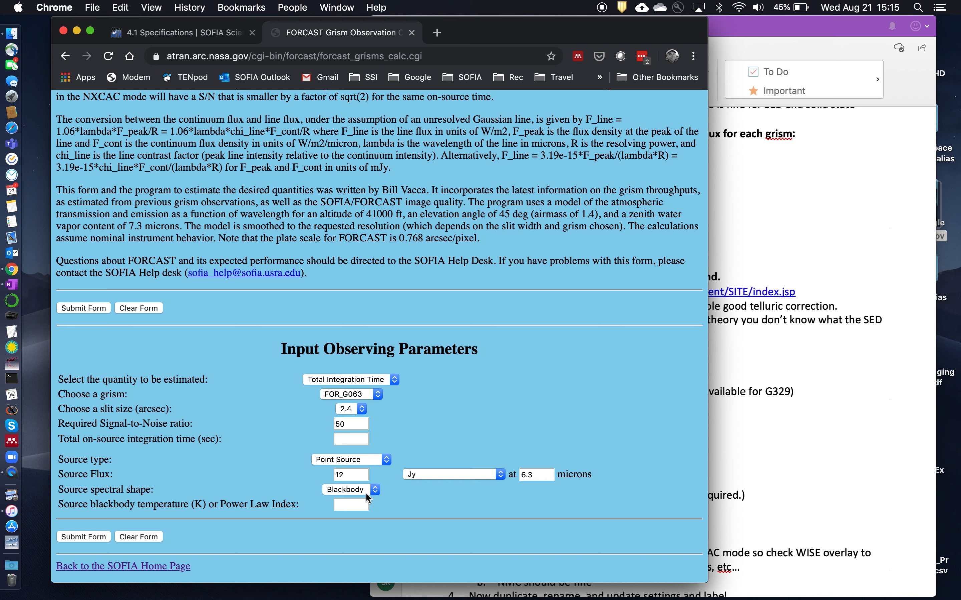
pyautogui.click(351, 489)
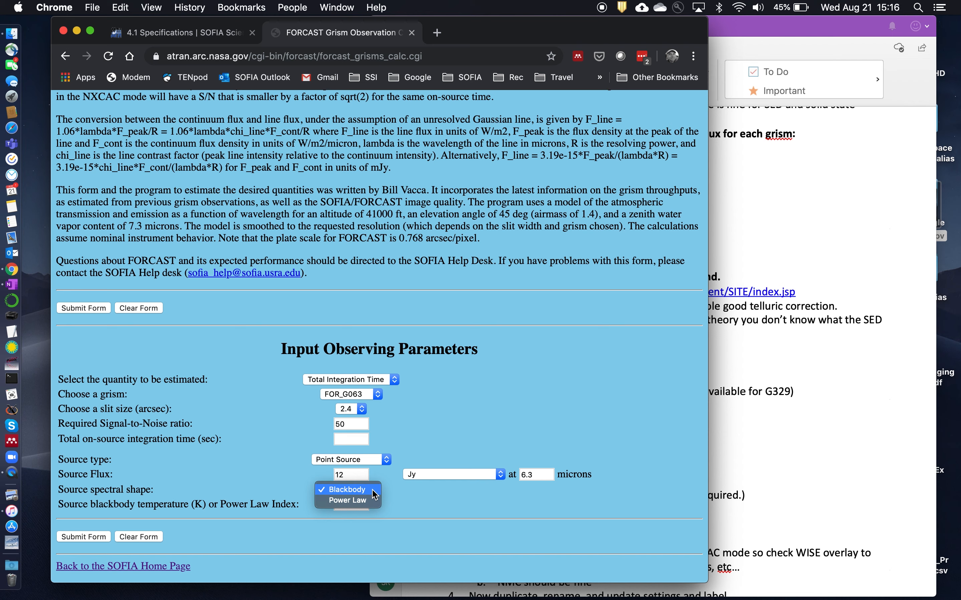
pyautogui.click(350, 504)
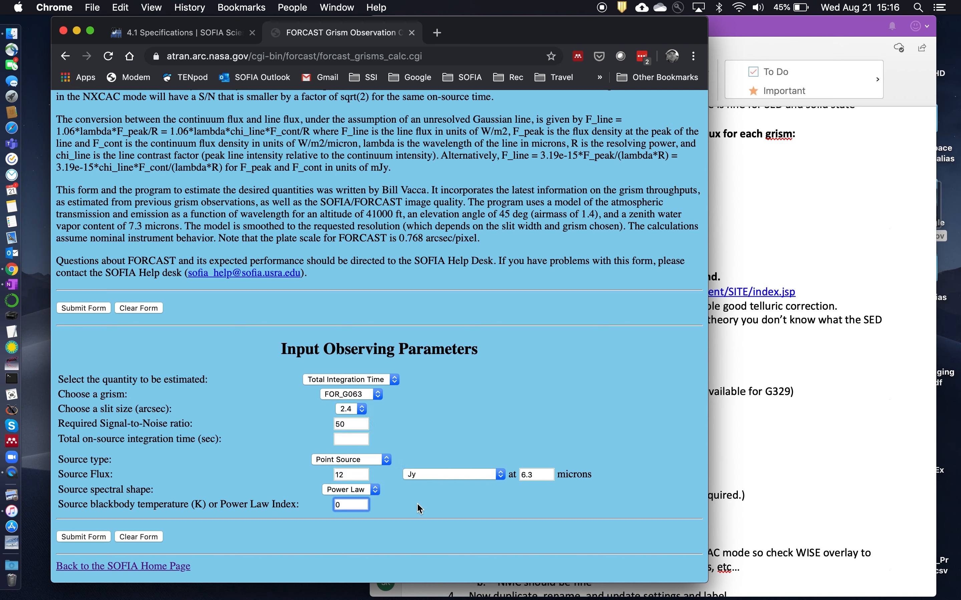
pyautogui.moveTo(439, 507)
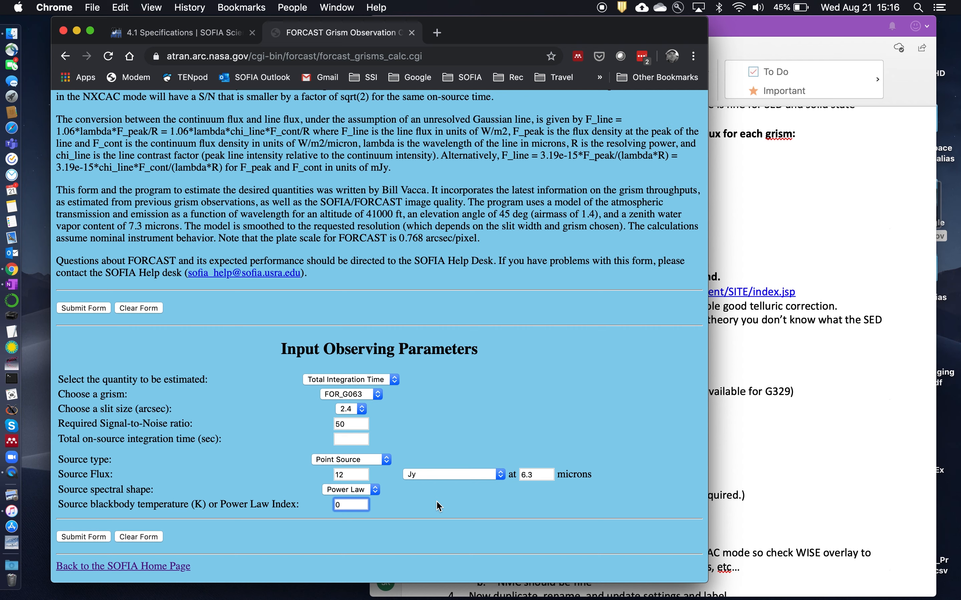
pyautogui.moveTo(626, 455)
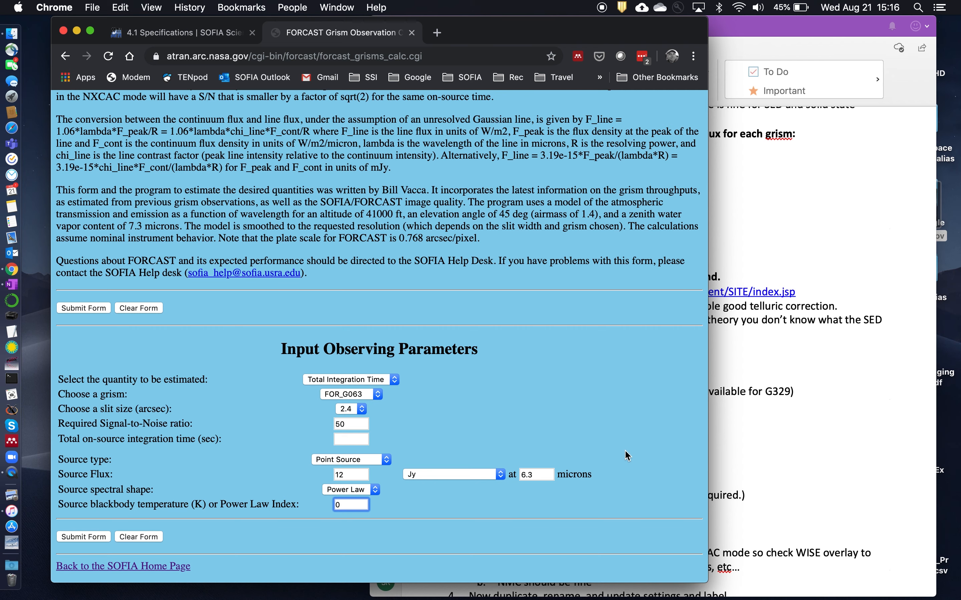
pyautogui.moveTo(634, 433)
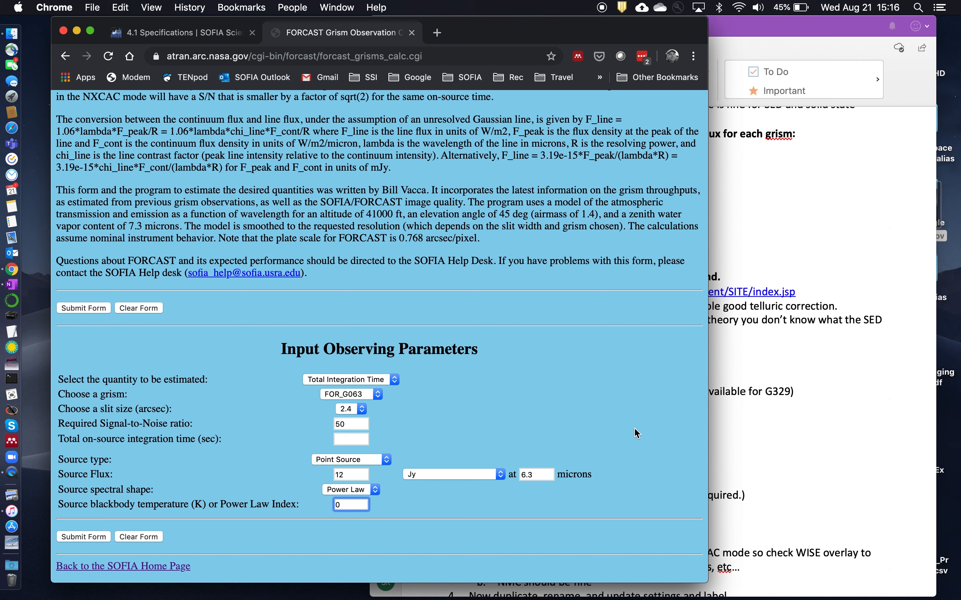
pyautogui.moveTo(501, 499)
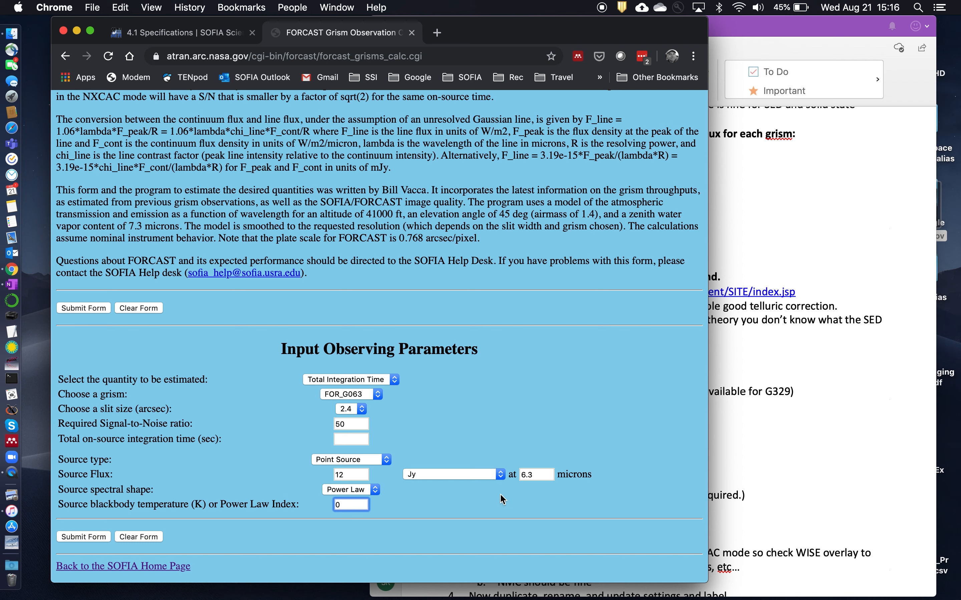
pyautogui.moveTo(230, 531)
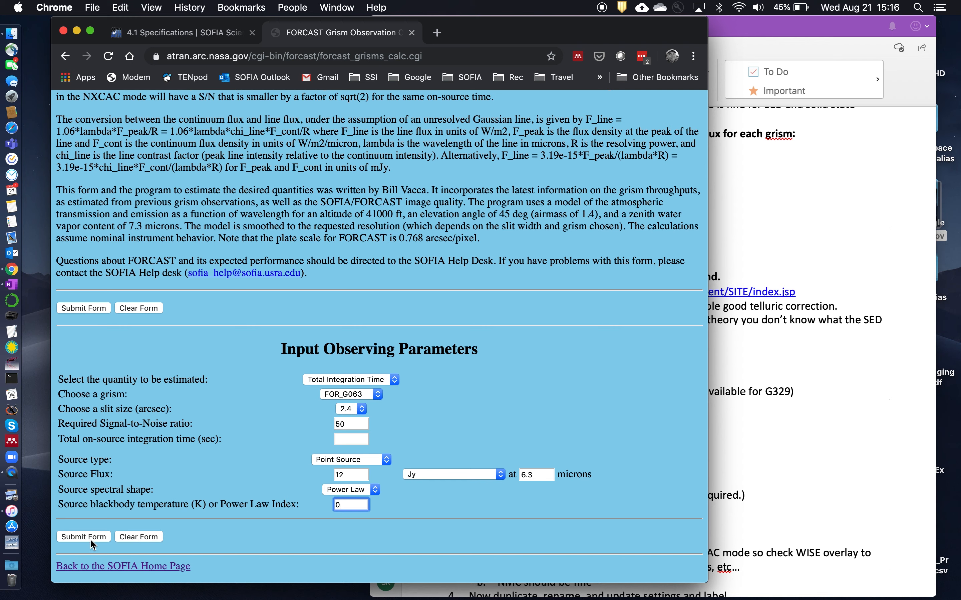
# Submit the G063 calculation and review the slit transmission table and integration-time plot
pyautogui.click(83, 536)
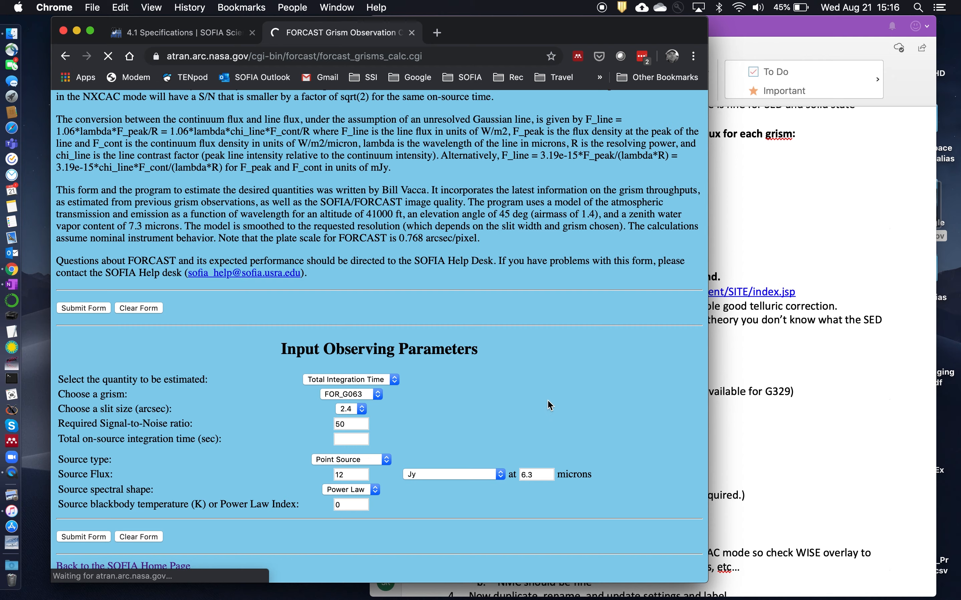
pyautogui.scroll(3)
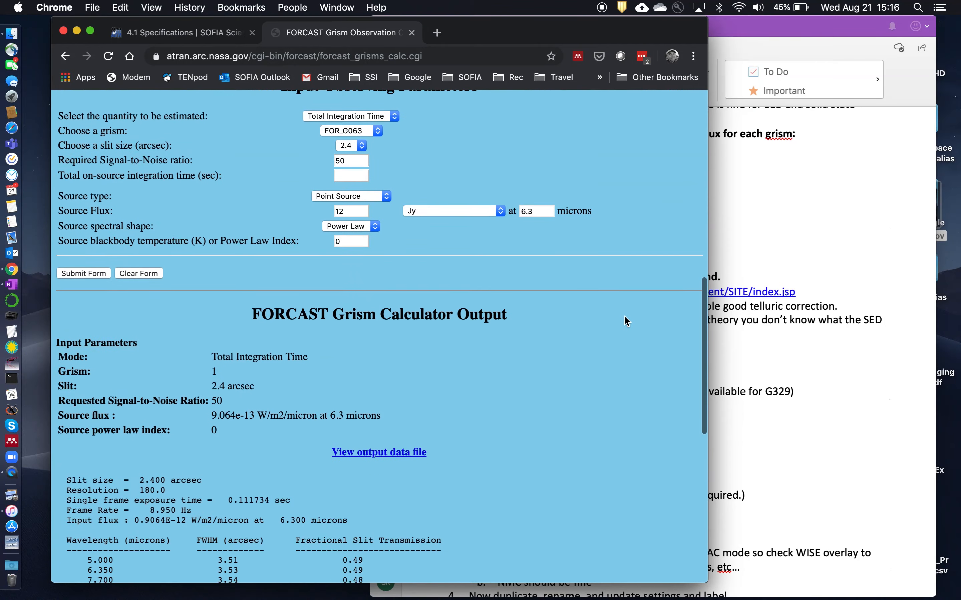
pyautogui.scroll(-3)
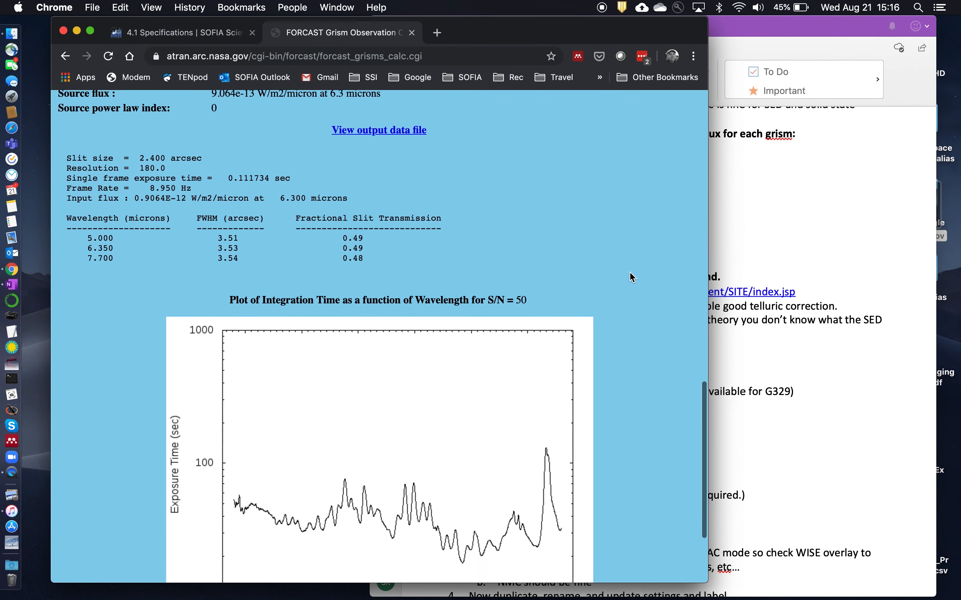
pyautogui.scroll(3)
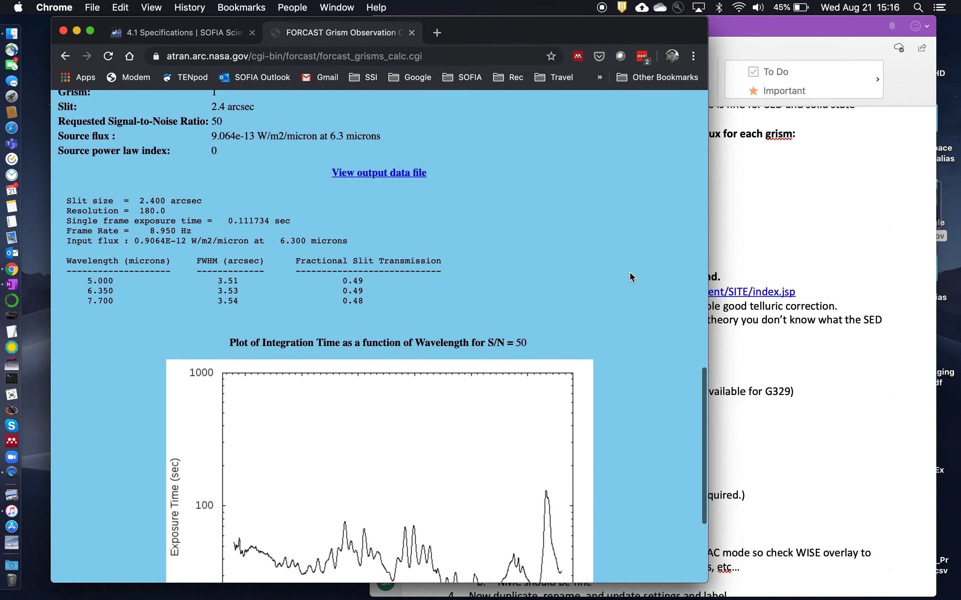
pyautogui.scroll(3)
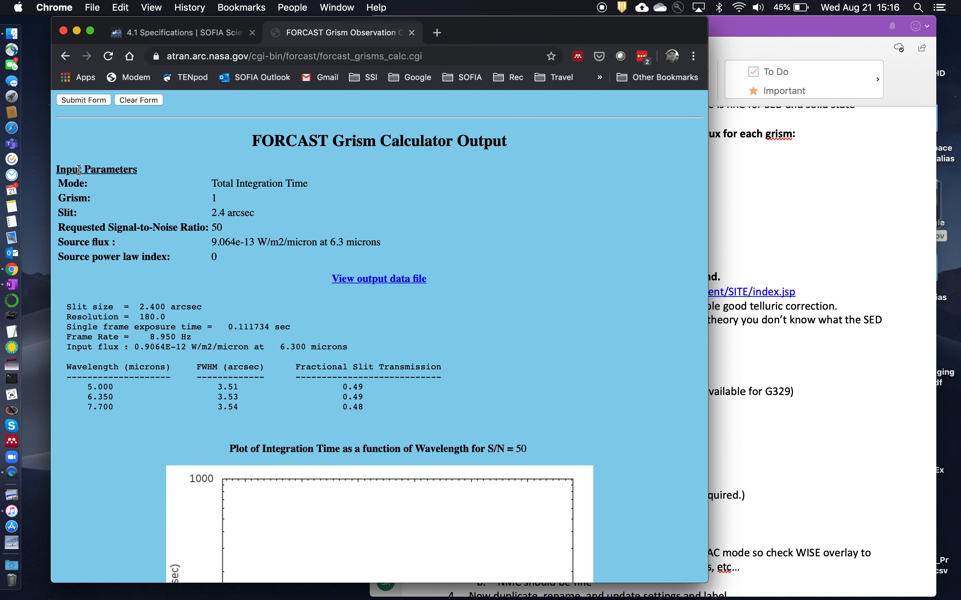
pyautogui.moveTo(237, 208)
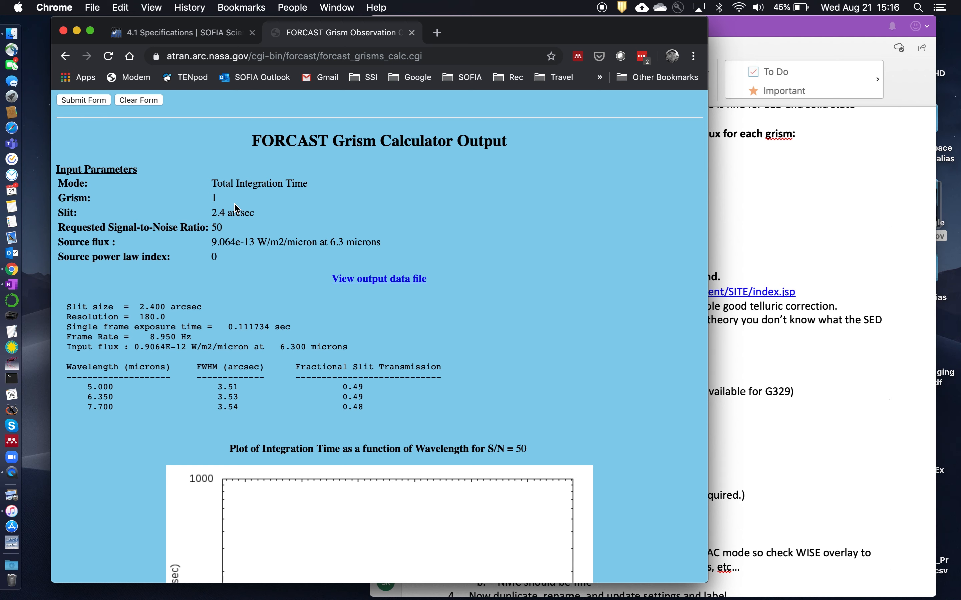
pyautogui.moveTo(262, 274)
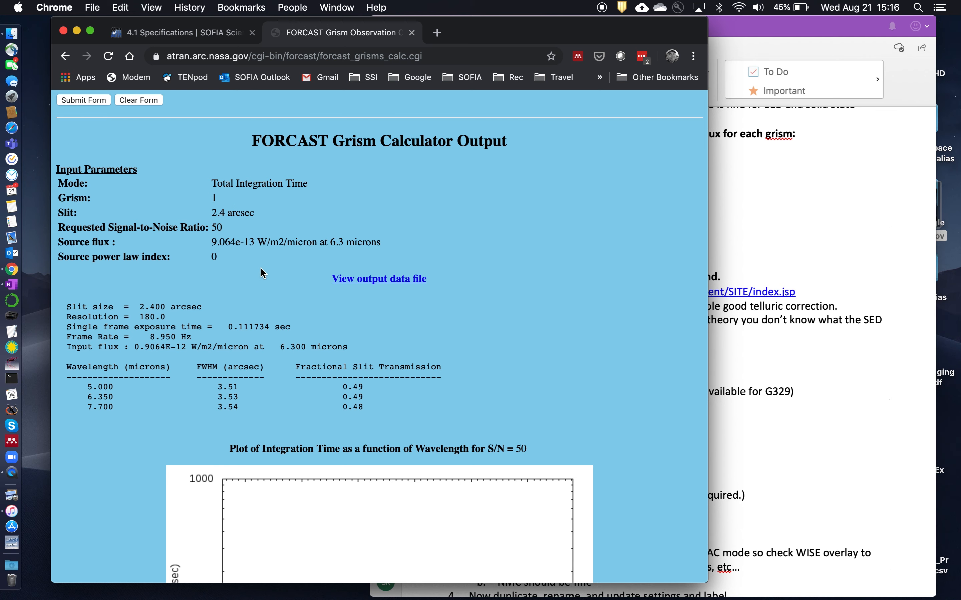
pyautogui.scroll(-3)
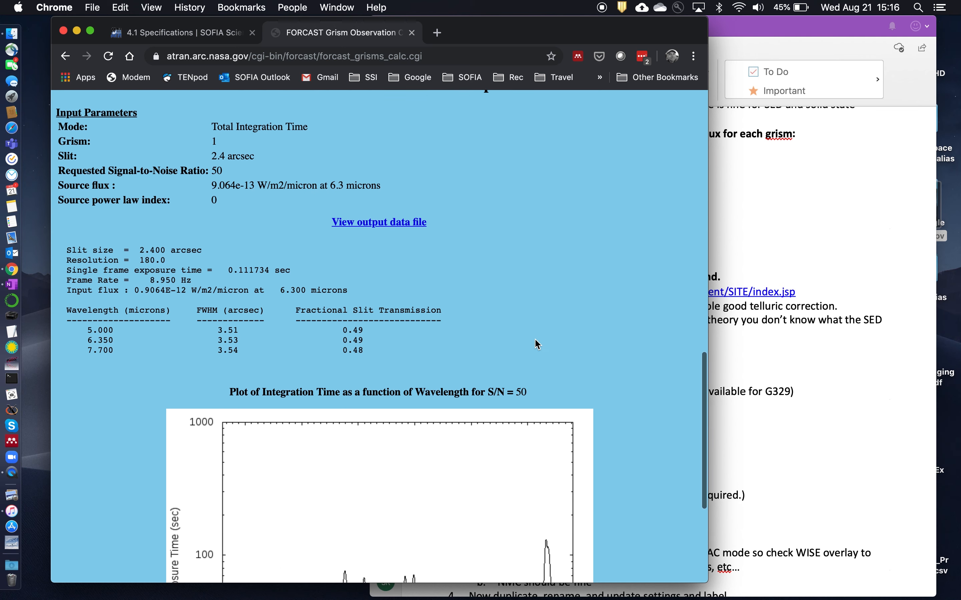
pyautogui.scroll(-3)
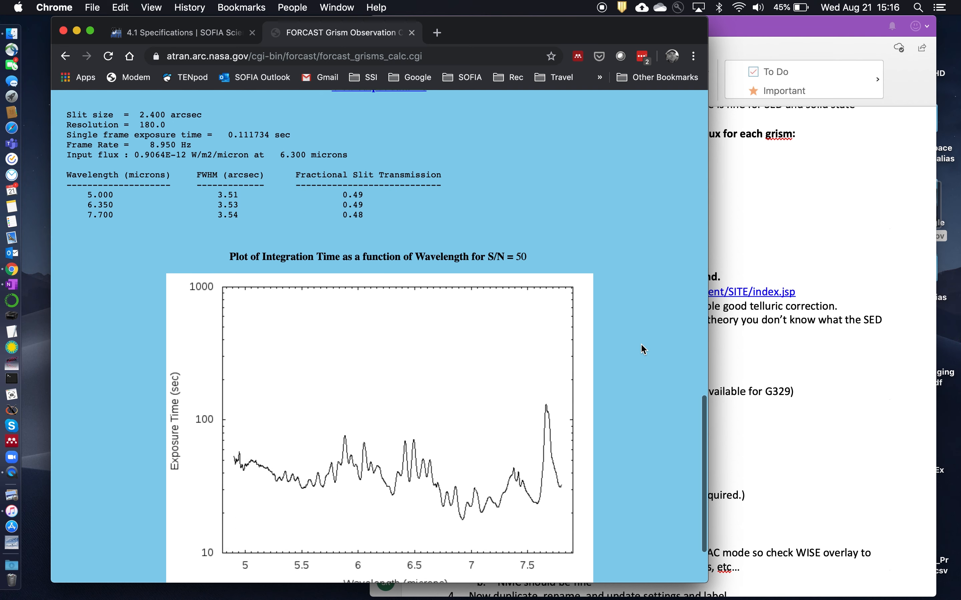
pyautogui.scroll(-3)
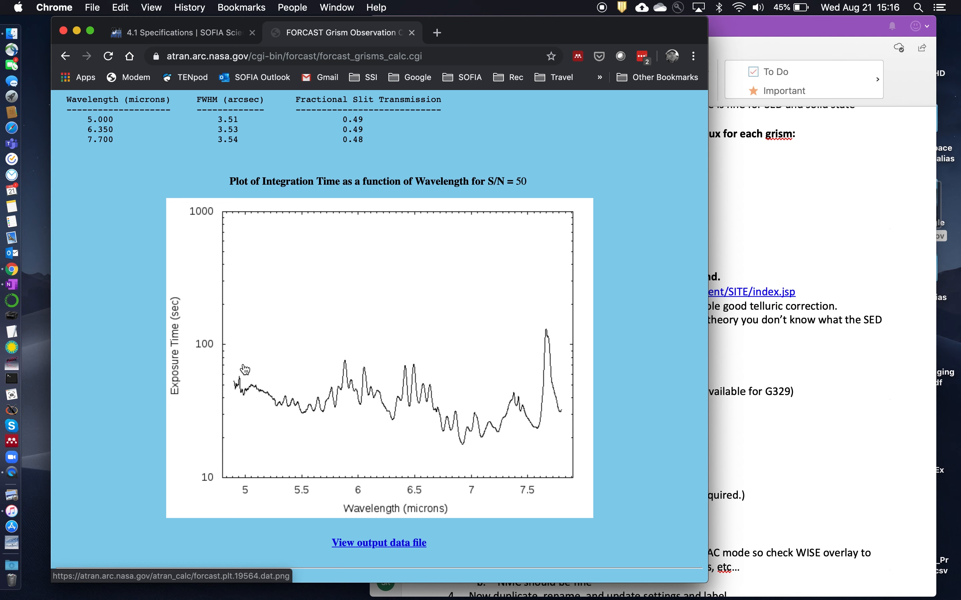
pyautogui.moveTo(173, 394)
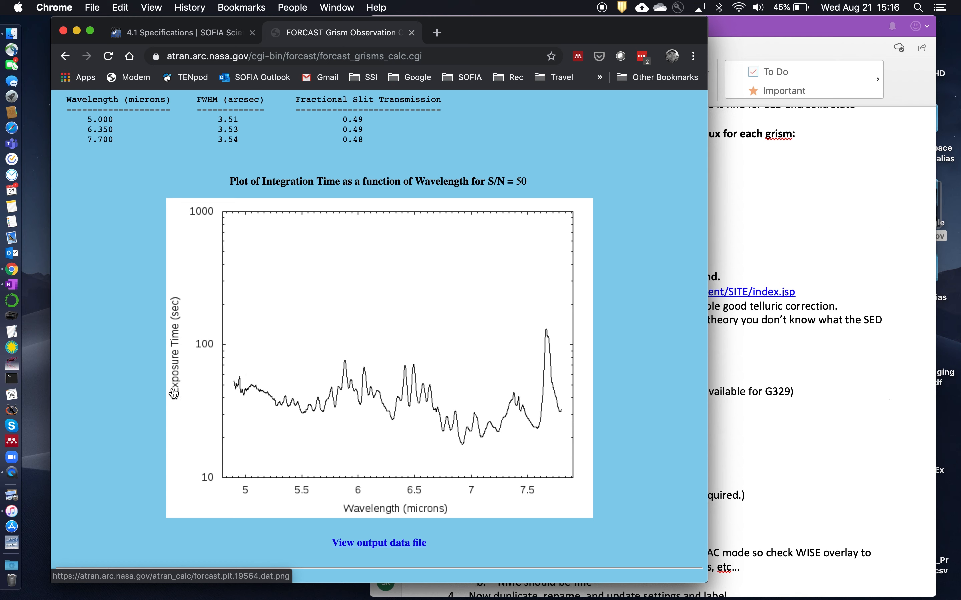
pyautogui.moveTo(176, 398)
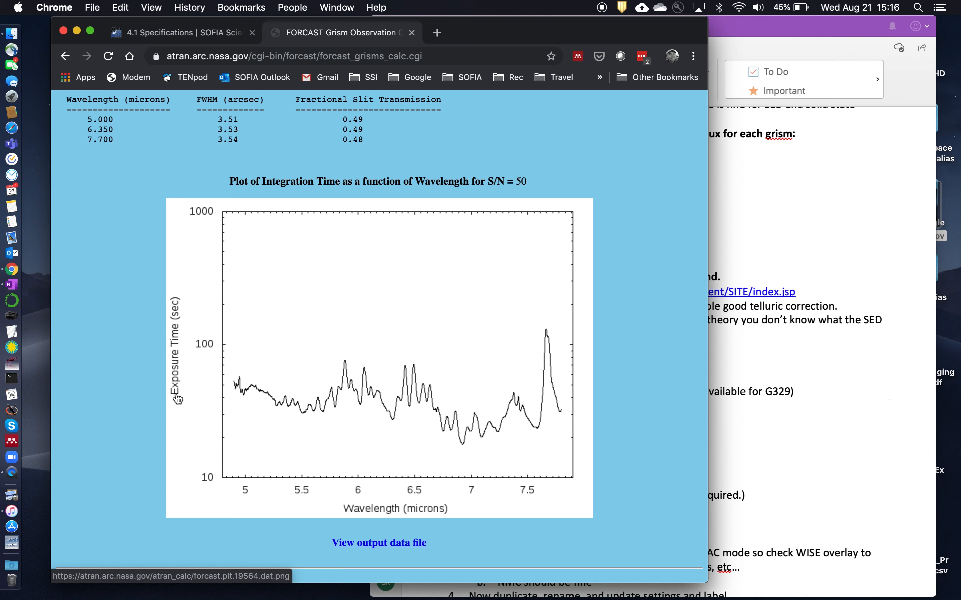
pyautogui.moveTo(340, 501)
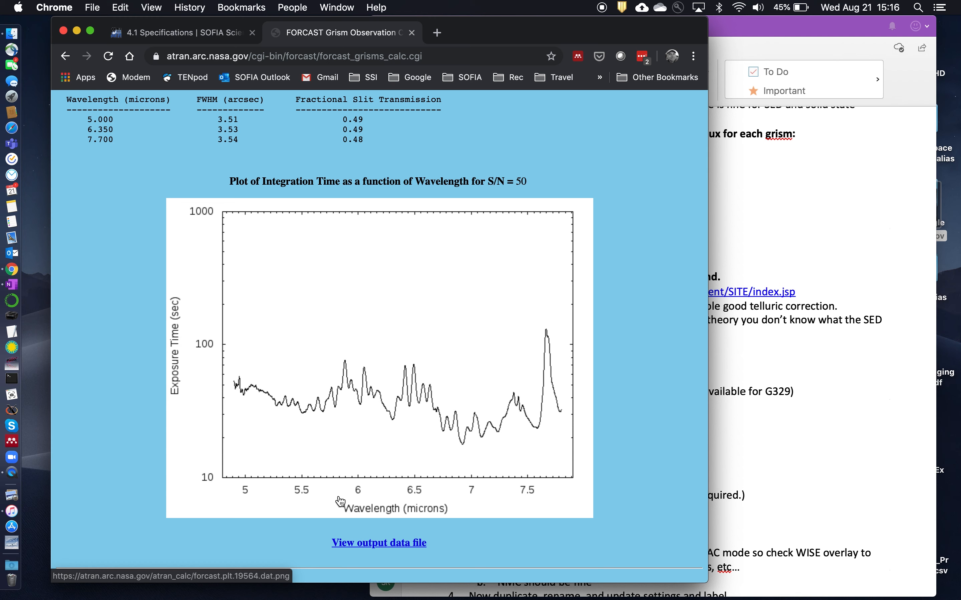
pyautogui.moveTo(374, 508)
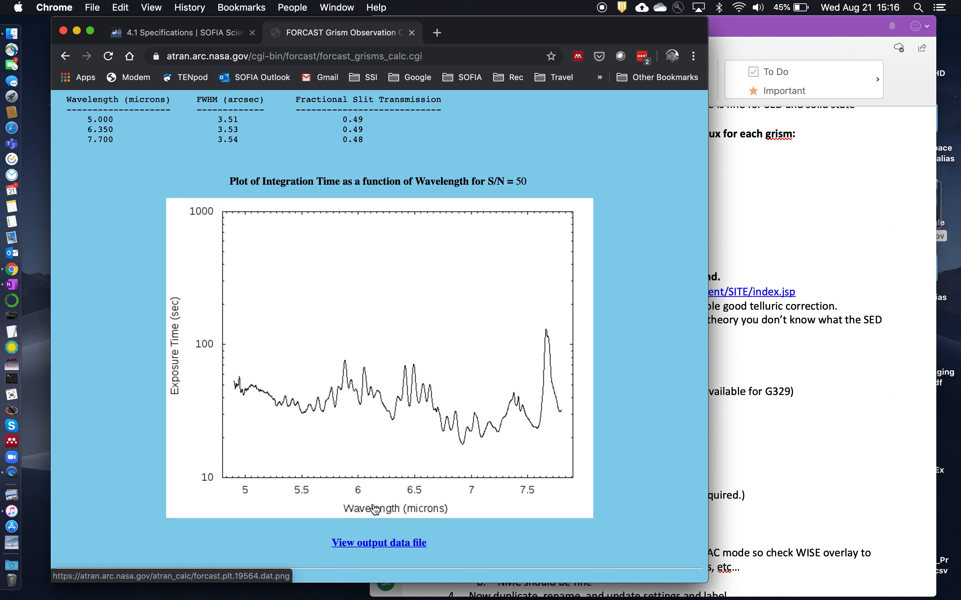
pyautogui.moveTo(343, 218)
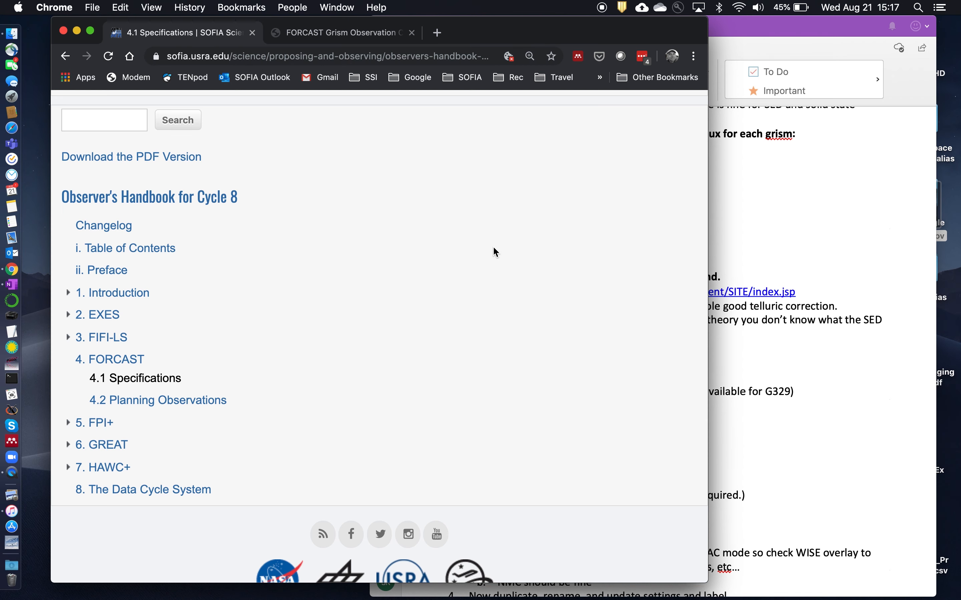
pyautogui.scroll(-3)
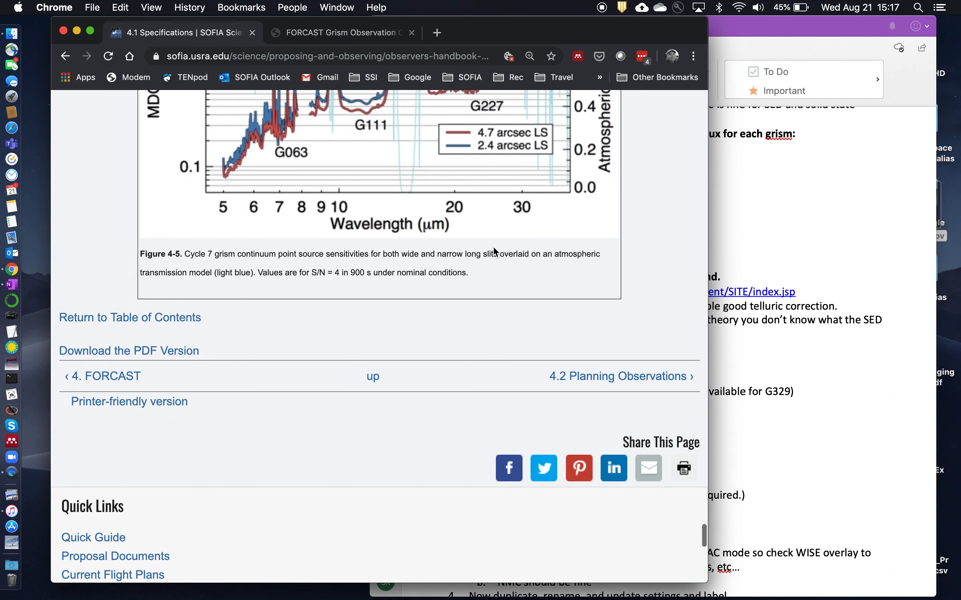
pyautogui.scroll(3)
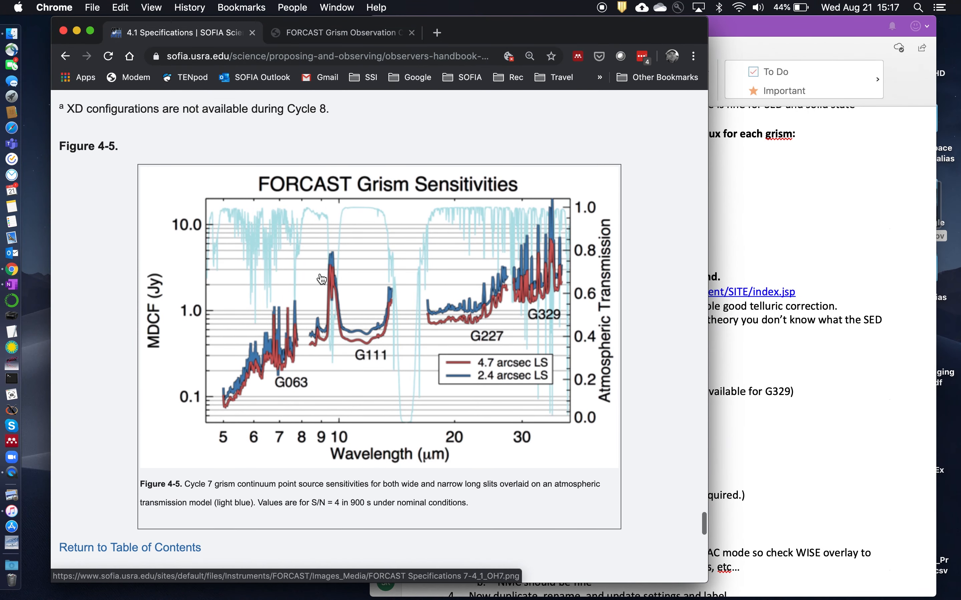
pyautogui.moveTo(300, 221)
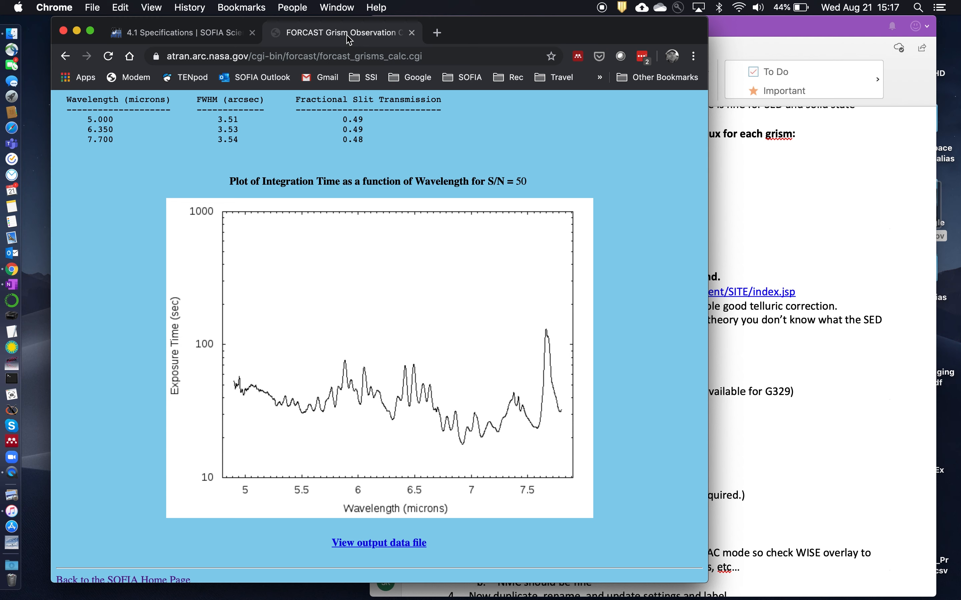
pyautogui.moveTo(261, 343)
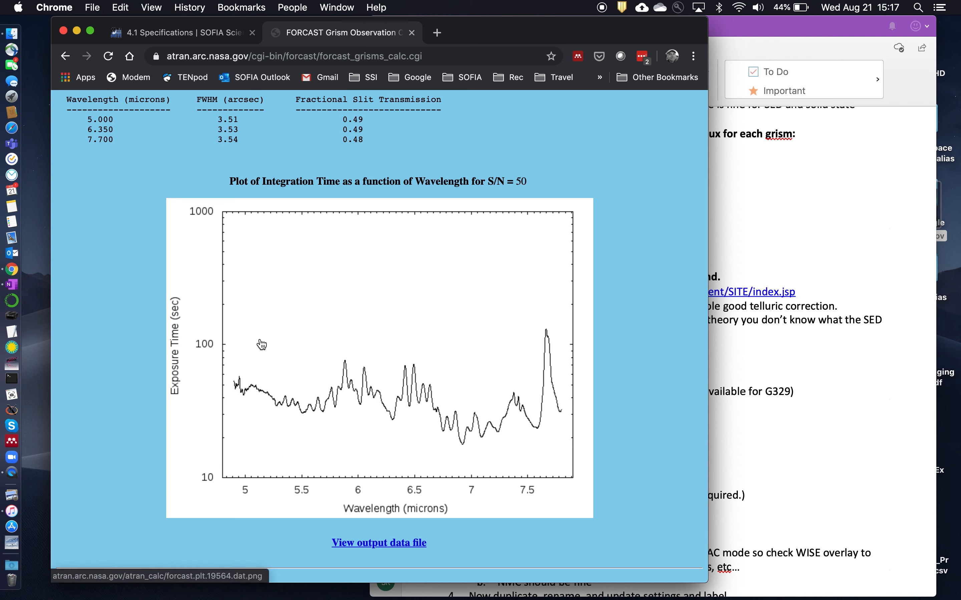
pyautogui.moveTo(230, 394)
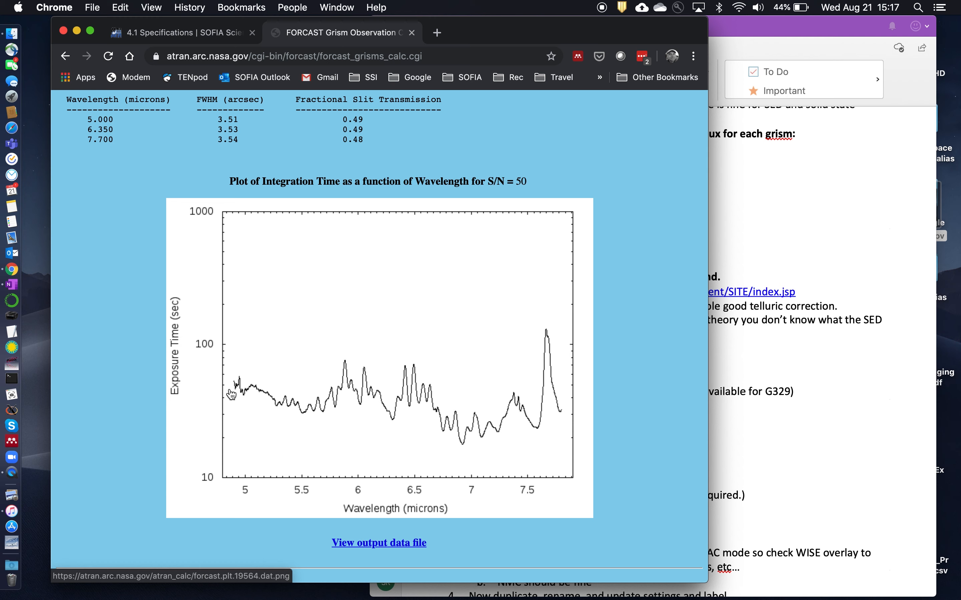
pyautogui.moveTo(224, 426)
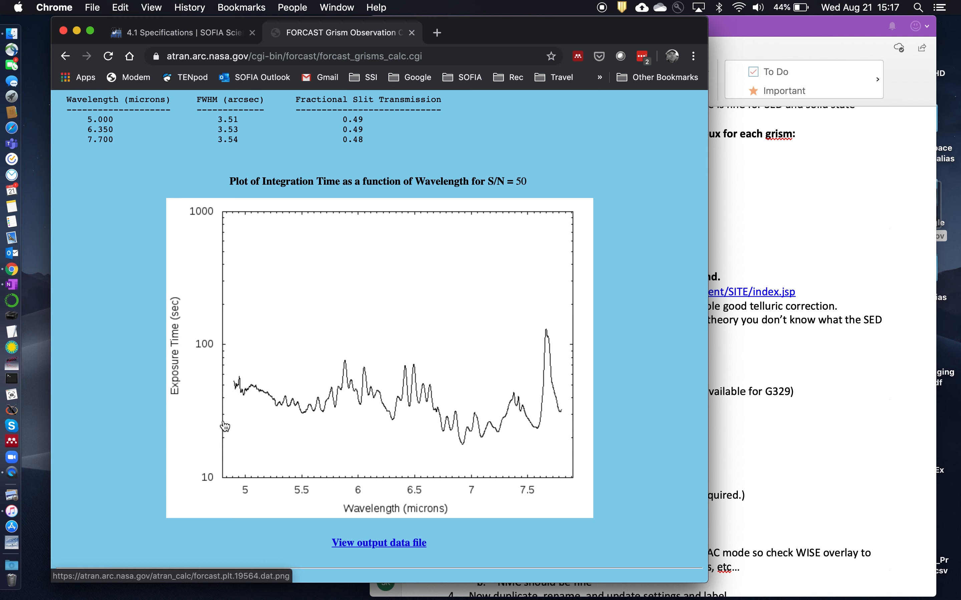
pyautogui.moveTo(226, 382)
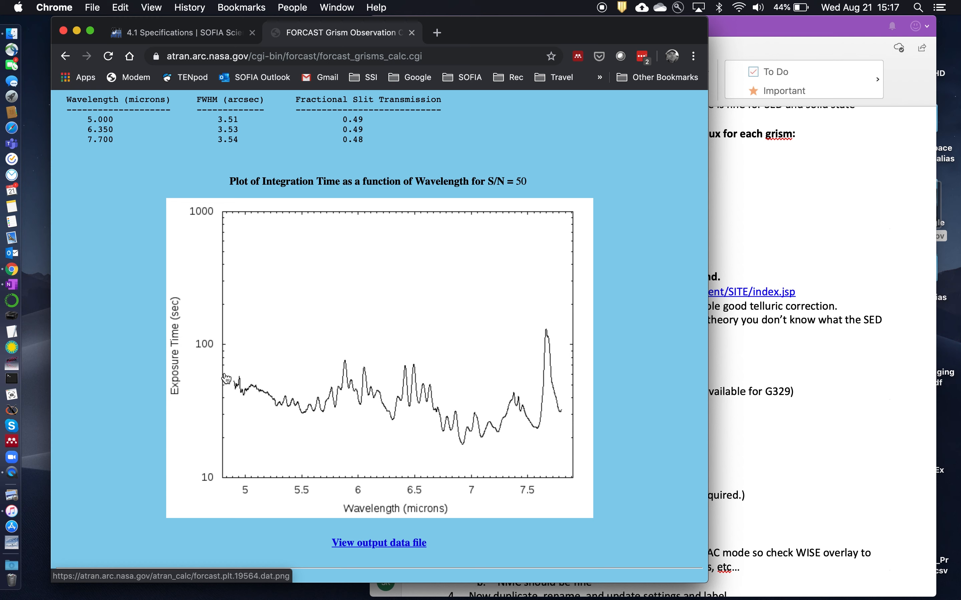
pyautogui.moveTo(337, 373)
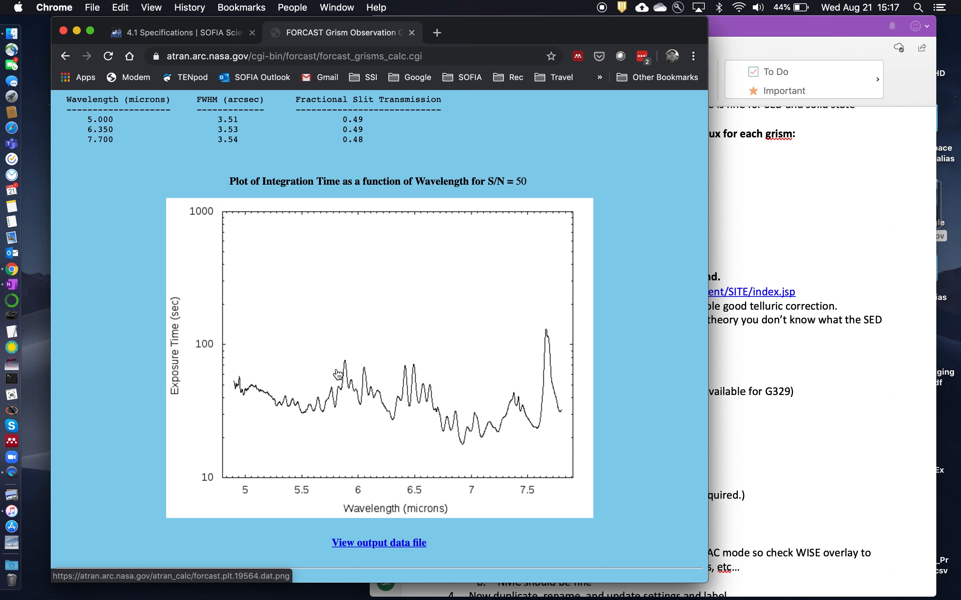
pyautogui.moveTo(268, 379)
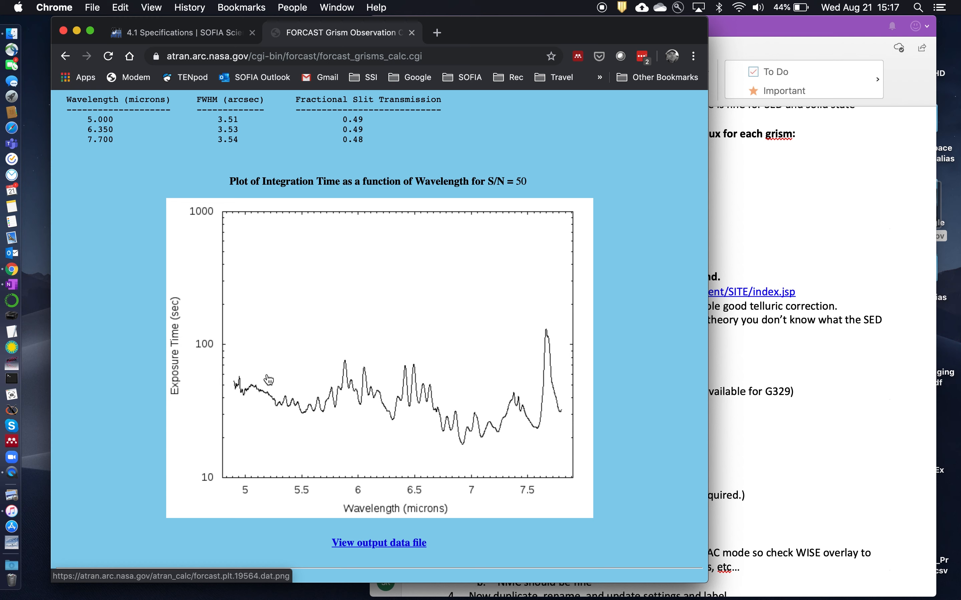
pyautogui.moveTo(635, 369)
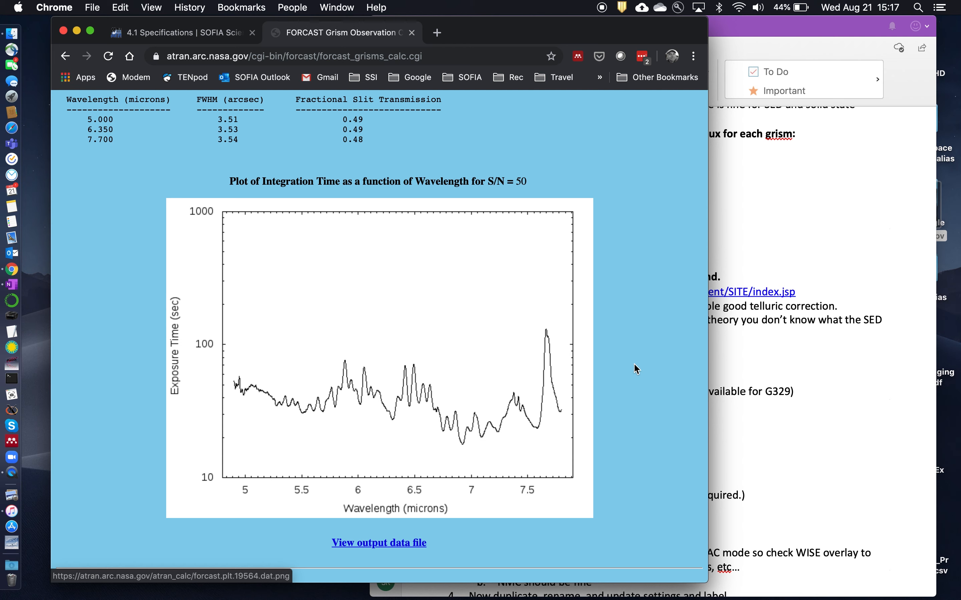
pyautogui.moveTo(794, 415)
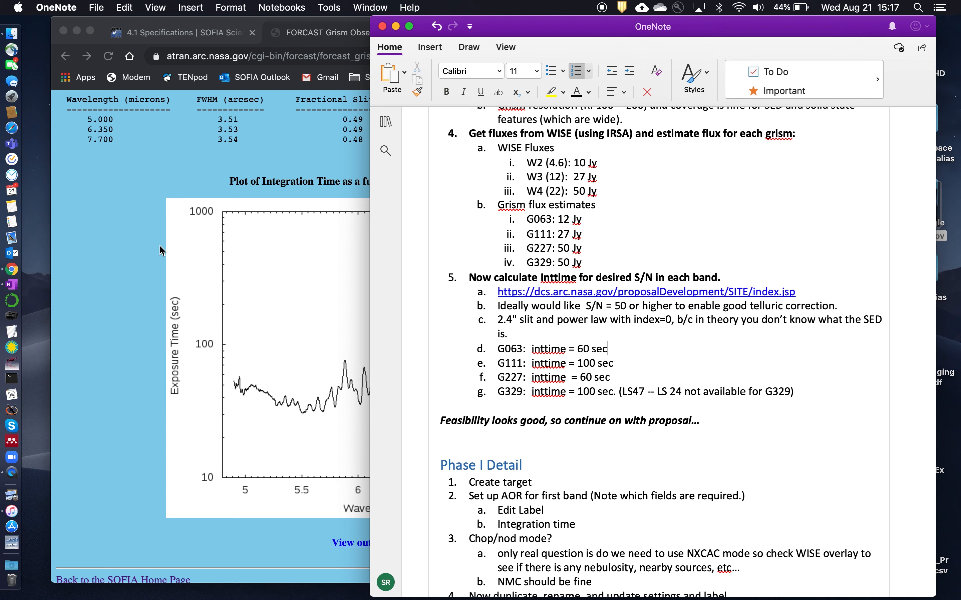
pyautogui.moveTo(136, 240)
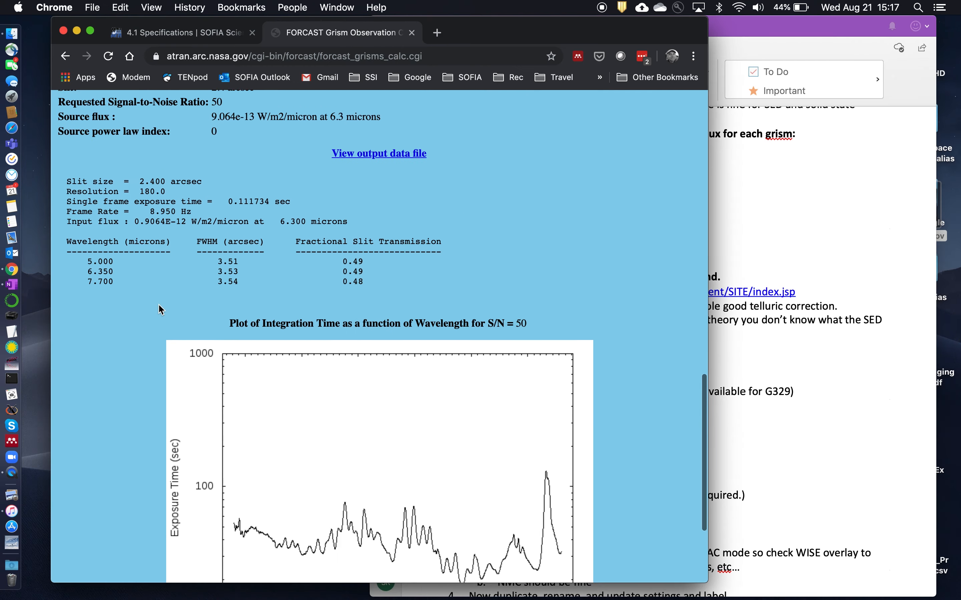
# Rerun the calculator for FOR_G111 with 27 Jy at 11.1 microns and S/N 50
pyautogui.scroll(3)
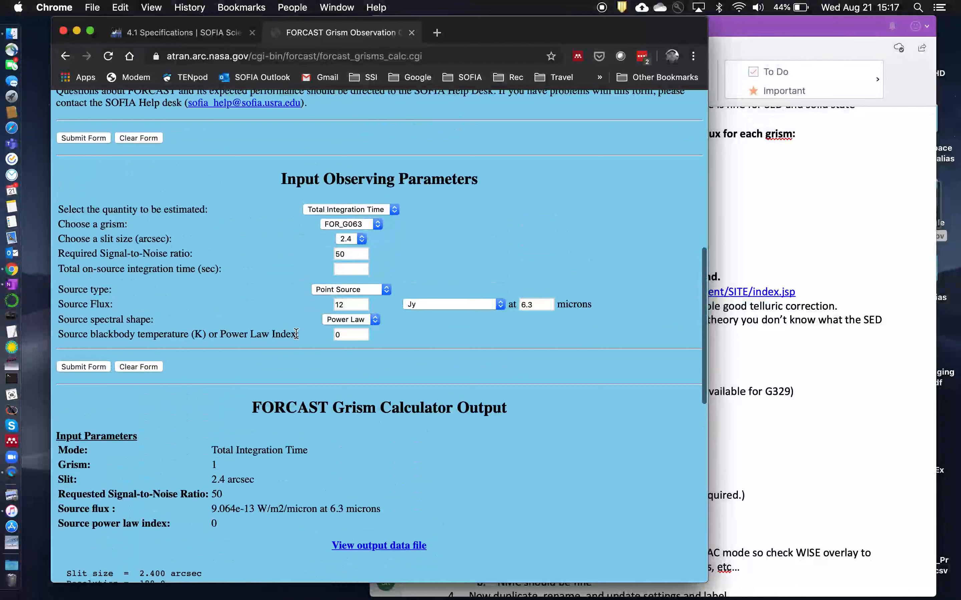
pyautogui.click(350, 224)
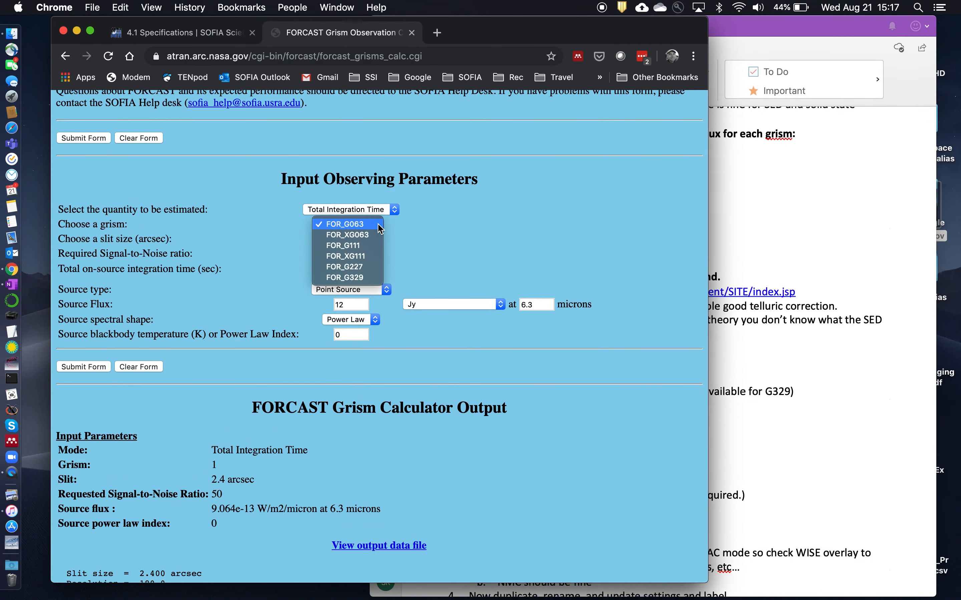
pyautogui.click(343, 245)
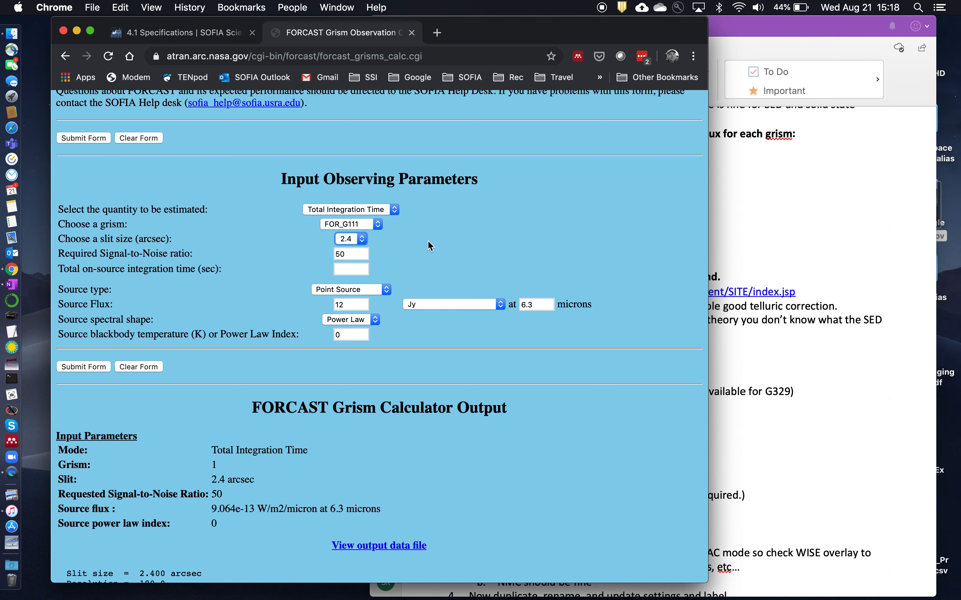
pyautogui.moveTo(394, 263)
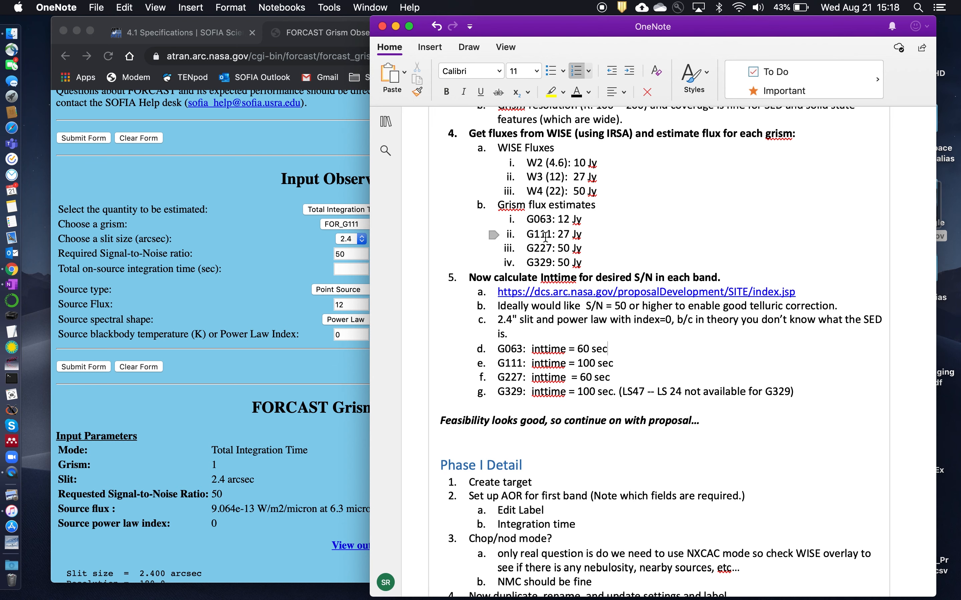
pyautogui.moveTo(289, 271)
pyautogui.write('27')
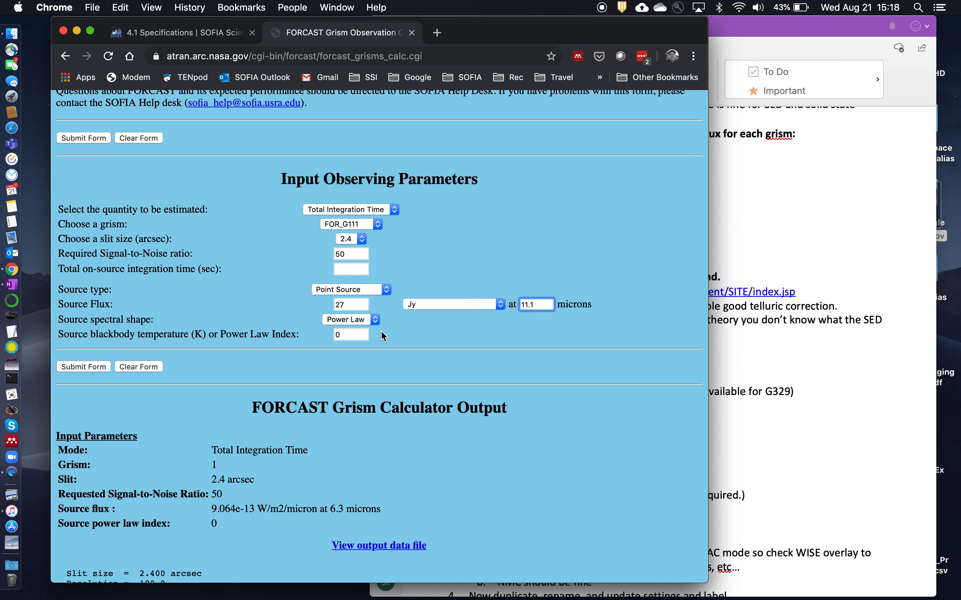
pyautogui.moveTo(431, 335)
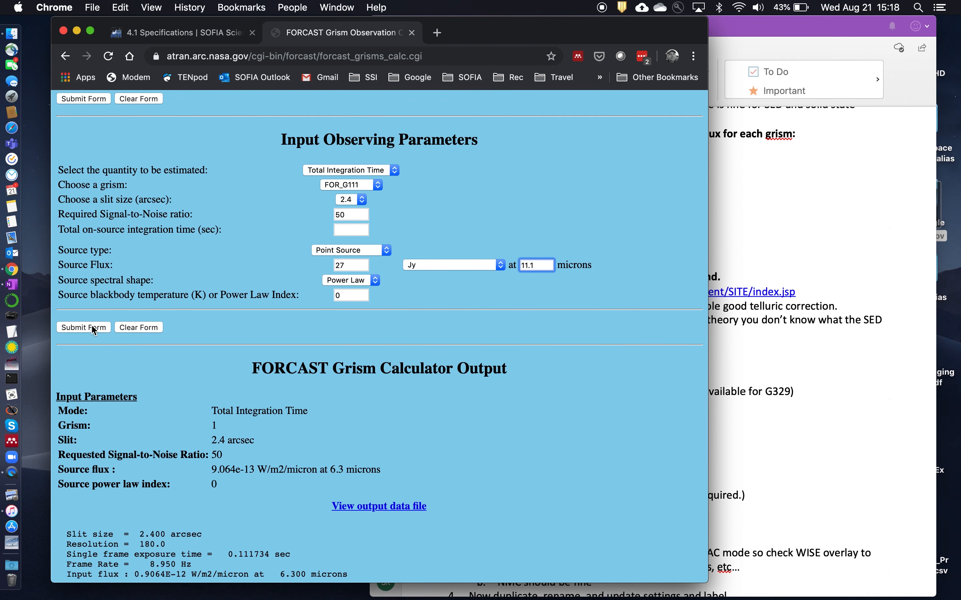
pyautogui.click(83, 327)
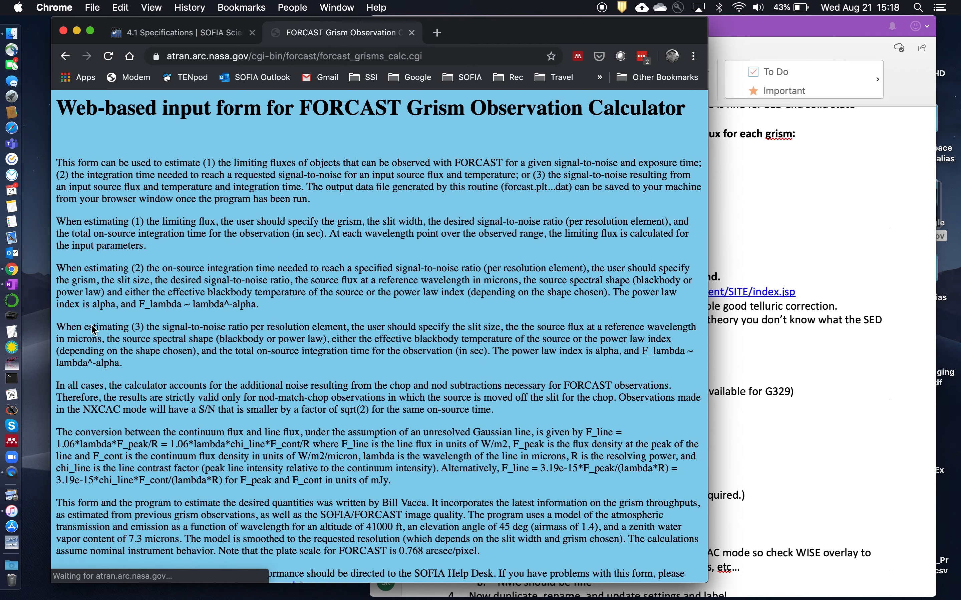
# Review the G111 integration-time plot, then return to the handbook's grism sensitivities figure
pyautogui.scroll(-3)
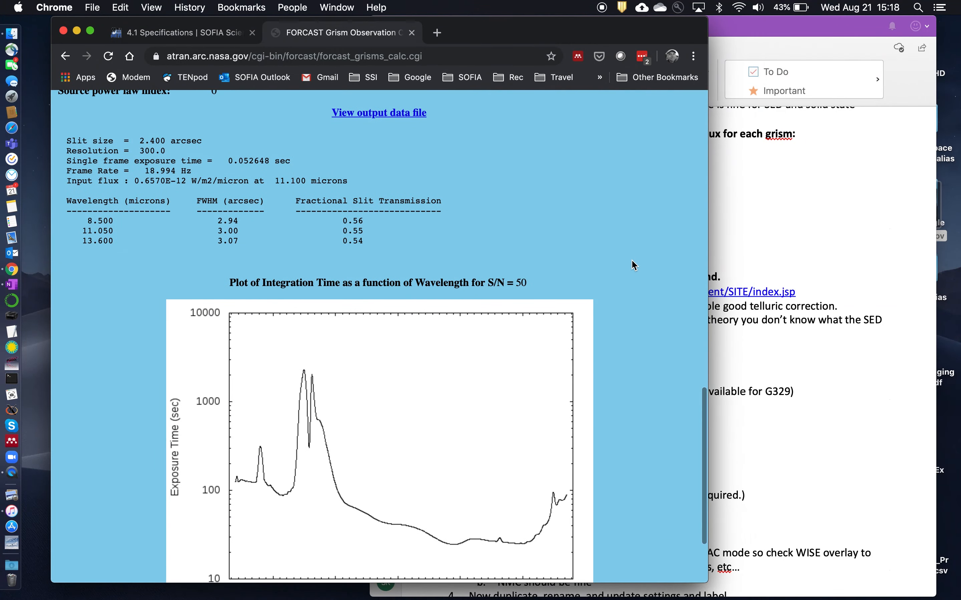
pyautogui.scroll(-3)
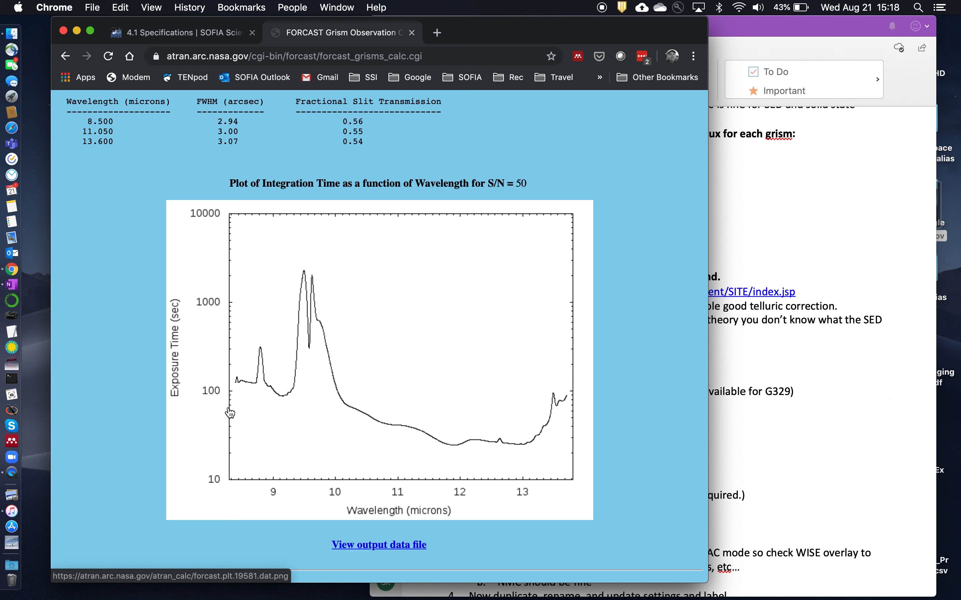
pyautogui.moveTo(228, 393)
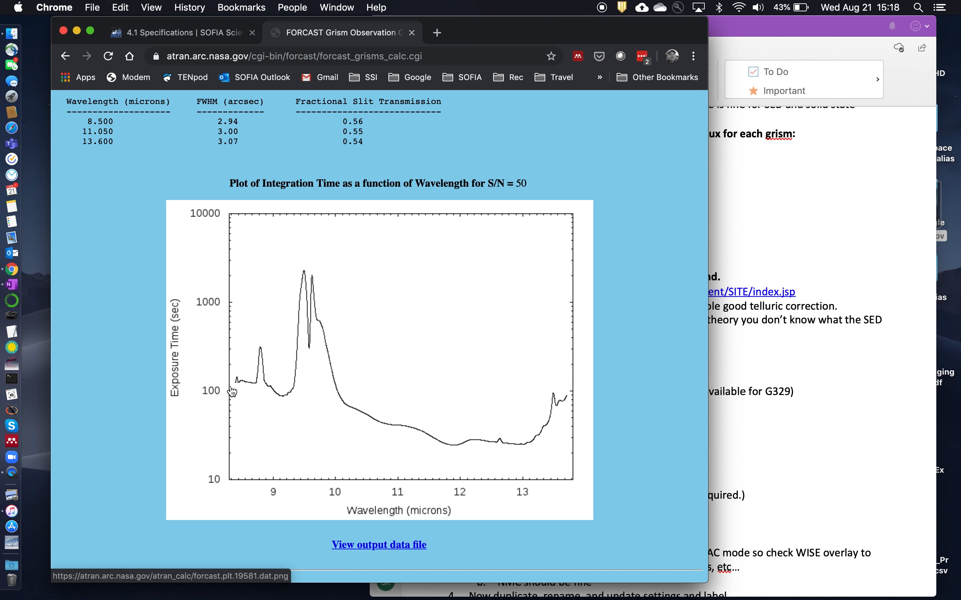
pyautogui.moveTo(232, 380)
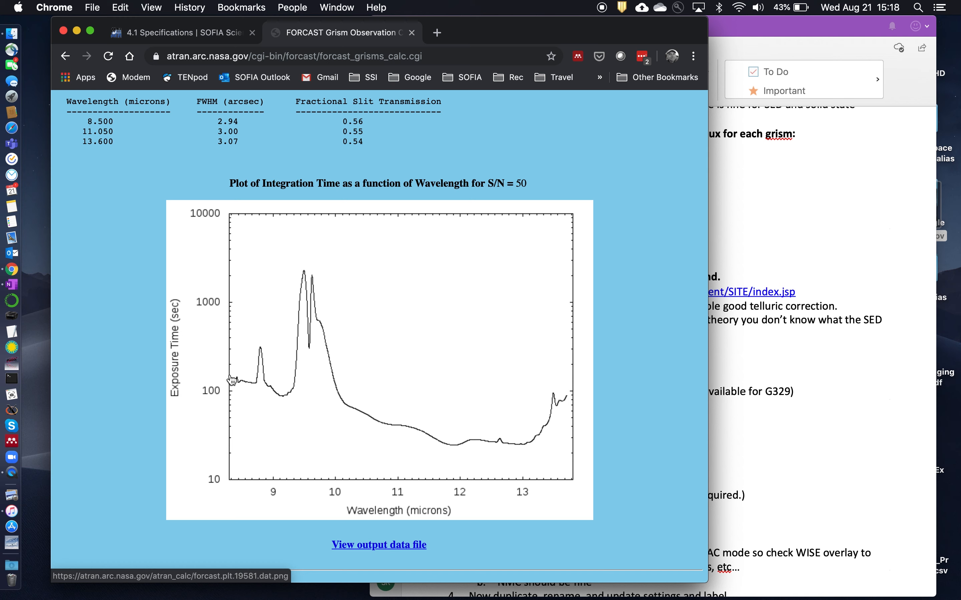
pyautogui.moveTo(240, 393)
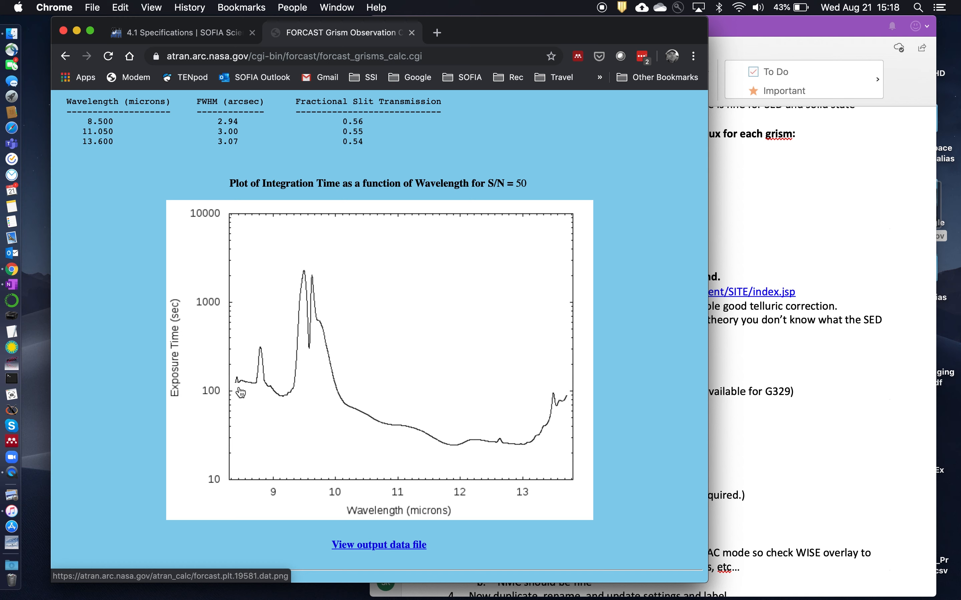
pyautogui.moveTo(504, 397)
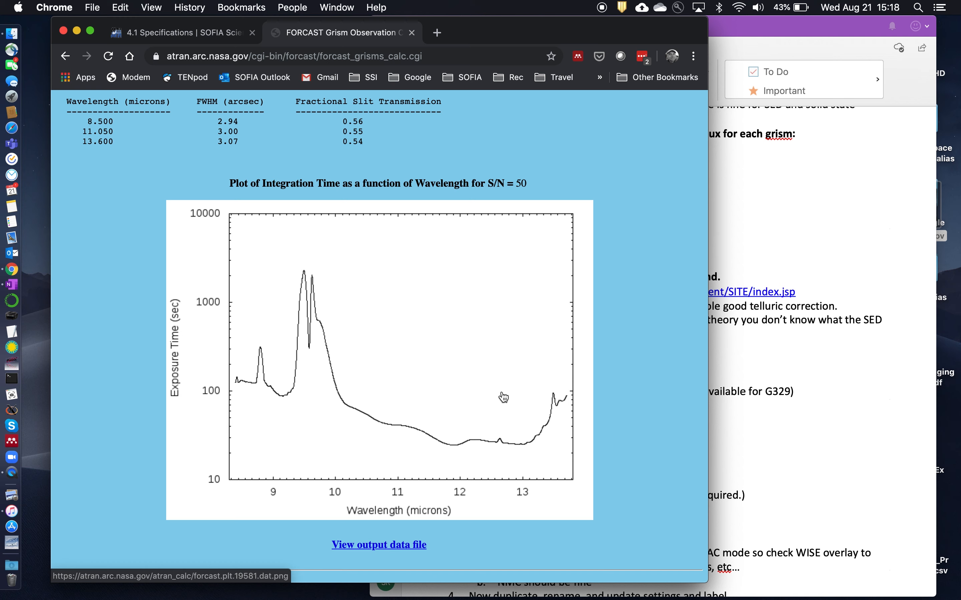
pyautogui.moveTo(454, 435)
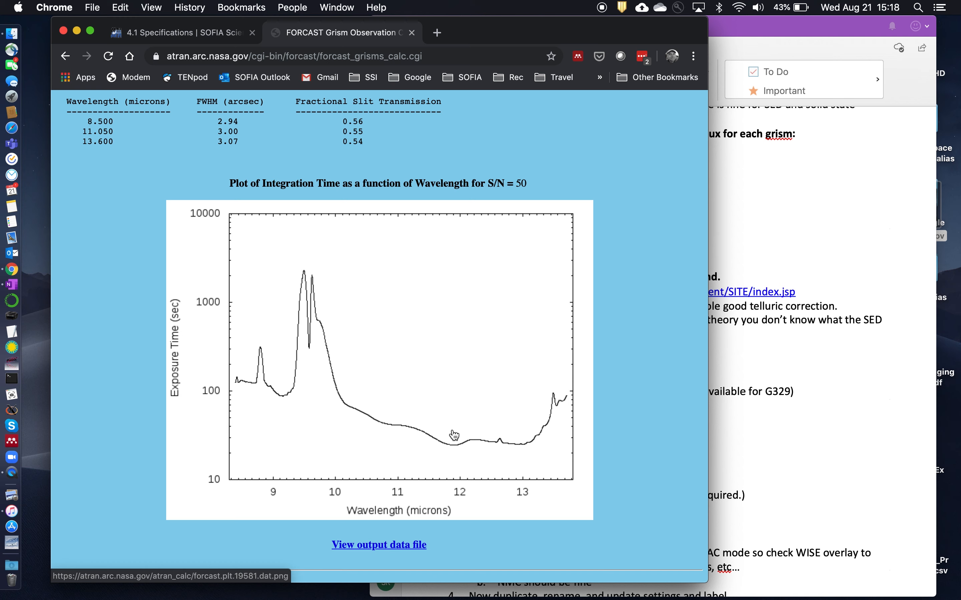
pyautogui.moveTo(514, 439)
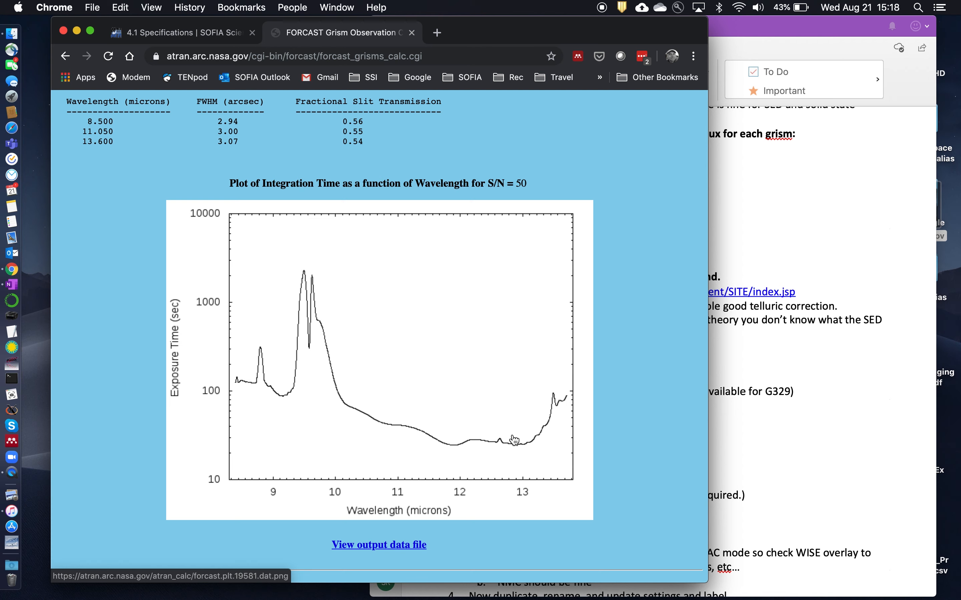
pyautogui.click(178, 33)
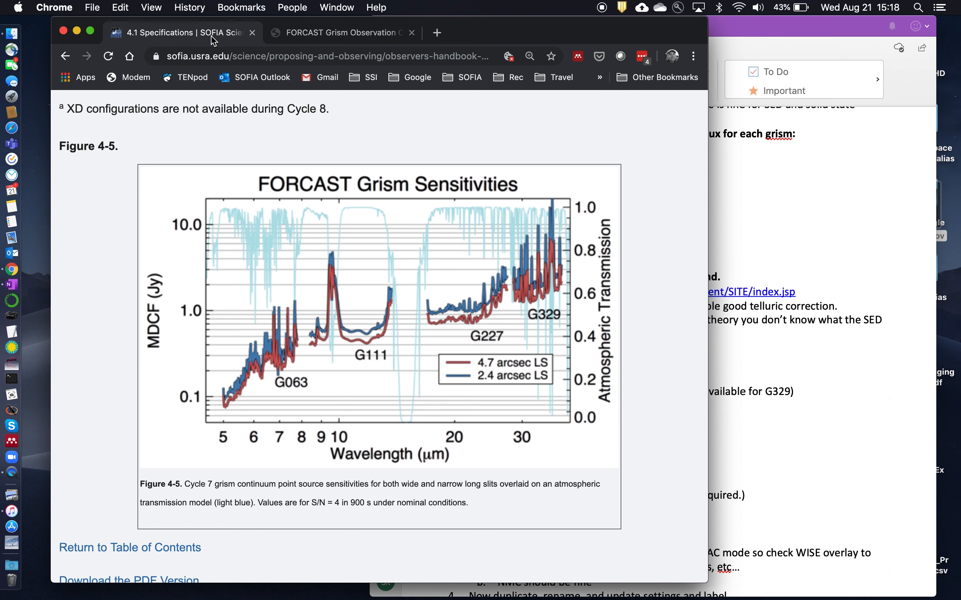
pyautogui.moveTo(364, 333)
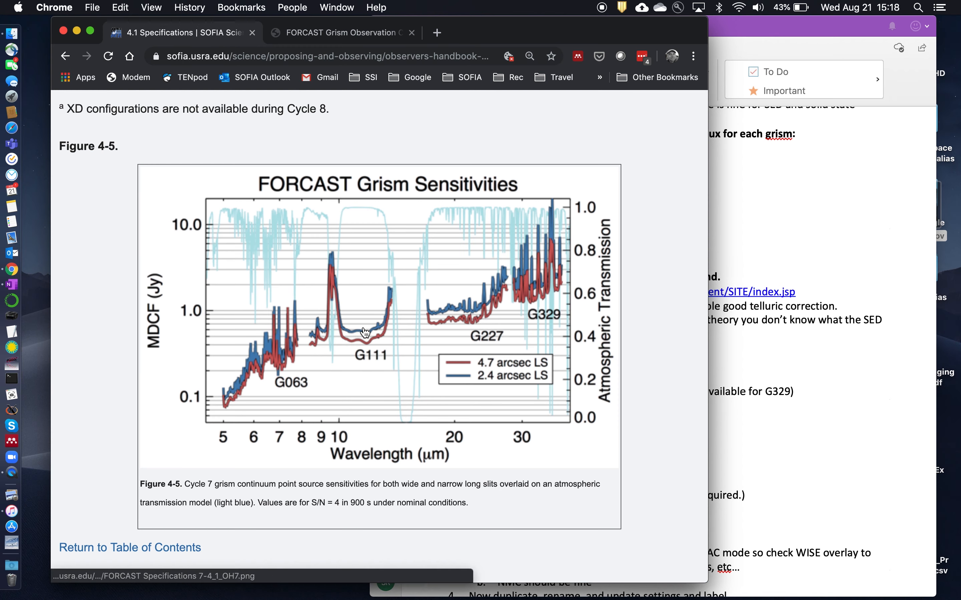
pyautogui.moveTo(353, 215)
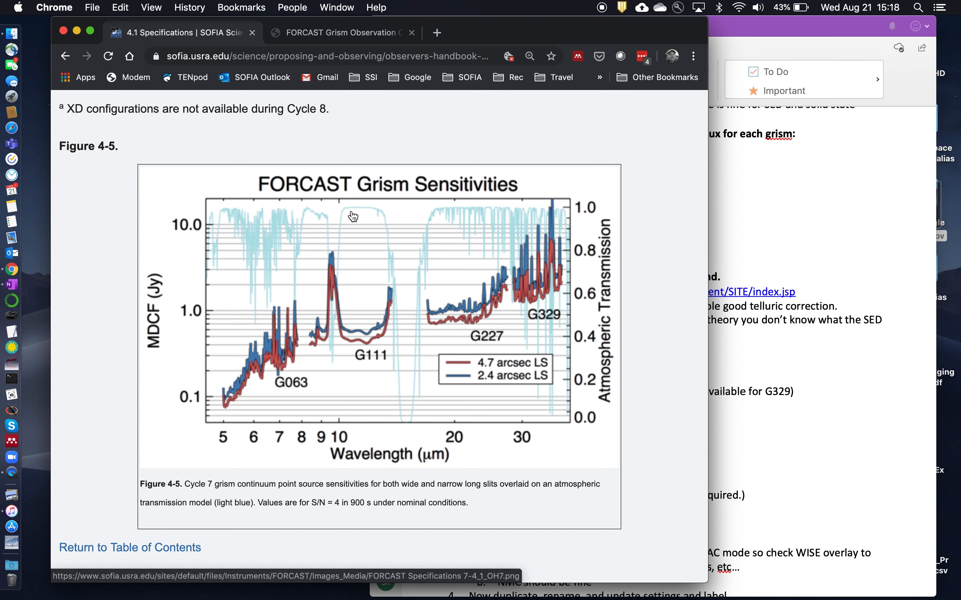
pyautogui.moveTo(424, 264)
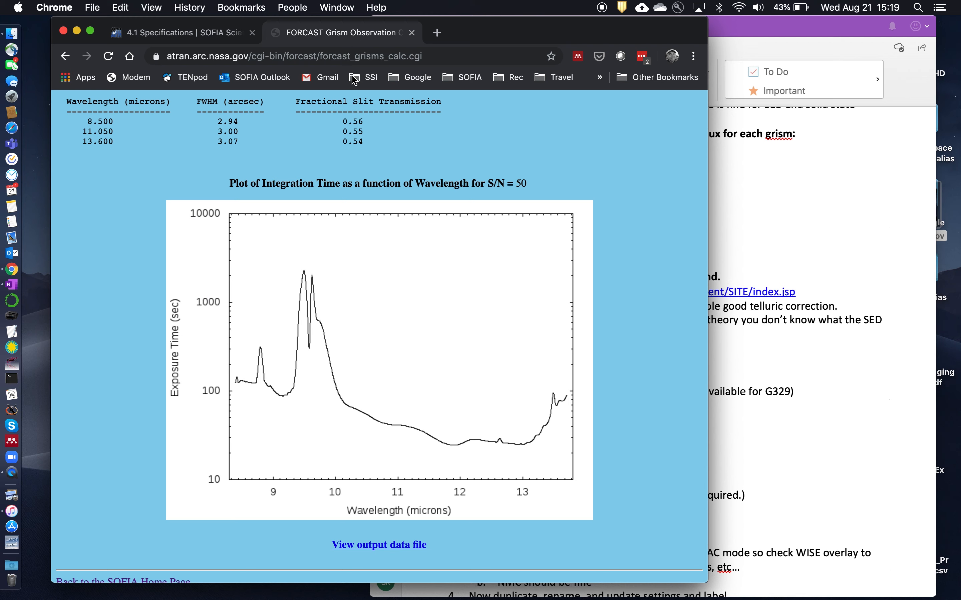
pyautogui.moveTo(502, 437)
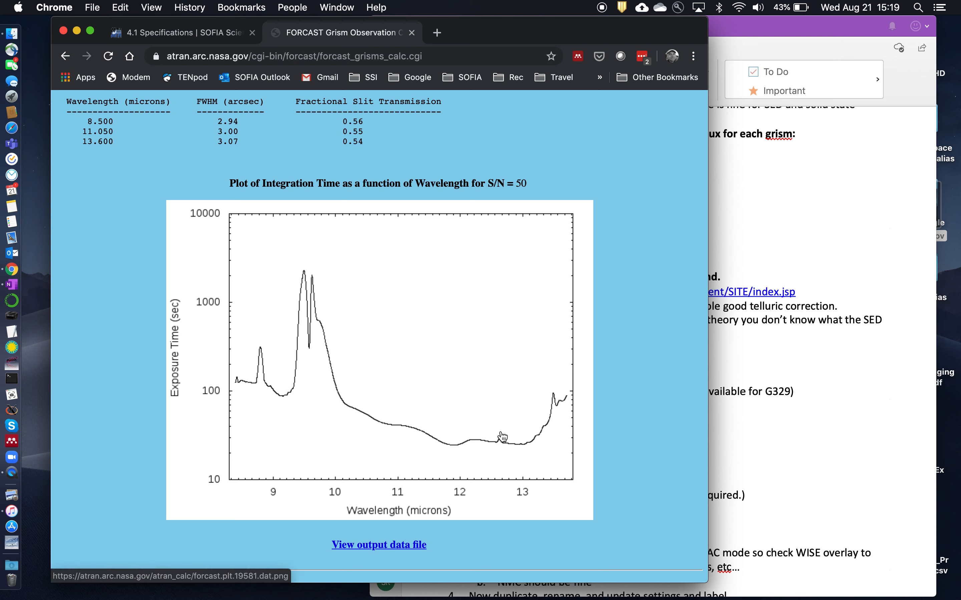
pyautogui.moveTo(315, 398)
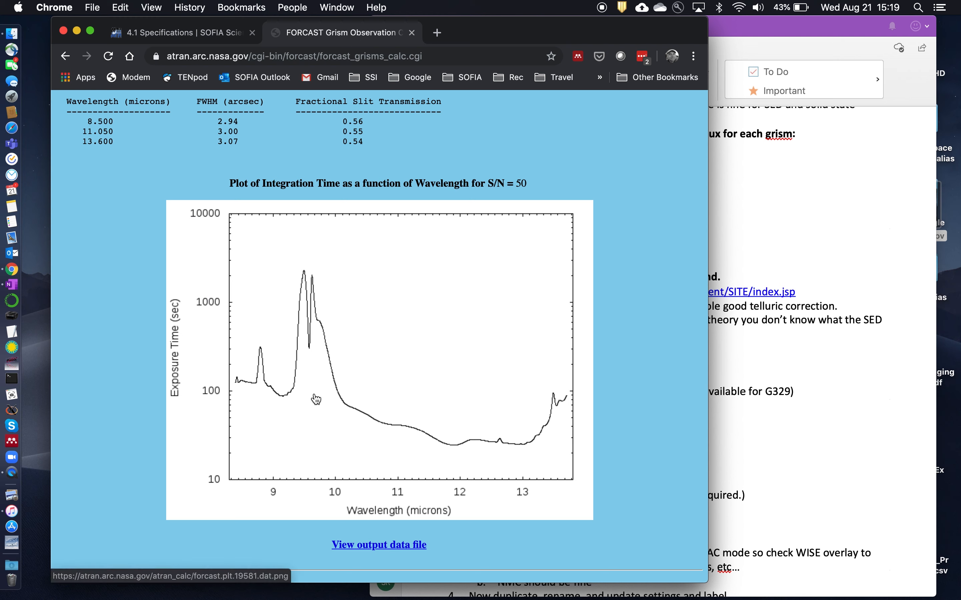
pyautogui.moveTo(305, 272)
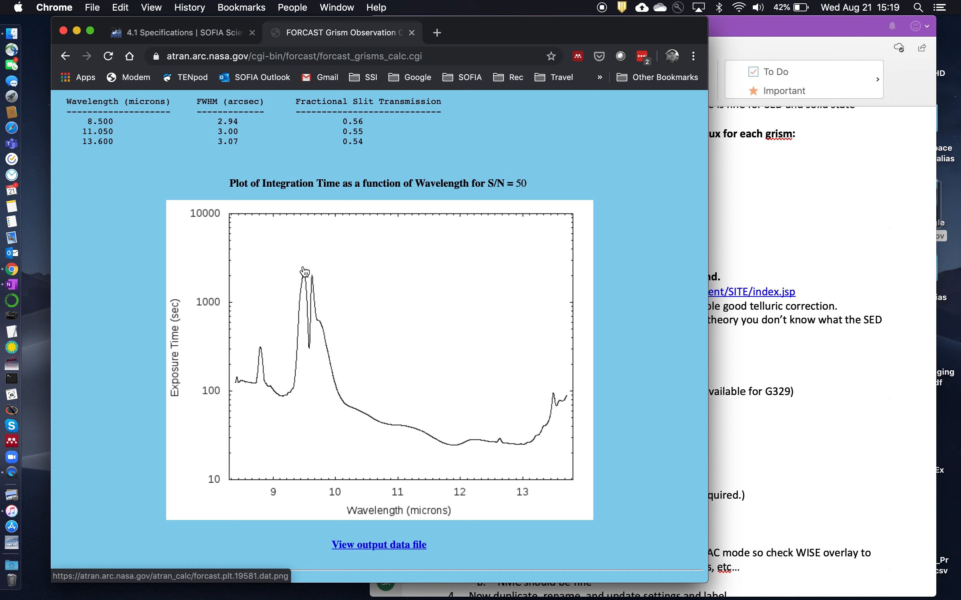
pyautogui.moveTo(318, 270)
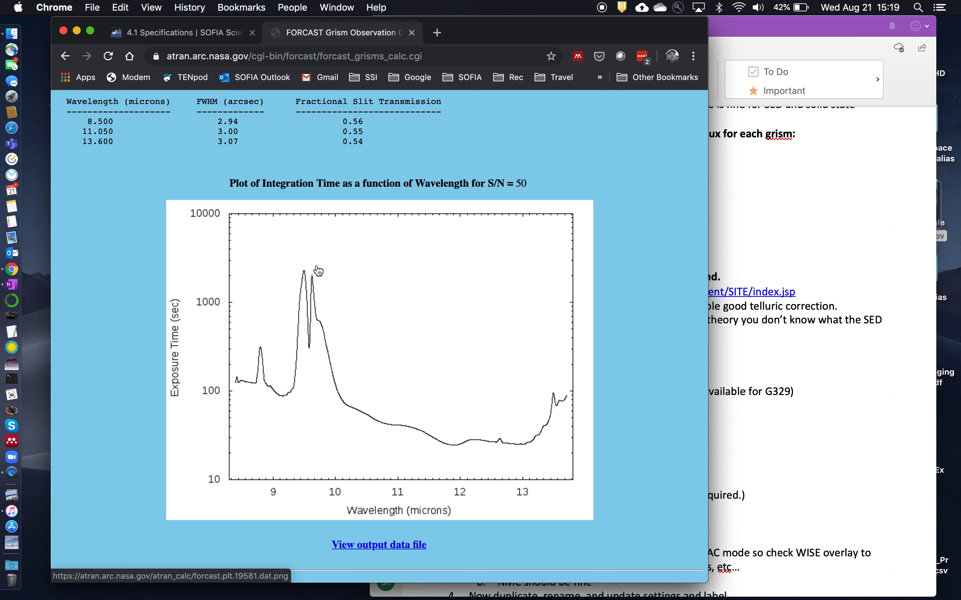
pyautogui.moveTo(434, 315)
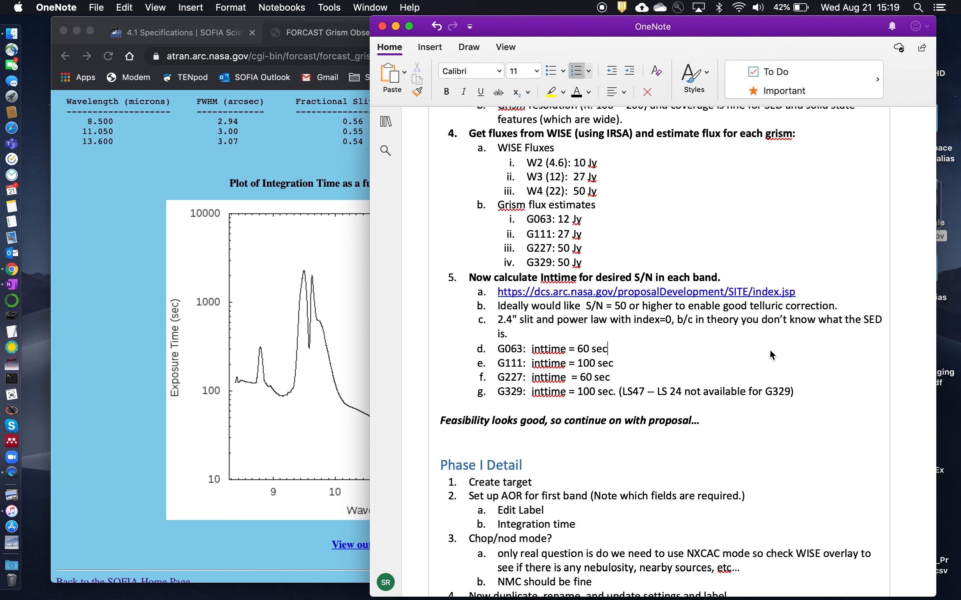
pyautogui.moveTo(589, 363)
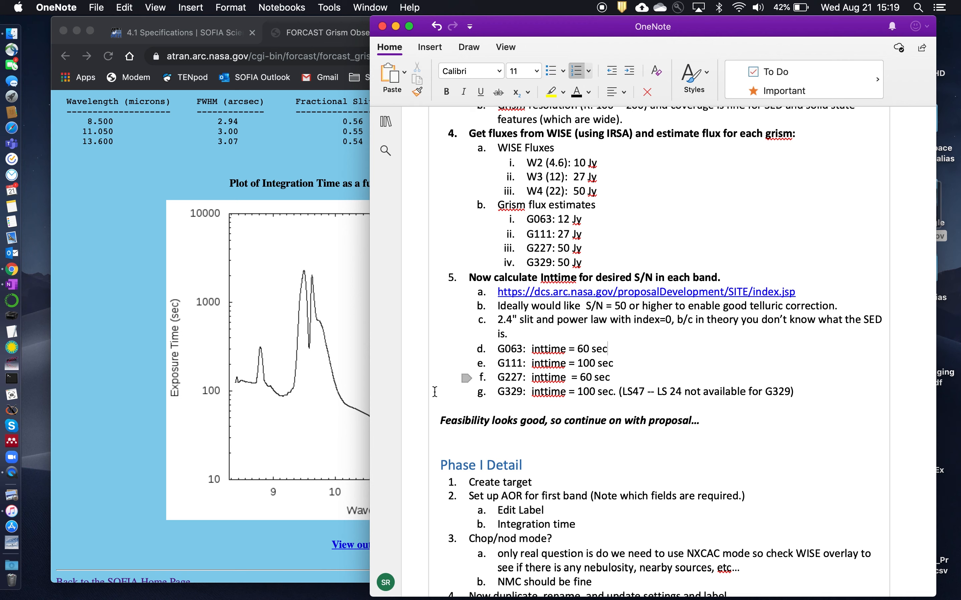
pyautogui.moveTo(291, 430)
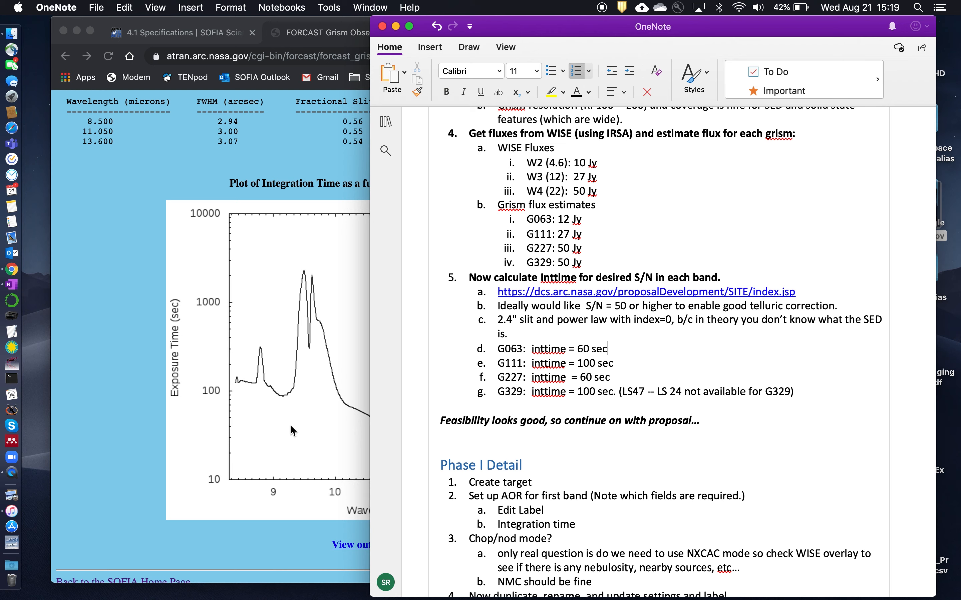
pyautogui.moveTo(296, 419)
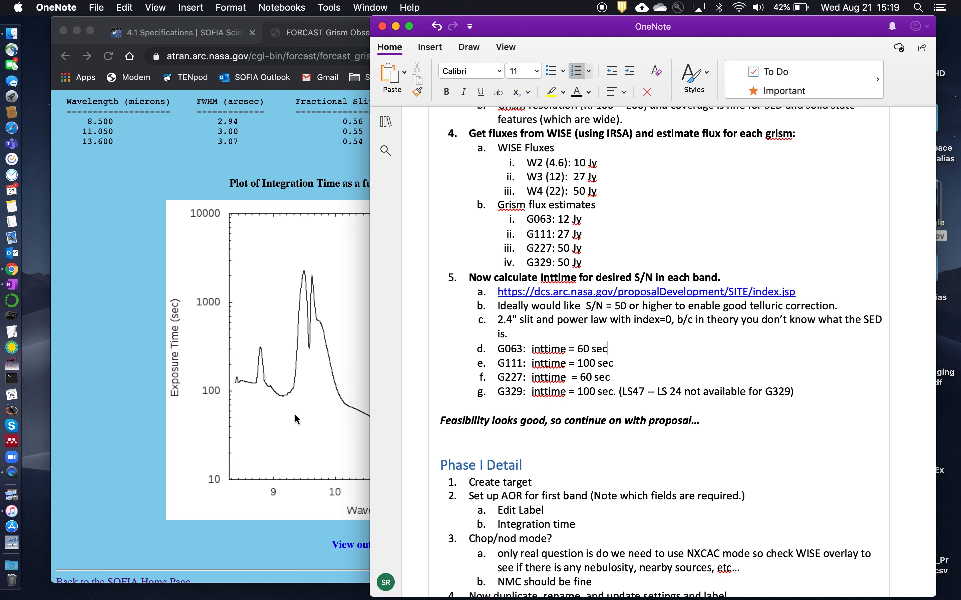
pyautogui.moveTo(593, 333)
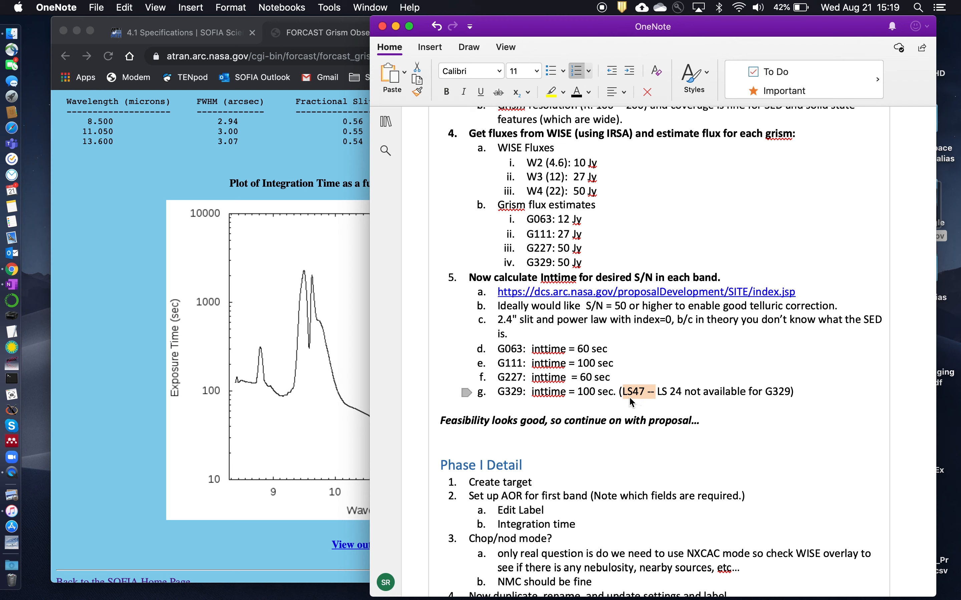
pyautogui.moveTo(630, 399)
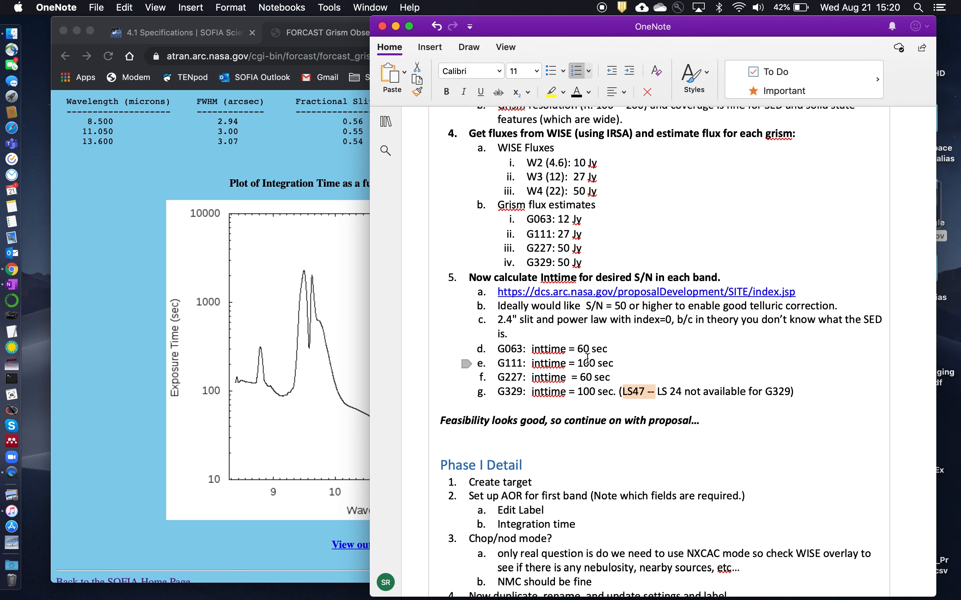
pyautogui.moveTo(716, 364)
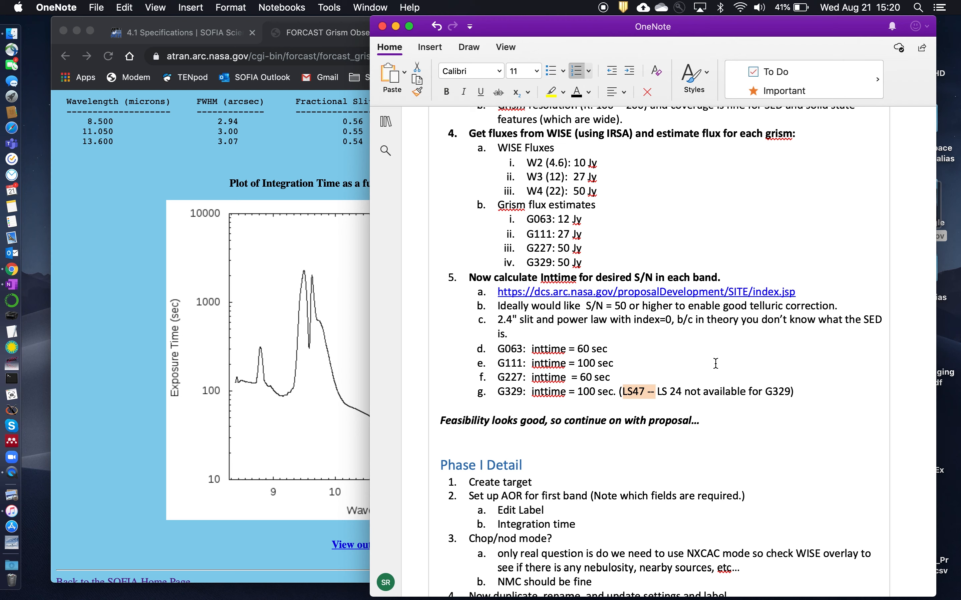
pyautogui.moveTo(641, 240)
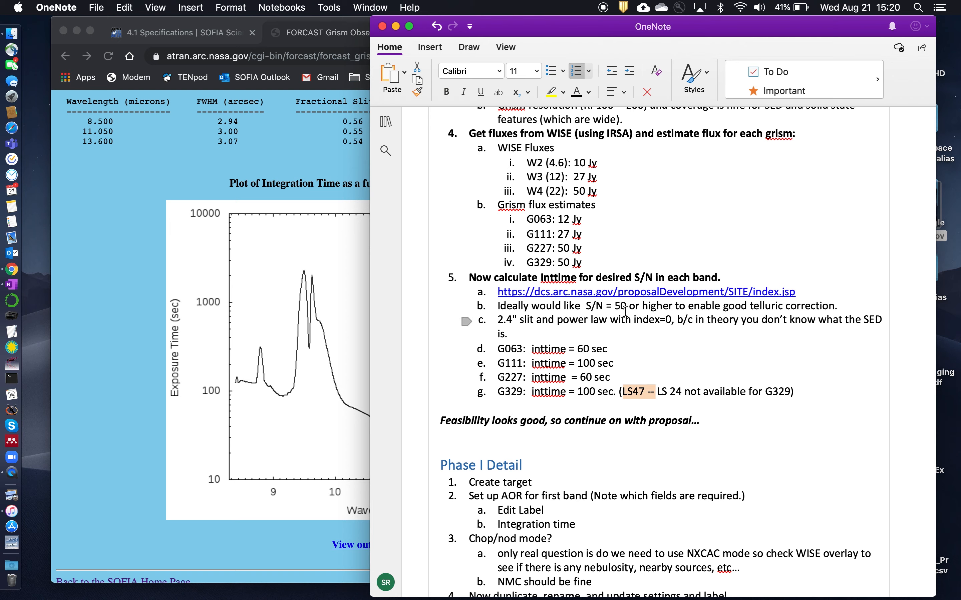
pyautogui.moveTo(181, 43)
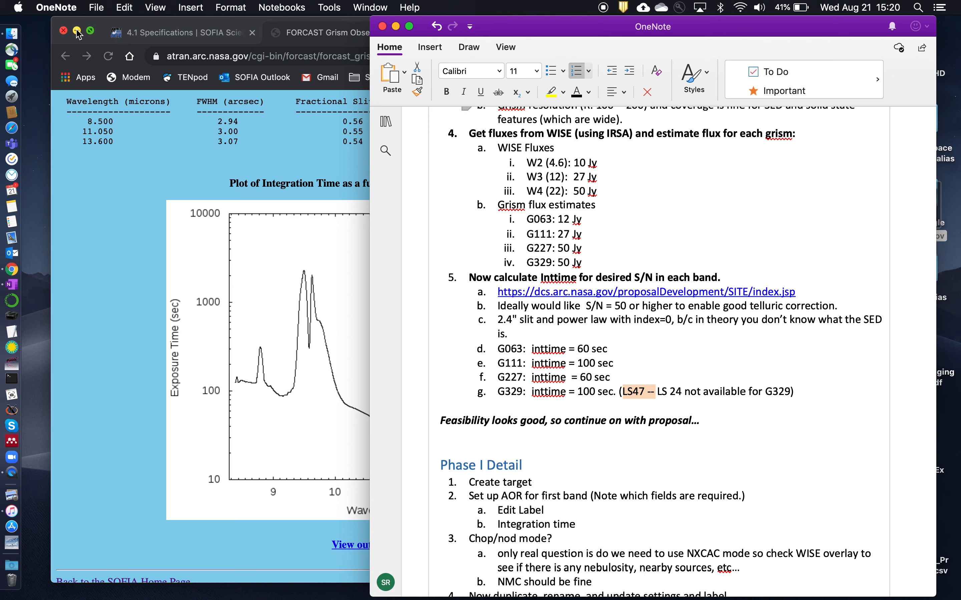
pyautogui.click(78, 32)
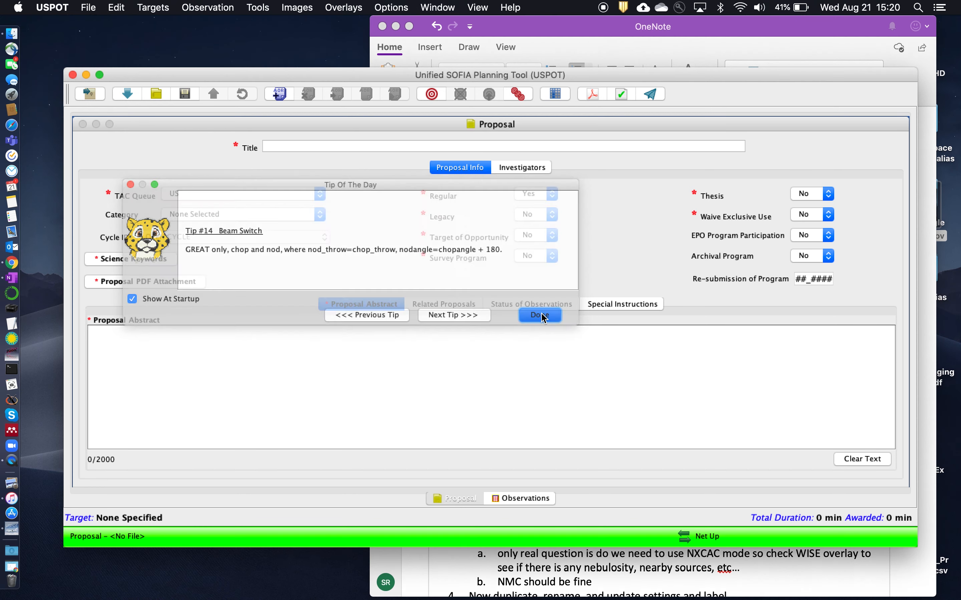
pyautogui.click(538, 315)
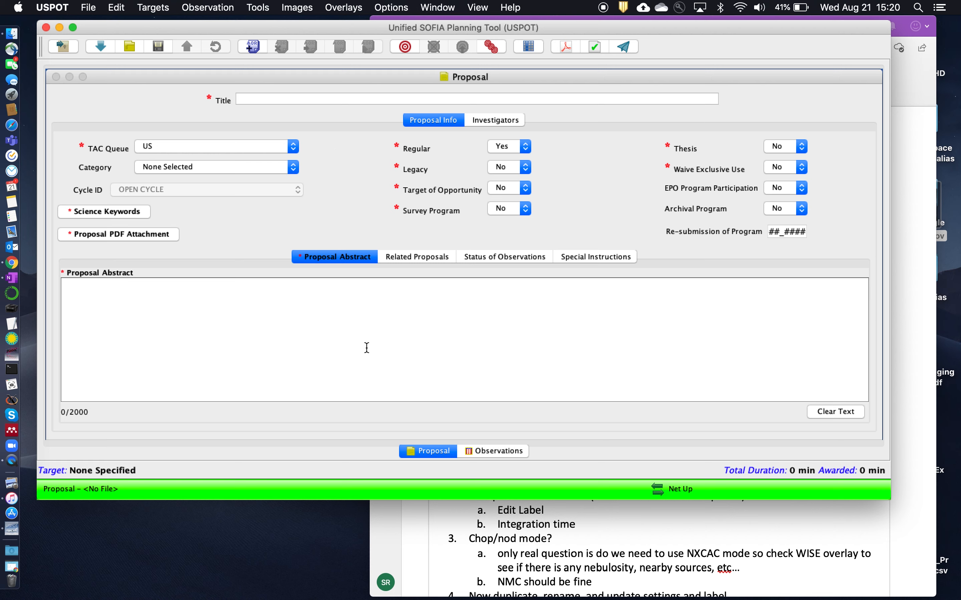
pyautogui.moveTo(399, 334)
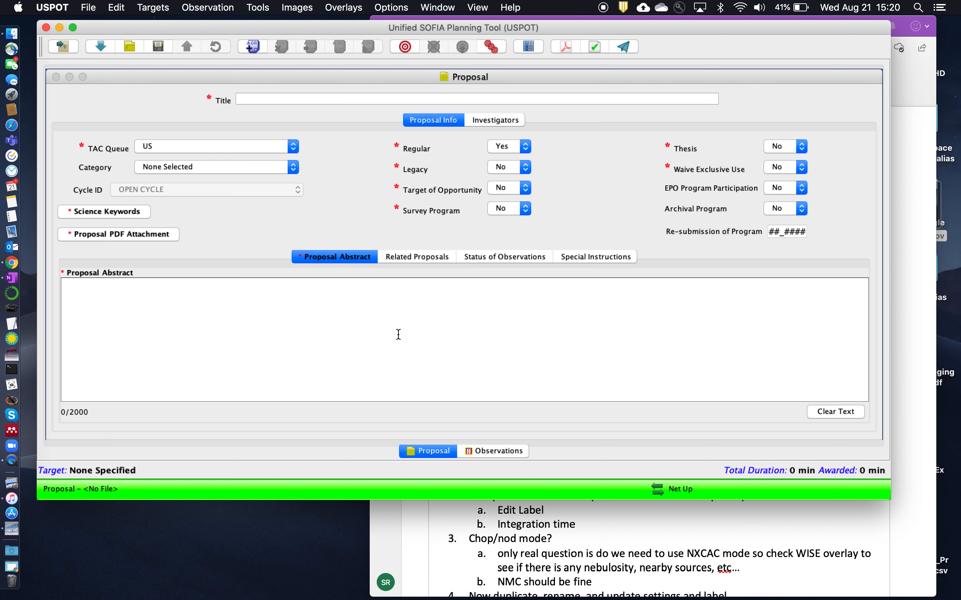
pyautogui.moveTo(473, 333)
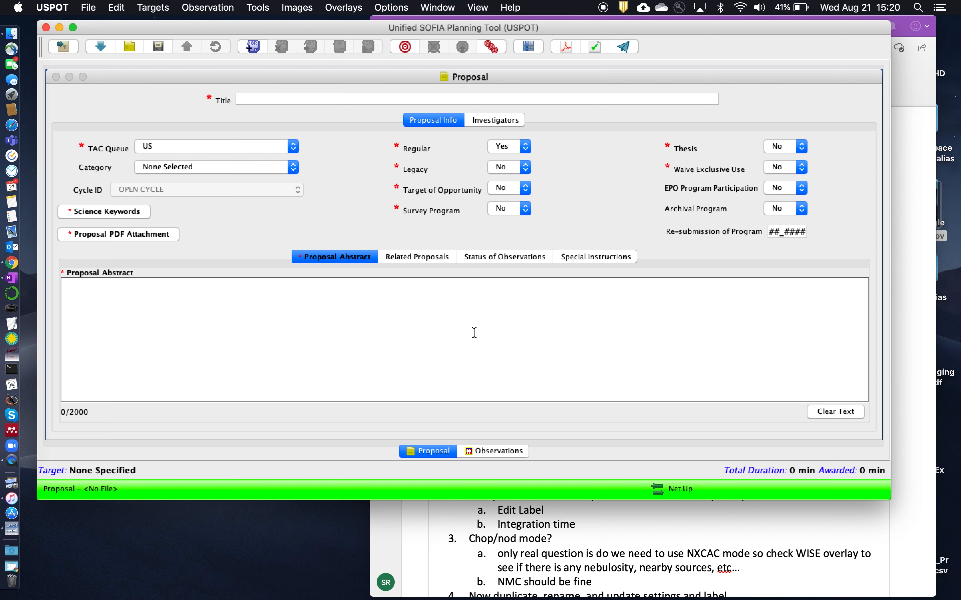
pyautogui.moveTo(591, 328)
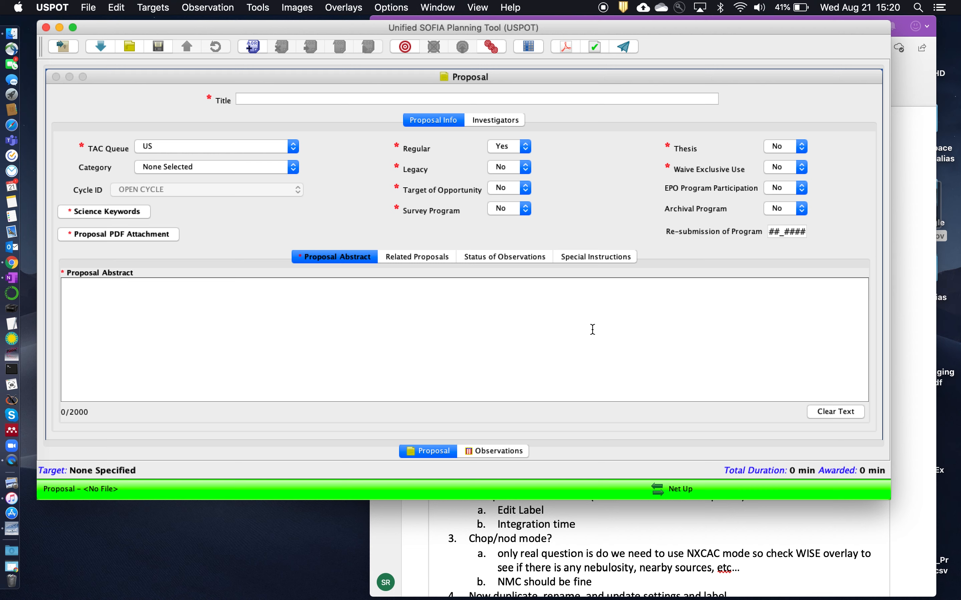
pyautogui.moveTo(149, 251)
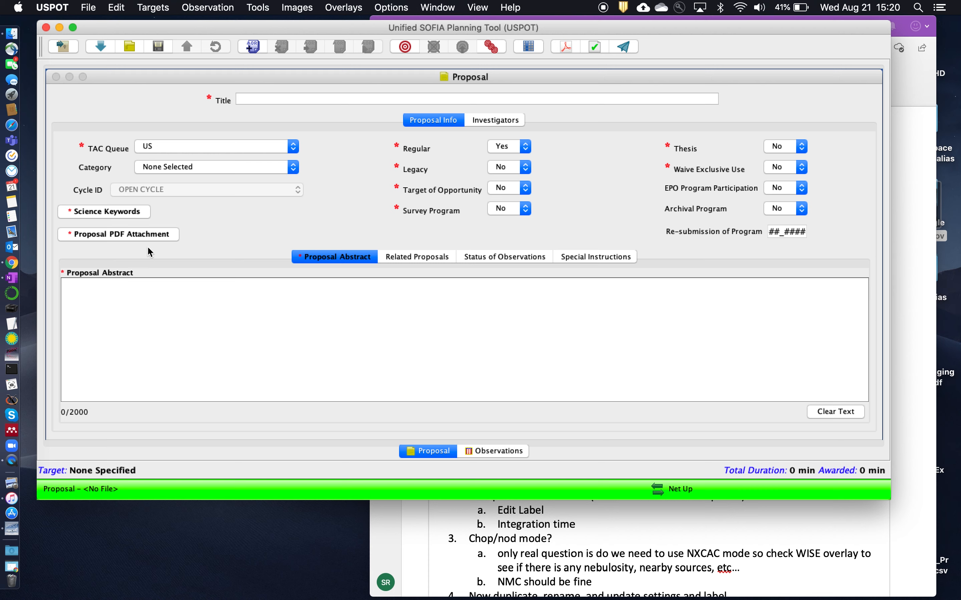
pyautogui.moveTo(141, 238)
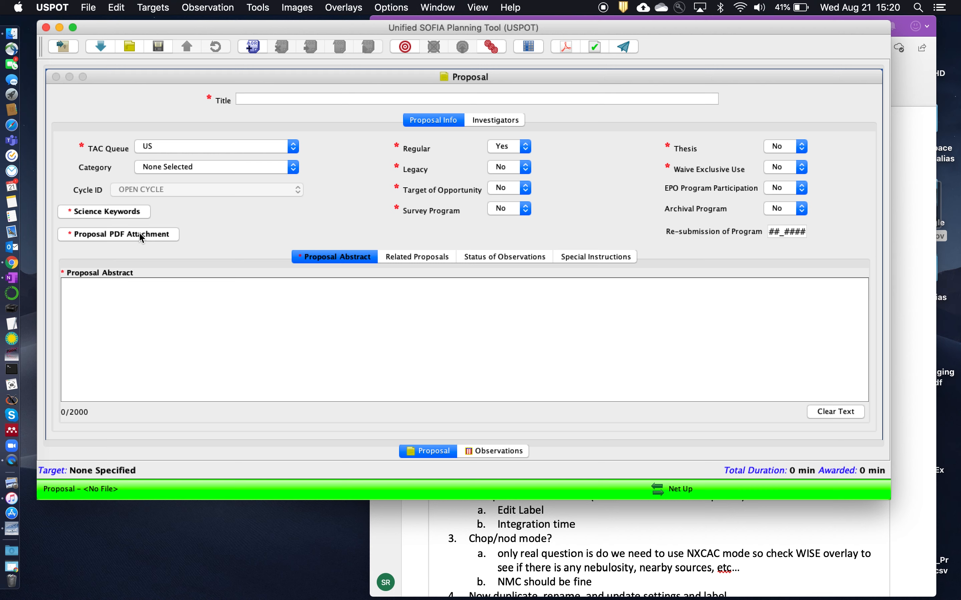
pyautogui.moveTo(365, 281)
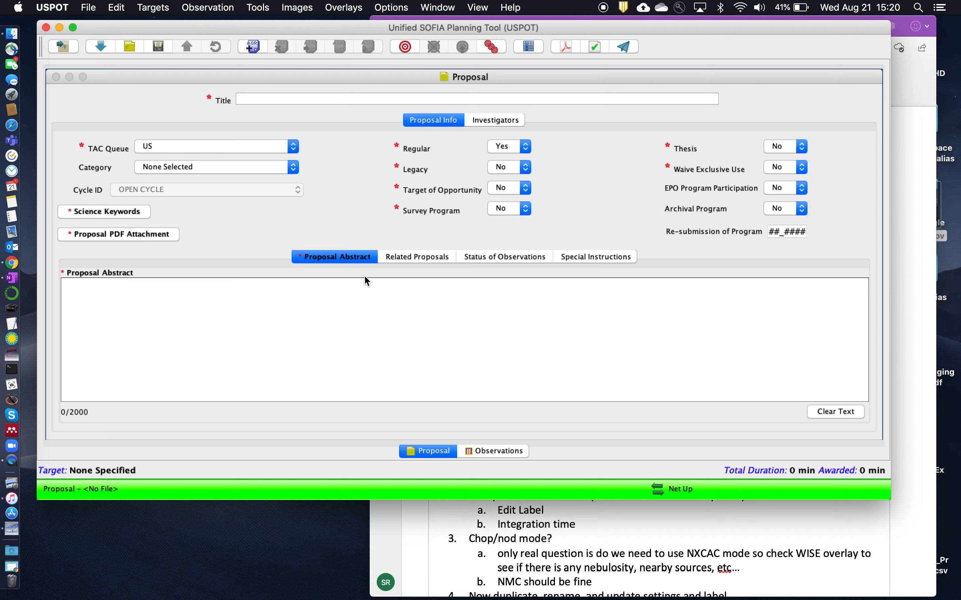
pyautogui.moveTo(421, 188)
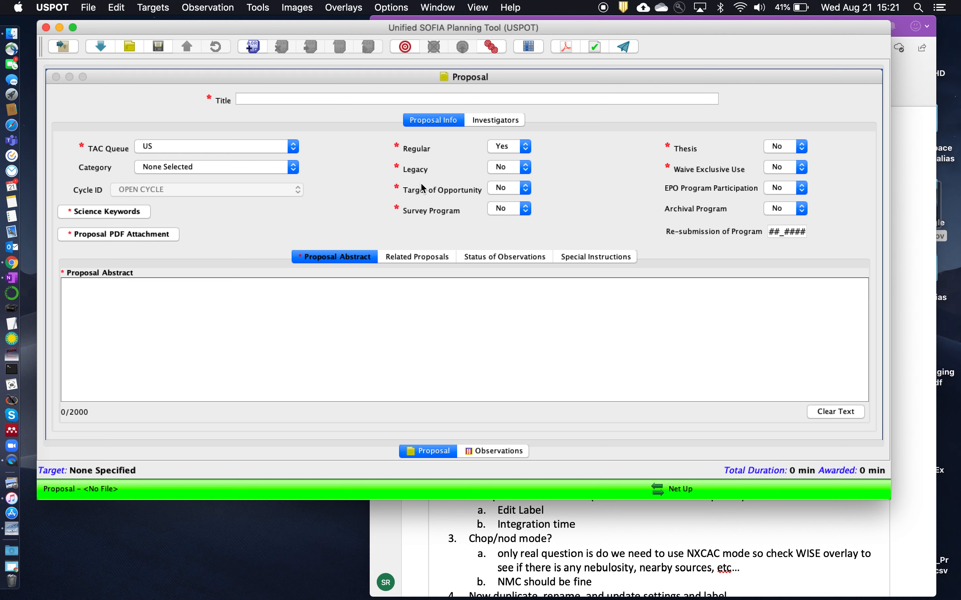
pyautogui.click(494, 119)
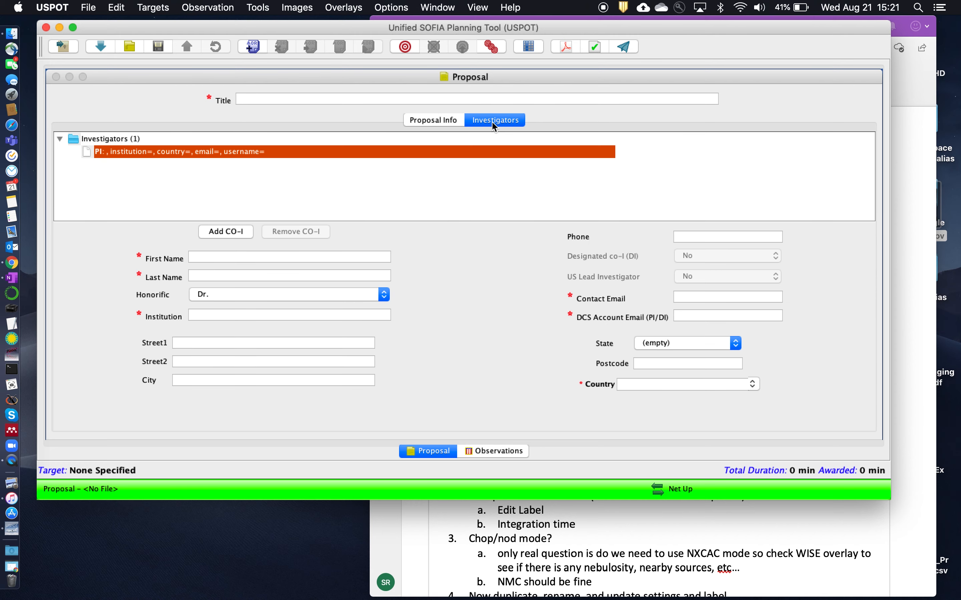
pyautogui.moveTo(451, 119)
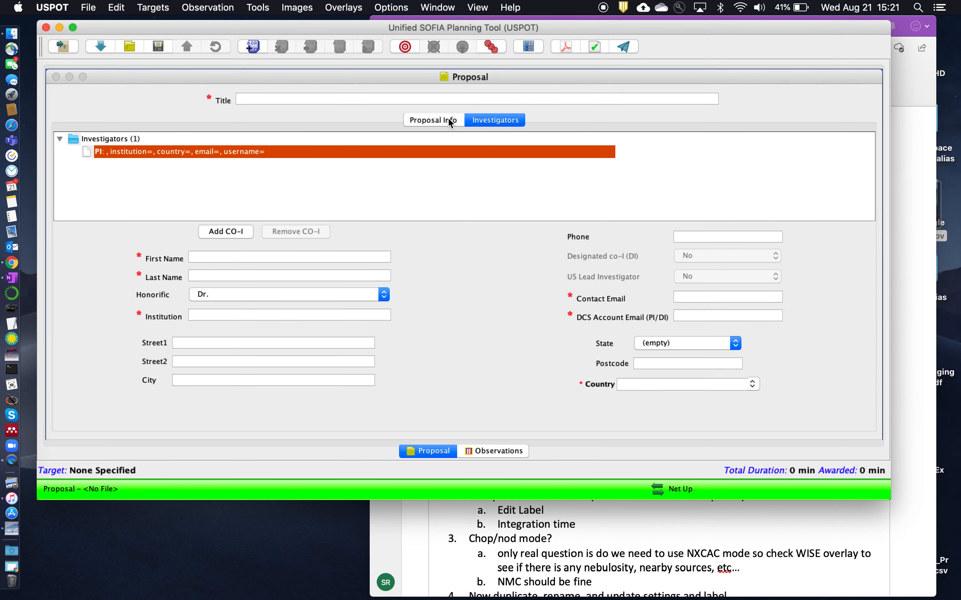
pyautogui.click(432, 119)
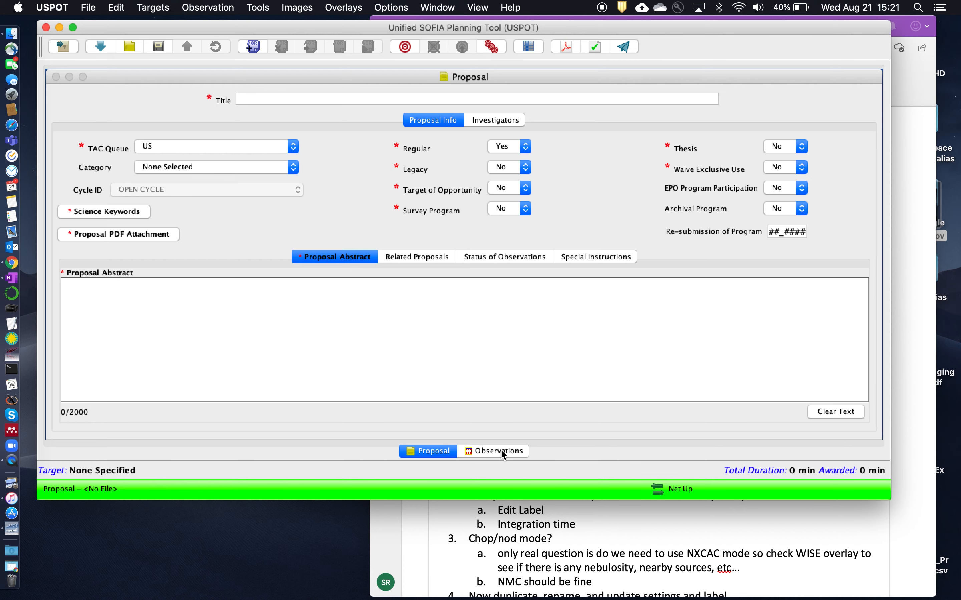
# Create a fixed single target AB Aur with coordinates resolved from SIMBAD
pyautogui.click(499, 452)
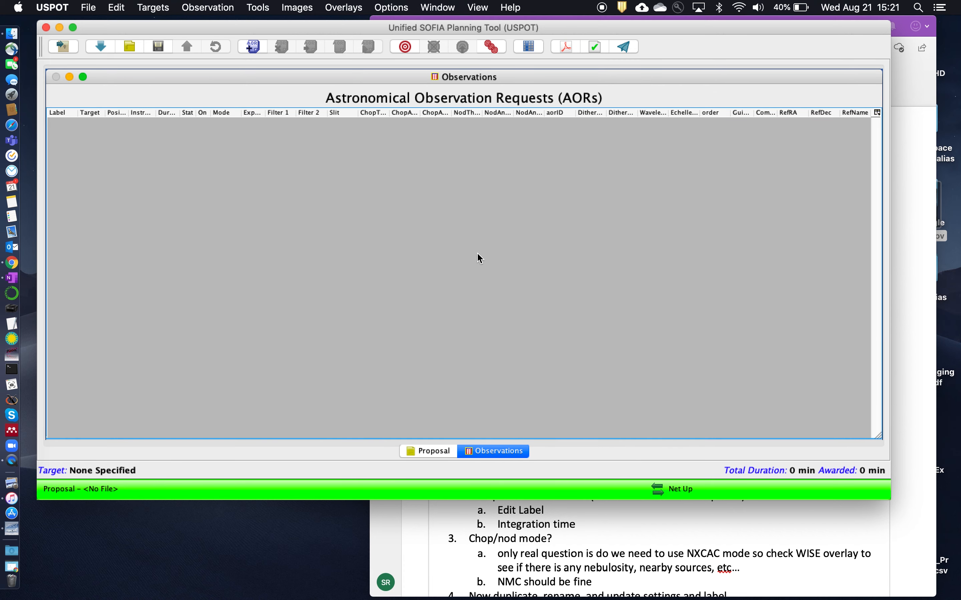
pyautogui.moveTo(472, 249)
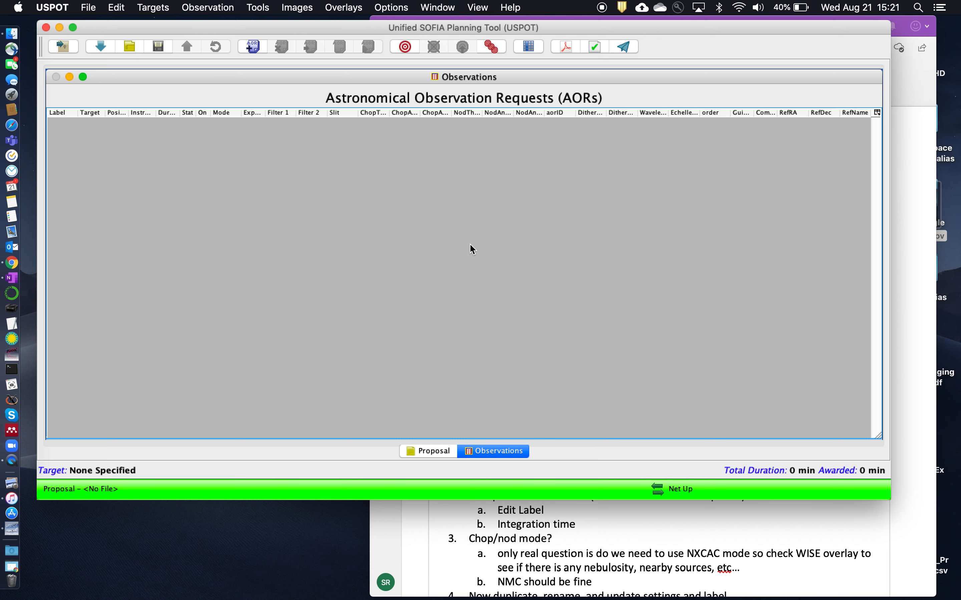
pyautogui.moveTo(405, 46)
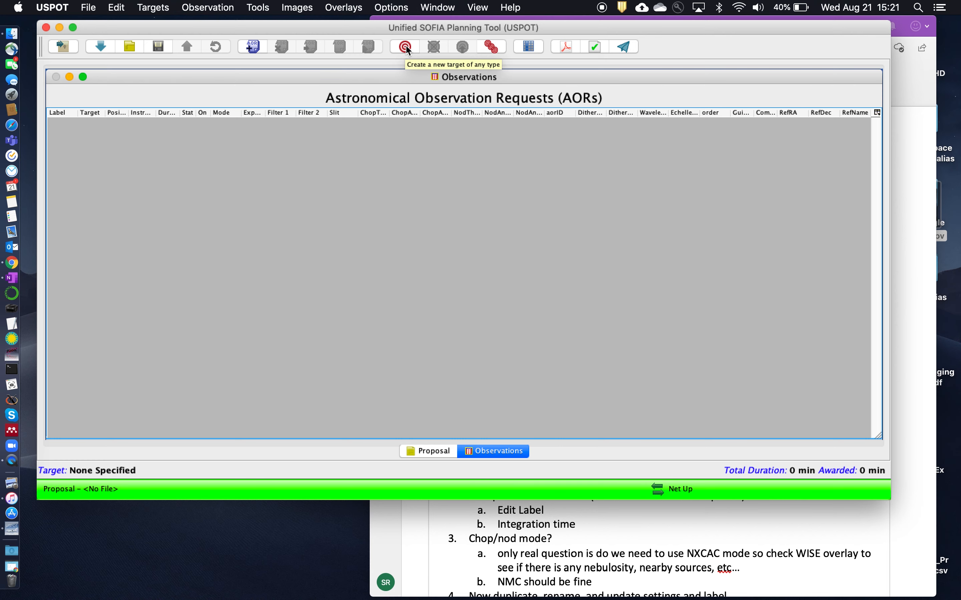
pyautogui.click(405, 46)
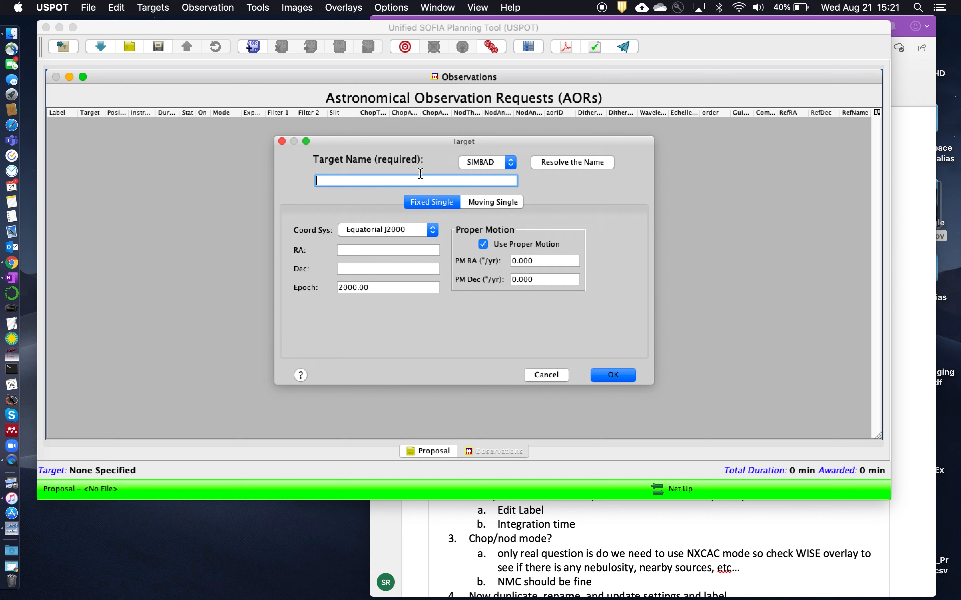
pyautogui.write('AB A')
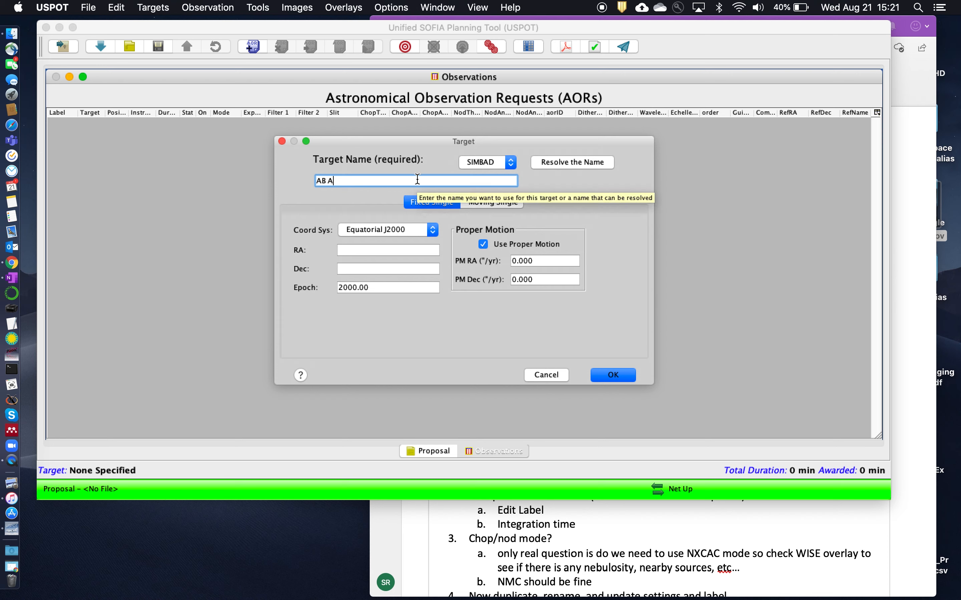
pyautogui.click(572, 162)
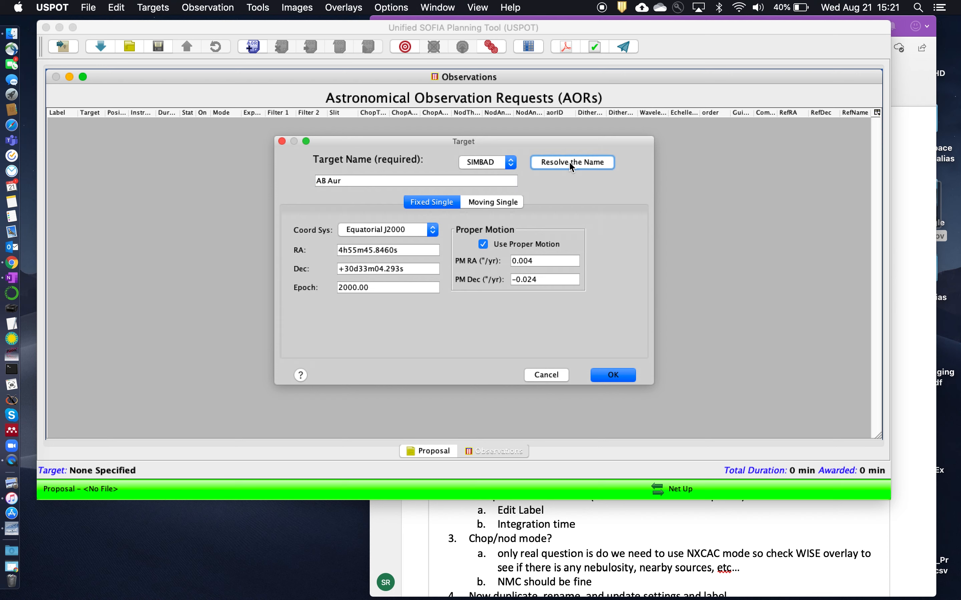
pyautogui.moveTo(389, 274)
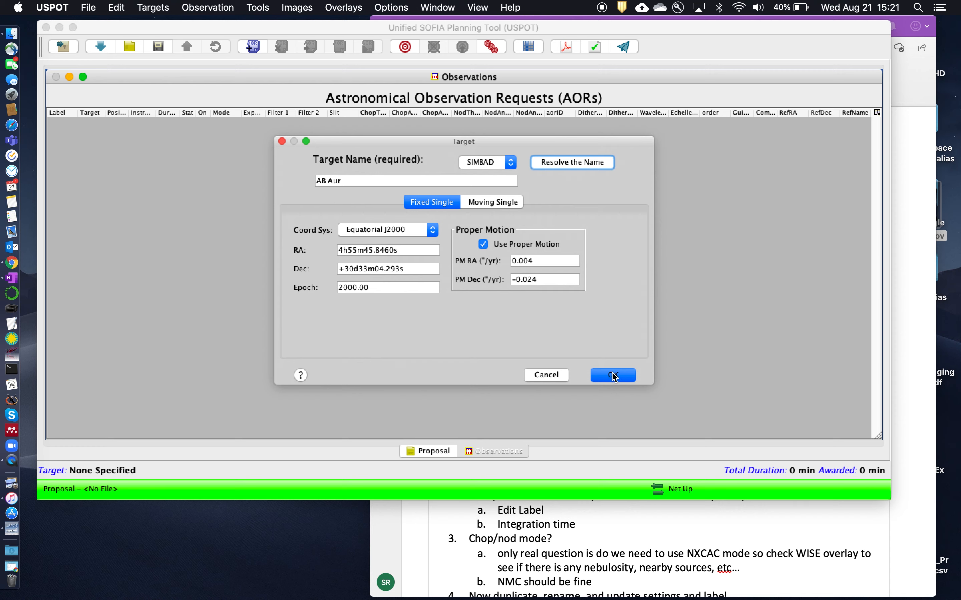
pyautogui.click(612, 375)
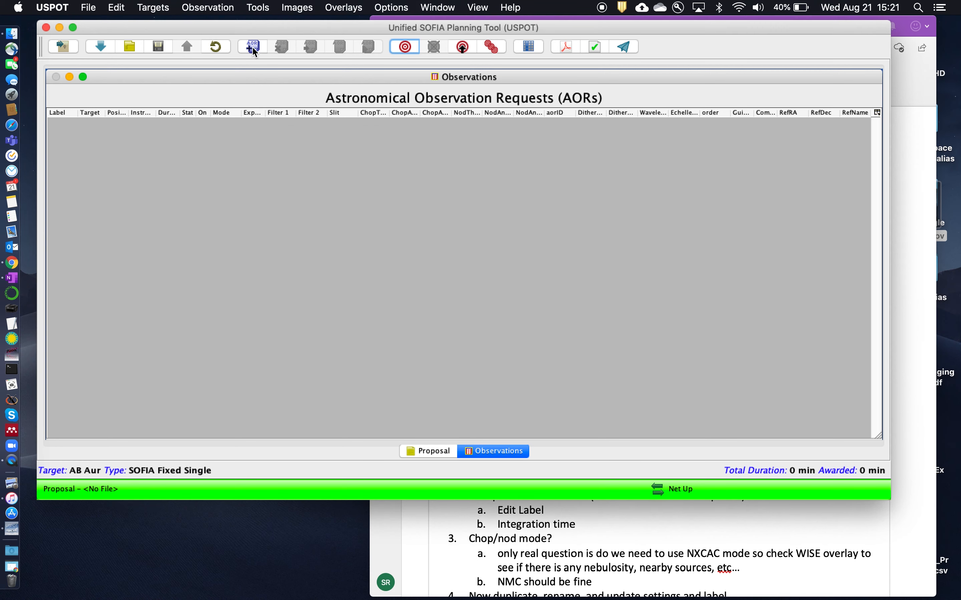
pyautogui.click(252, 46)
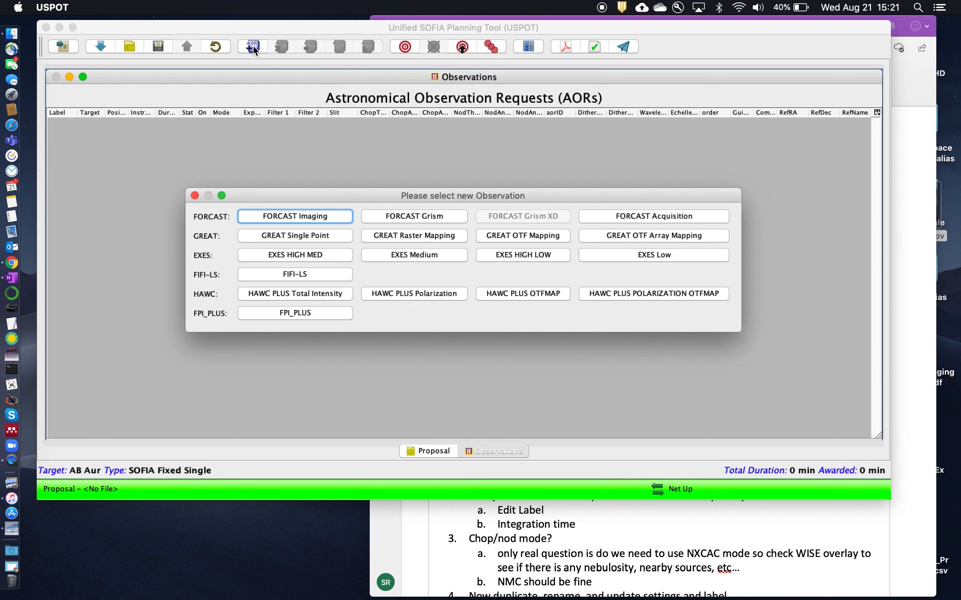
pyautogui.moveTo(403, 220)
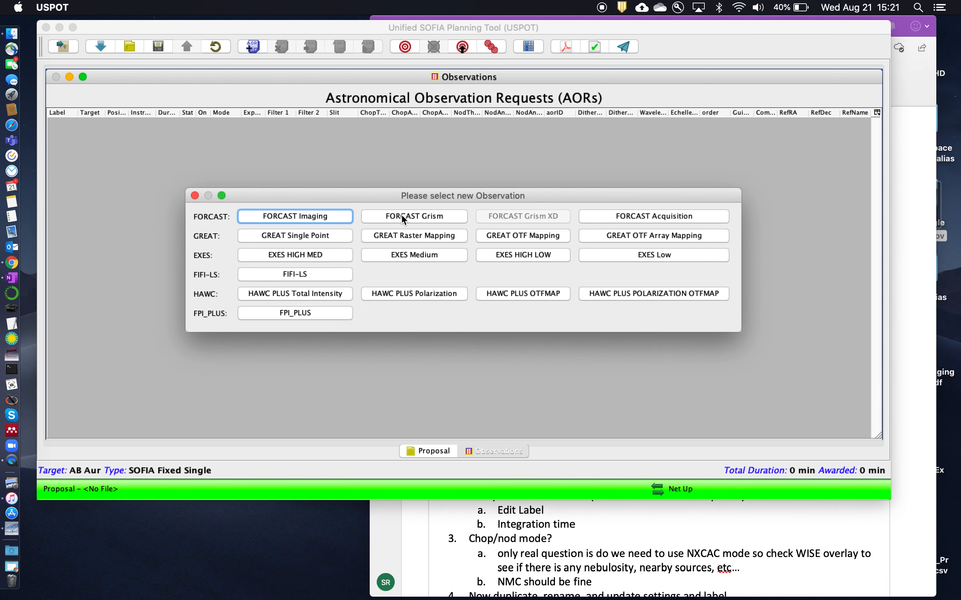
pyautogui.click(413, 216)
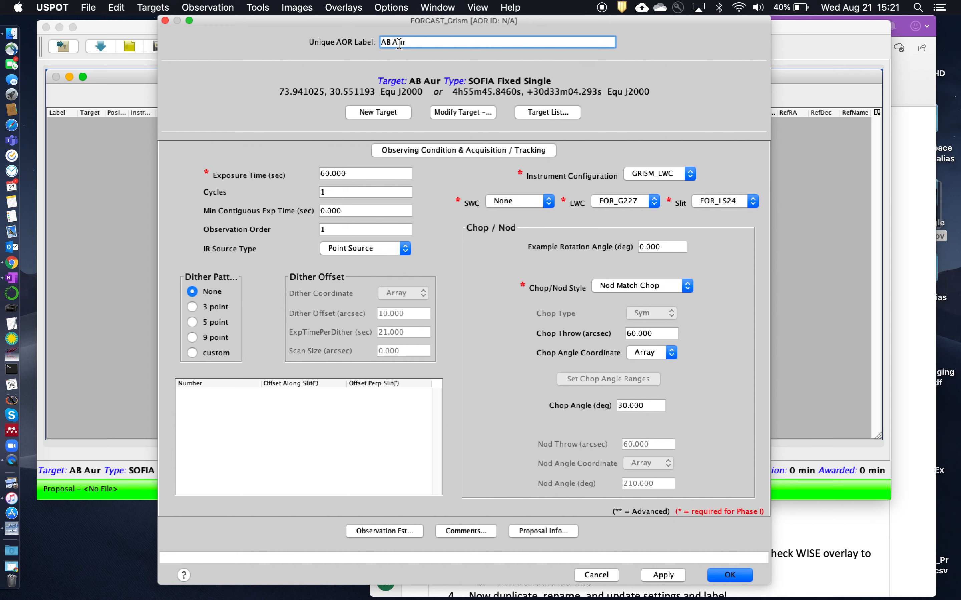
pyautogui.write('G06')
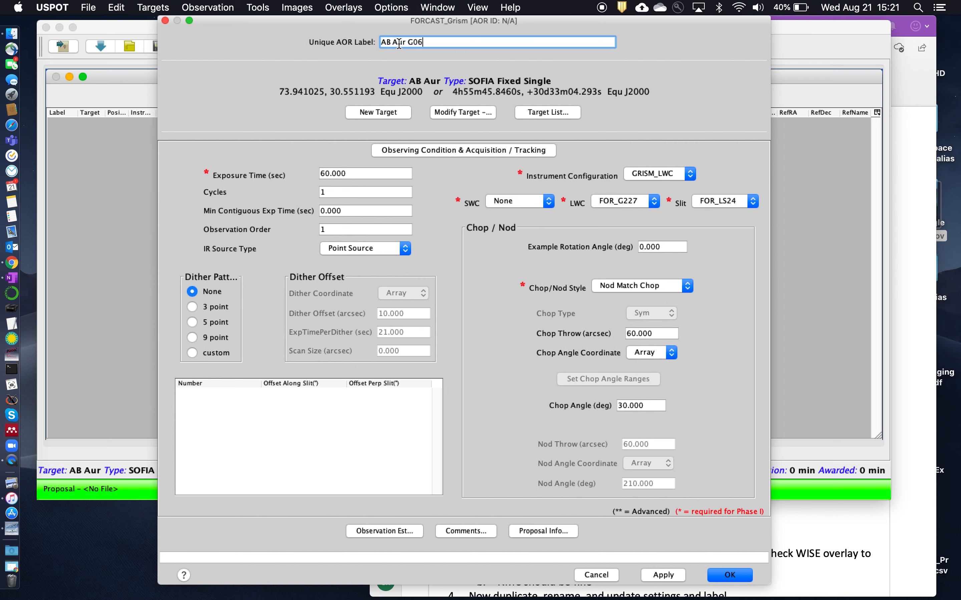
pyautogui.write('3')
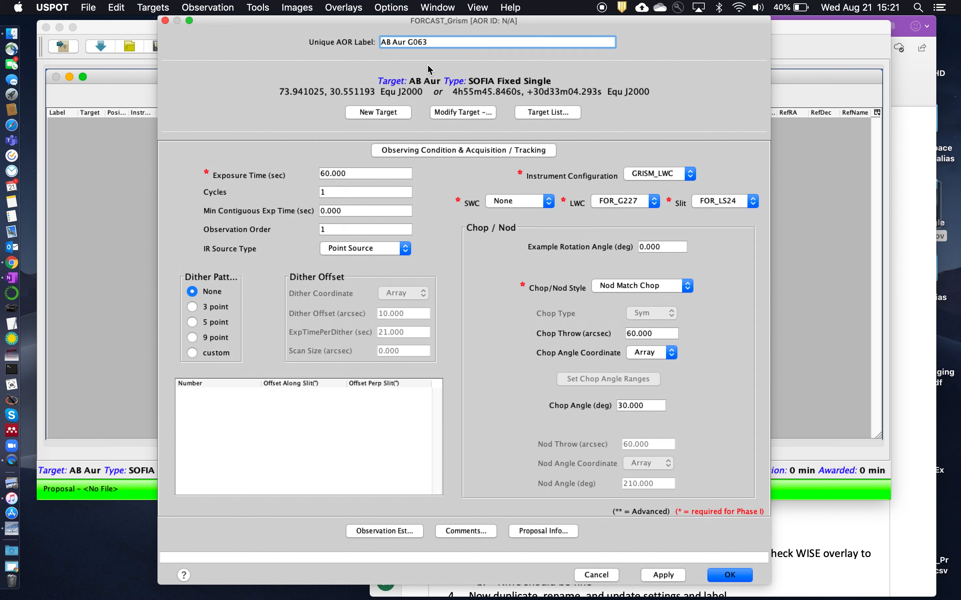
pyautogui.moveTo(413, 89)
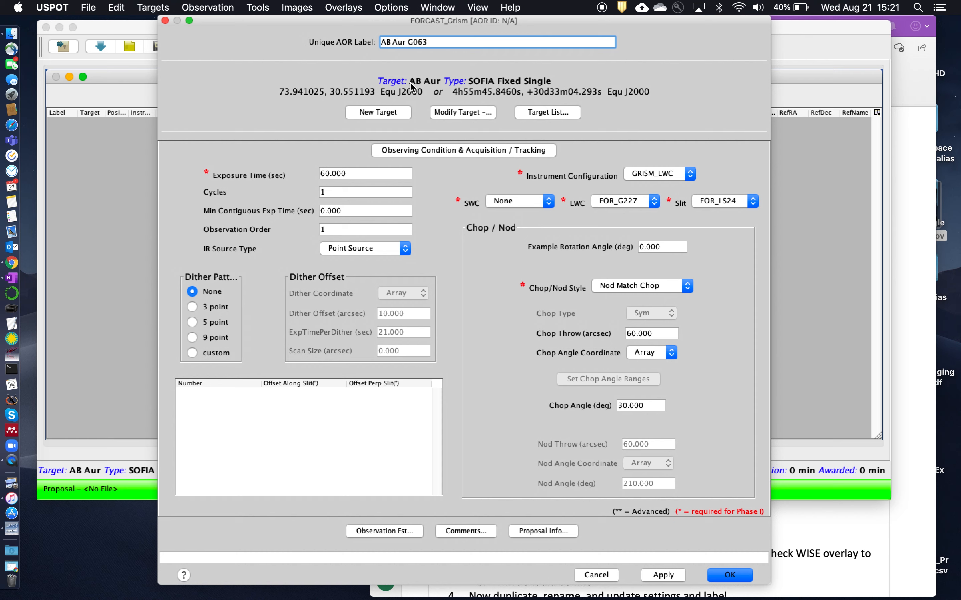
pyautogui.moveTo(439, 97)
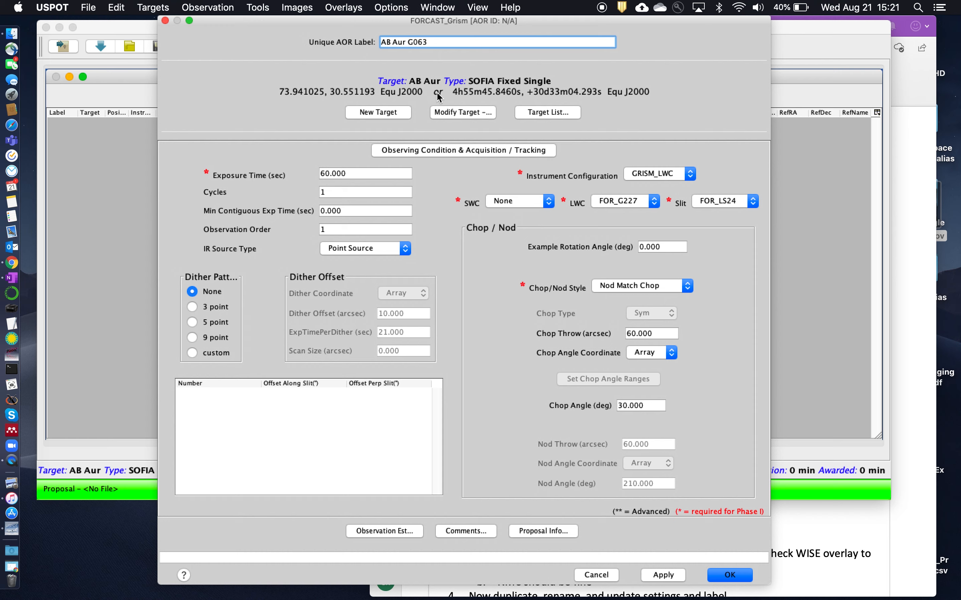
pyautogui.moveTo(412, 209)
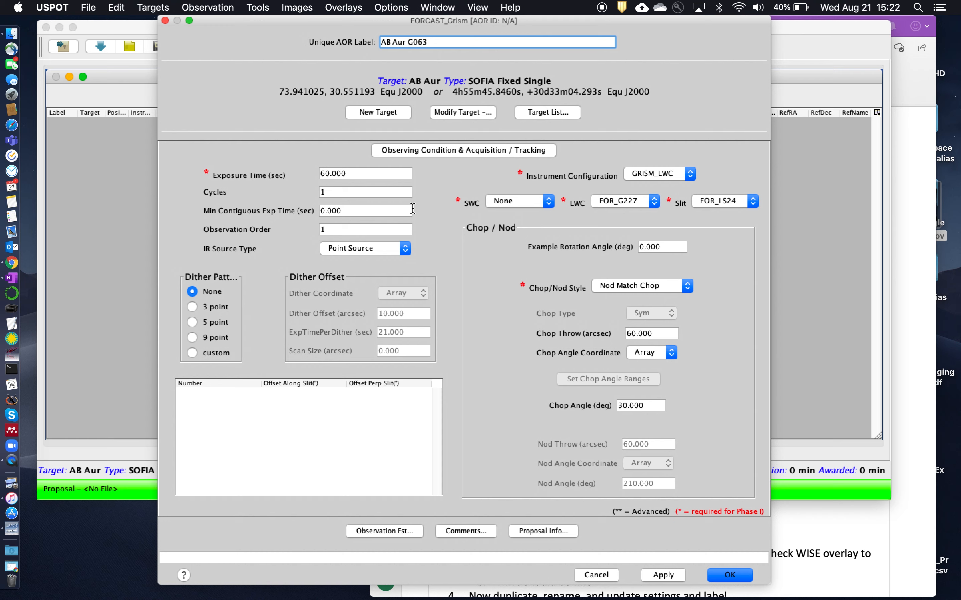
pyautogui.moveTo(832, 522)
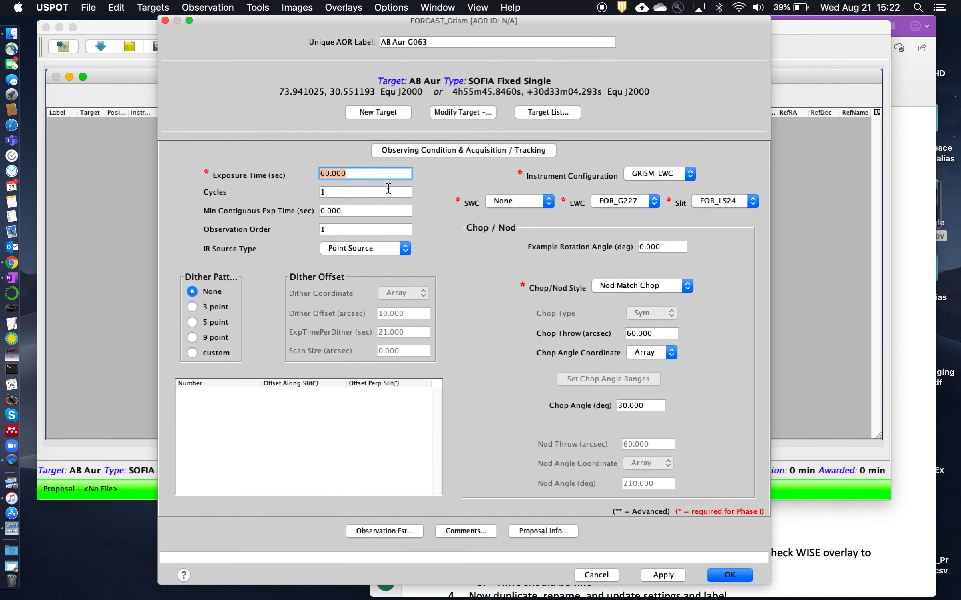
pyautogui.moveTo(687, 184)
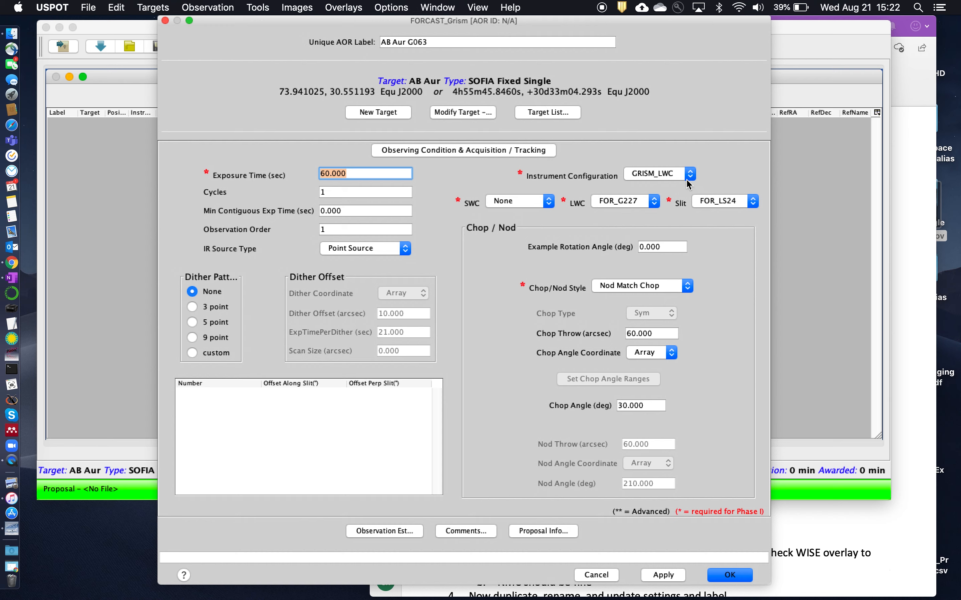
pyautogui.click(689, 173)
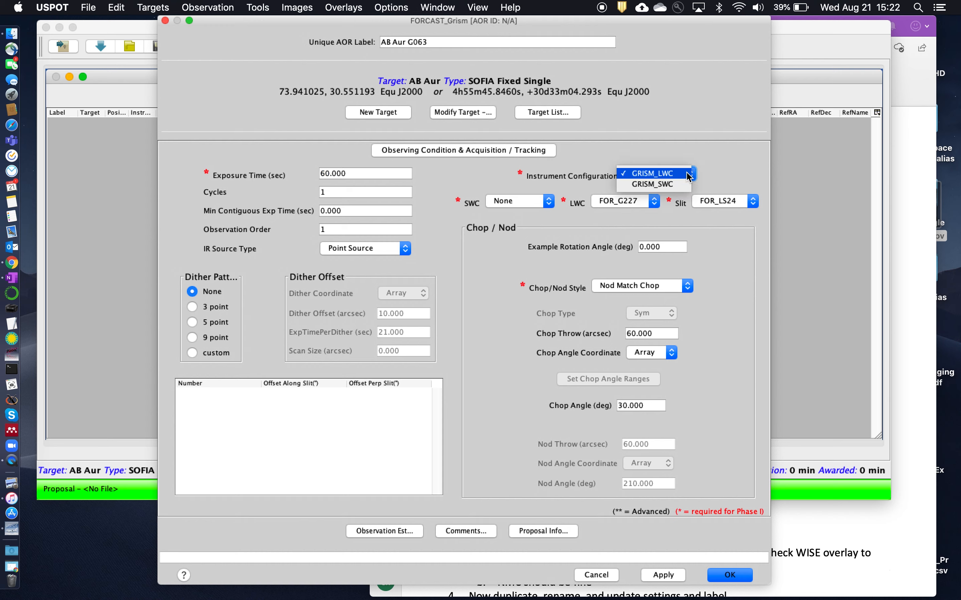
pyautogui.click(651, 173)
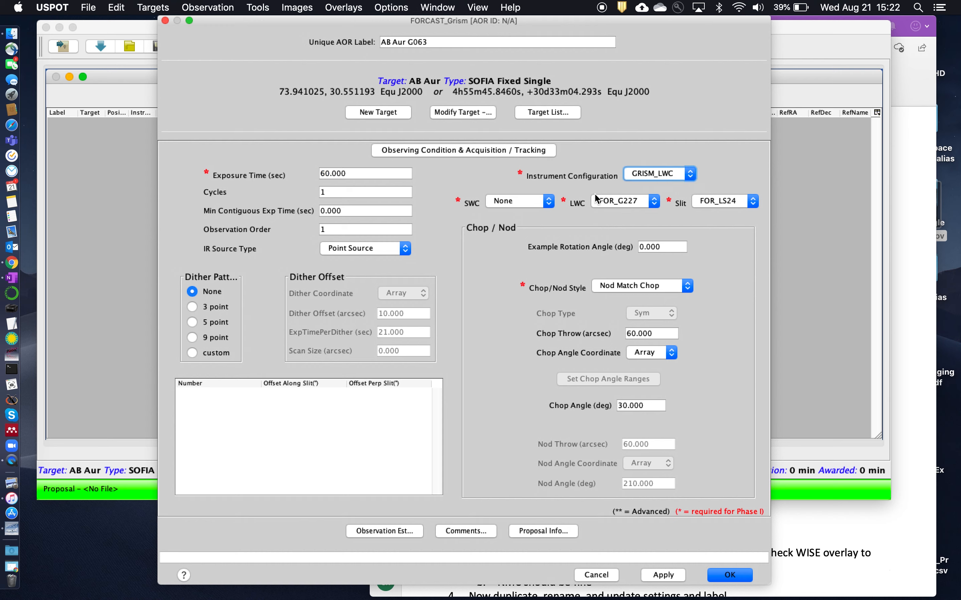
pyautogui.click(518, 201)
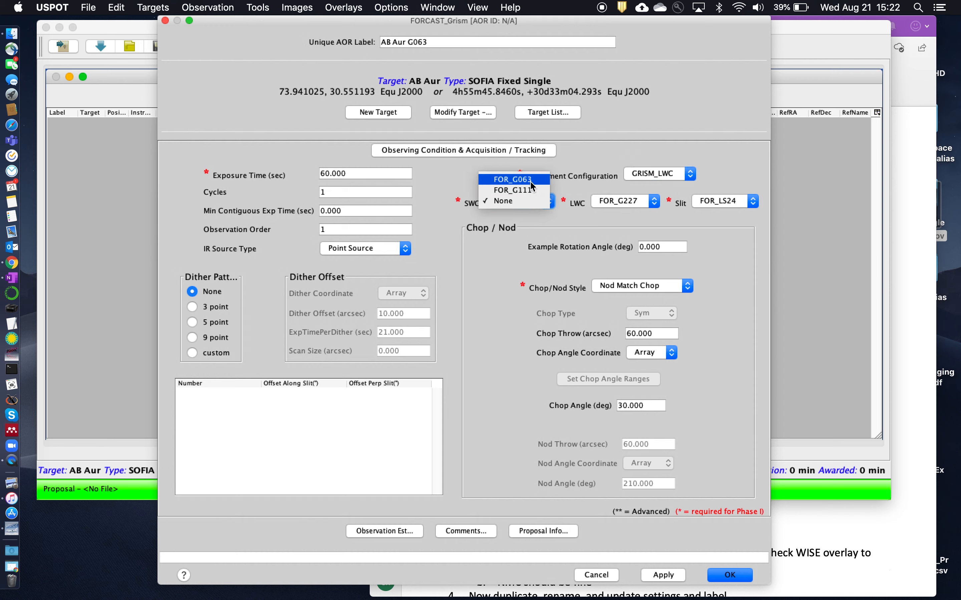
pyautogui.click(513, 180)
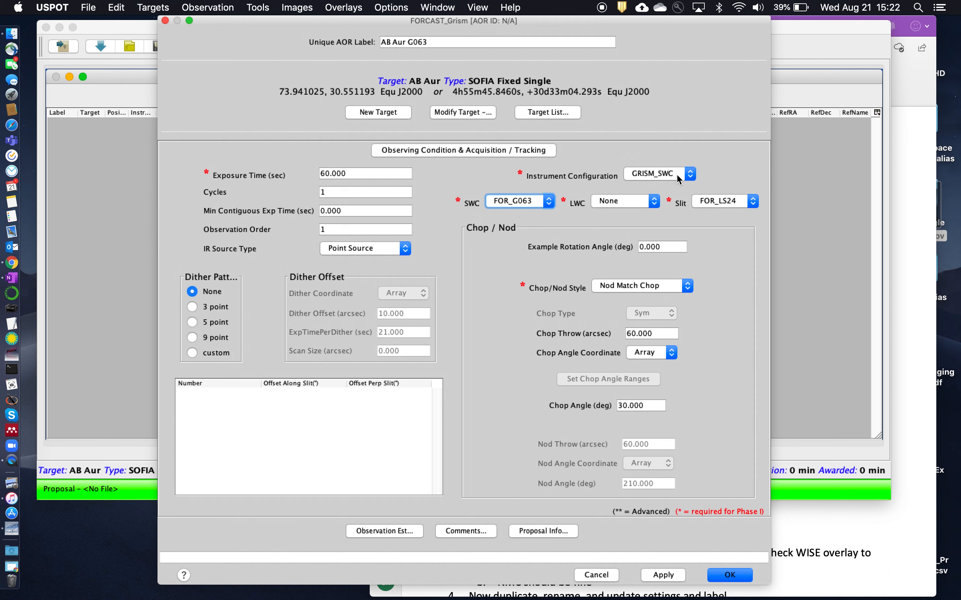
pyautogui.moveTo(677, 179)
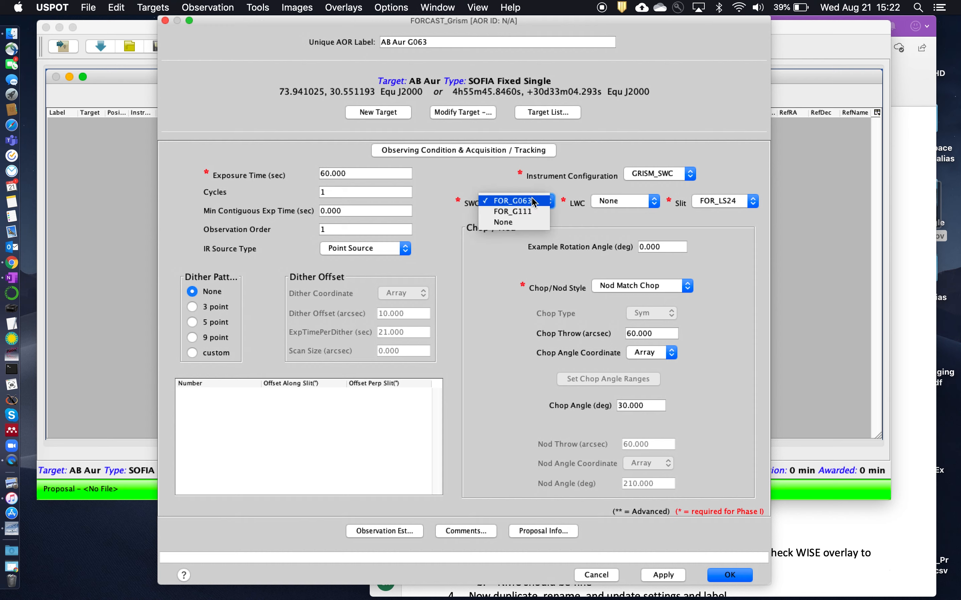
pyautogui.click(509, 200)
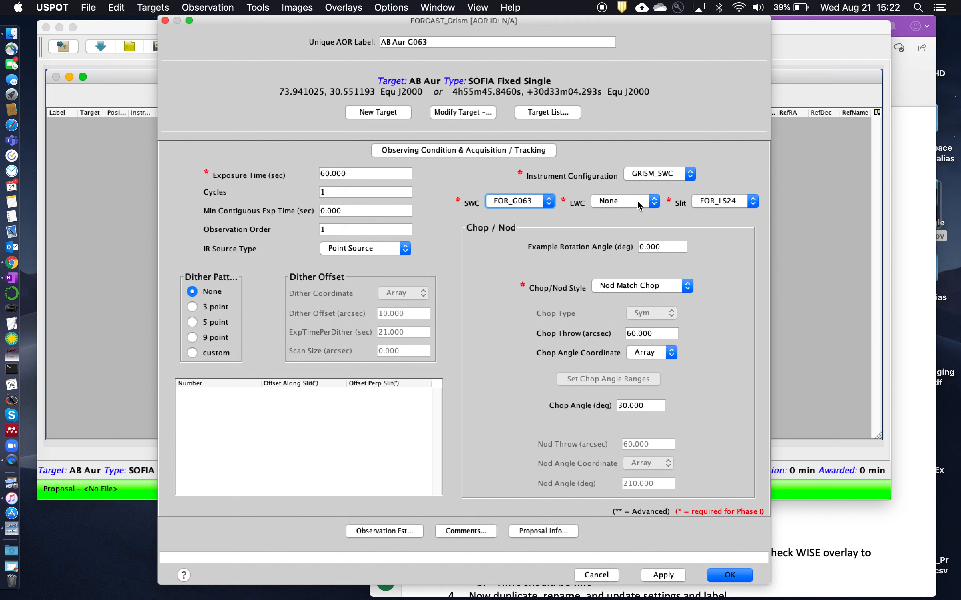
pyautogui.moveTo(744, 206)
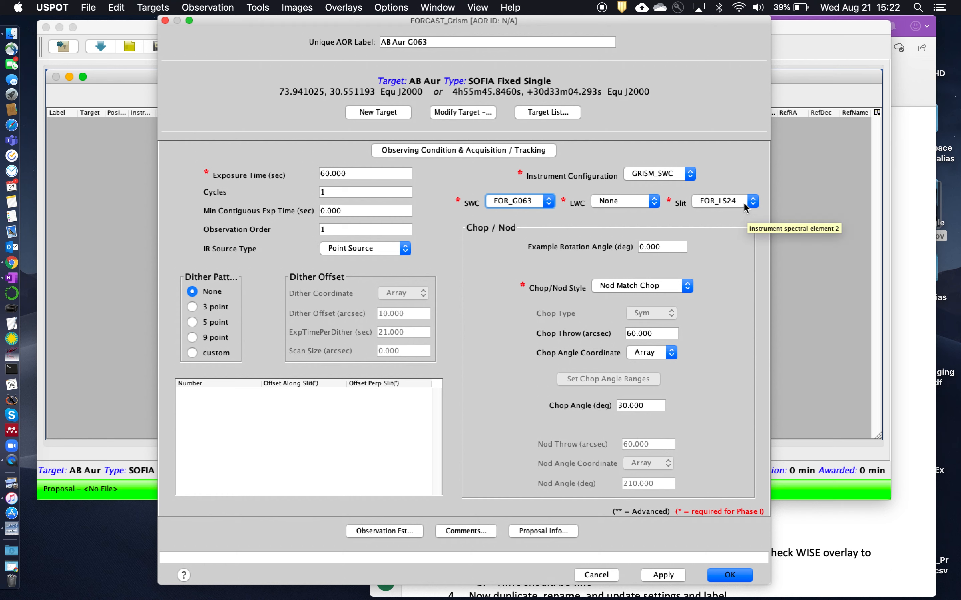
pyautogui.moveTo(737, 183)
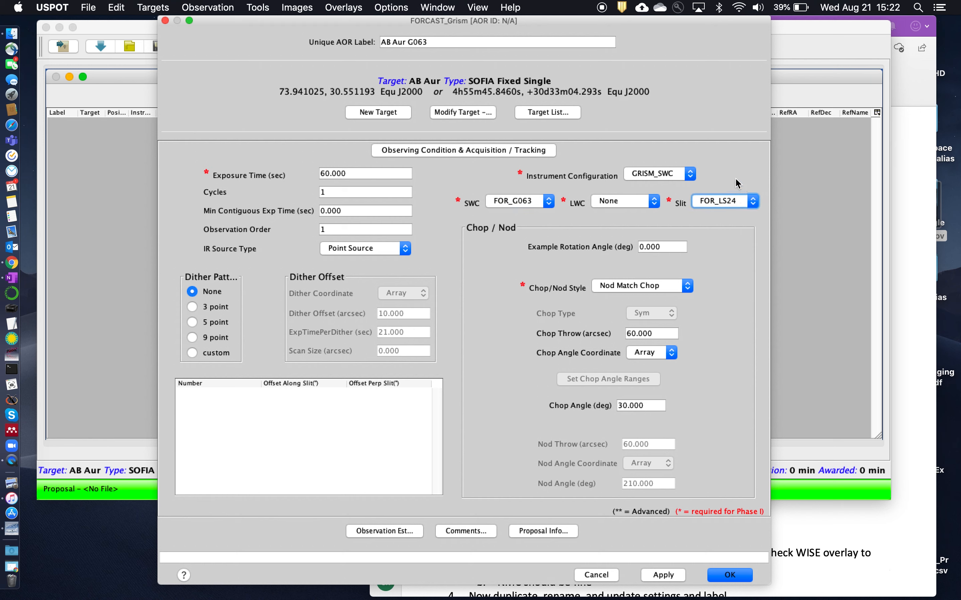
pyautogui.moveTo(748, 232)
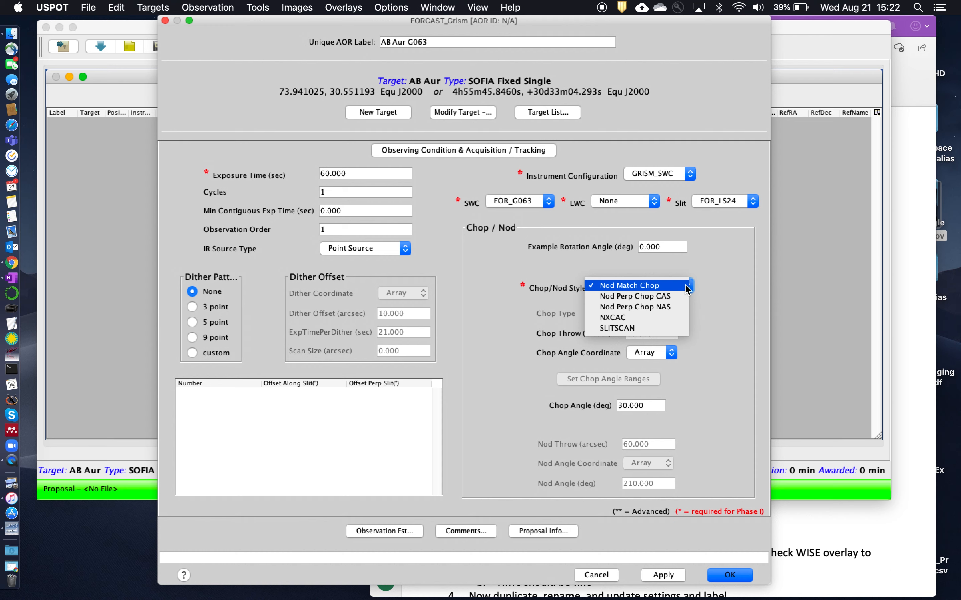
pyautogui.moveTo(612, 318)
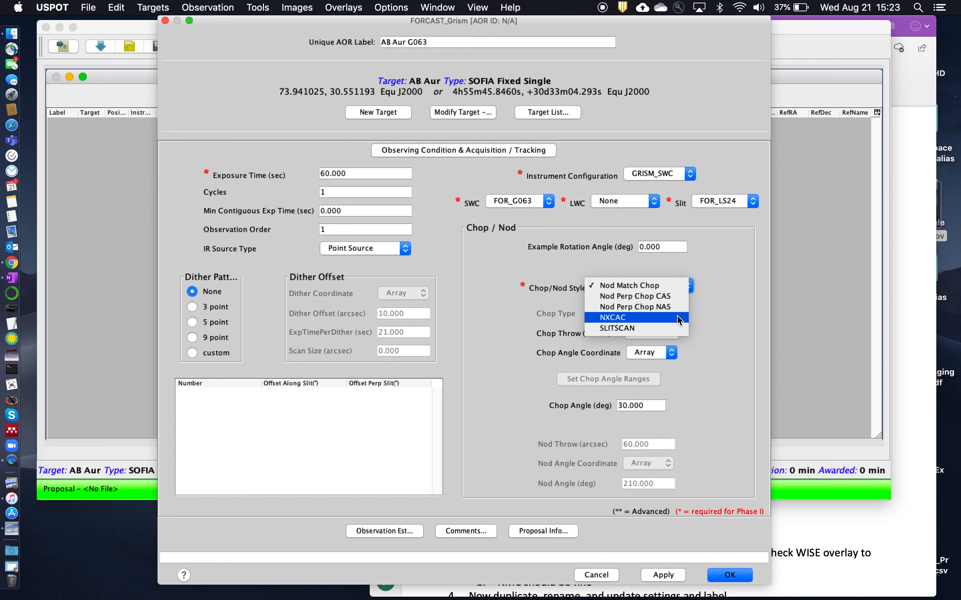
pyautogui.click(629, 286)
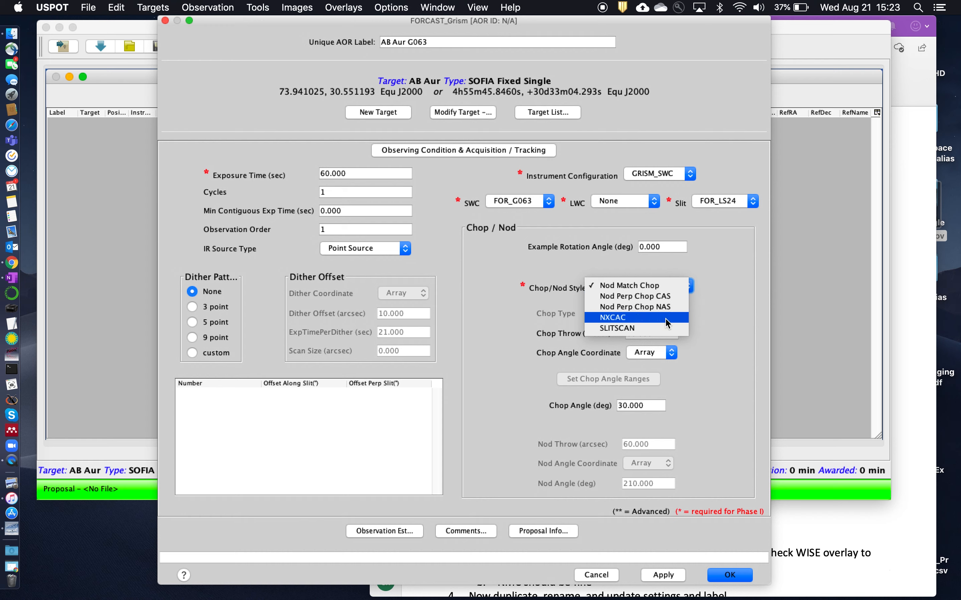
pyautogui.click(629, 285)
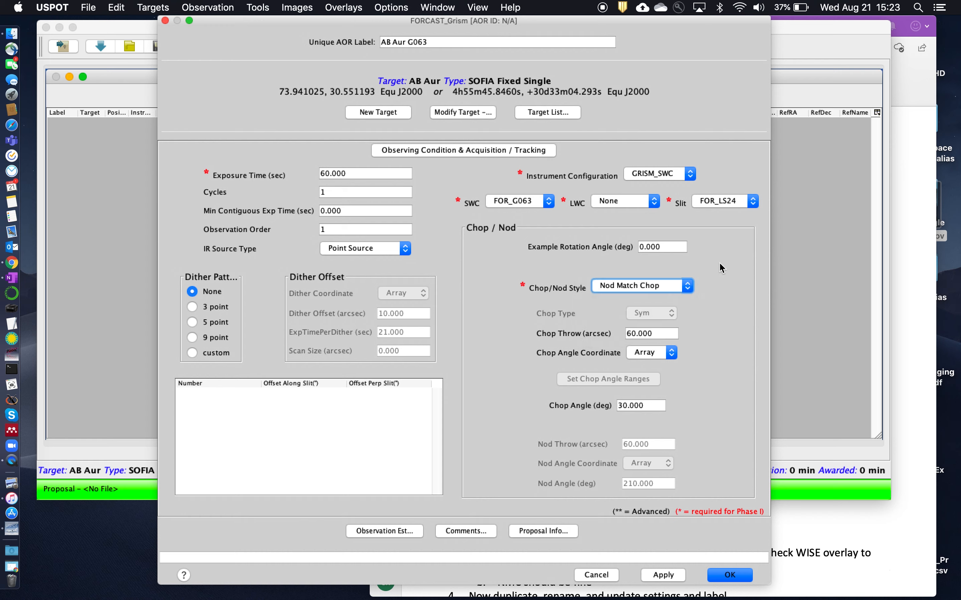
pyautogui.moveTo(725, 538)
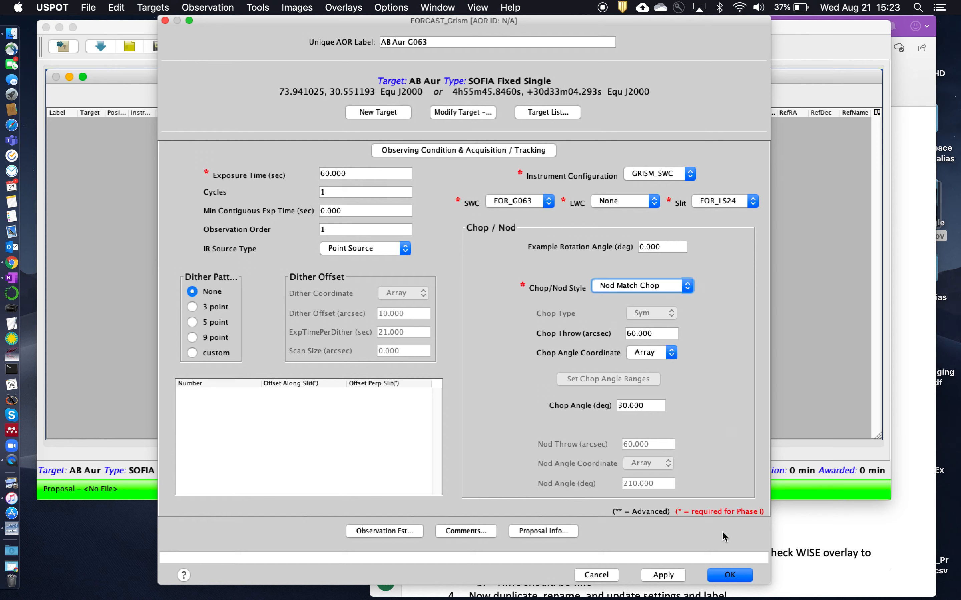
# Save the AB Aur G063 AOR and request a 9.00-arcminute WISE image of AB Aur
pyautogui.click(728, 575)
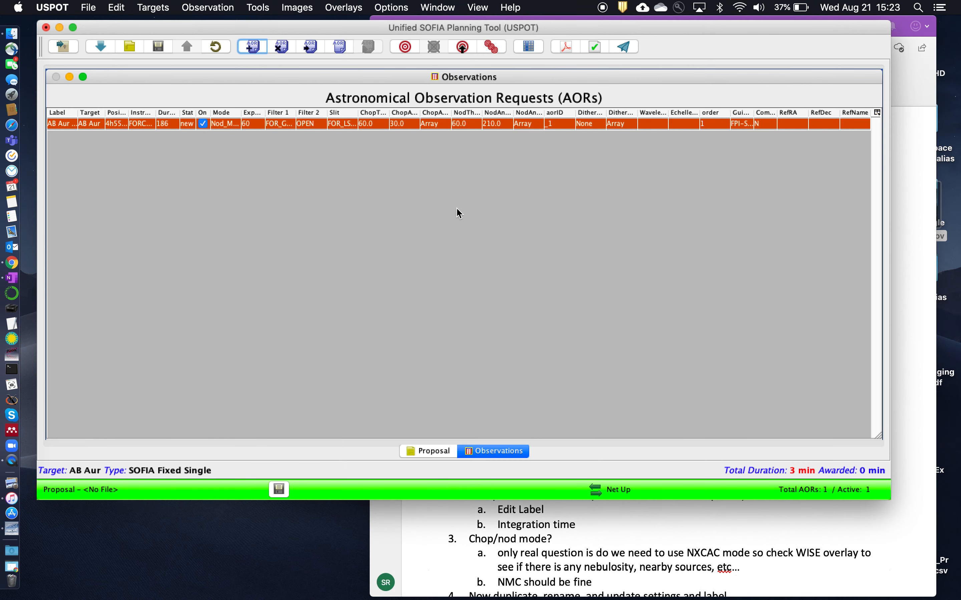
pyautogui.click(296, 7)
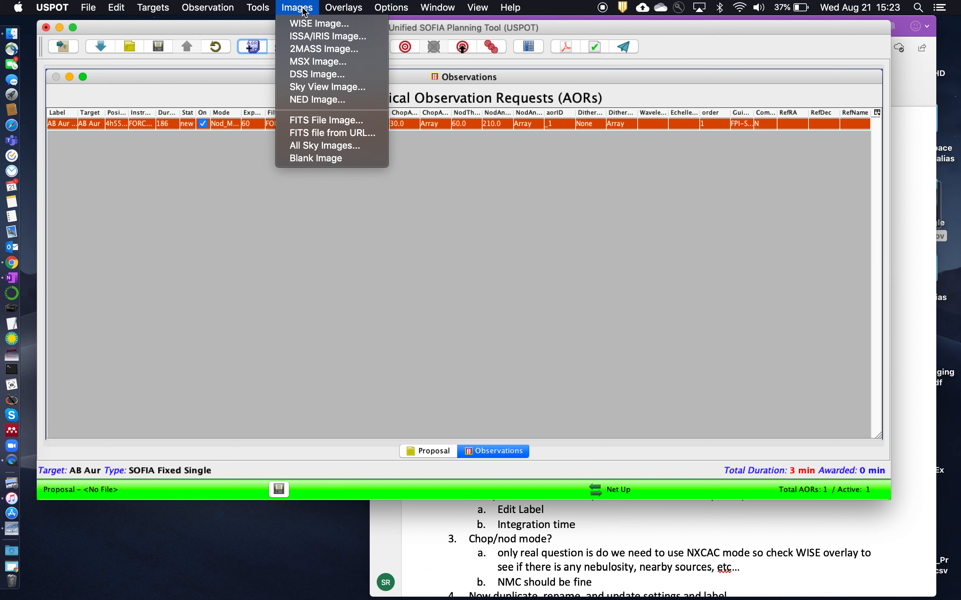
pyautogui.click(319, 23)
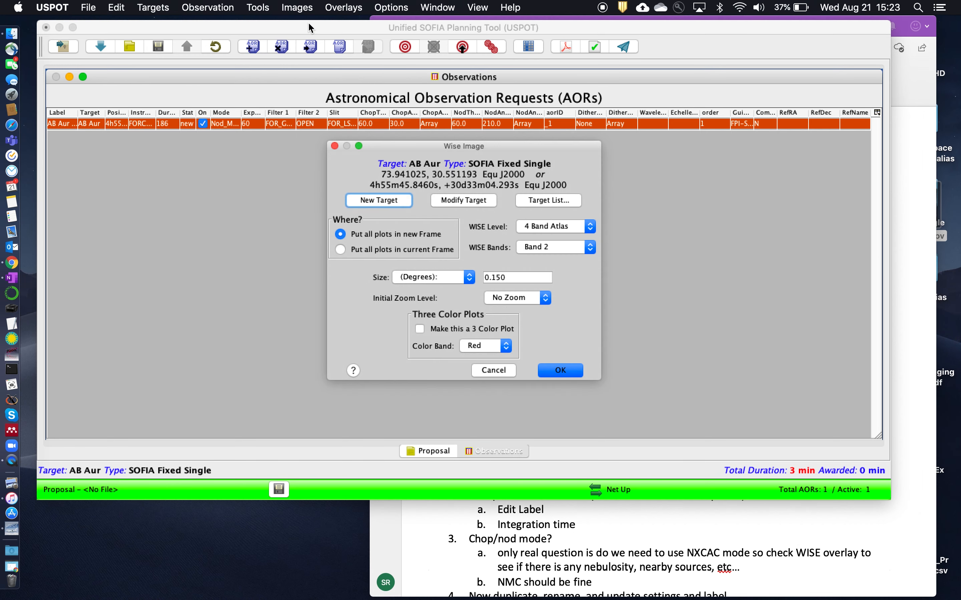
pyautogui.moveTo(571, 256)
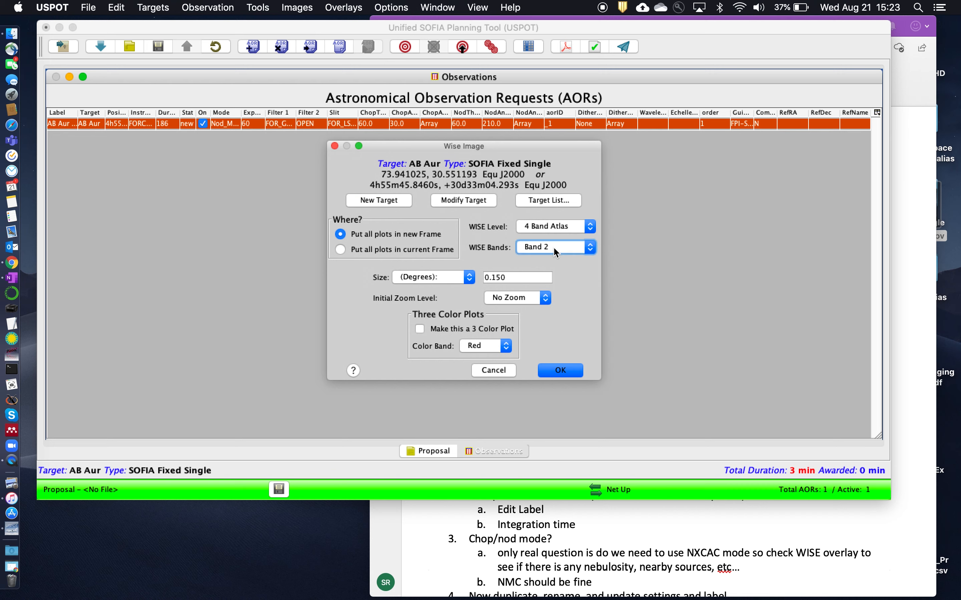
pyautogui.moveTo(534, 253)
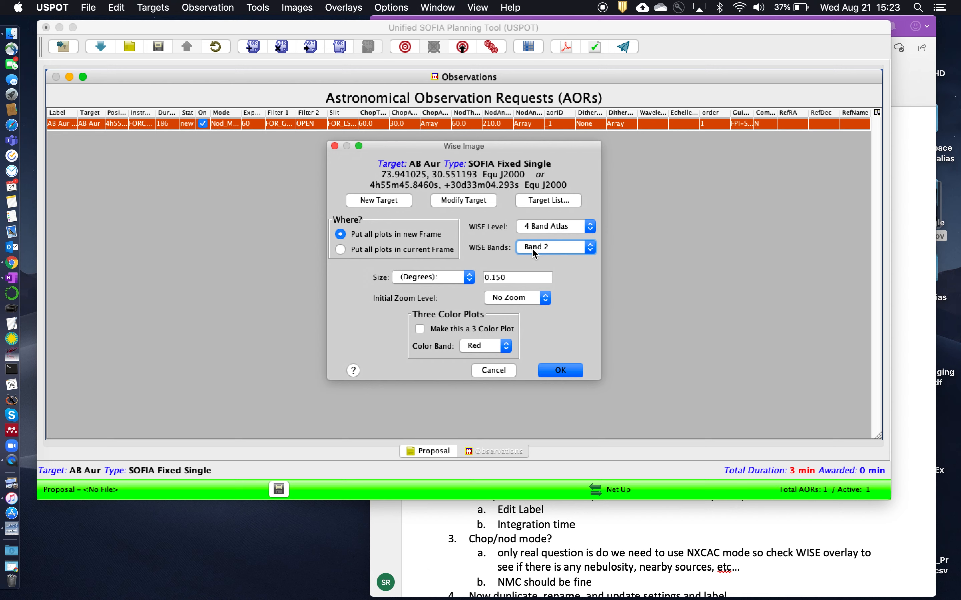
pyautogui.click(469, 277)
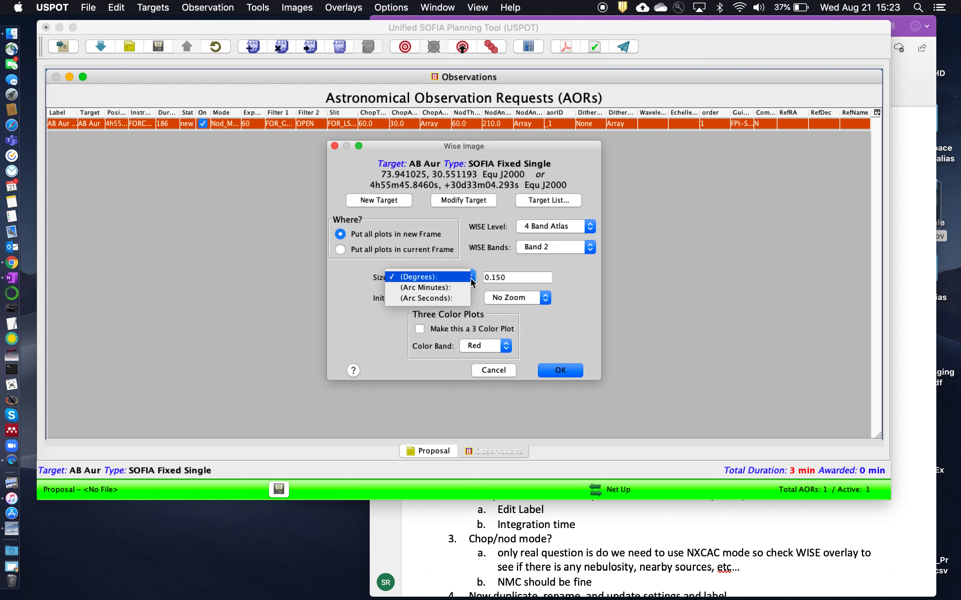
pyautogui.click(425, 288)
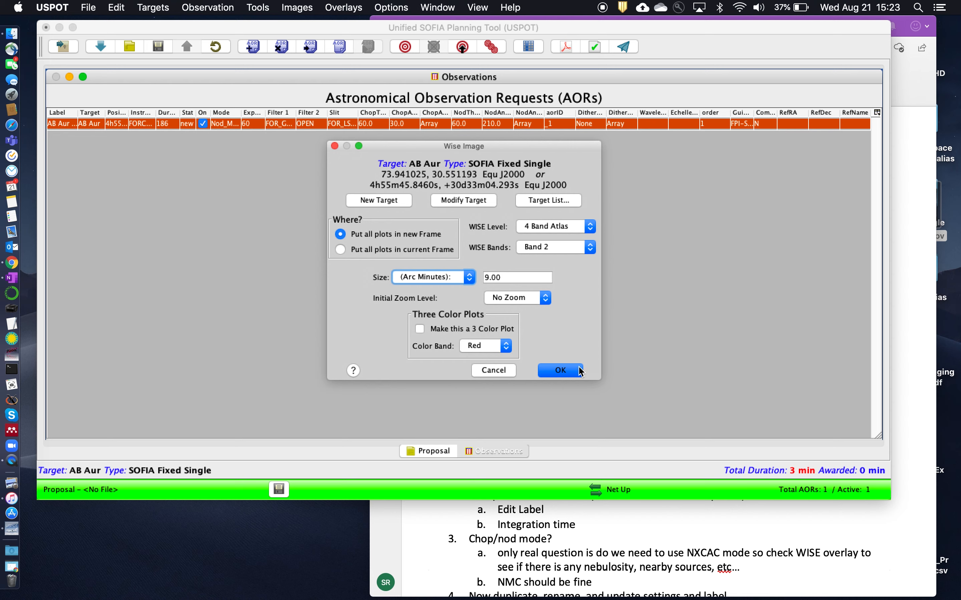
pyautogui.moveTo(578, 304)
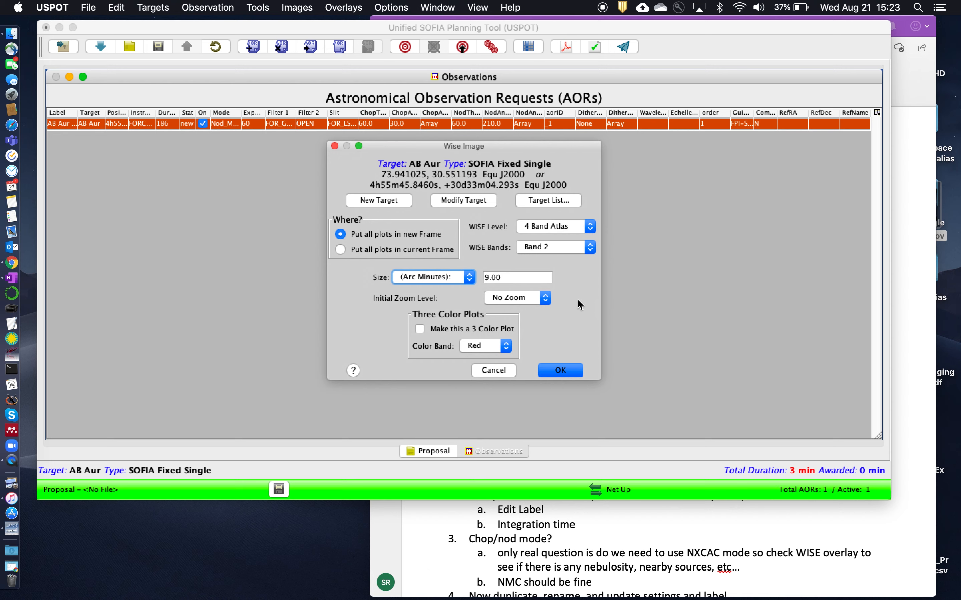
pyautogui.click(559, 370)
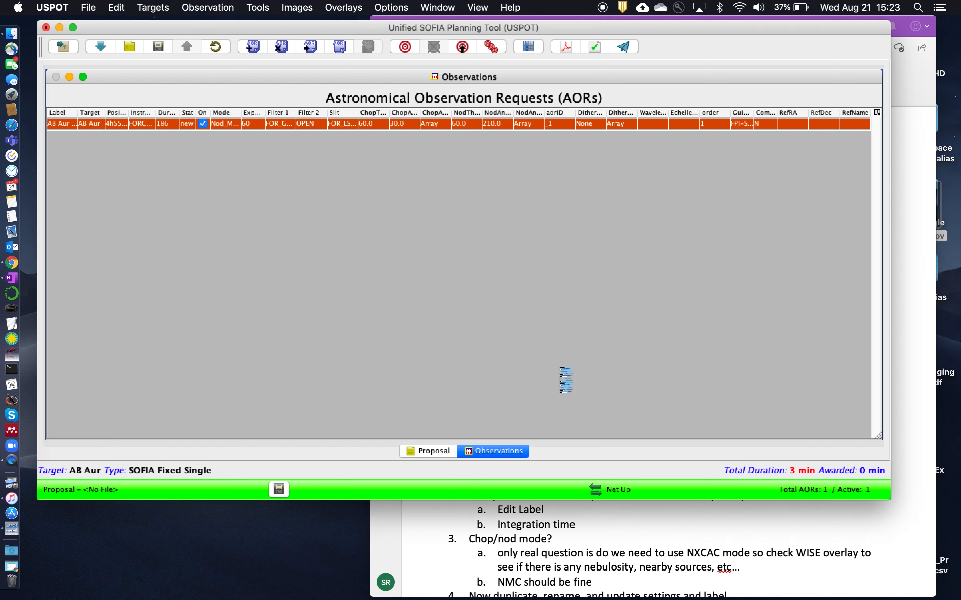
# Overlay the current AB Aur G063 AOR's slit and chop footprint on the WISE image
pyautogui.click(368, 47)
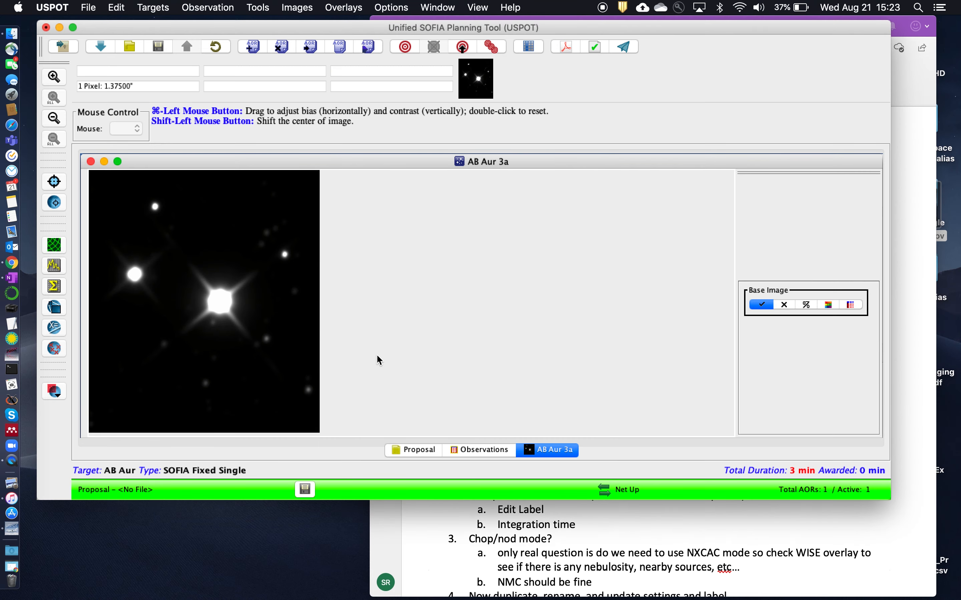
pyautogui.moveTo(274, 357)
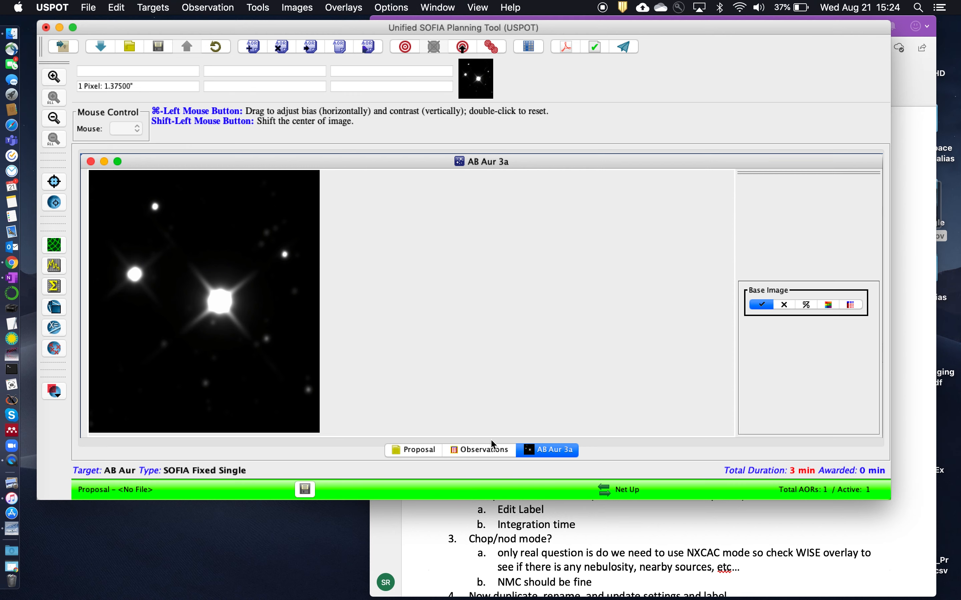
pyautogui.click(479, 450)
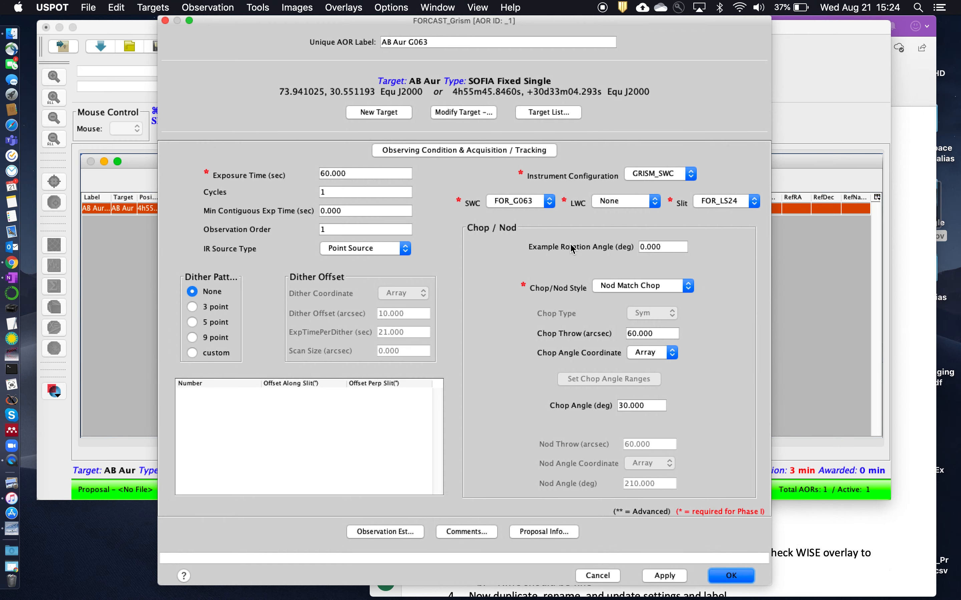
pyautogui.moveTo(726, 384)
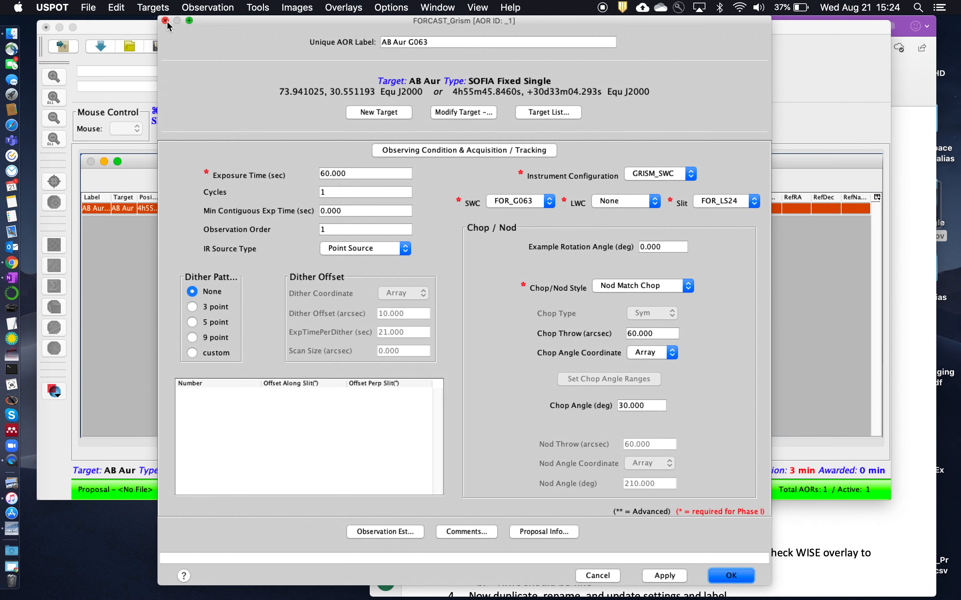
pyautogui.click(730, 575)
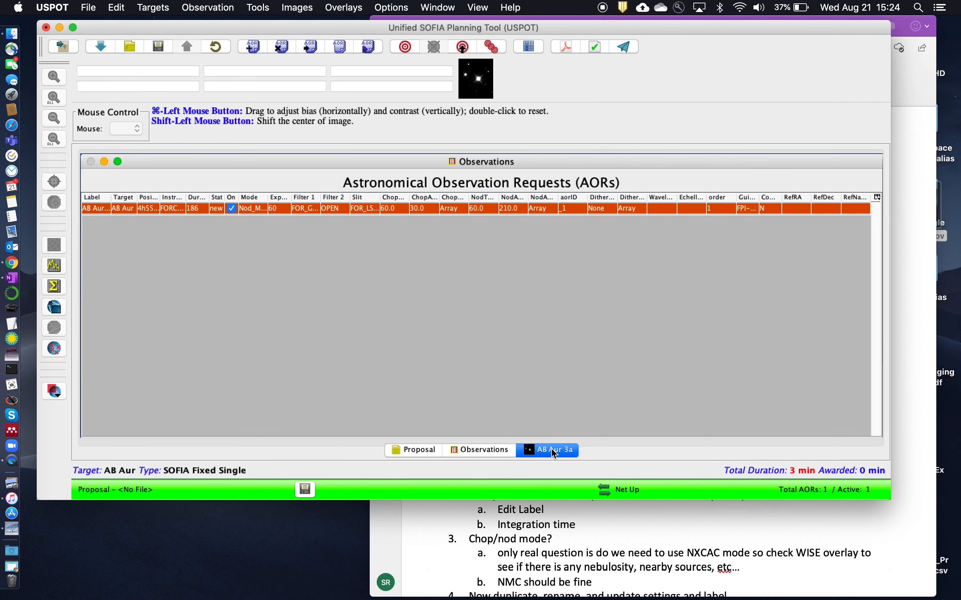
pyautogui.click(344, 7)
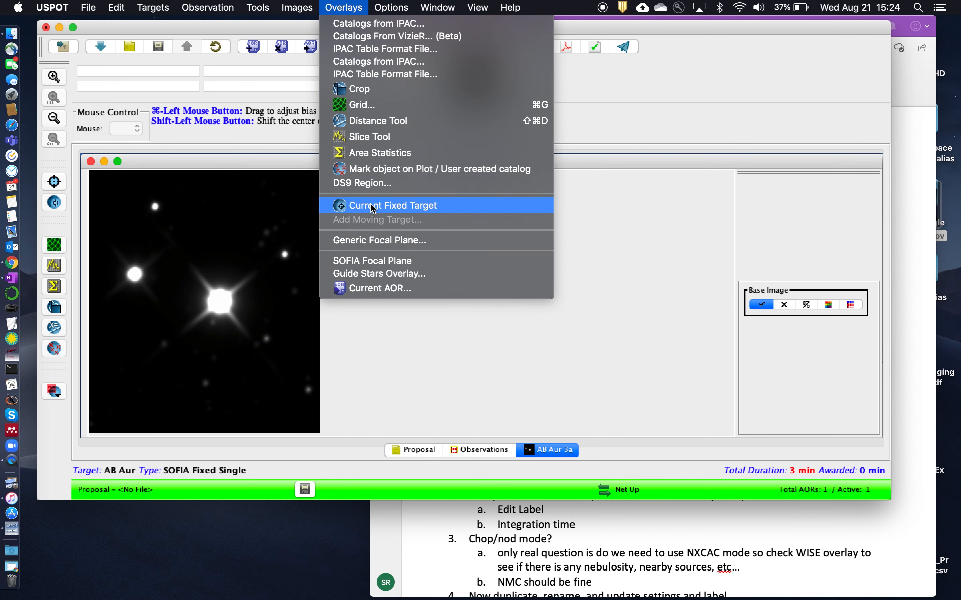
pyautogui.moveTo(386, 289)
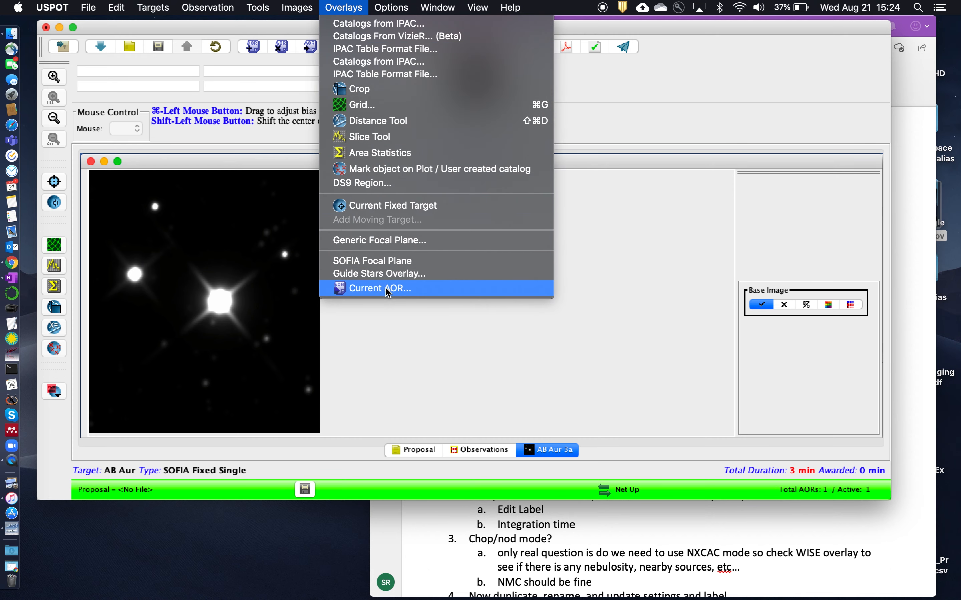
pyautogui.click(380, 289)
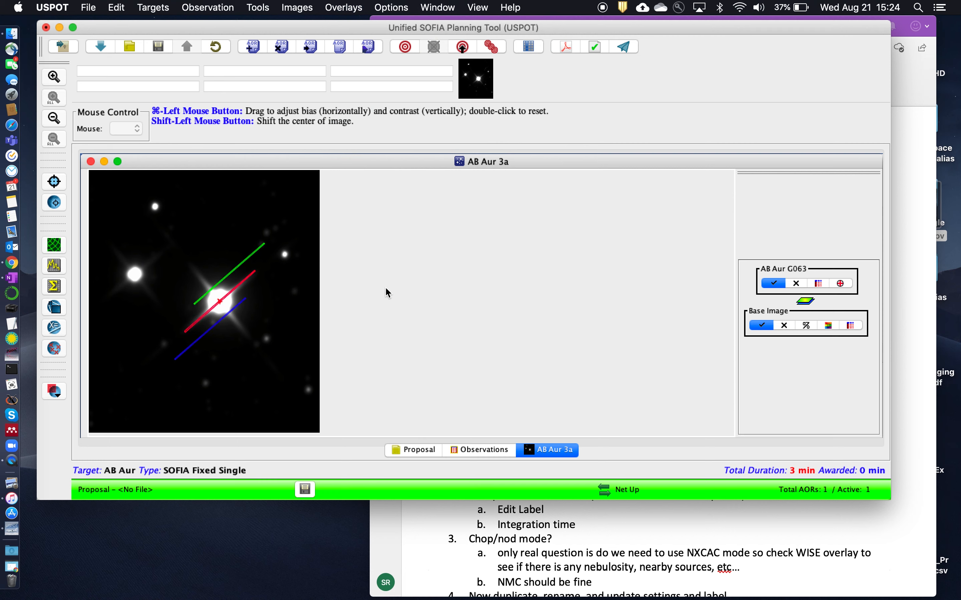
pyautogui.moveTo(198, 331)
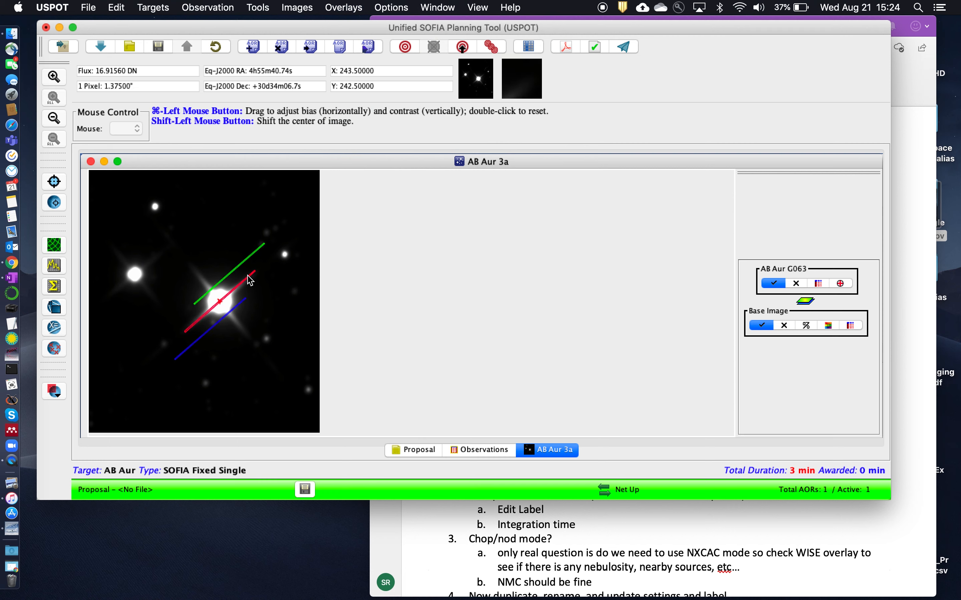
pyautogui.moveTo(253, 277)
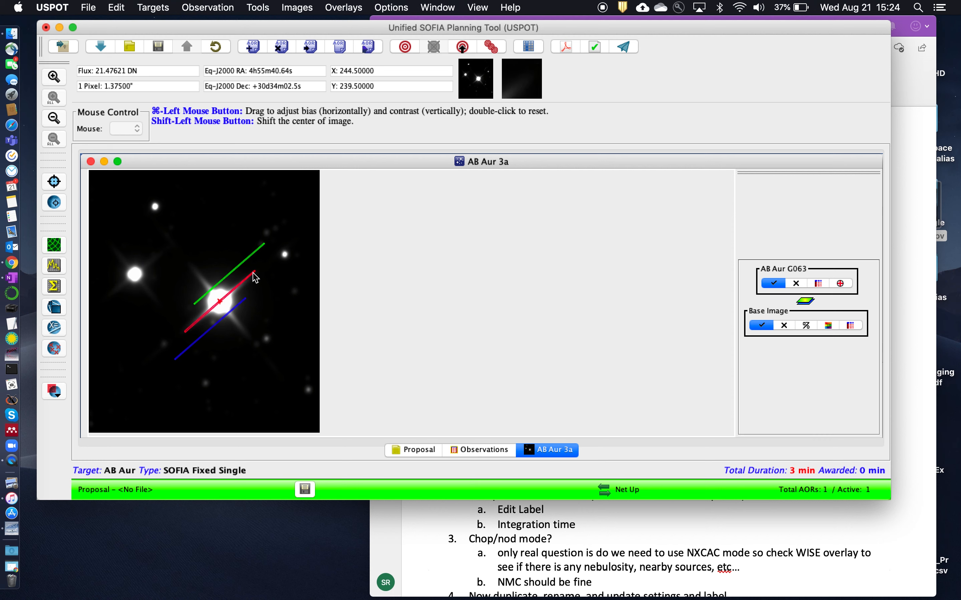
pyautogui.moveTo(242, 282)
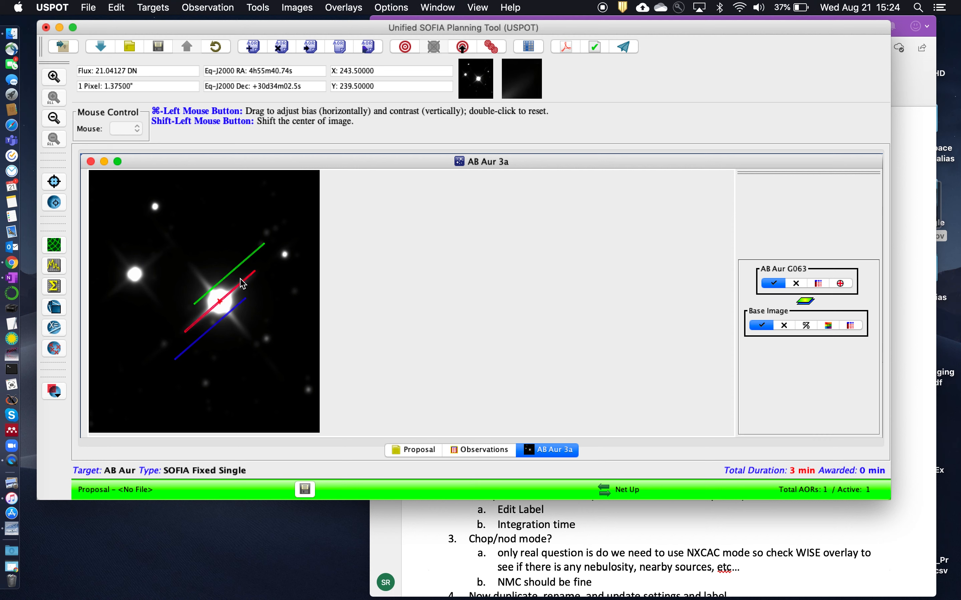
pyautogui.moveTo(209, 345)
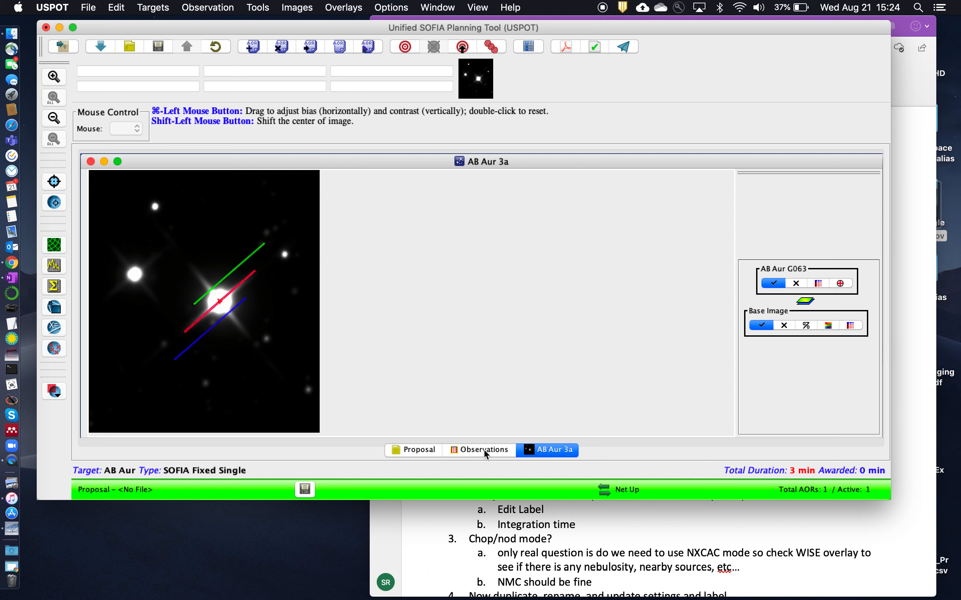
# Duplicate the AB Aur G063 request so the list holds four AORs totalling 12 min
pyautogui.click(485, 449)
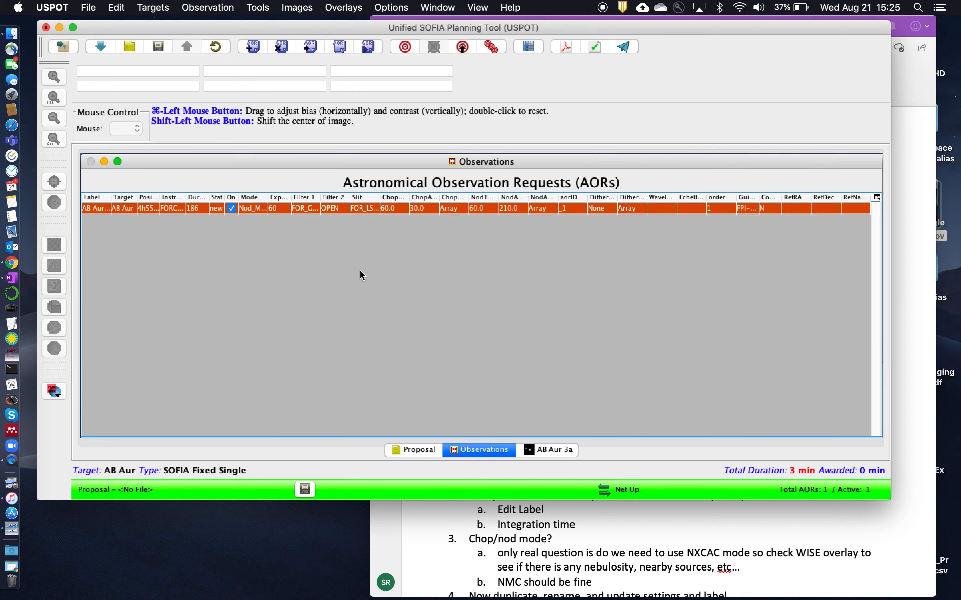
pyautogui.moveTo(336, 211)
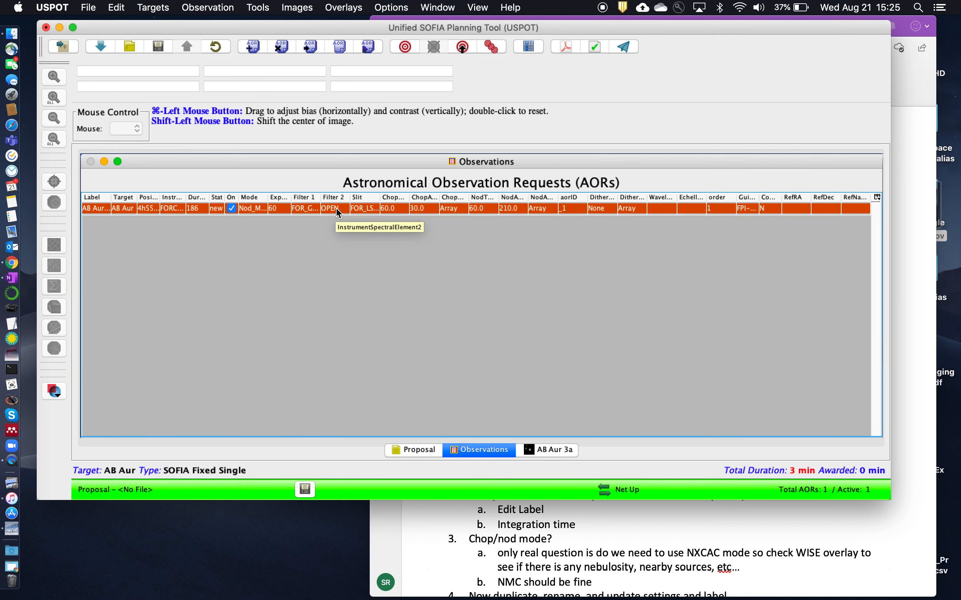
pyautogui.click(553, 450)
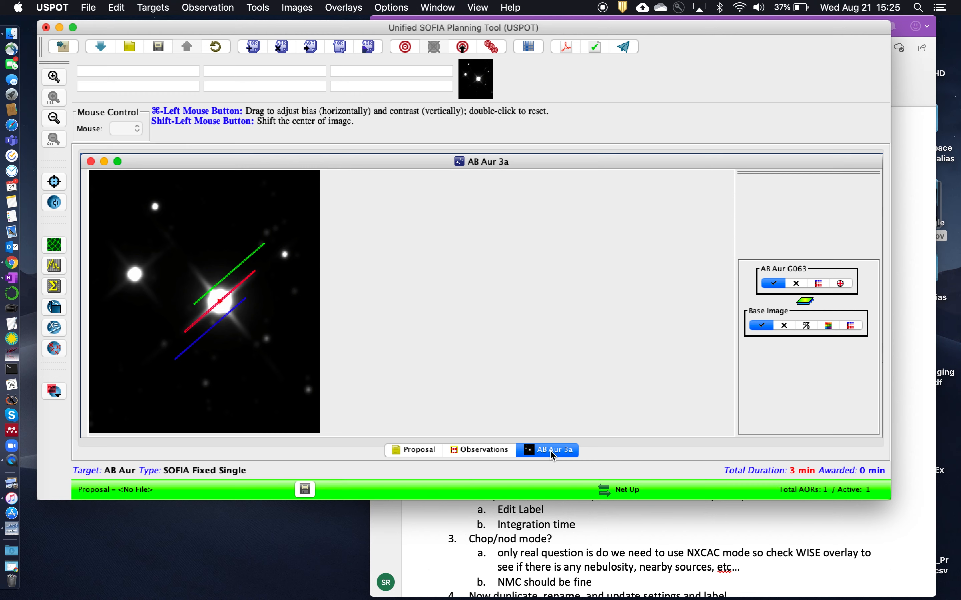
pyautogui.moveTo(486, 452)
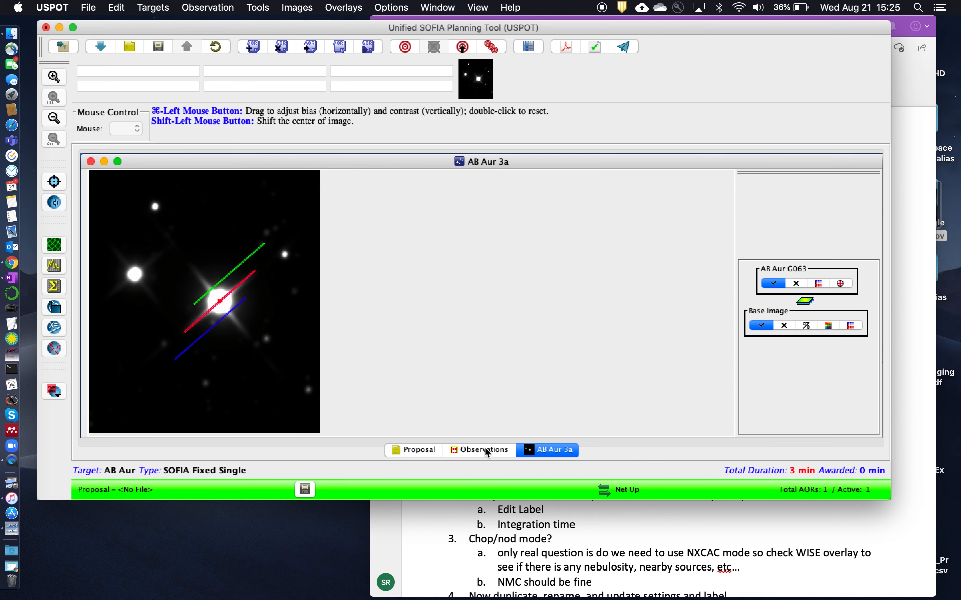
pyautogui.click(485, 449)
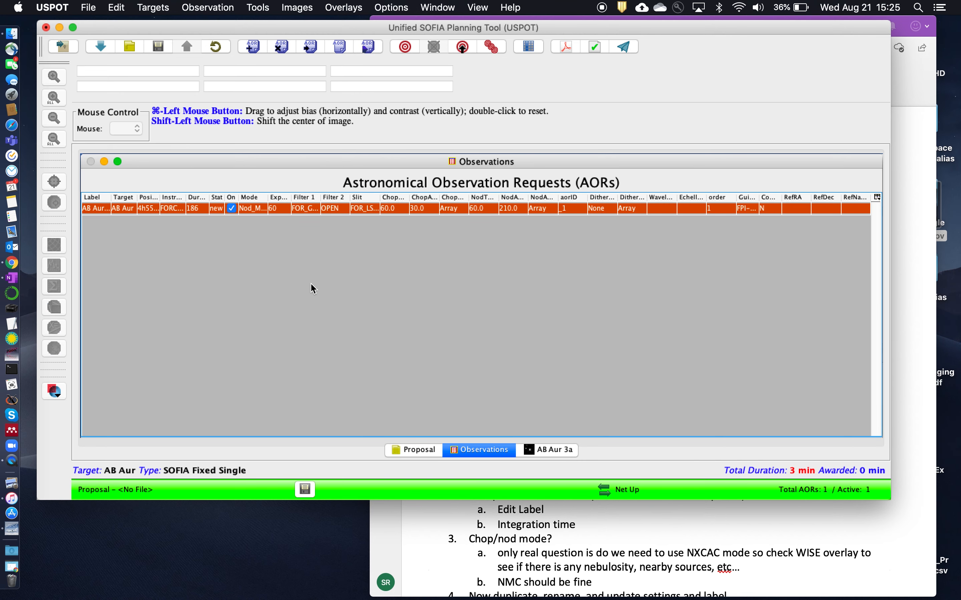
pyautogui.moveTo(551, 383)
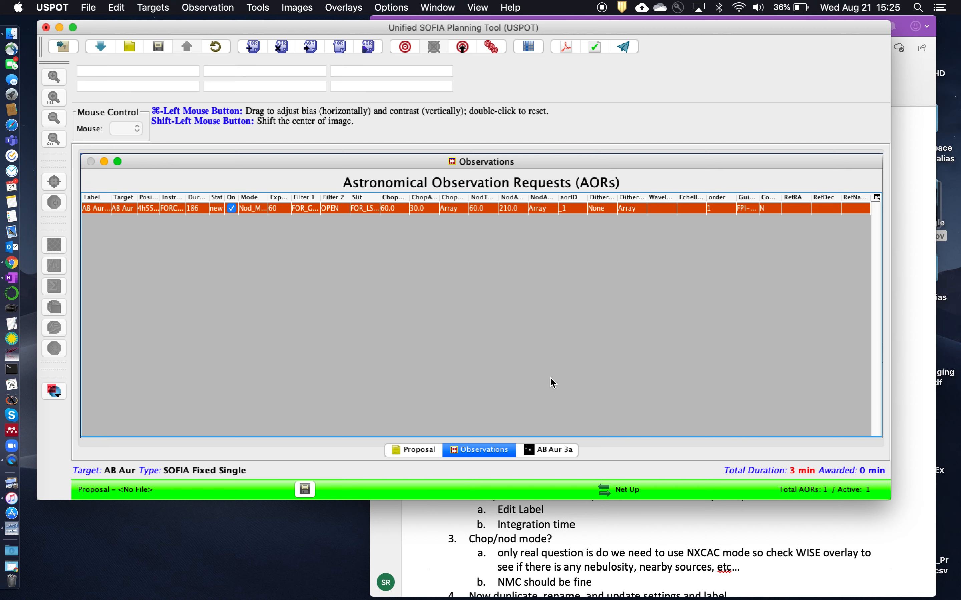
pyautogui.moveTo(742, 514)
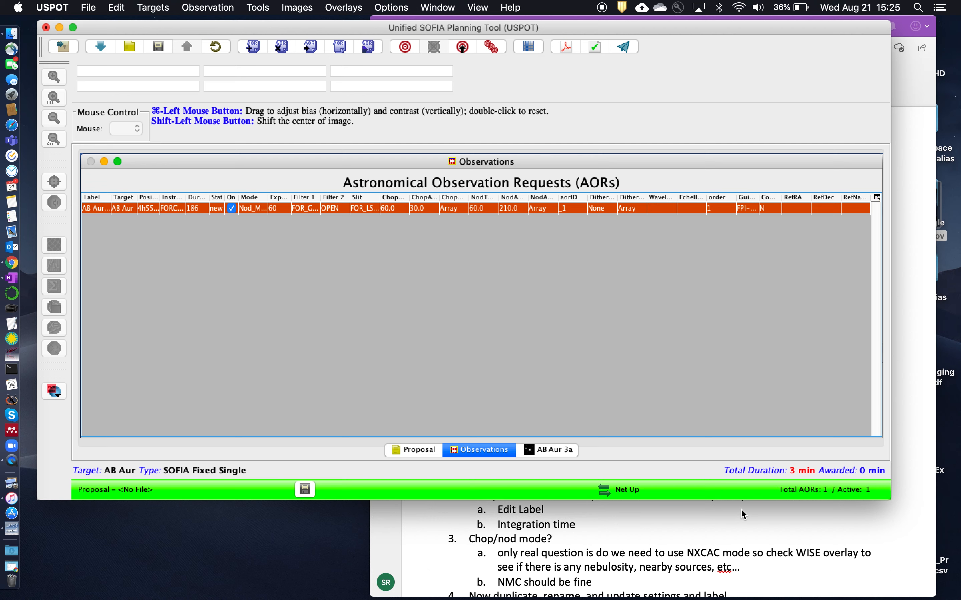
pyautogui.moveTo(632, 401)
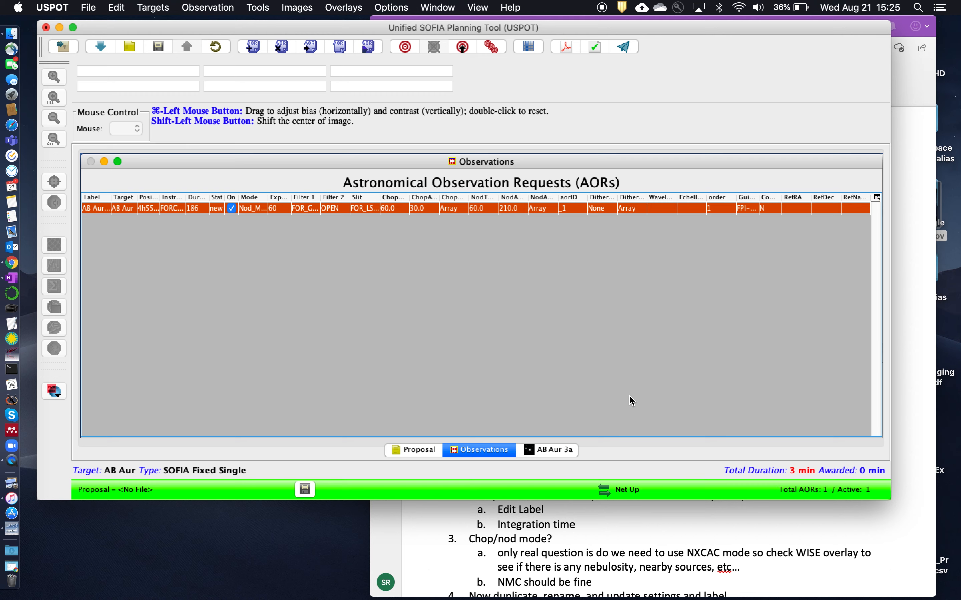
pyautogui.moveTo(270, 272)
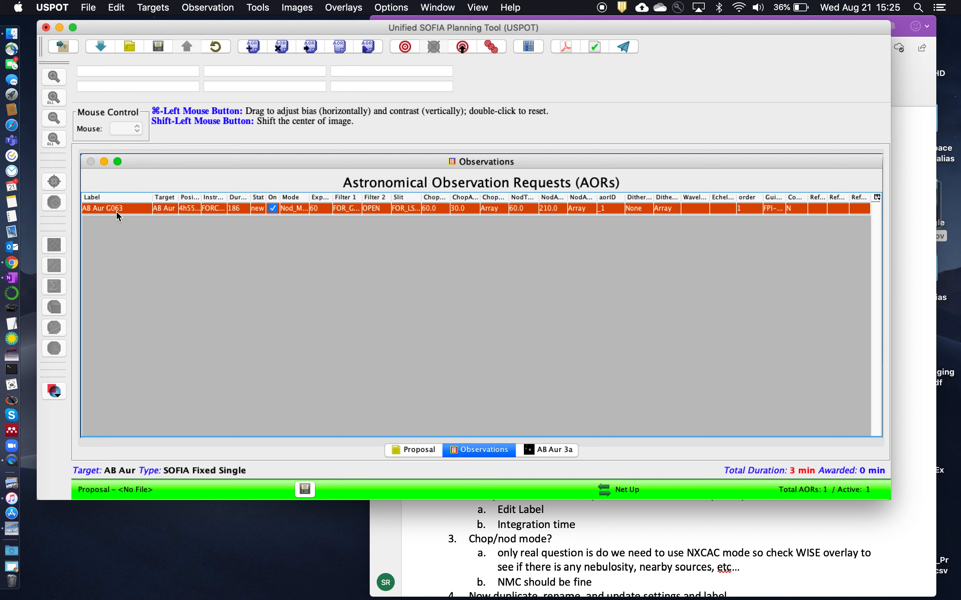
pyautogui.moveTo(333, 204)
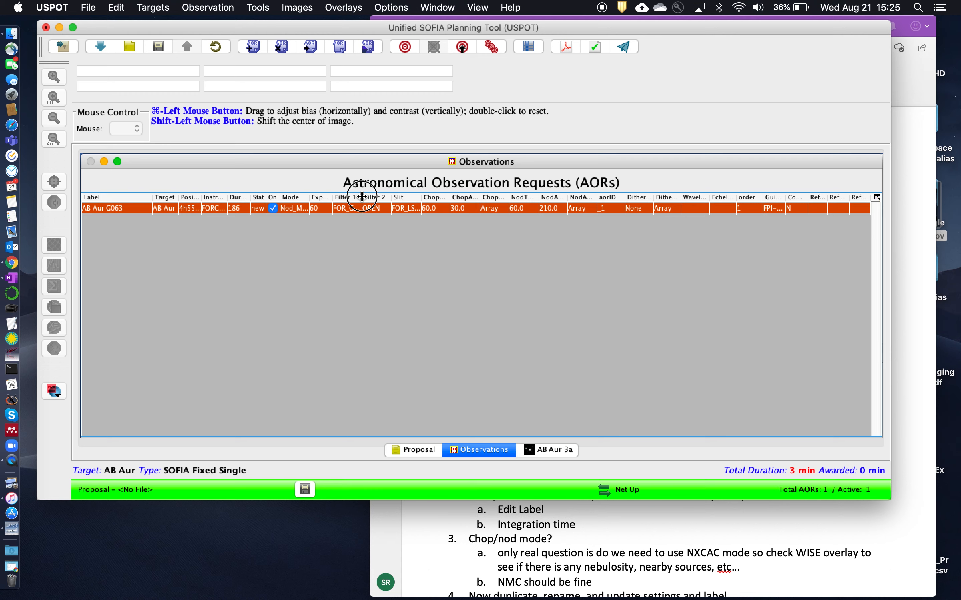
pyautogui.moveTo(366, 215)
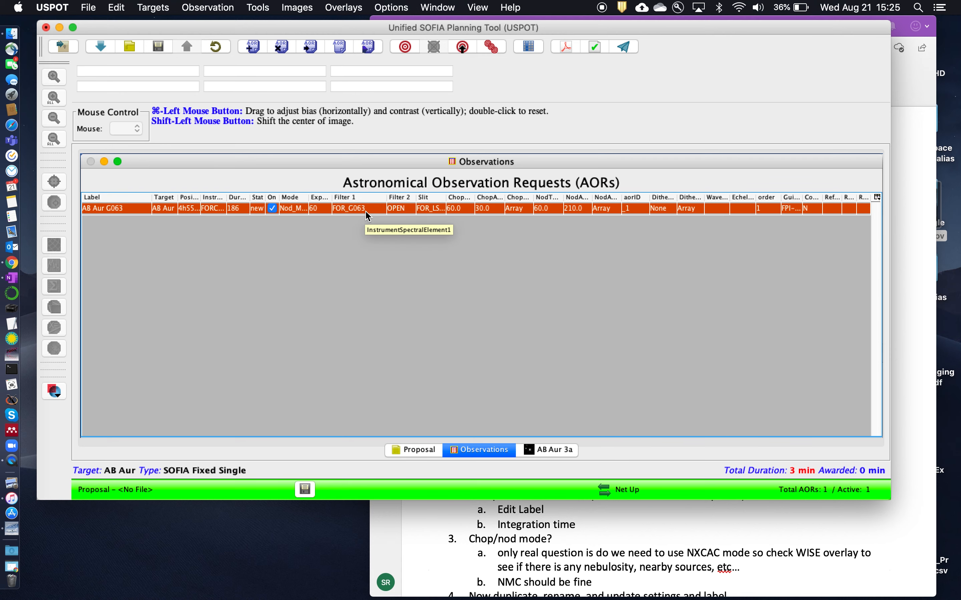
pyautogui.moveTo(462, 222)
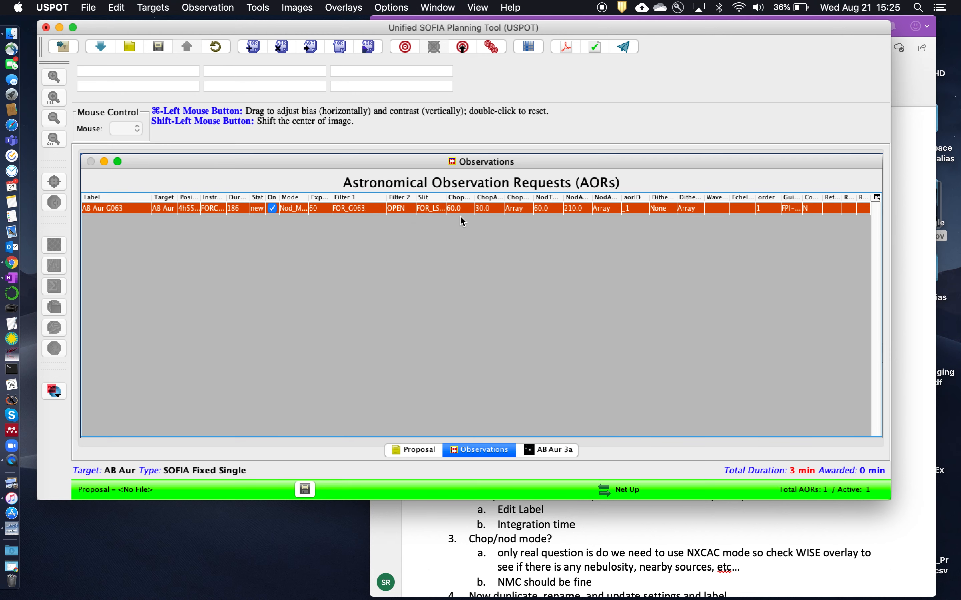
pyautogui.moveTo(331, 198)
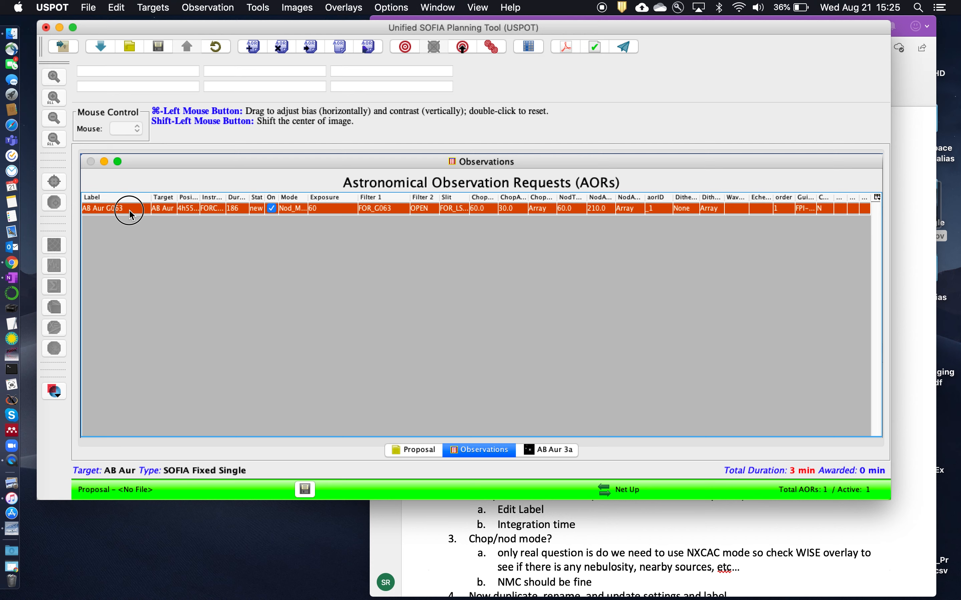
pyautogui.moveTo(363, 52)
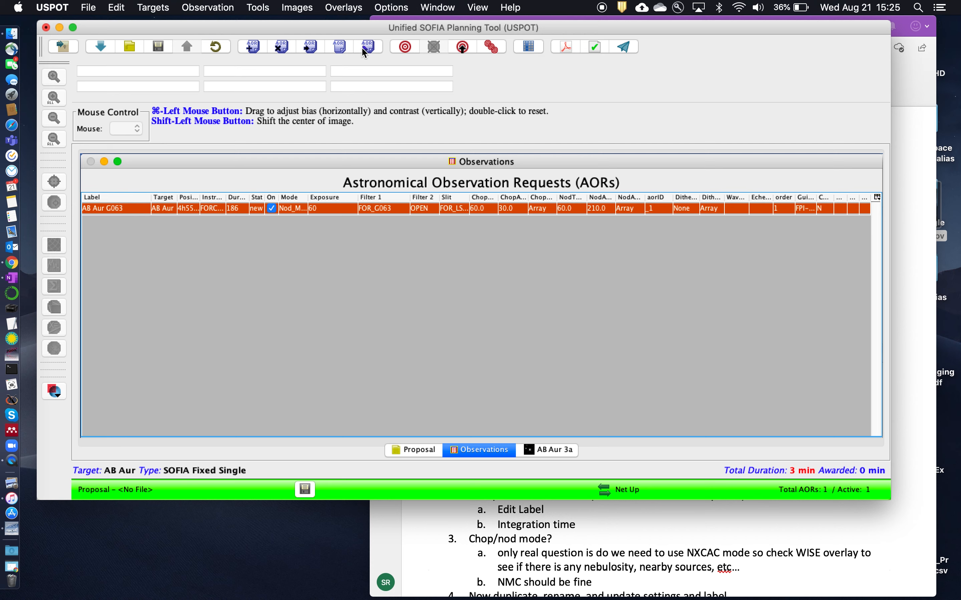
pyautogui.moveTo(366, 46)
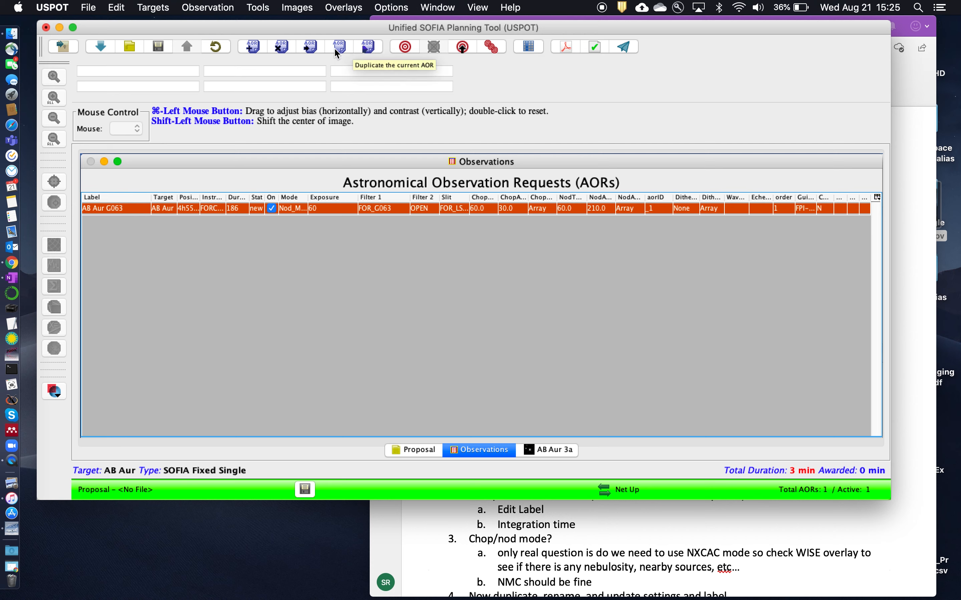
pyautogui.moveTo(339, 51)
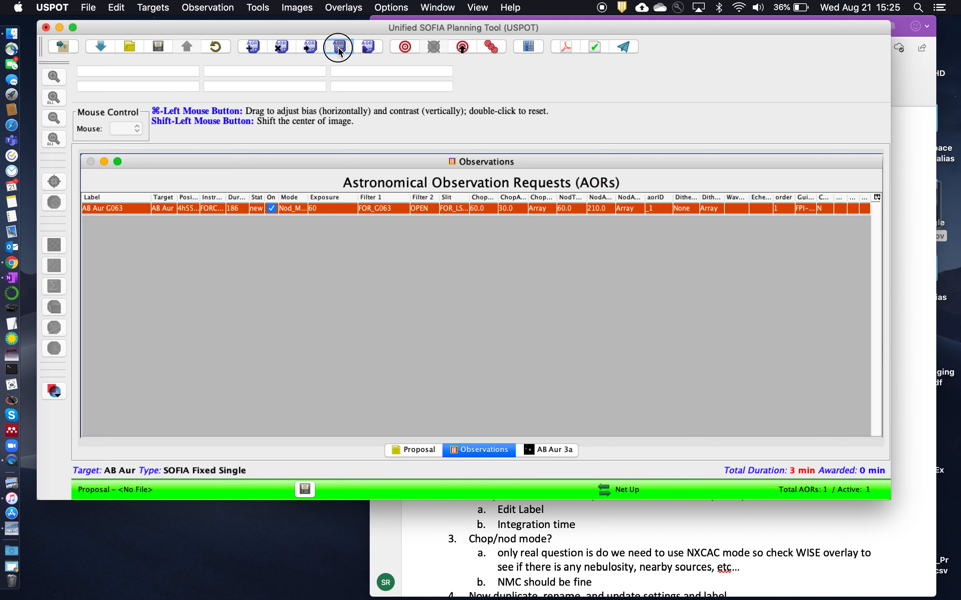
pyautogui.click(337, 47)
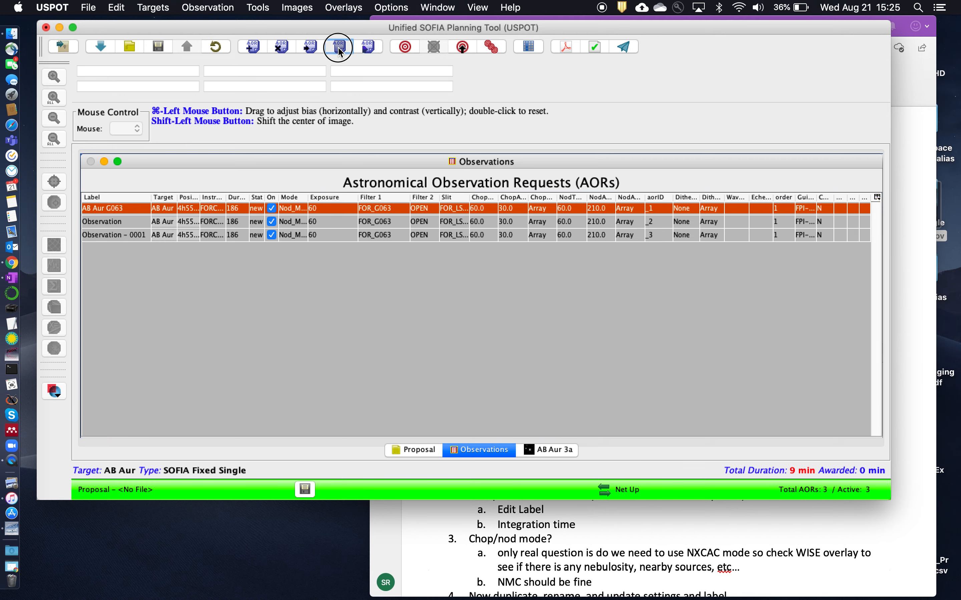
pyautogui.click(337, 47)
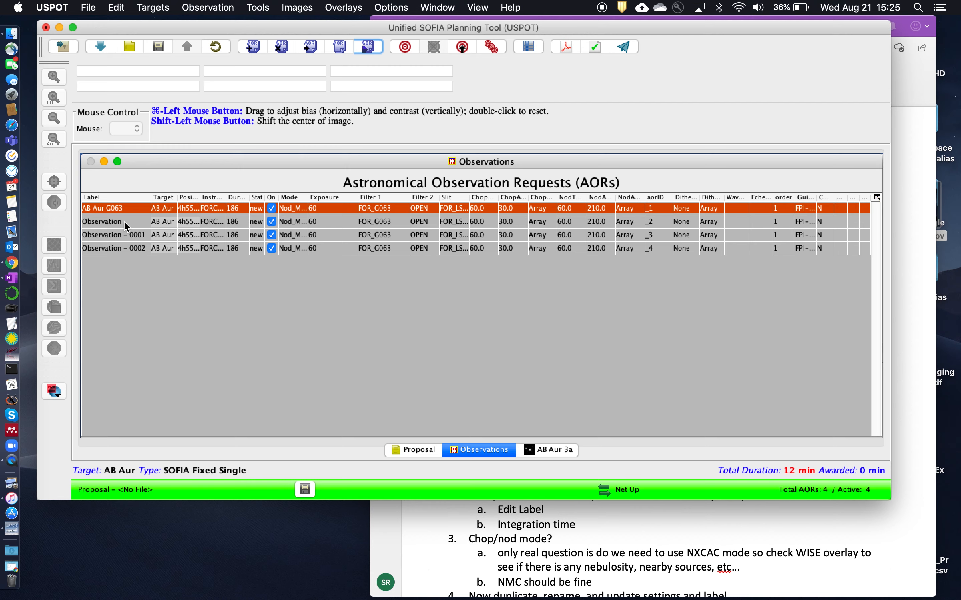
# Edit the second AOR to label AB Aur G111, 100 s exposure, SWC grism FOR_G111, Nod Match Chop
pyautogui.doubleClick(103, 222)
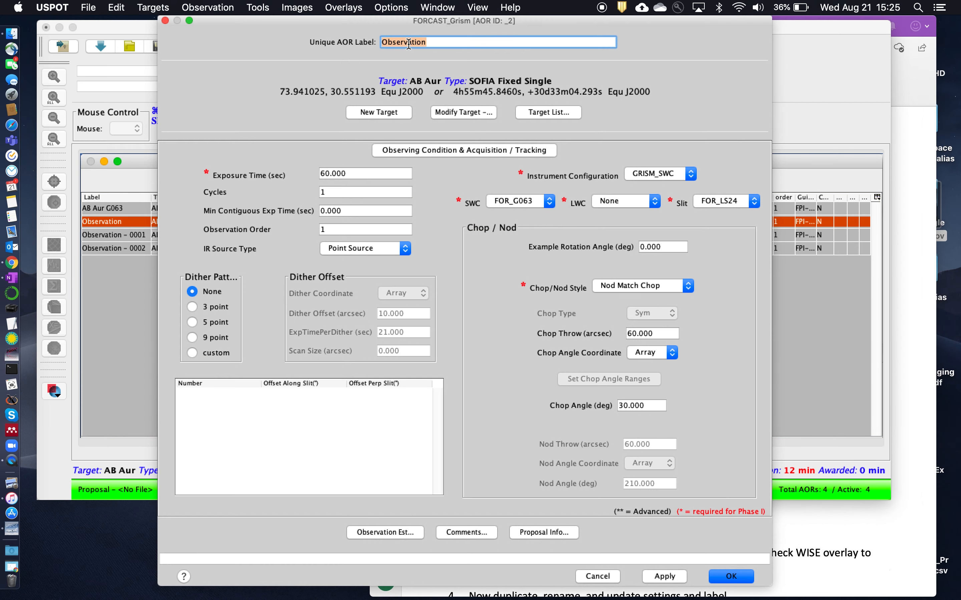
pyautogui.write('AB Aur')
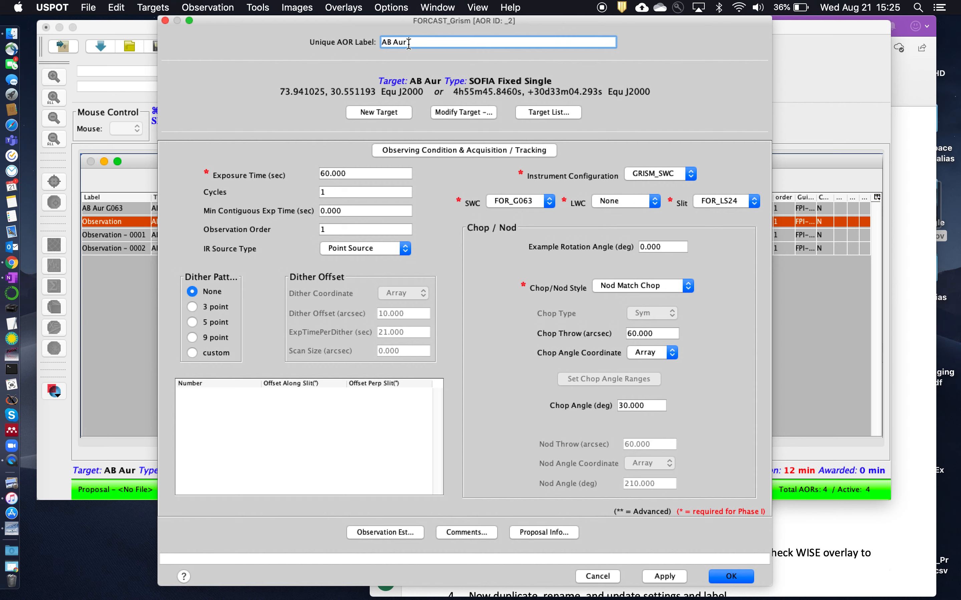
pyautogui.write('G111')
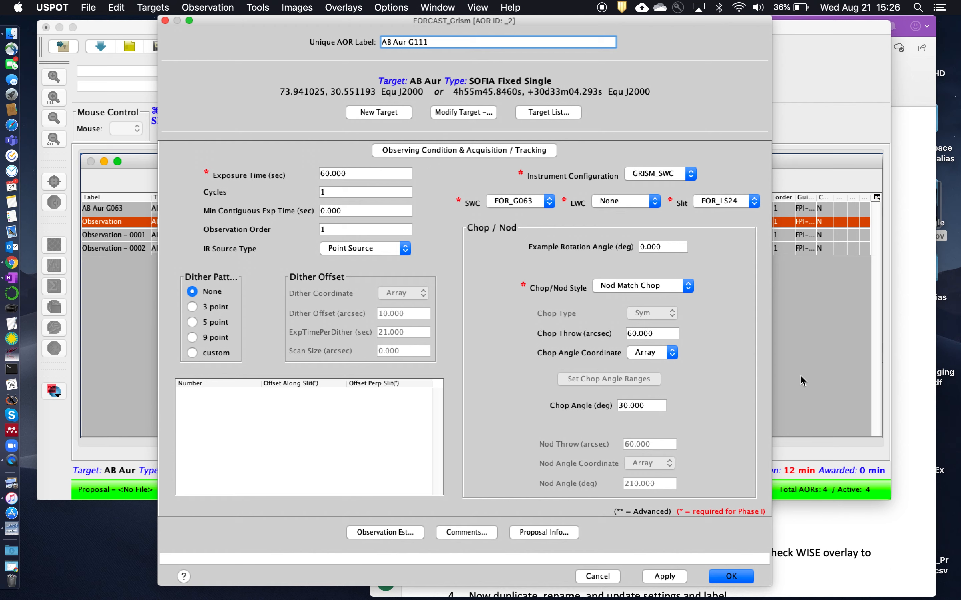
pyautogui.click(652, 26)
pyautogui.write('100.000')
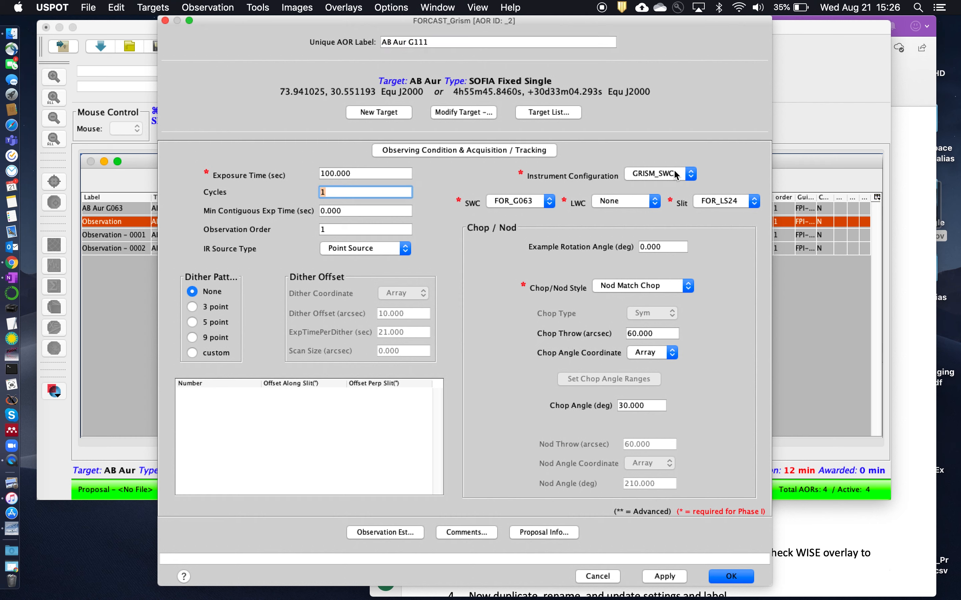
pyautogui.click(548, 200)
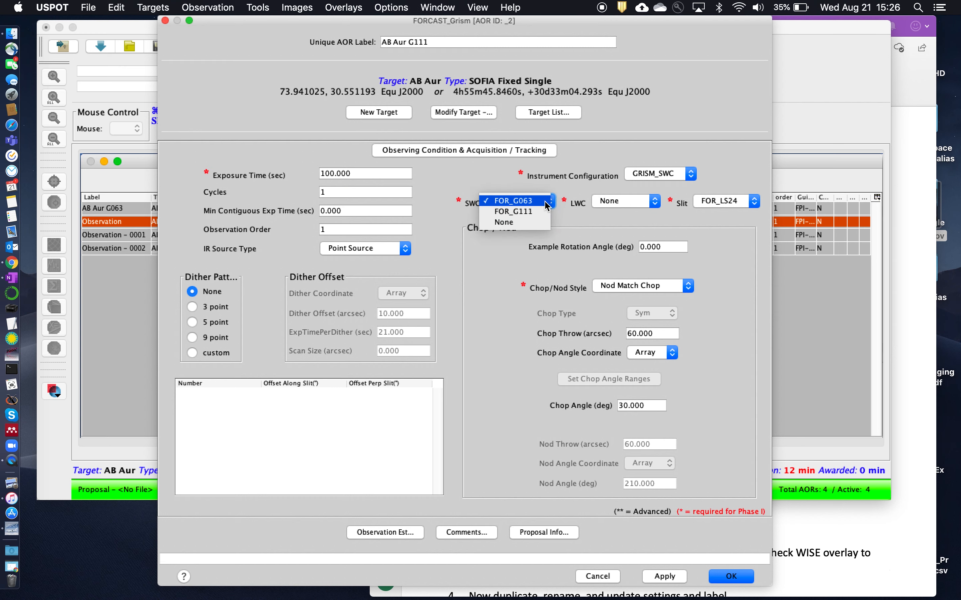
pyautogui.click(513, 213)
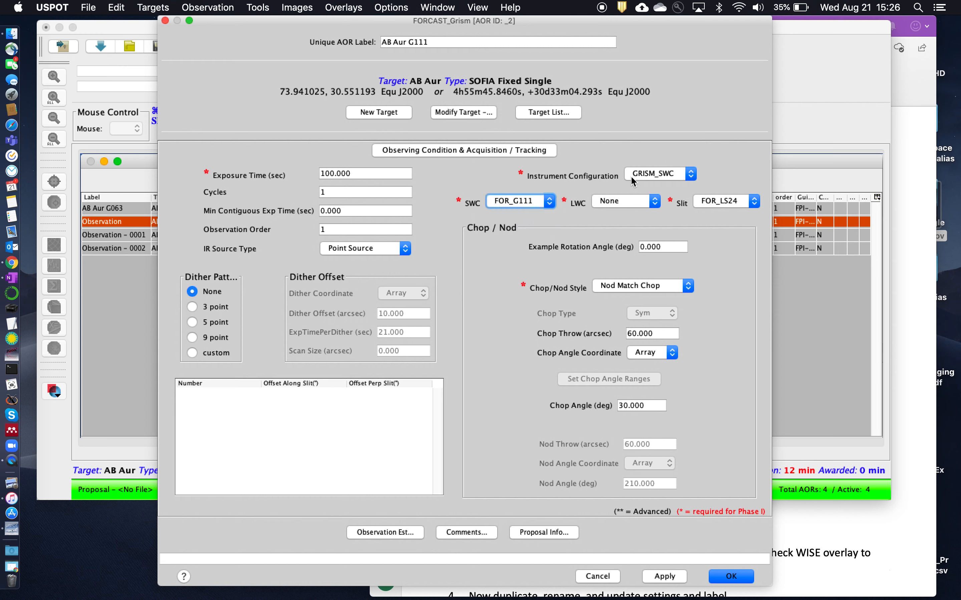
pyautogui.moveTo(650, 200)
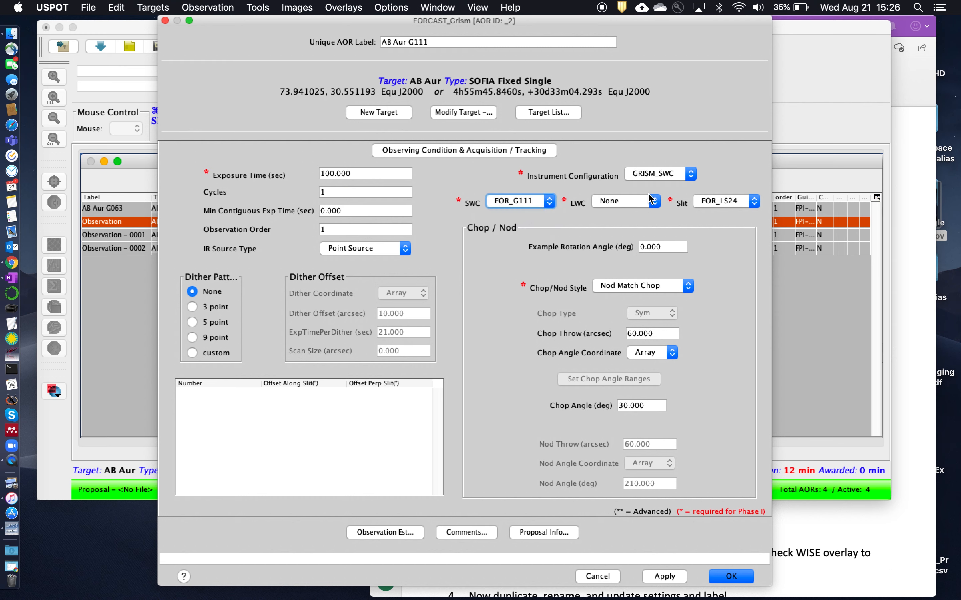
pyautogui.moveTo(738, 201)
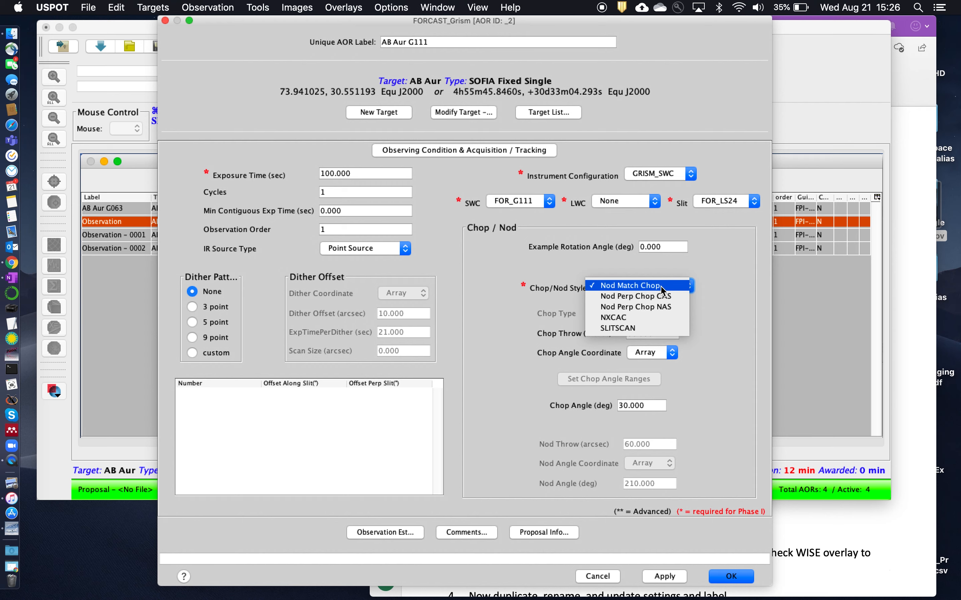
pyautogui.click(636, 285)
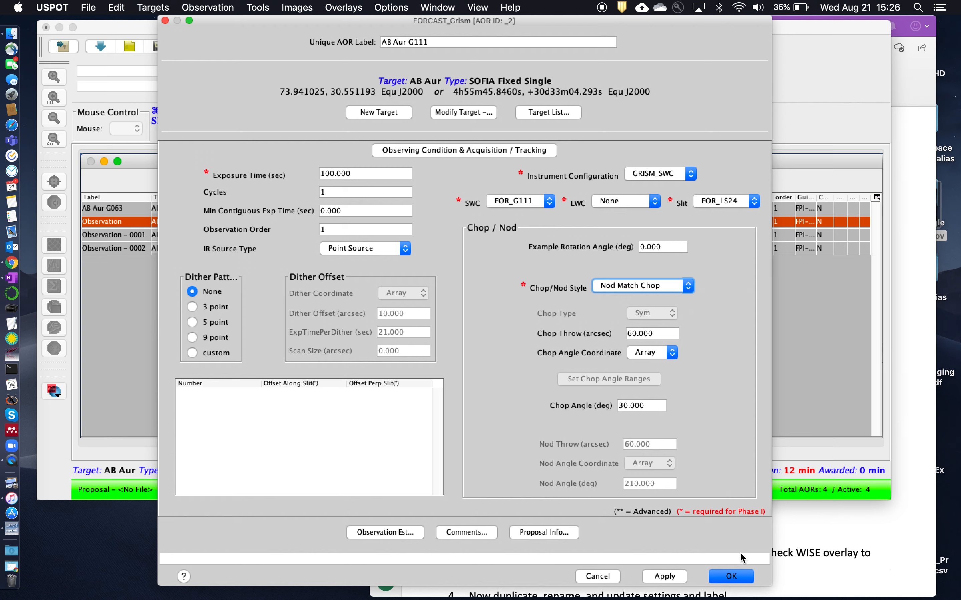
pyautogui.click(730, 577)
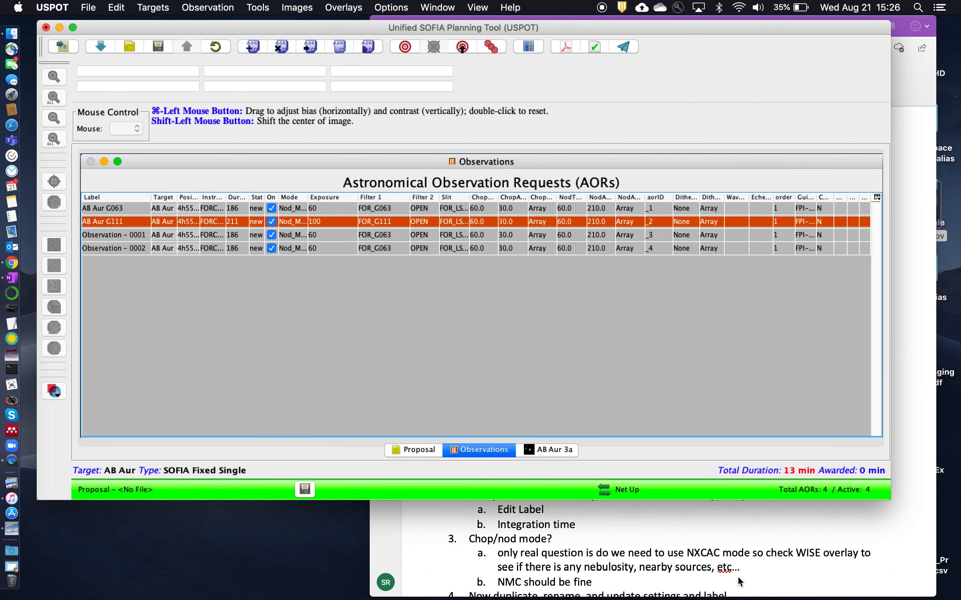
pyautogui.moveTo(134, 239)
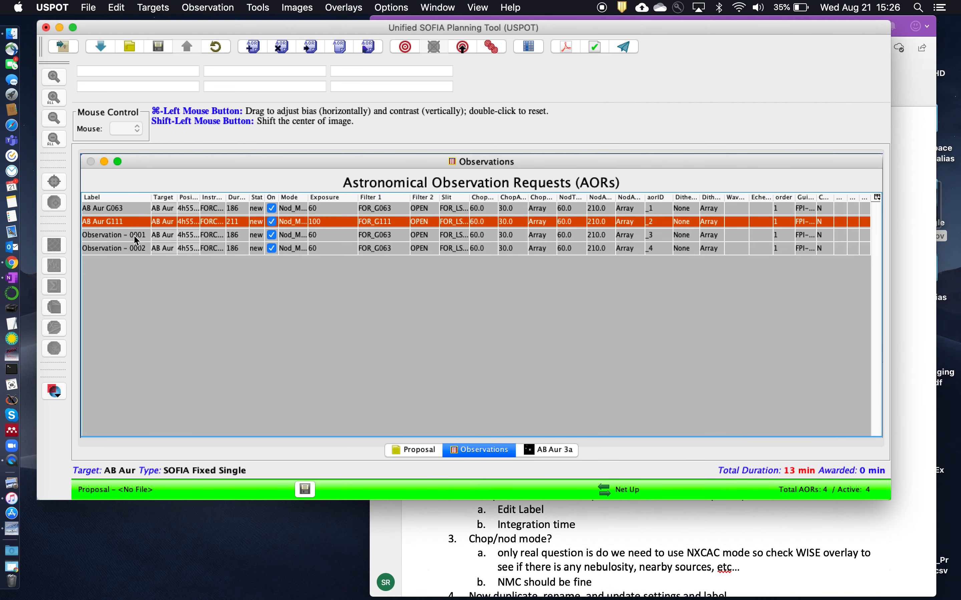
# Edit the third AOR to label AB Aur G227, 60 s exposure and LWC grism FOR_G227
pyautogui.doubleClick(114, 235)
pyautogui.write('AB A')
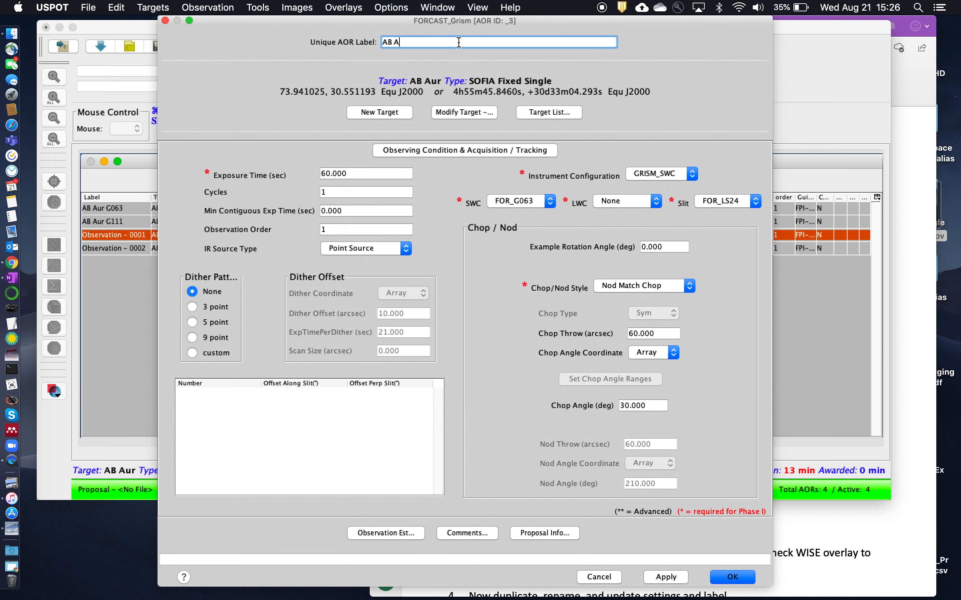
pyautogui.write('ur')
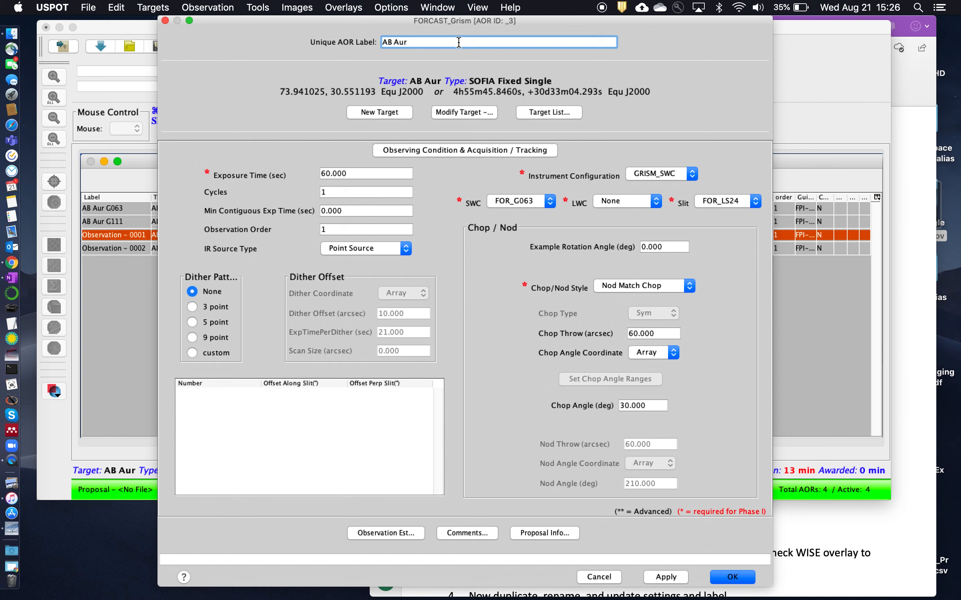
pyautogui.write('G')
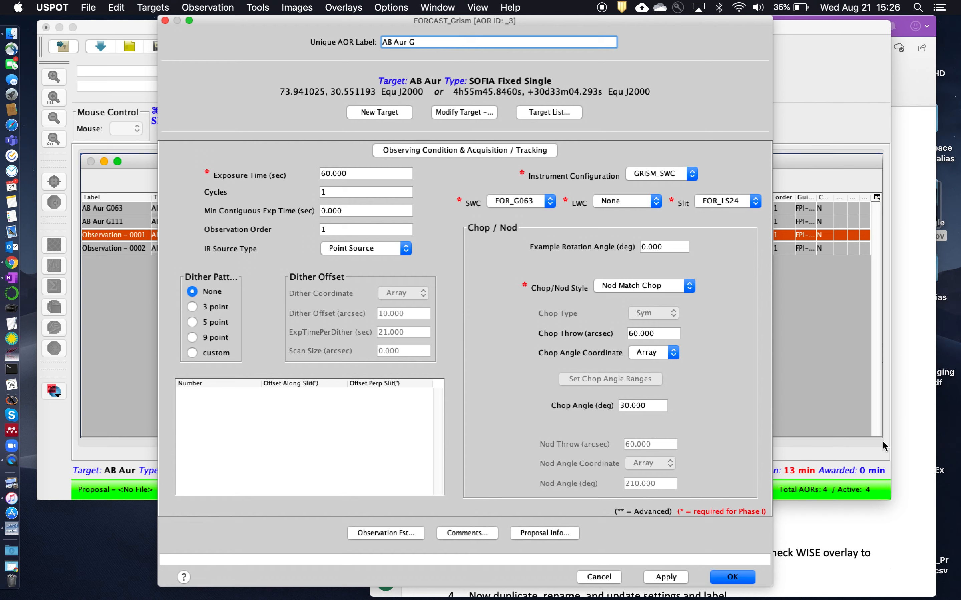
pyautogui.click(652, 26)
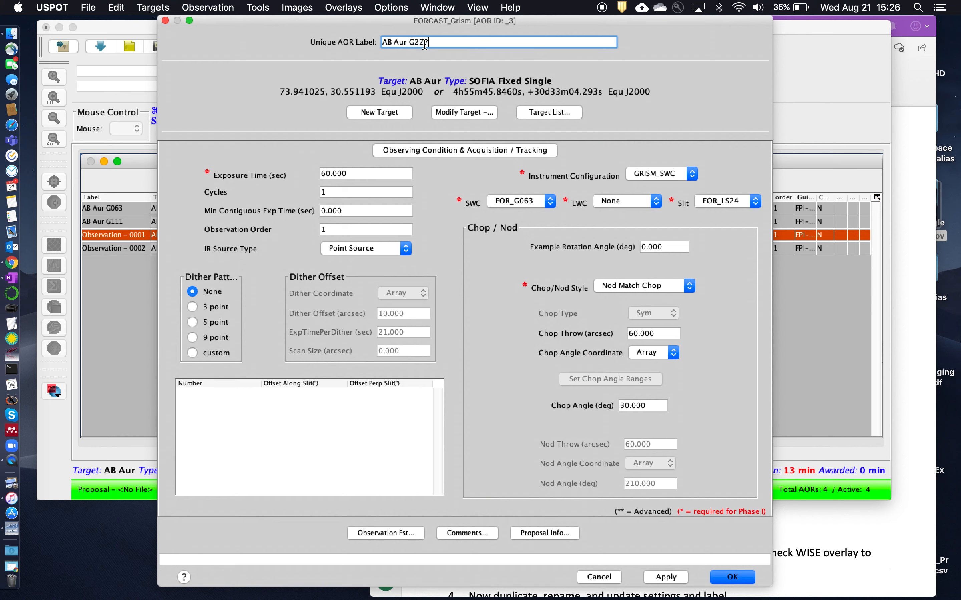
pyautogui.click(365, 174)
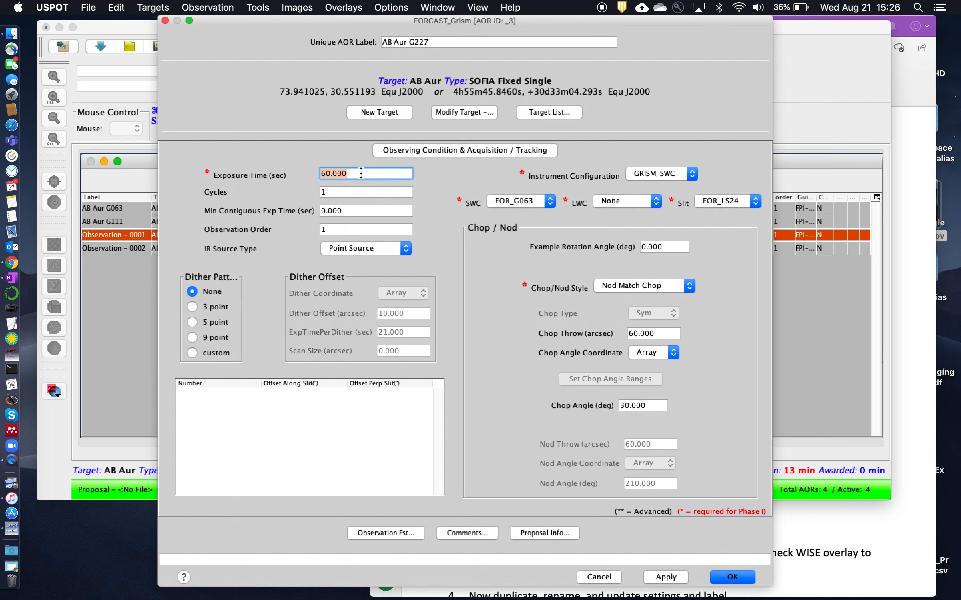
pyautogui.moveTo(561, 207)
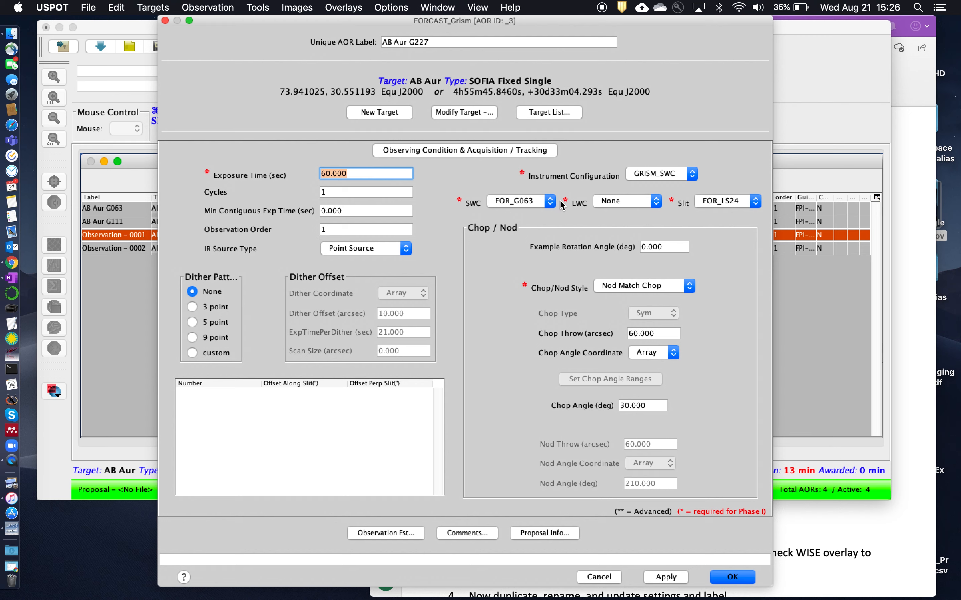
pyautogui.click(659, 201)
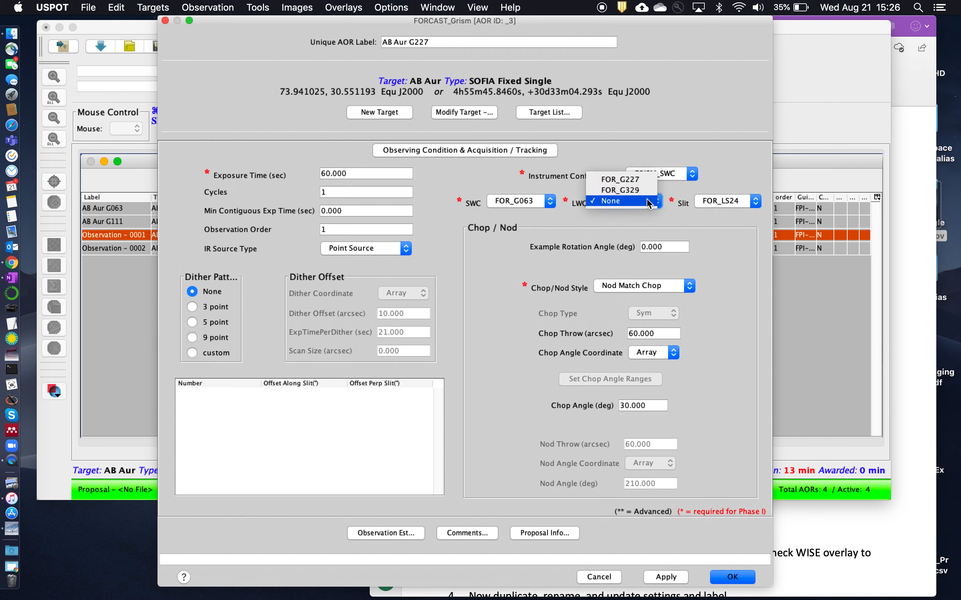
pyautogui.moveTo(620, 180)
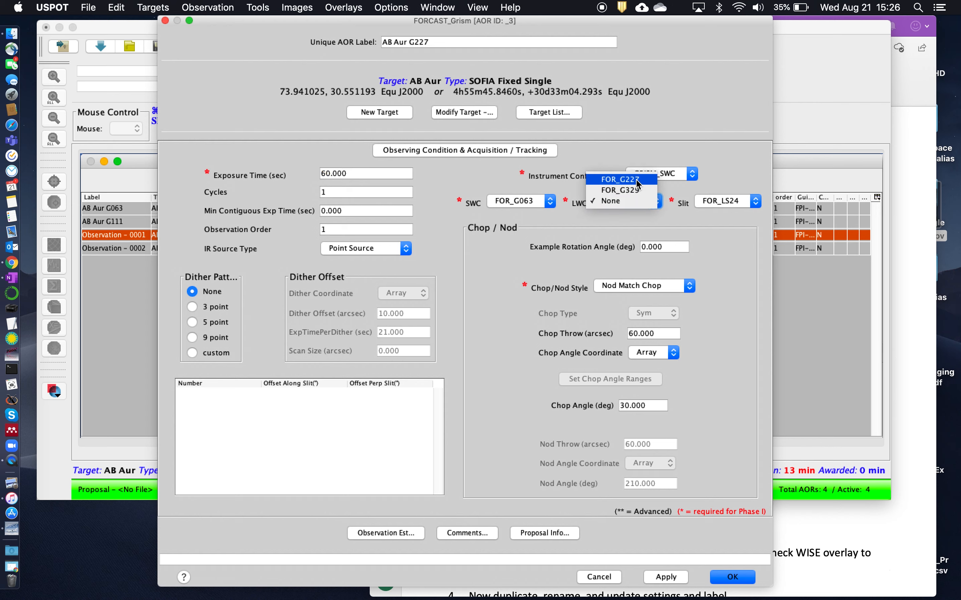
pyautogui.click(620, 180)
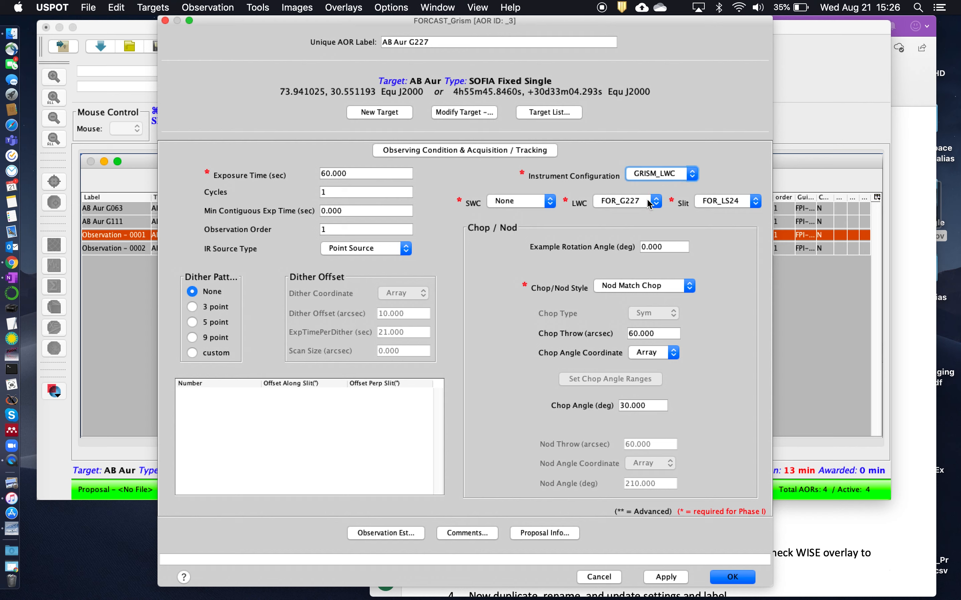
pyautogui.click(655, 201)
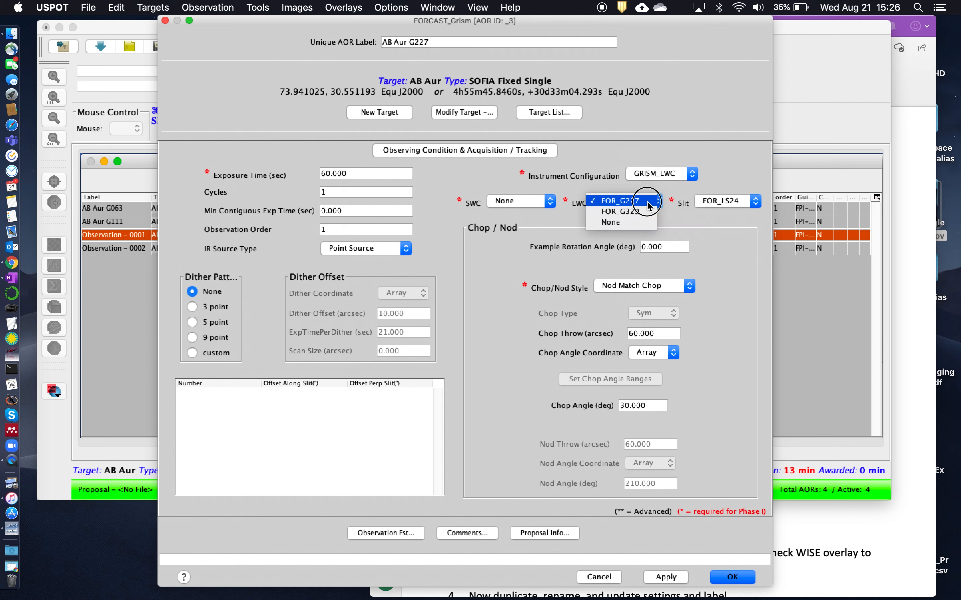
pyautogui.click(621, 200)
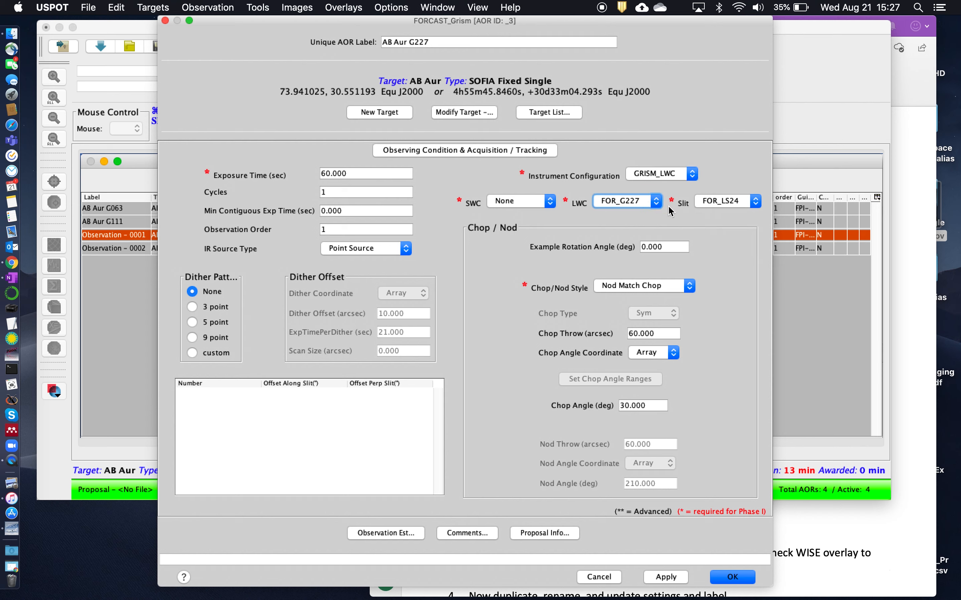
pyautogui.moveTo(746, 206)
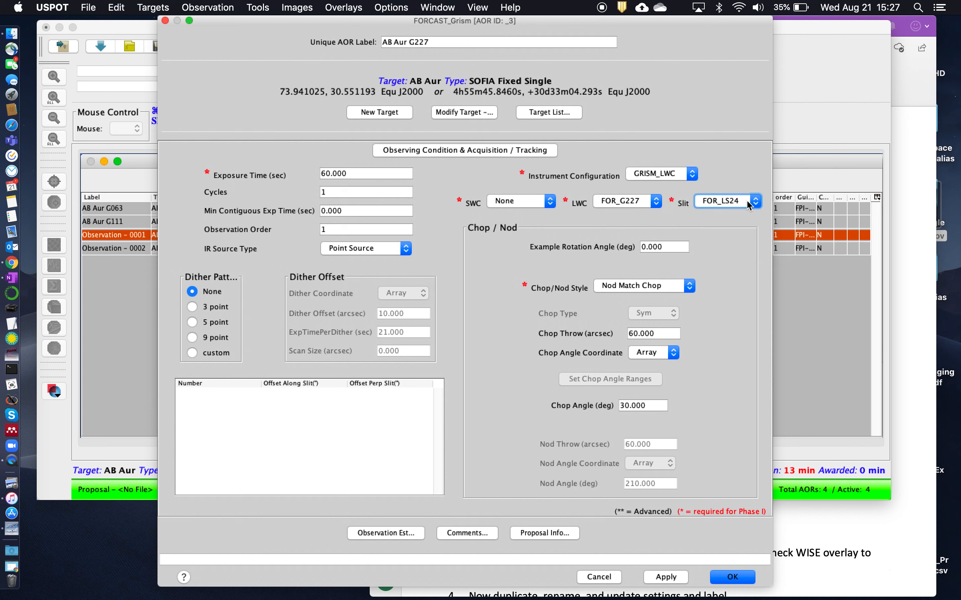
pyautogui.moveTo(699, 290)
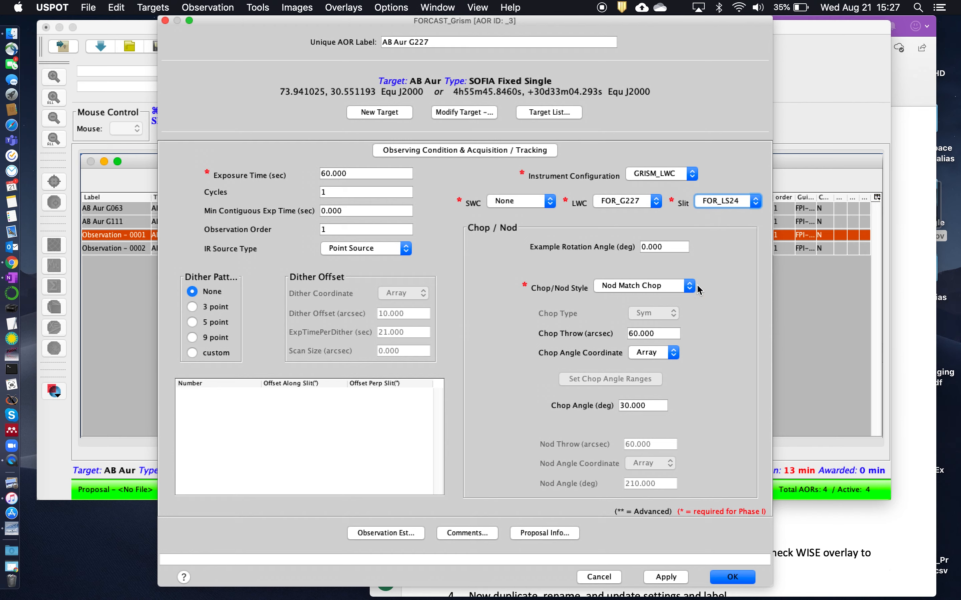
pyautogui.click(732, 577)
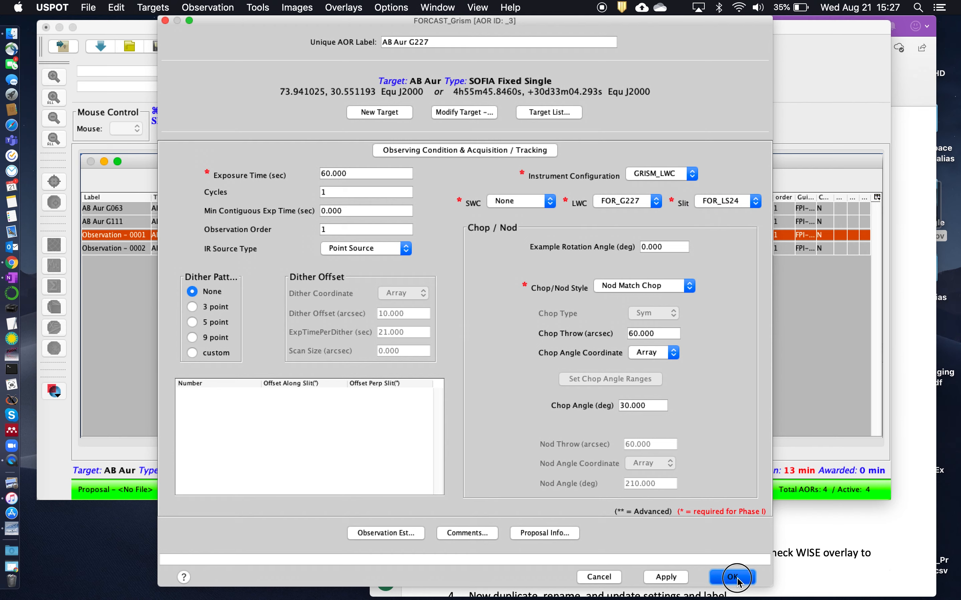
pyautogui.click(733, 576)
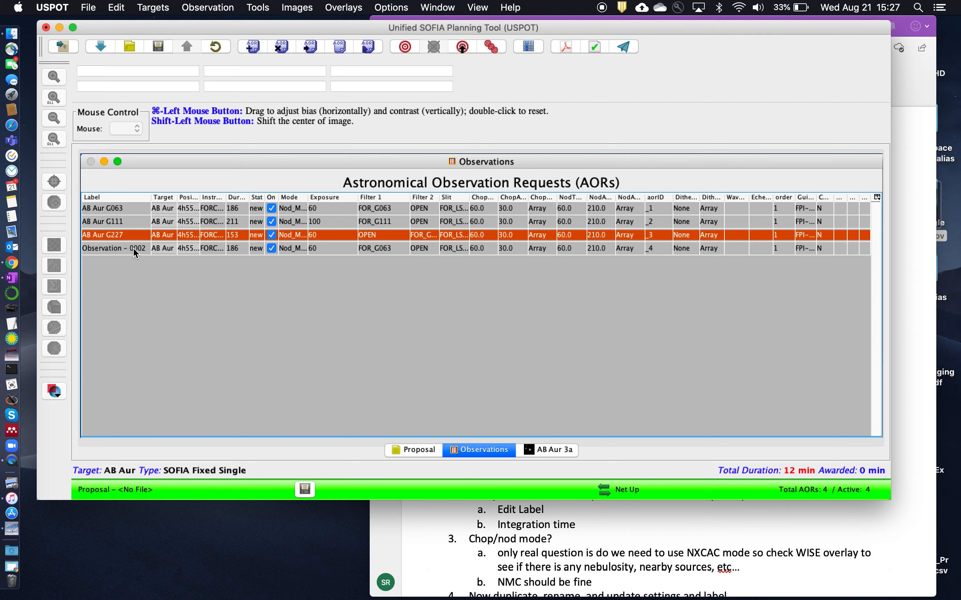
# Edit the fourth AOR to label AB Aur G329, 100 s exposure, grism FOR_G329 and slit FOR_LS47
pyautogui.doubleClick(112, 248)
pyautogui.write('AB Aur G32')
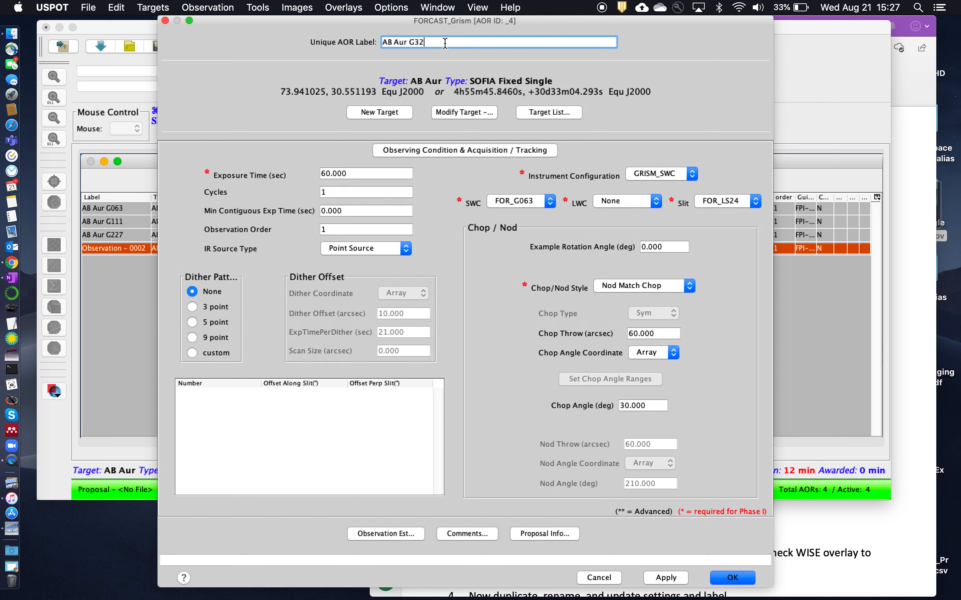
pyautogui.write('9')
pyautogui.click(365, 174)
pyautogui.write('100')
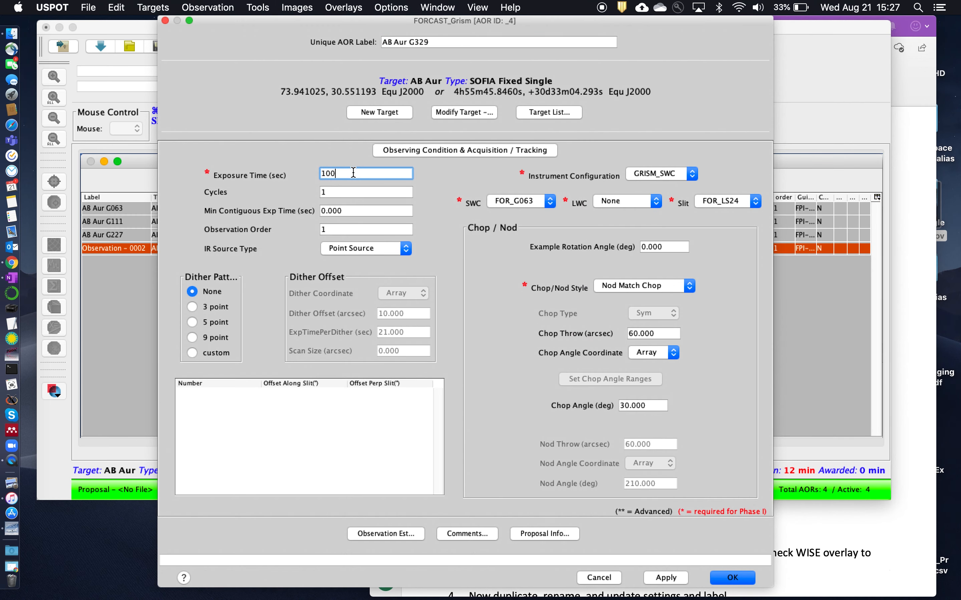
pyautogui.click(365, 192)
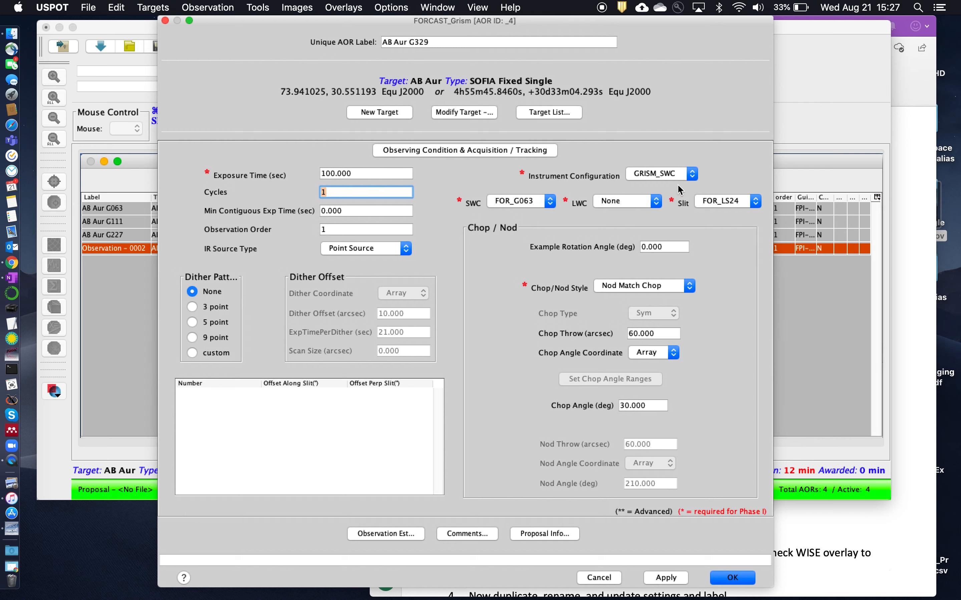
pyautogui.click(655, 201)
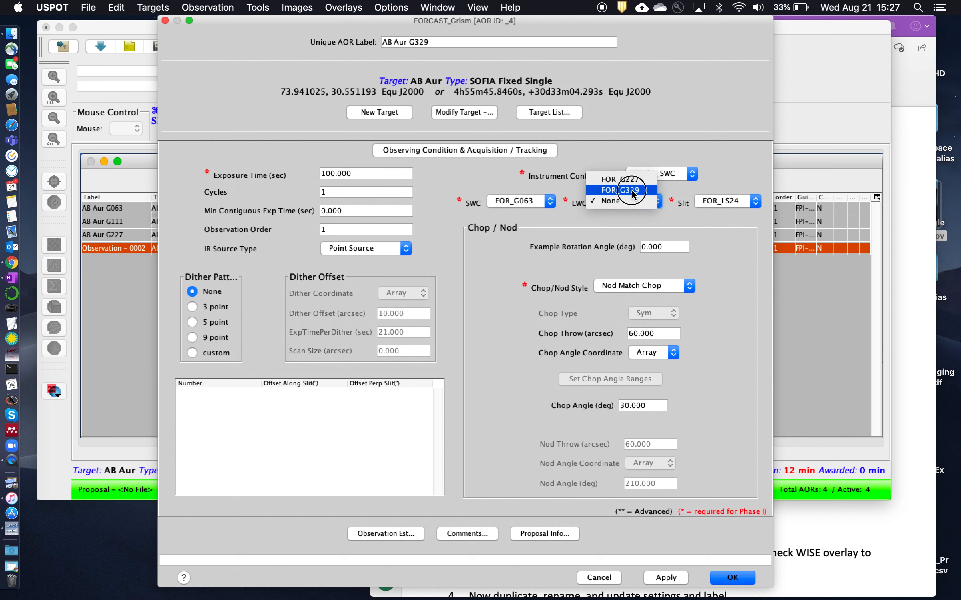
pyautogui.click(628, 190)
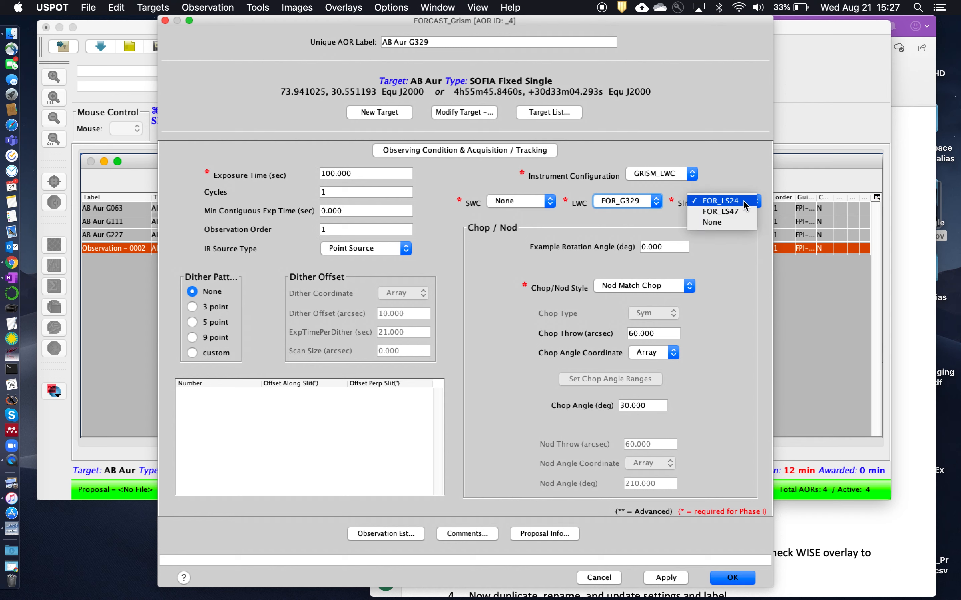
pyautogui.click(720, 212)
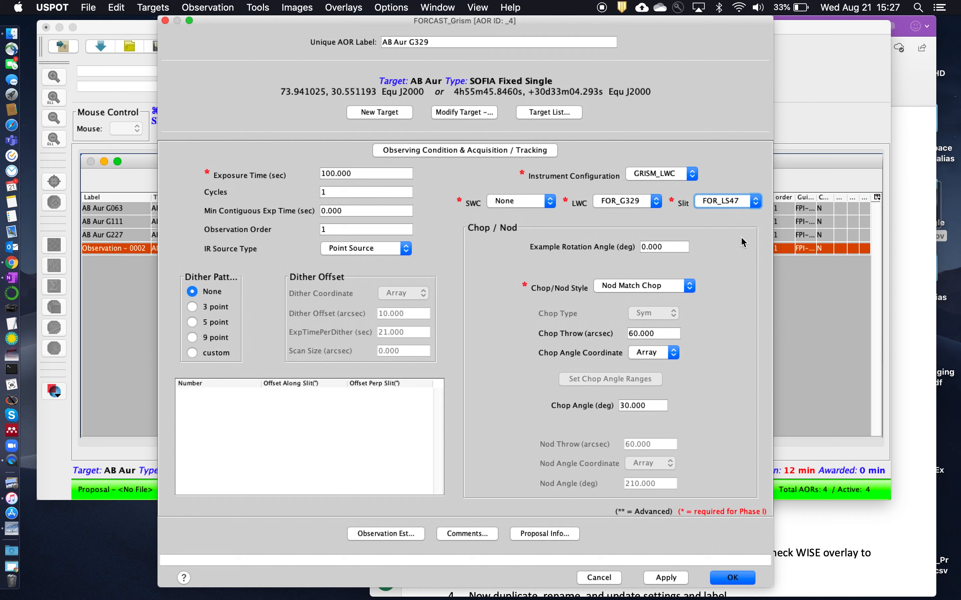
pyautogui.moveTo(750, 255)
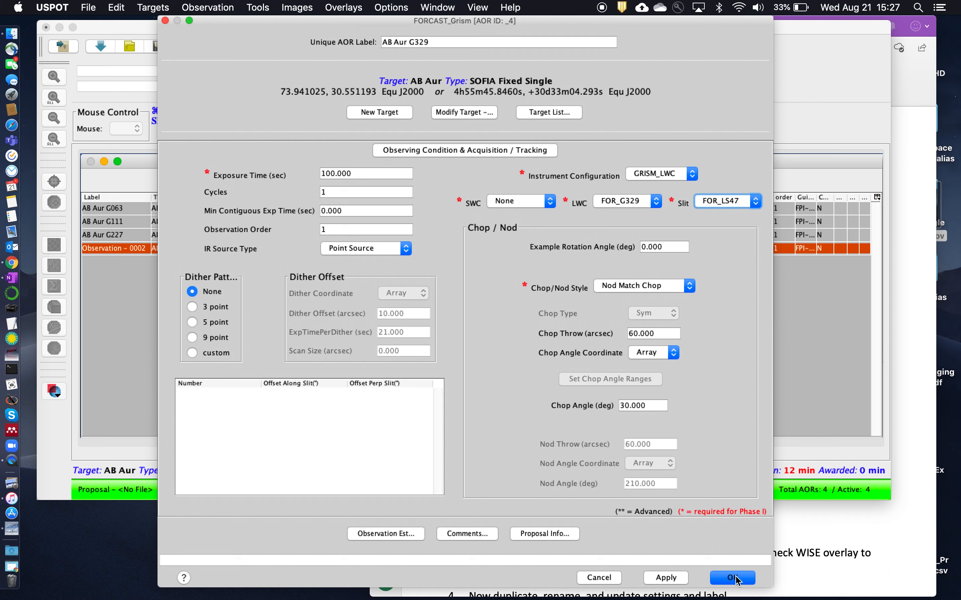
pyautogui.click(731, 578)
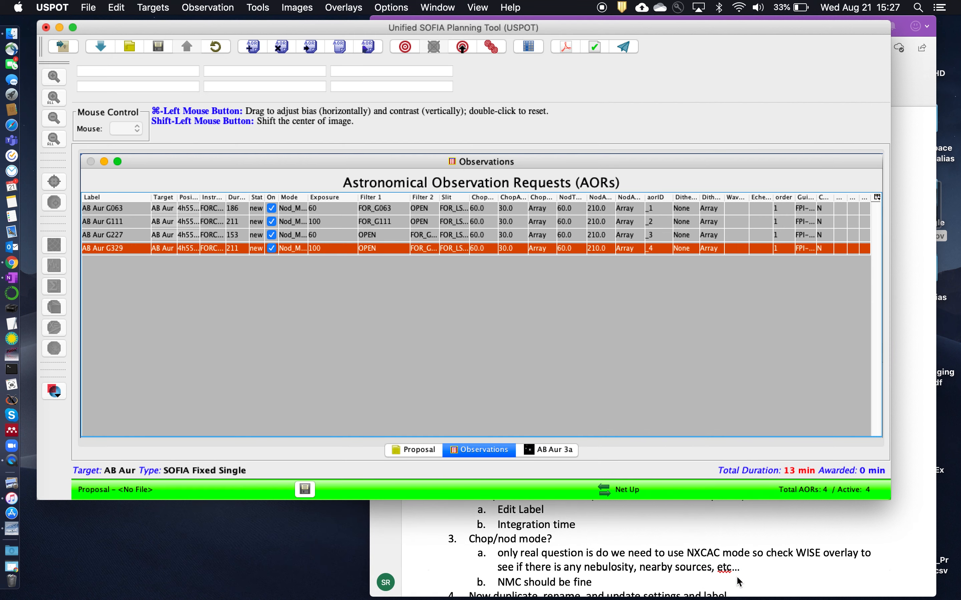
pyautogui.moveTo(324, 219)
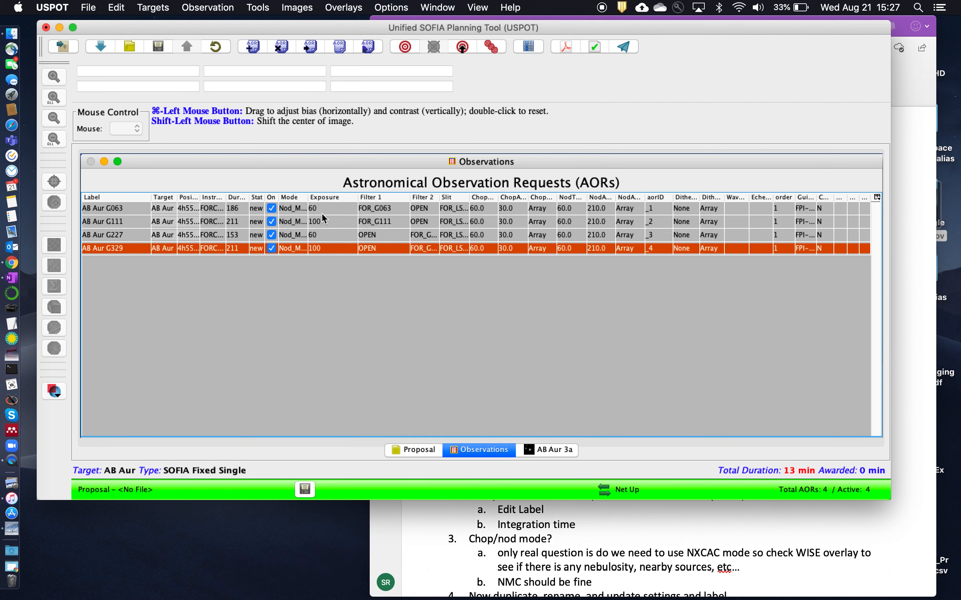
pyautogui.moveTo(163, 253)
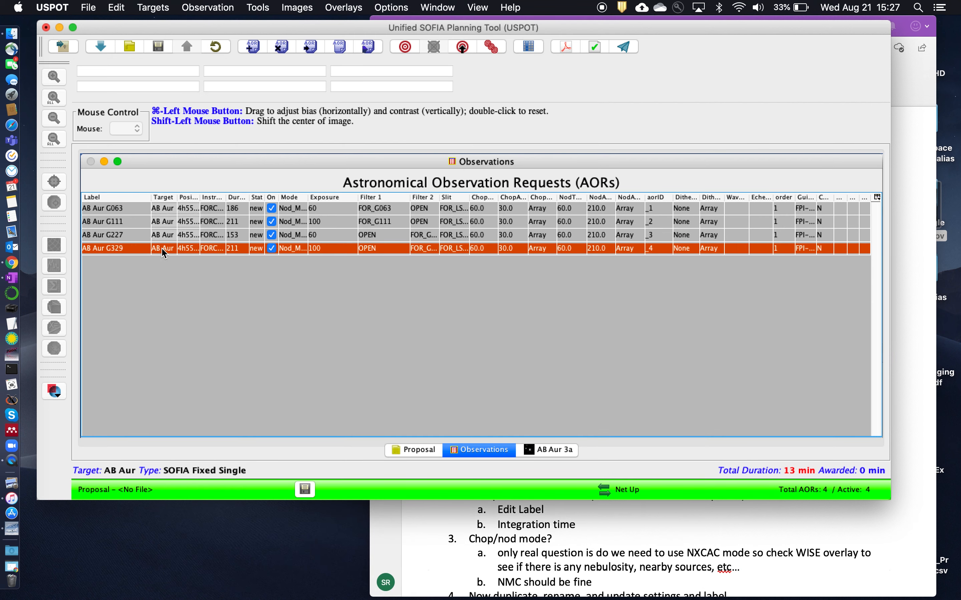
pyautogui.moveTo(582, 287)
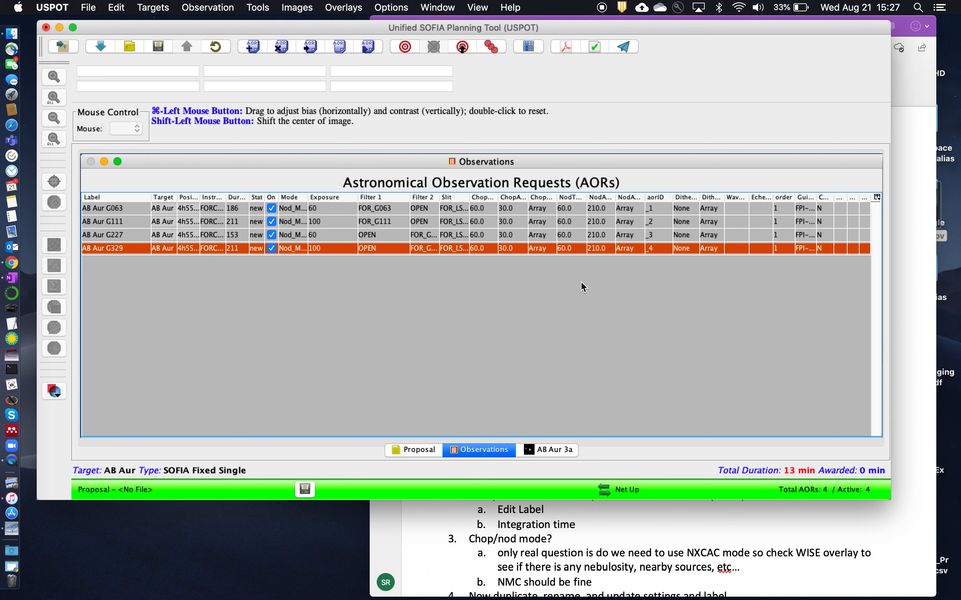
pyautogui.moveTo(804, 473)
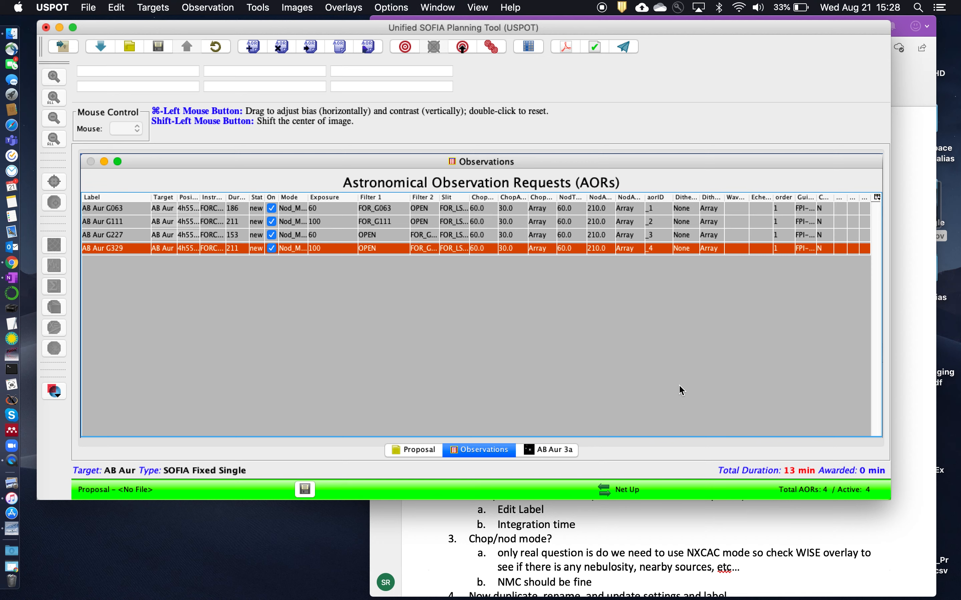
pyautogui.moveTo(792, 523)
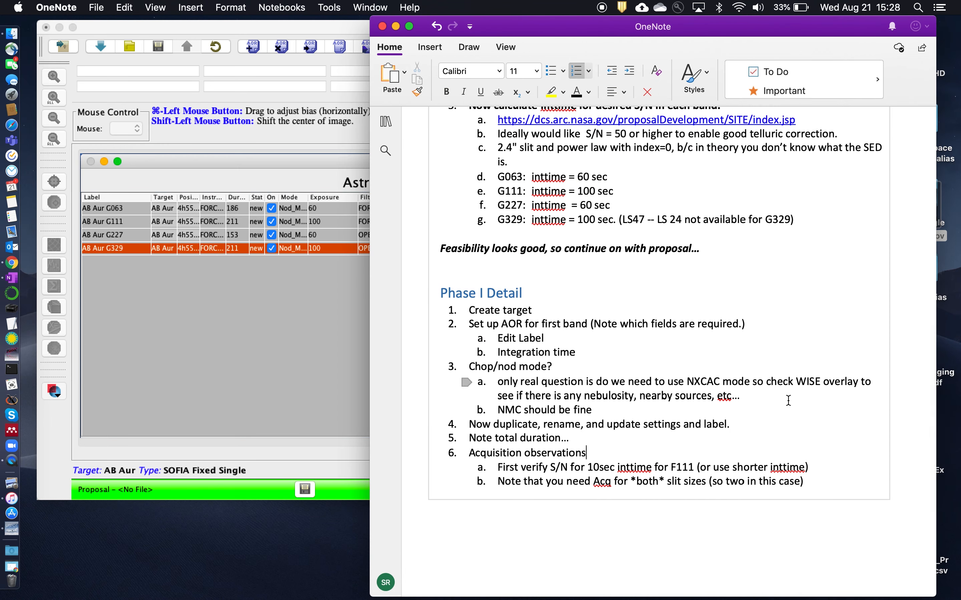
pyautogui.moveTo(294, 373)
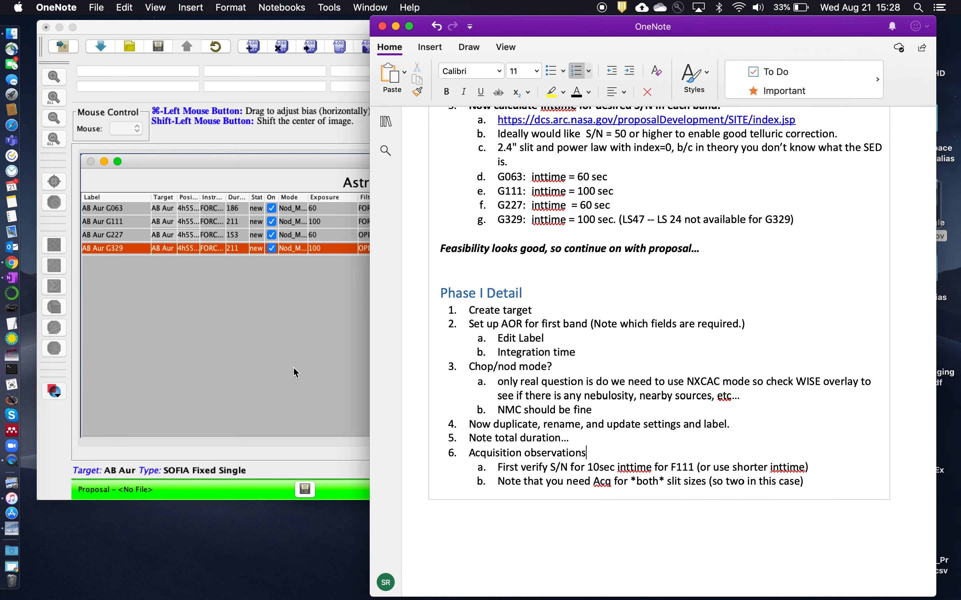